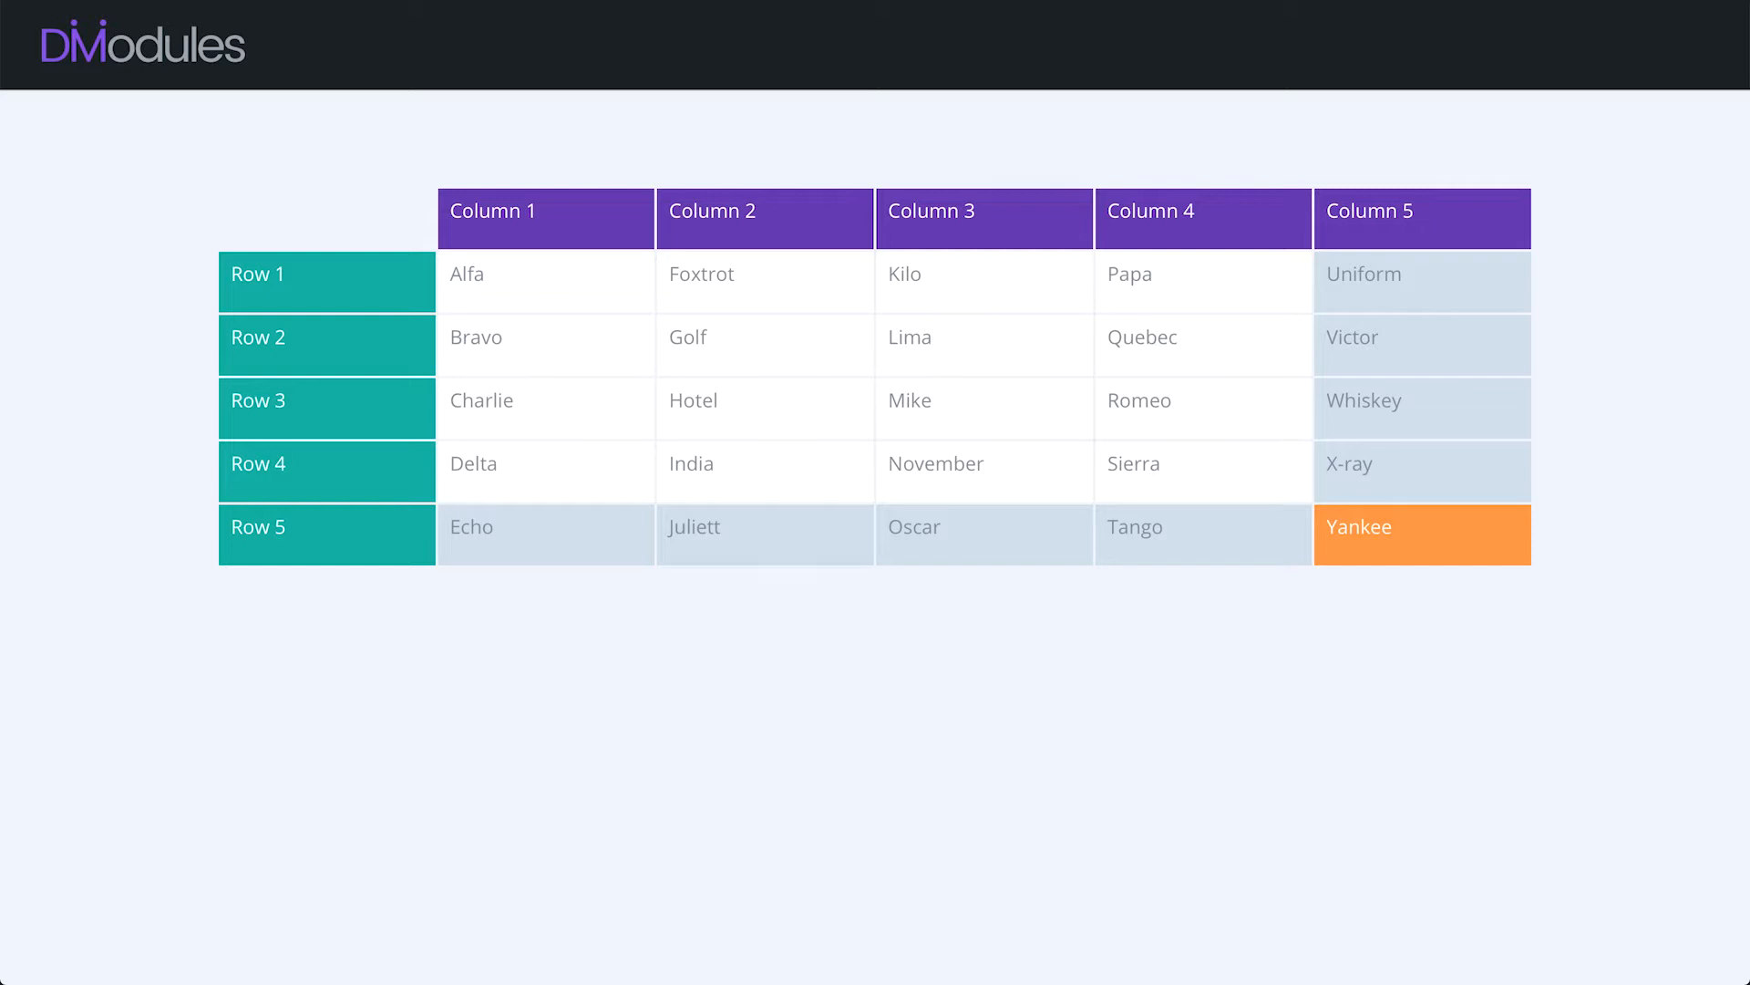
pyautogui.moveTo(1340, 109)
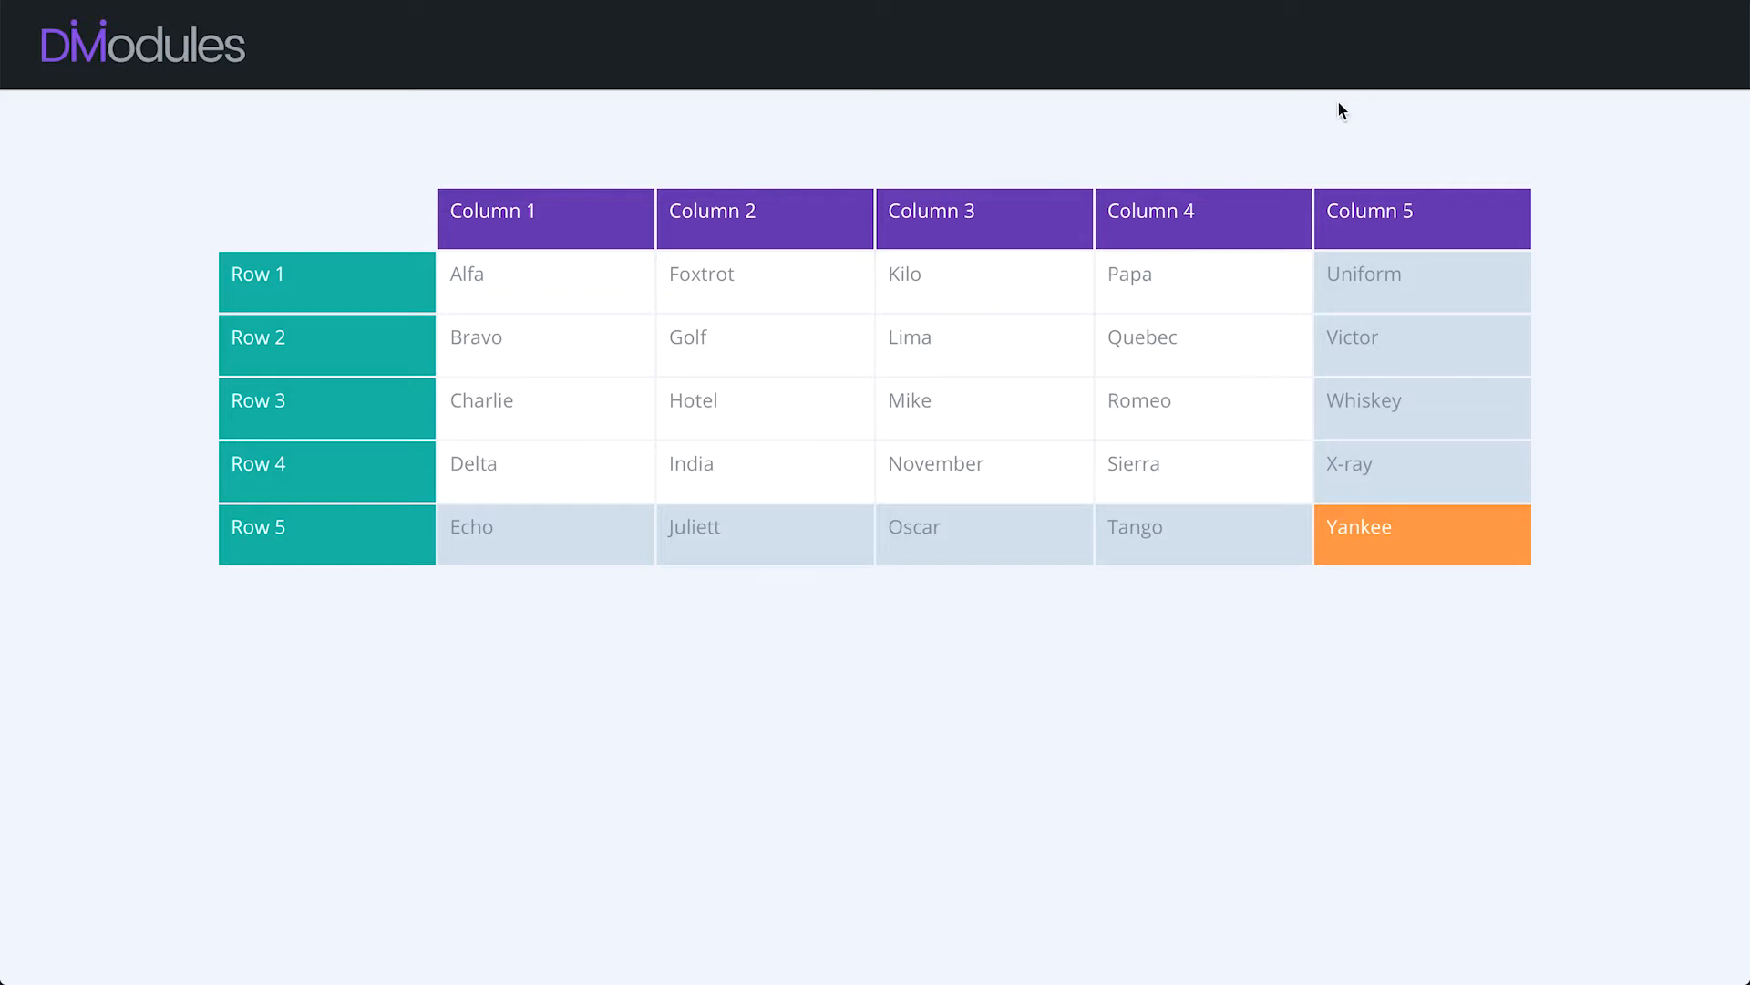
pyautogui.moveTo(880, 504)
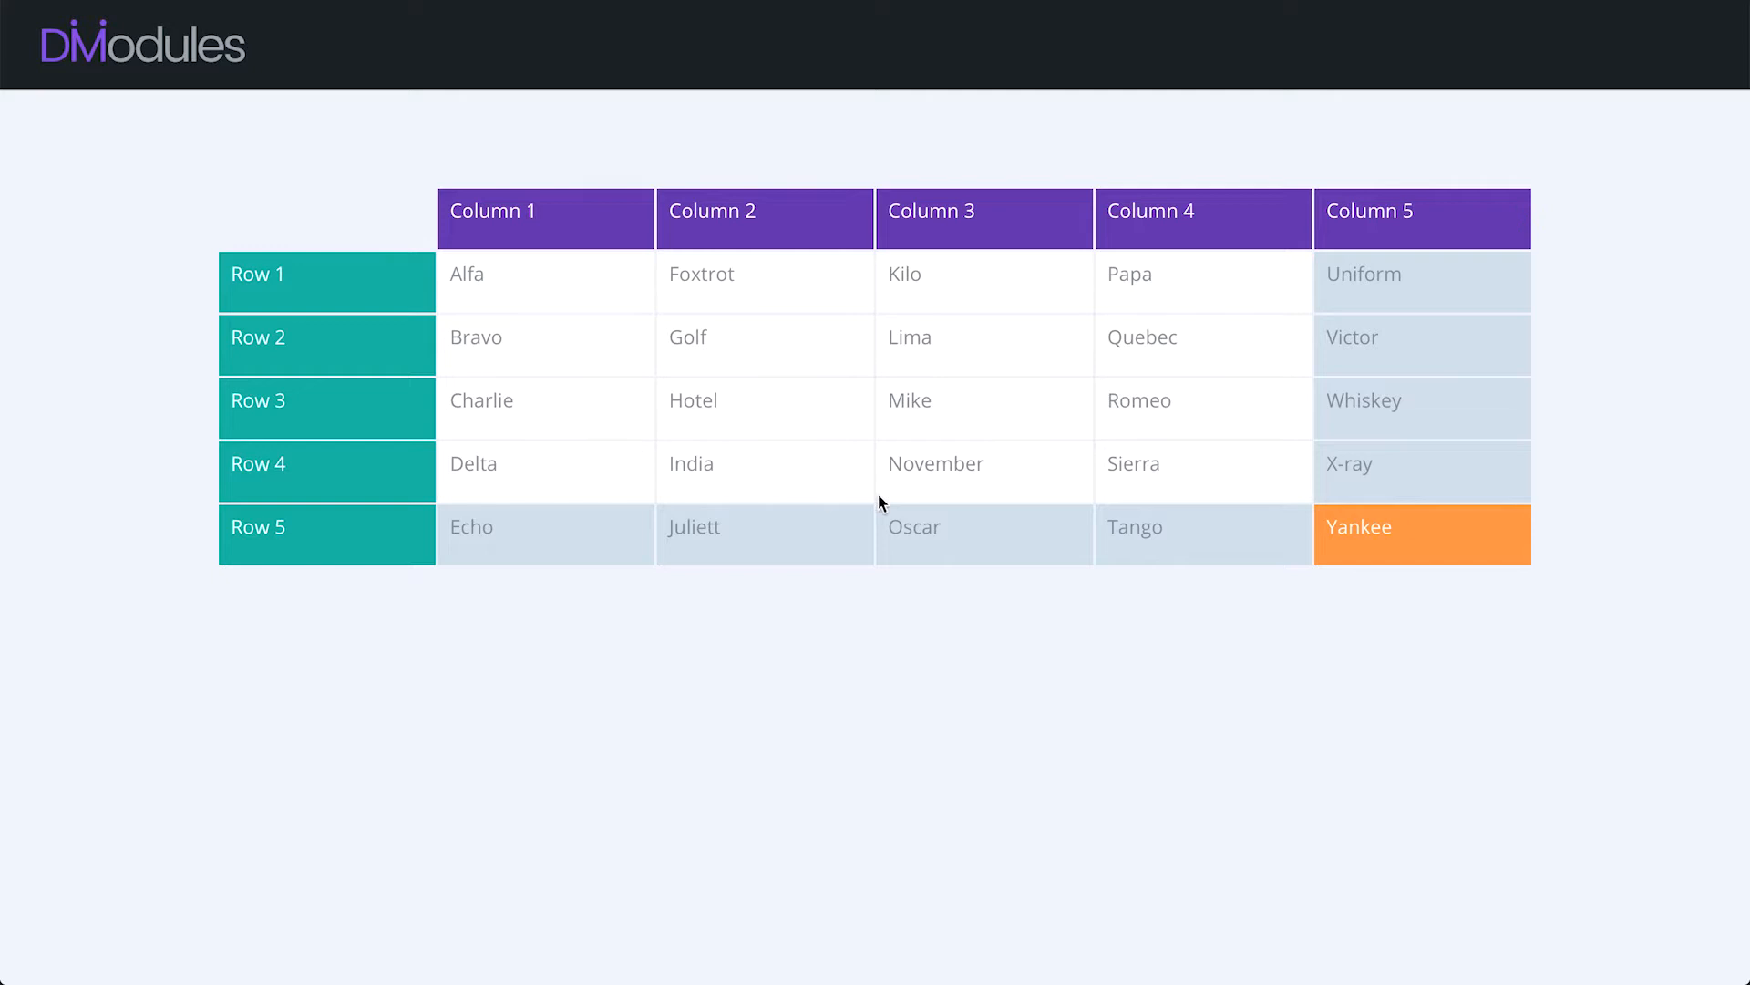
pyautogui.moveTo(810, 227)
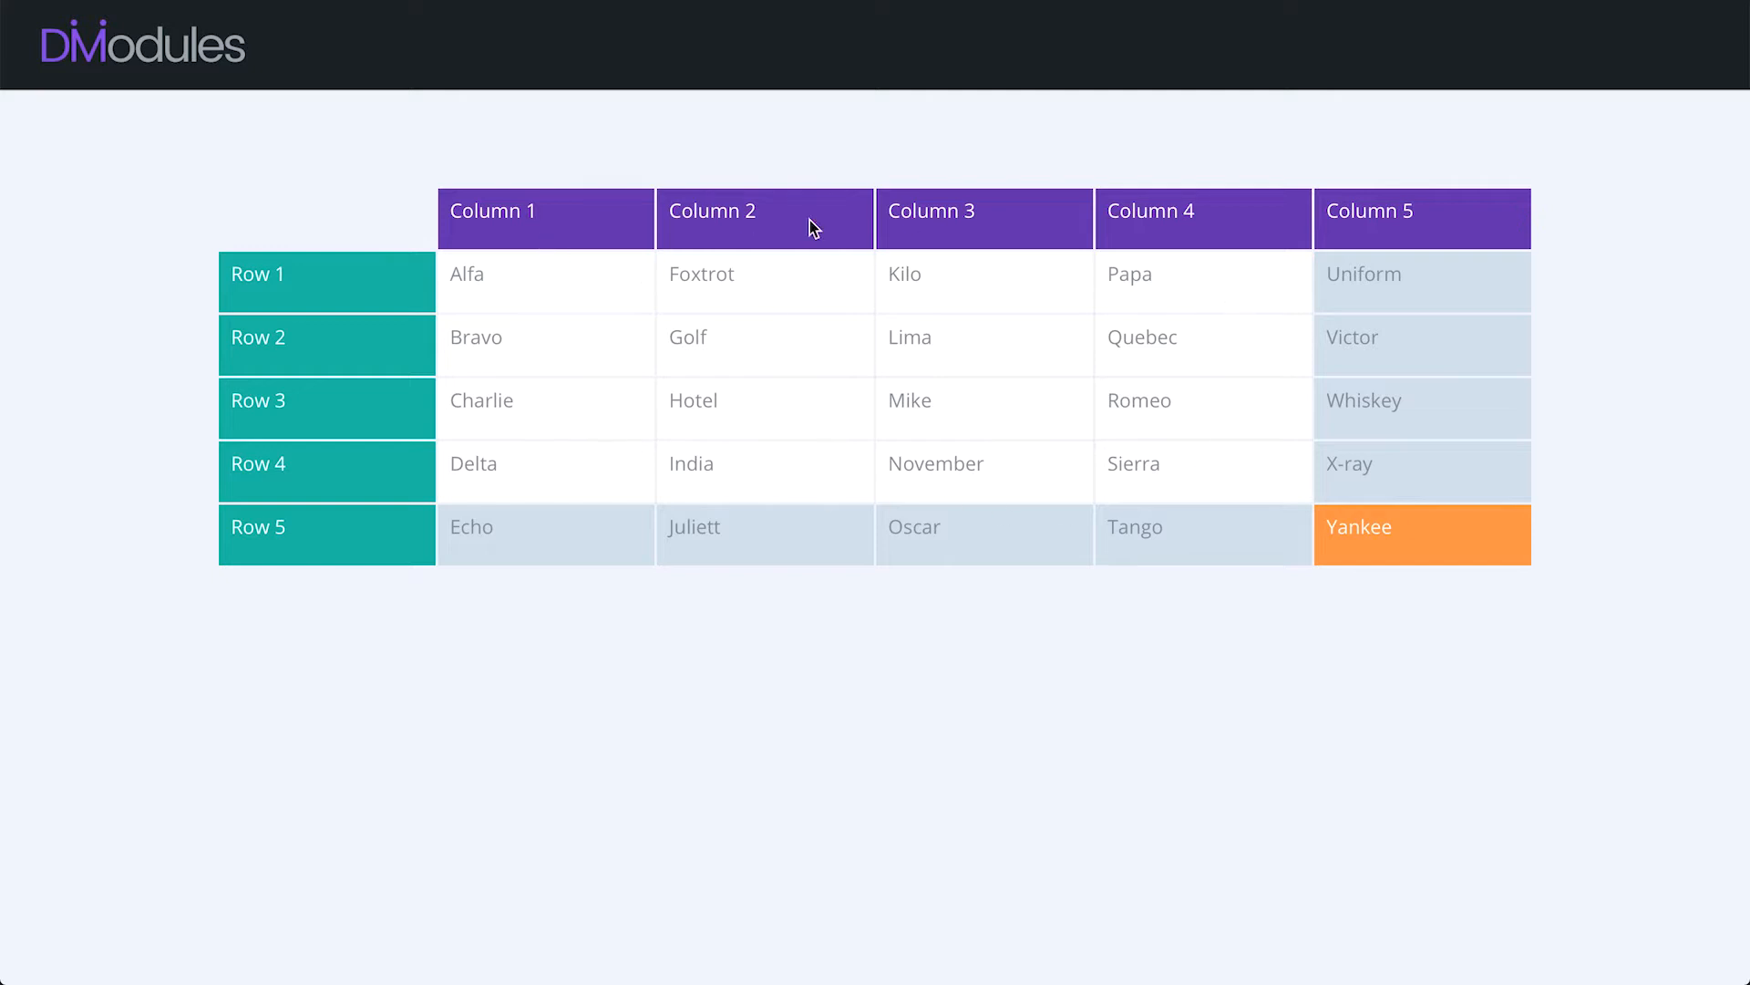
pyautogui.moveTo(1190, 575)
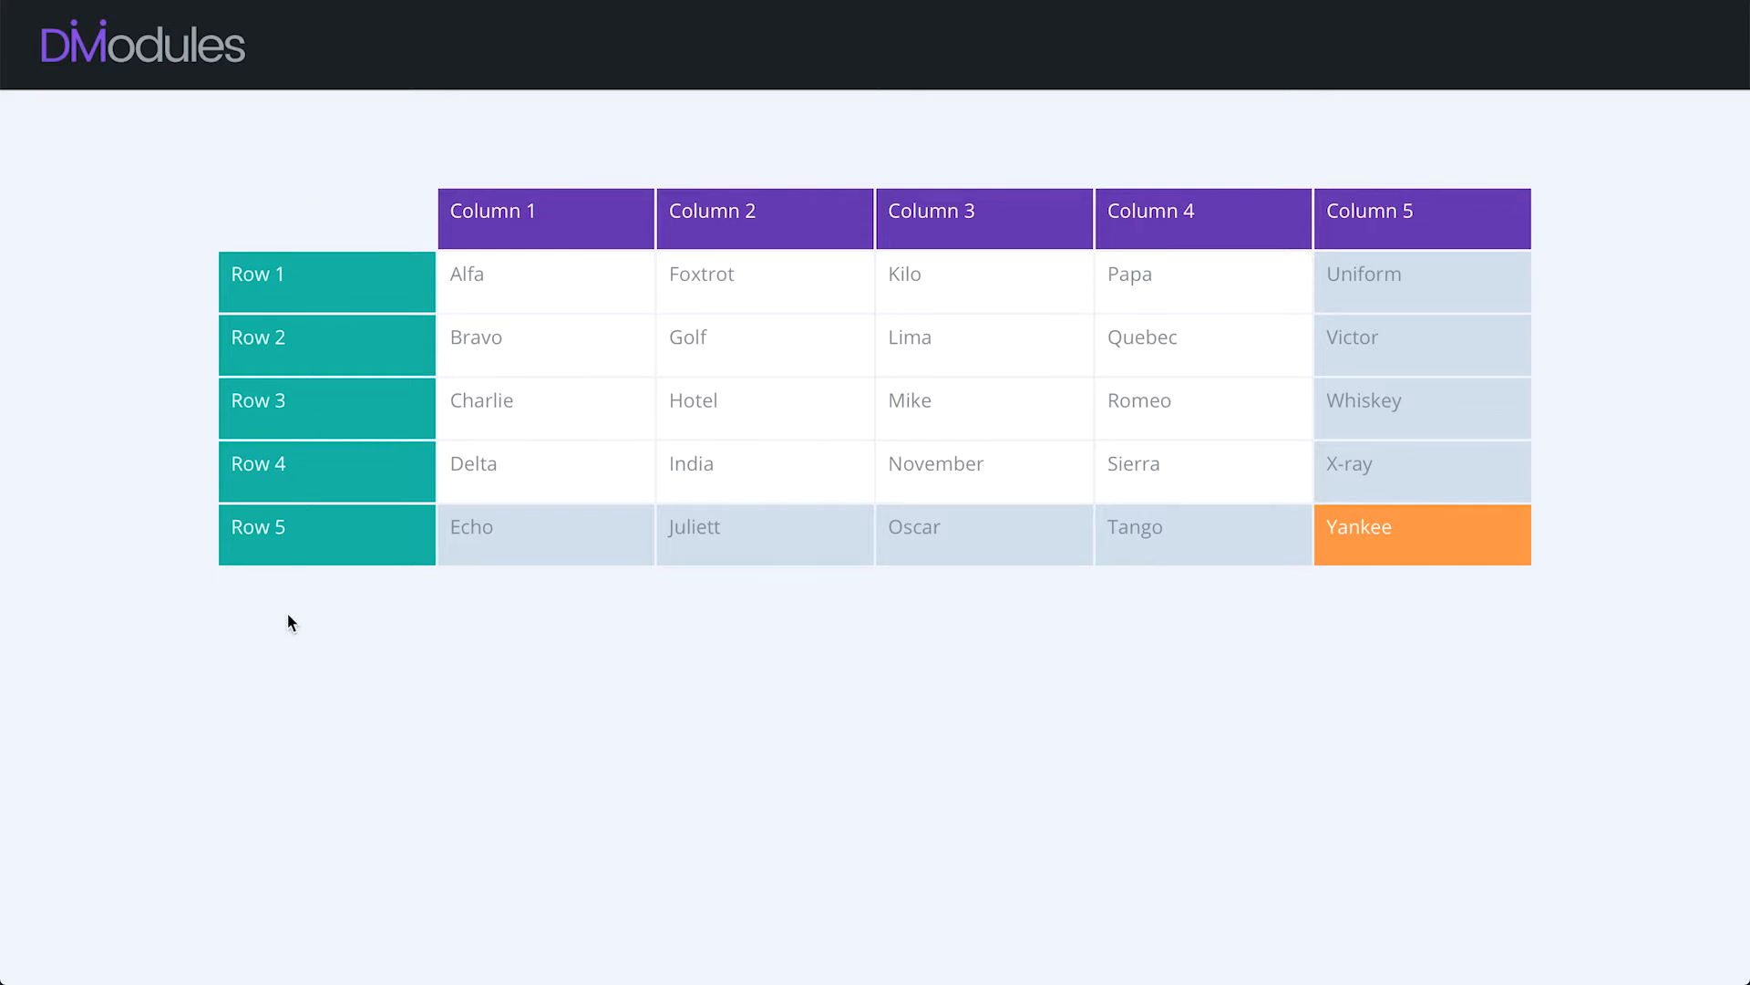
pyautogui.moveTo(1388, 508)
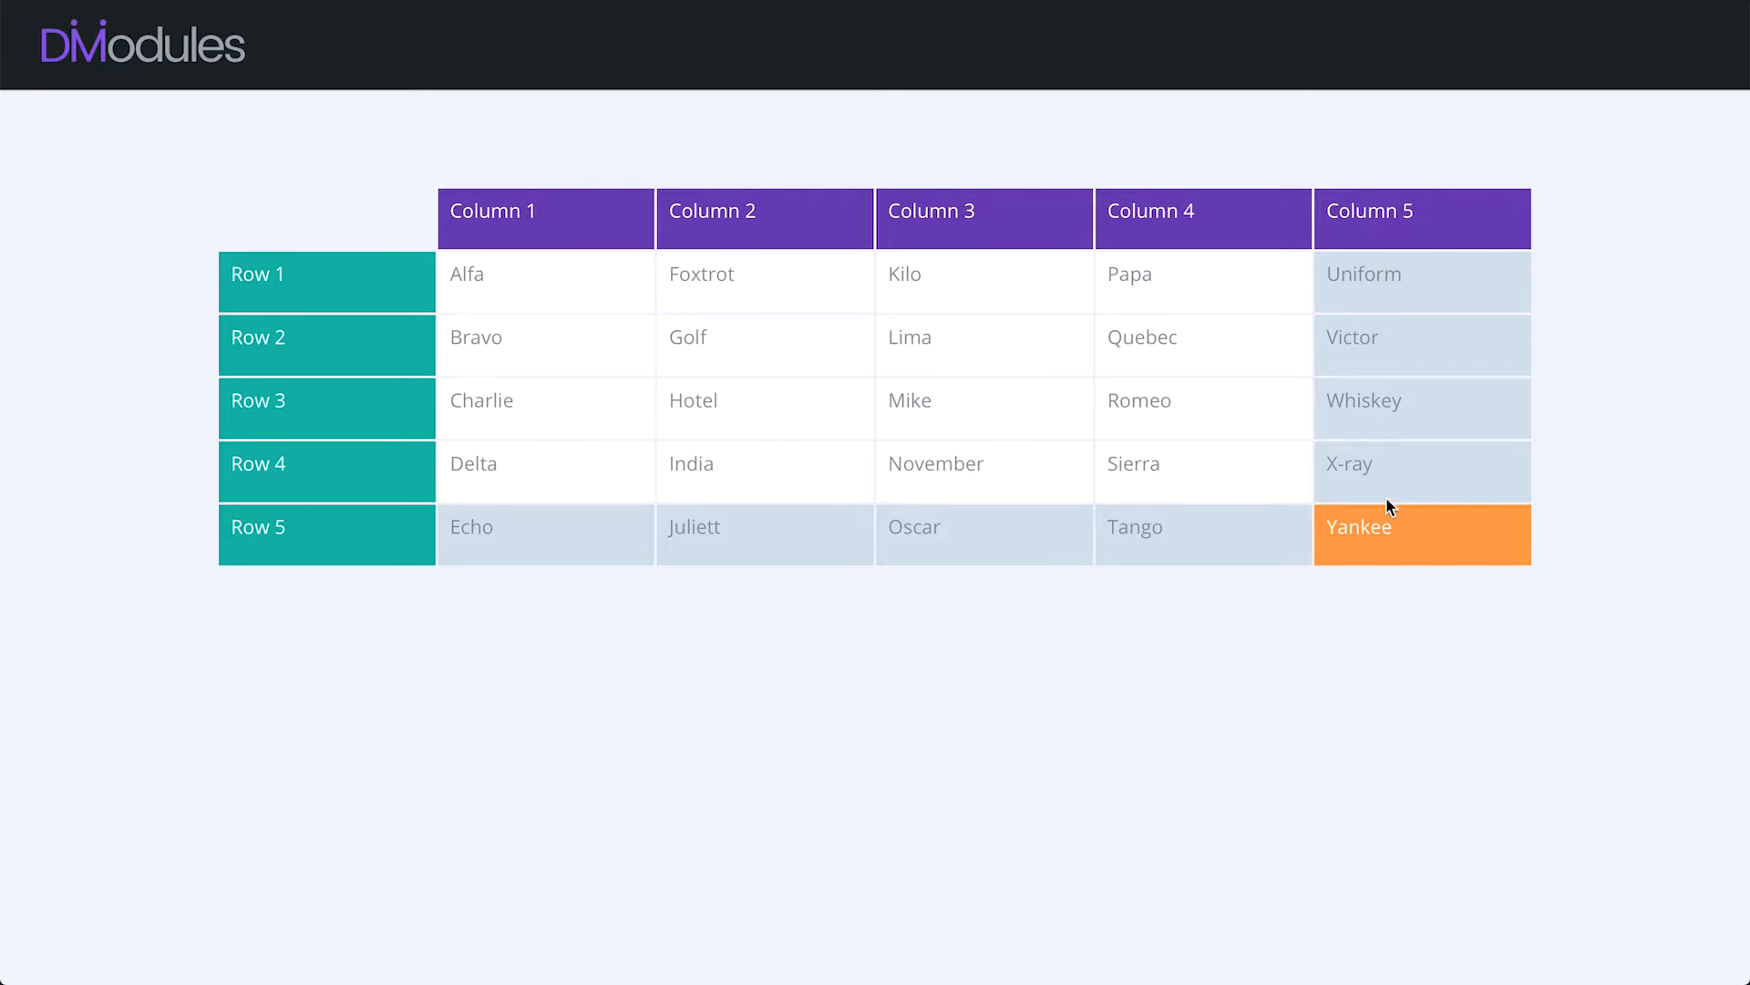
pyautogui.moveTo(1393, 589)
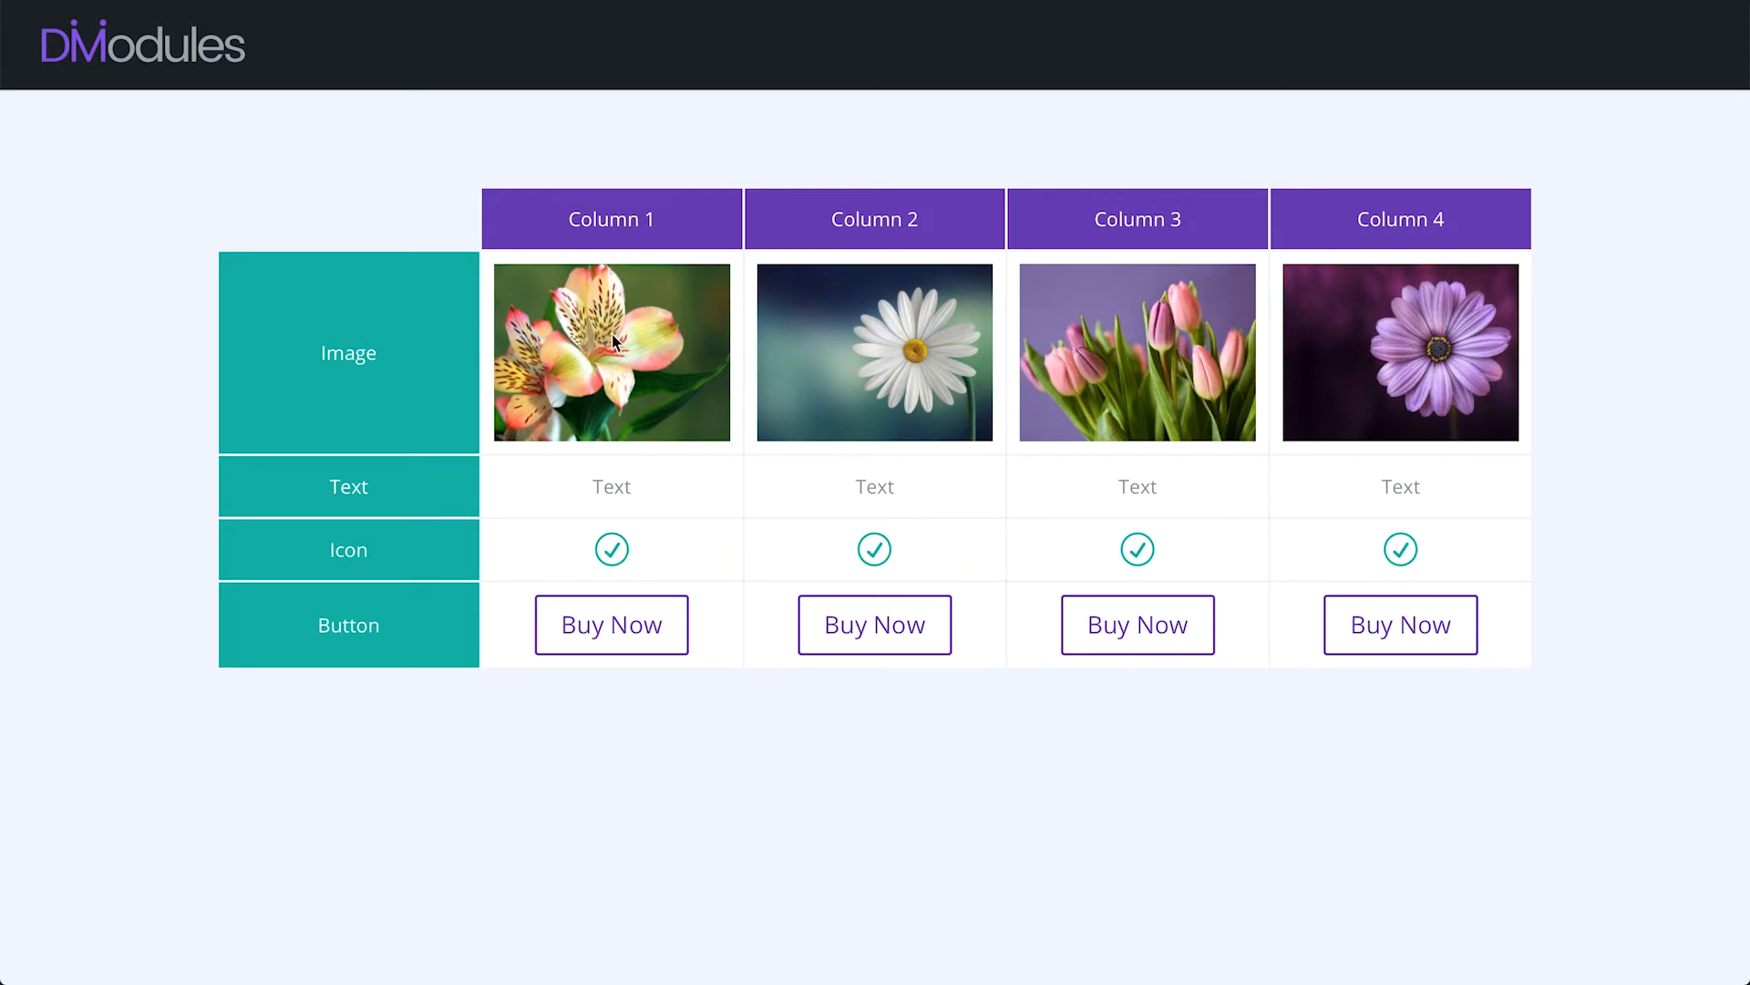
pyautogui.moveTo(1371, 494)
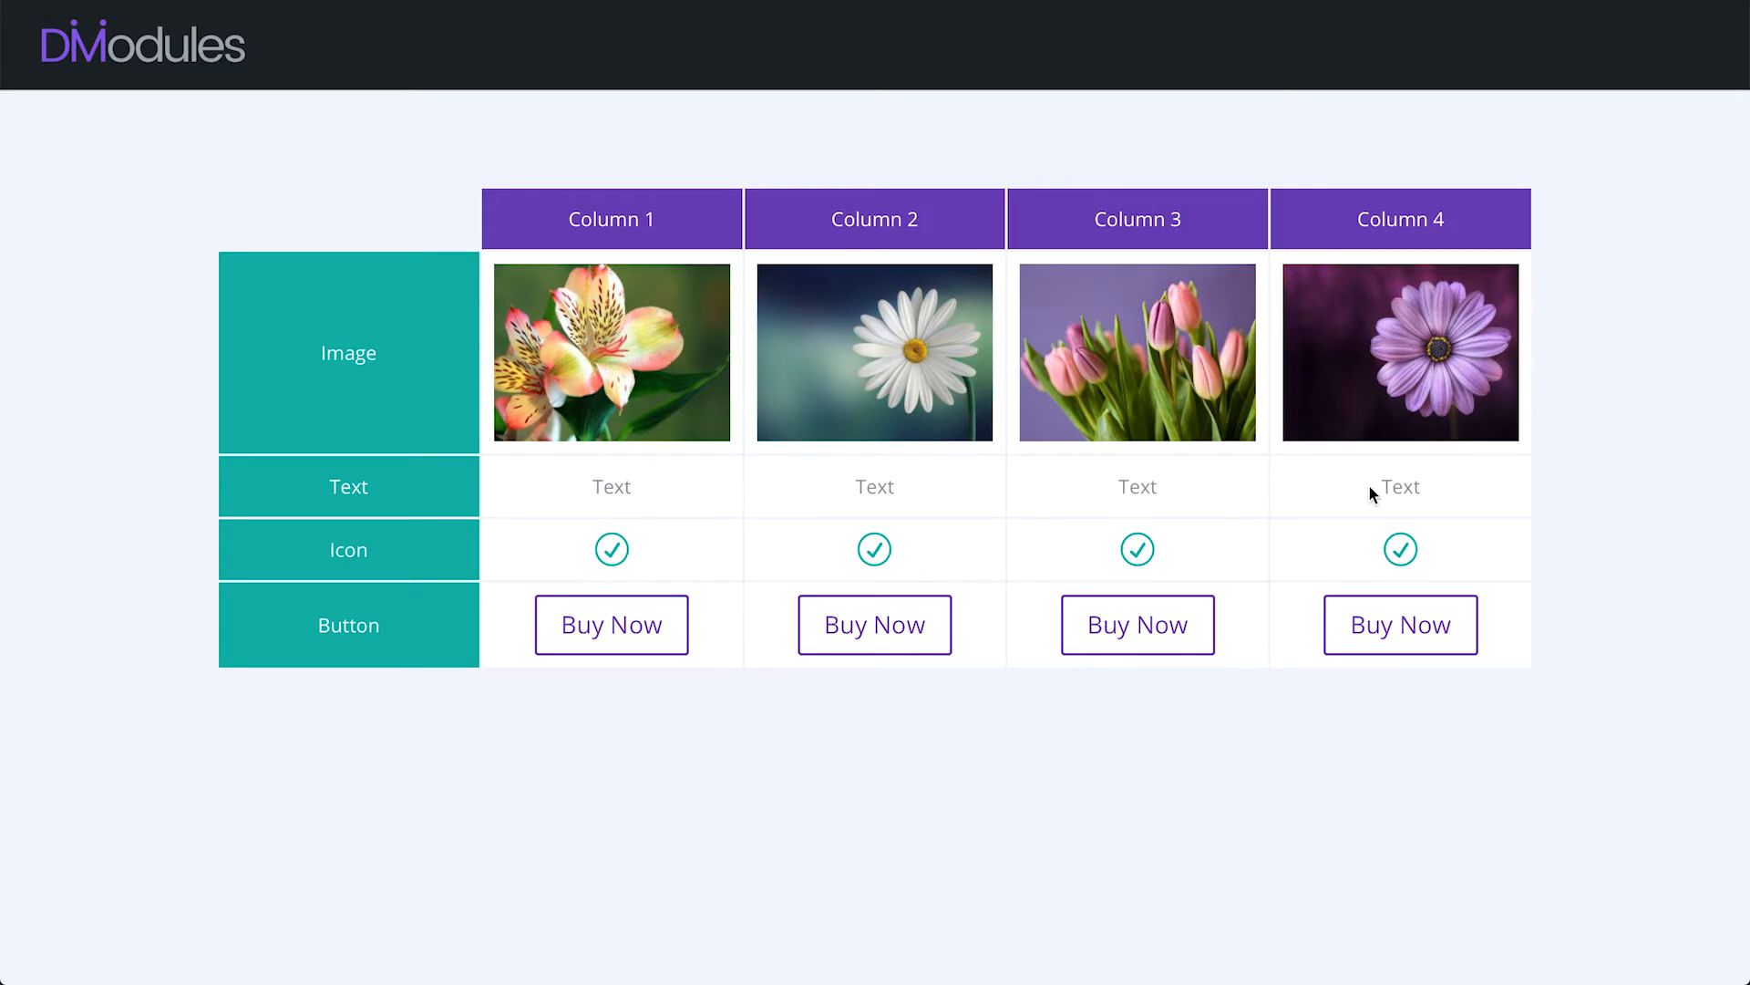
pyautogui.moveTo(591, 629)
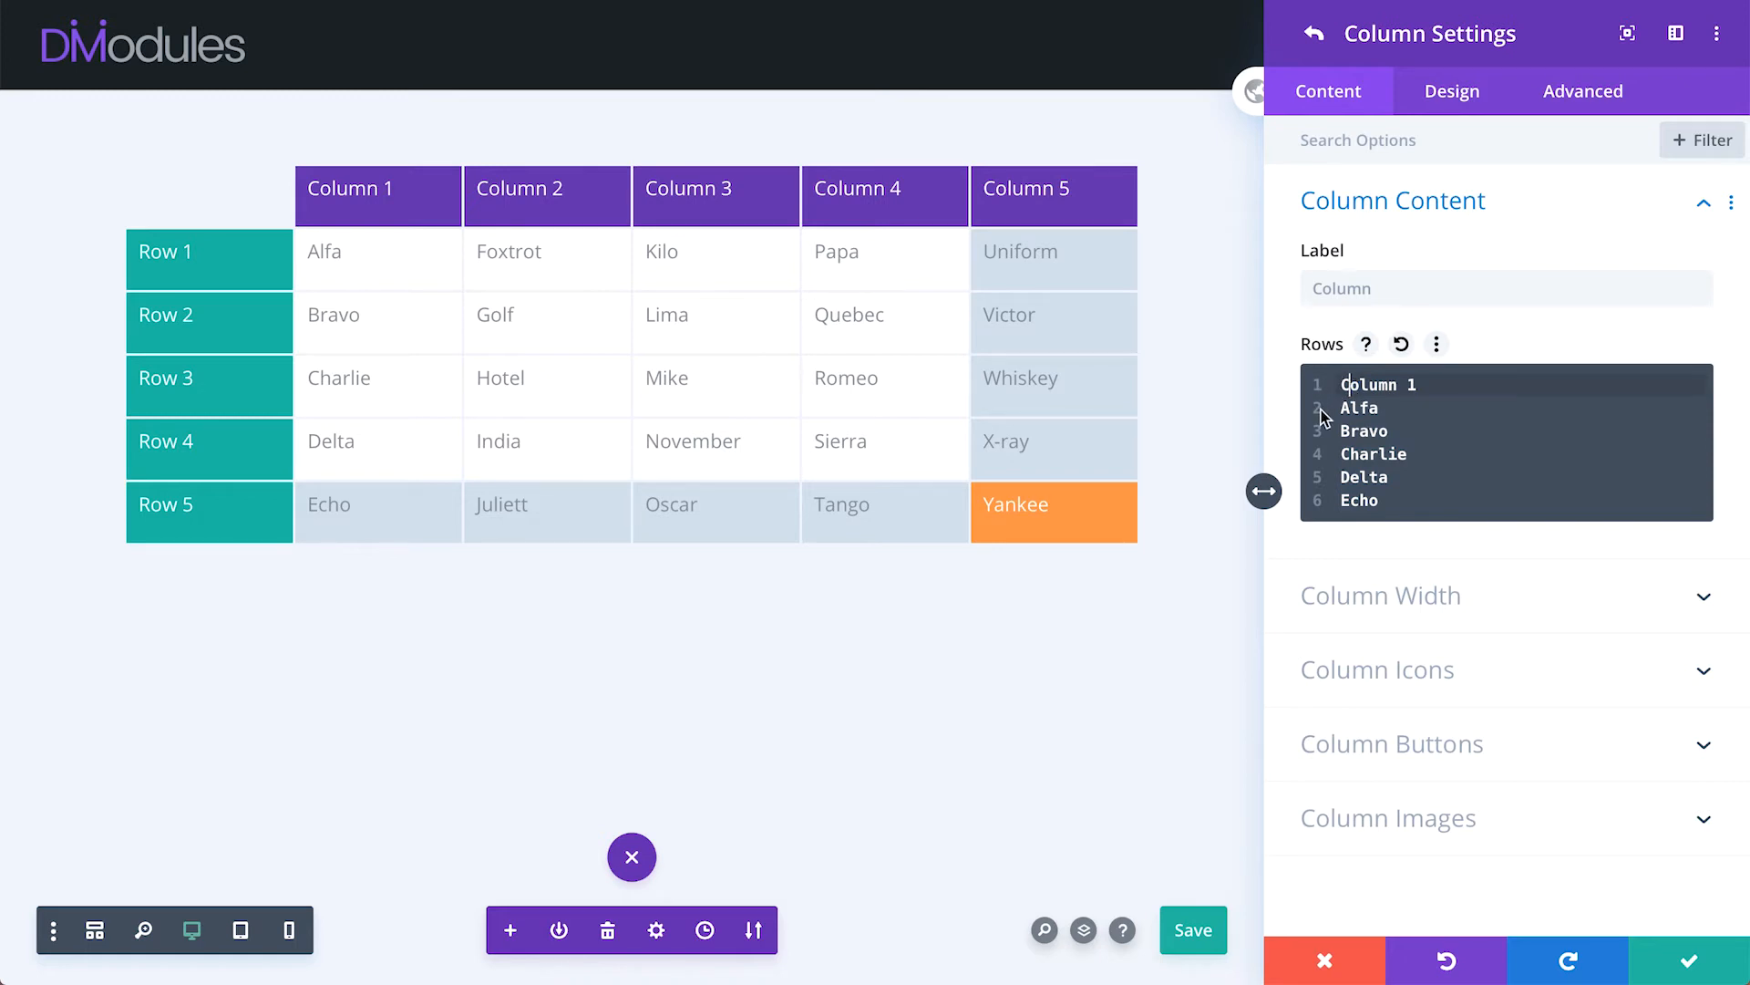
pyautogui.moveTo(1326, 460)
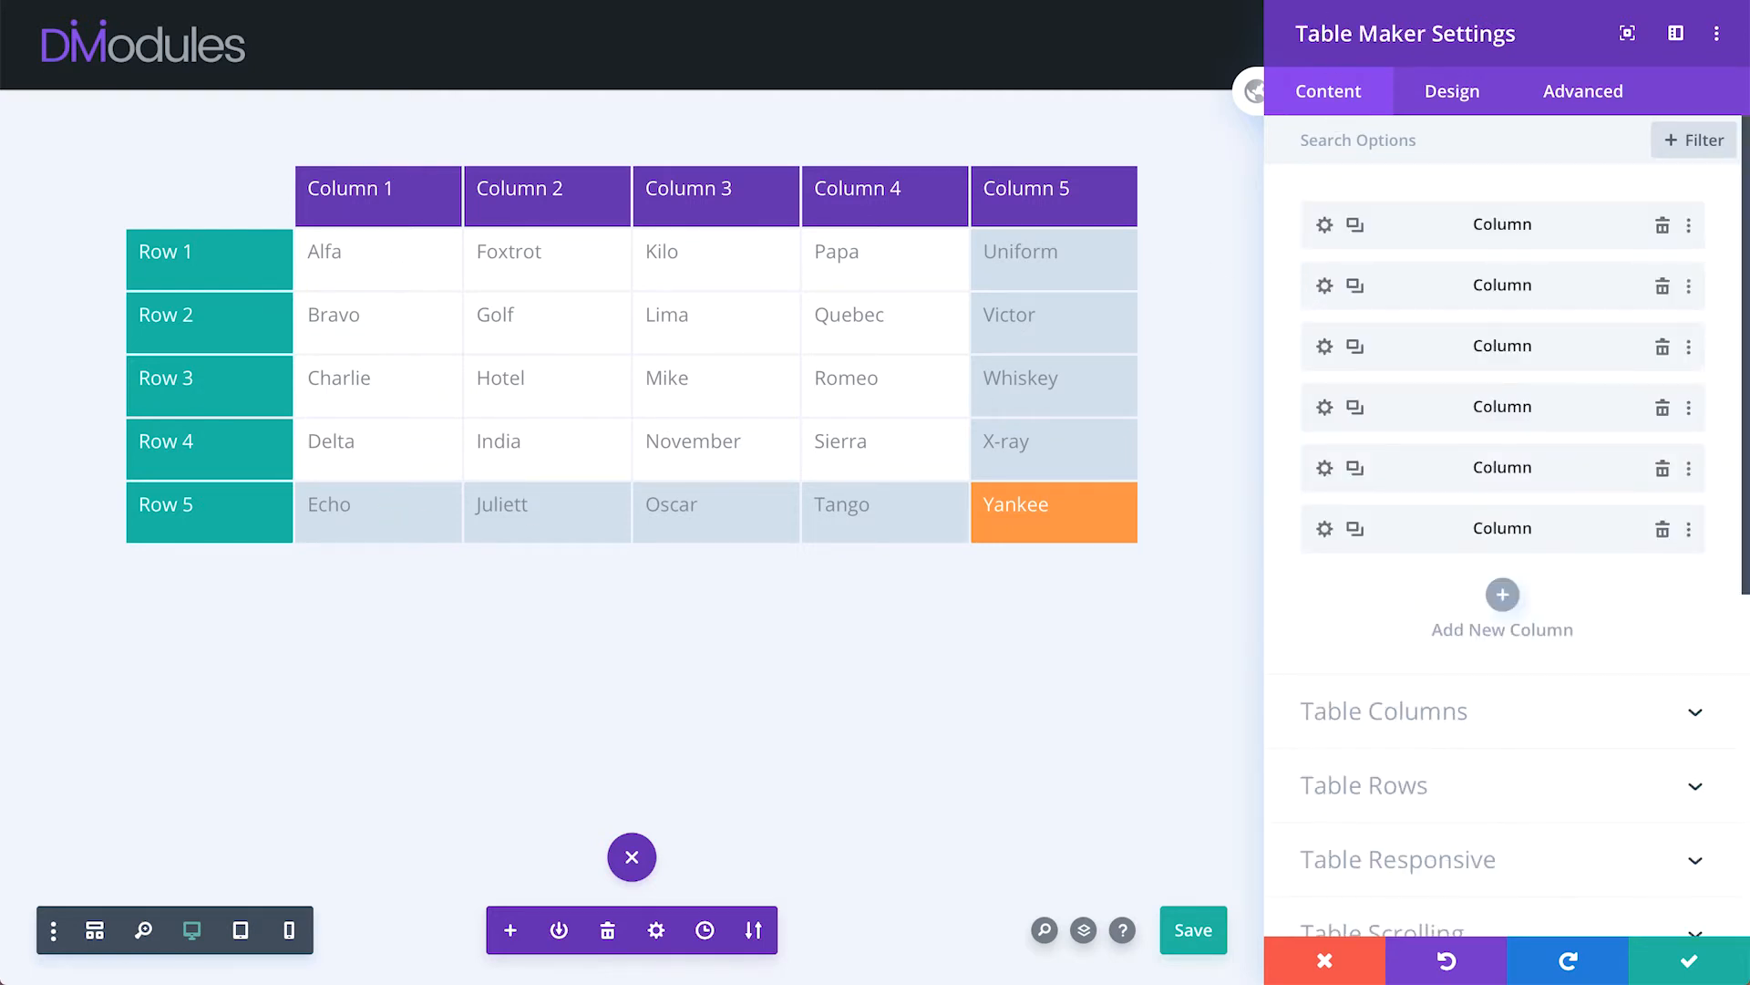
pyautogui.click(1383, 711)
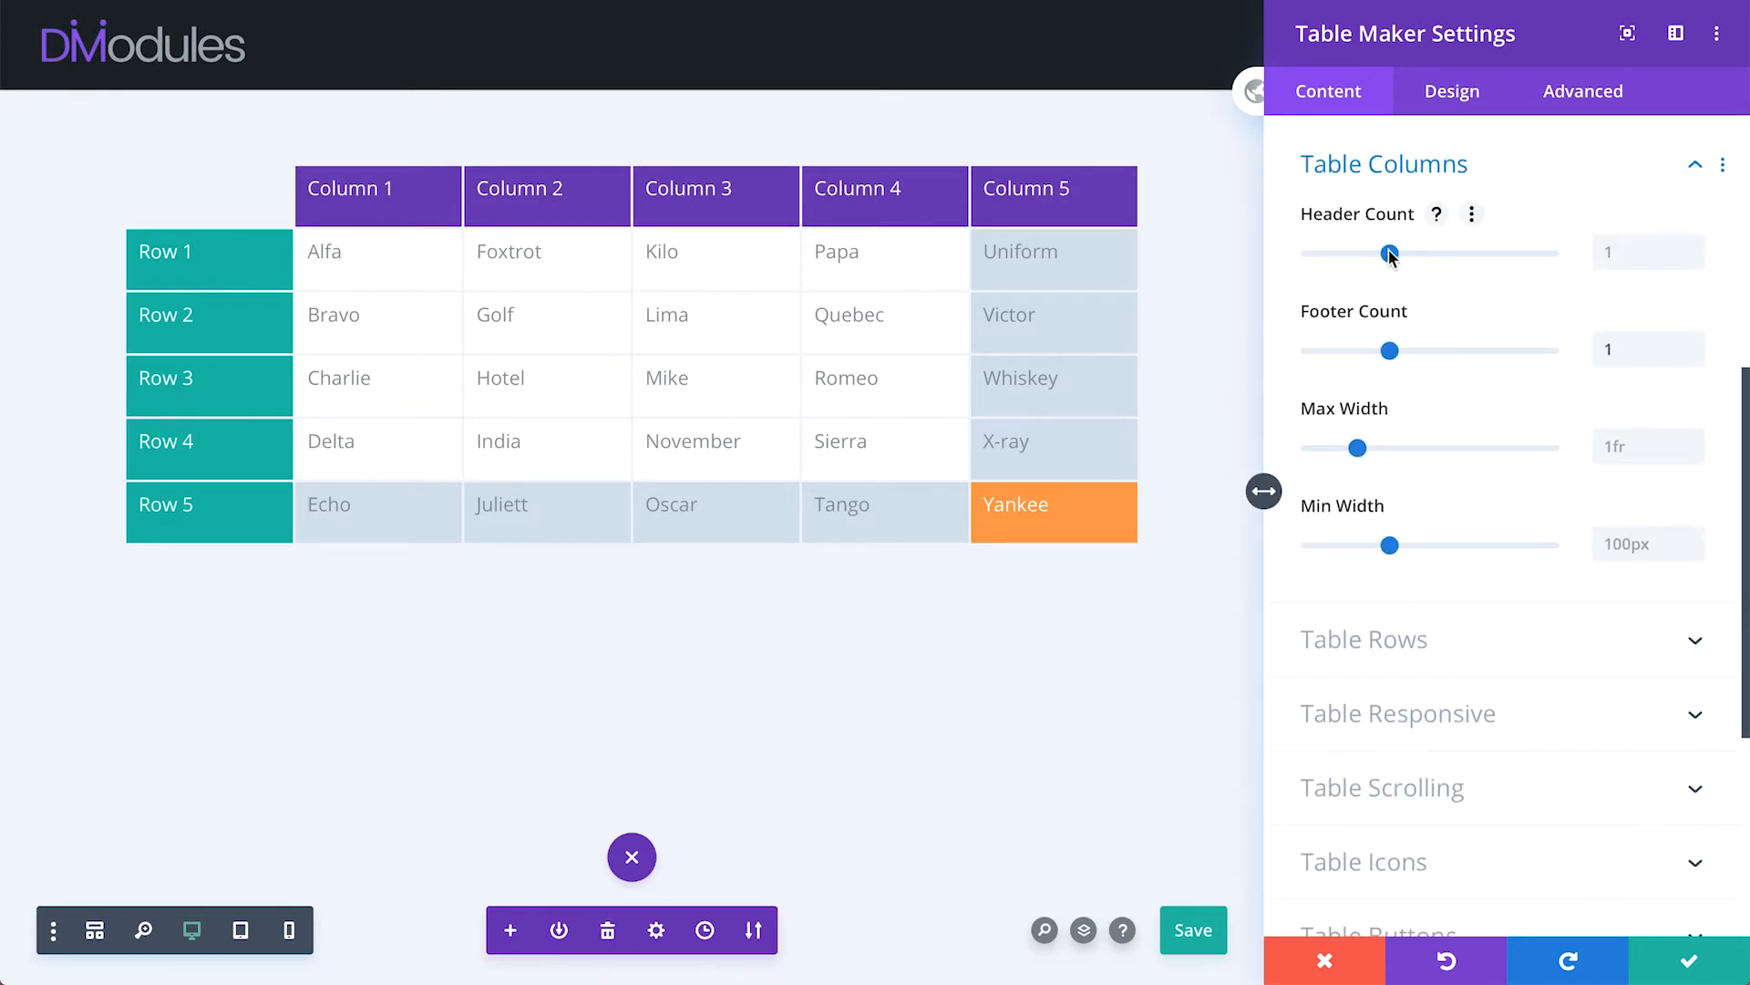
pyautogui.moveTo(1392, 253); pyautogui.dragTo(1546, 253)
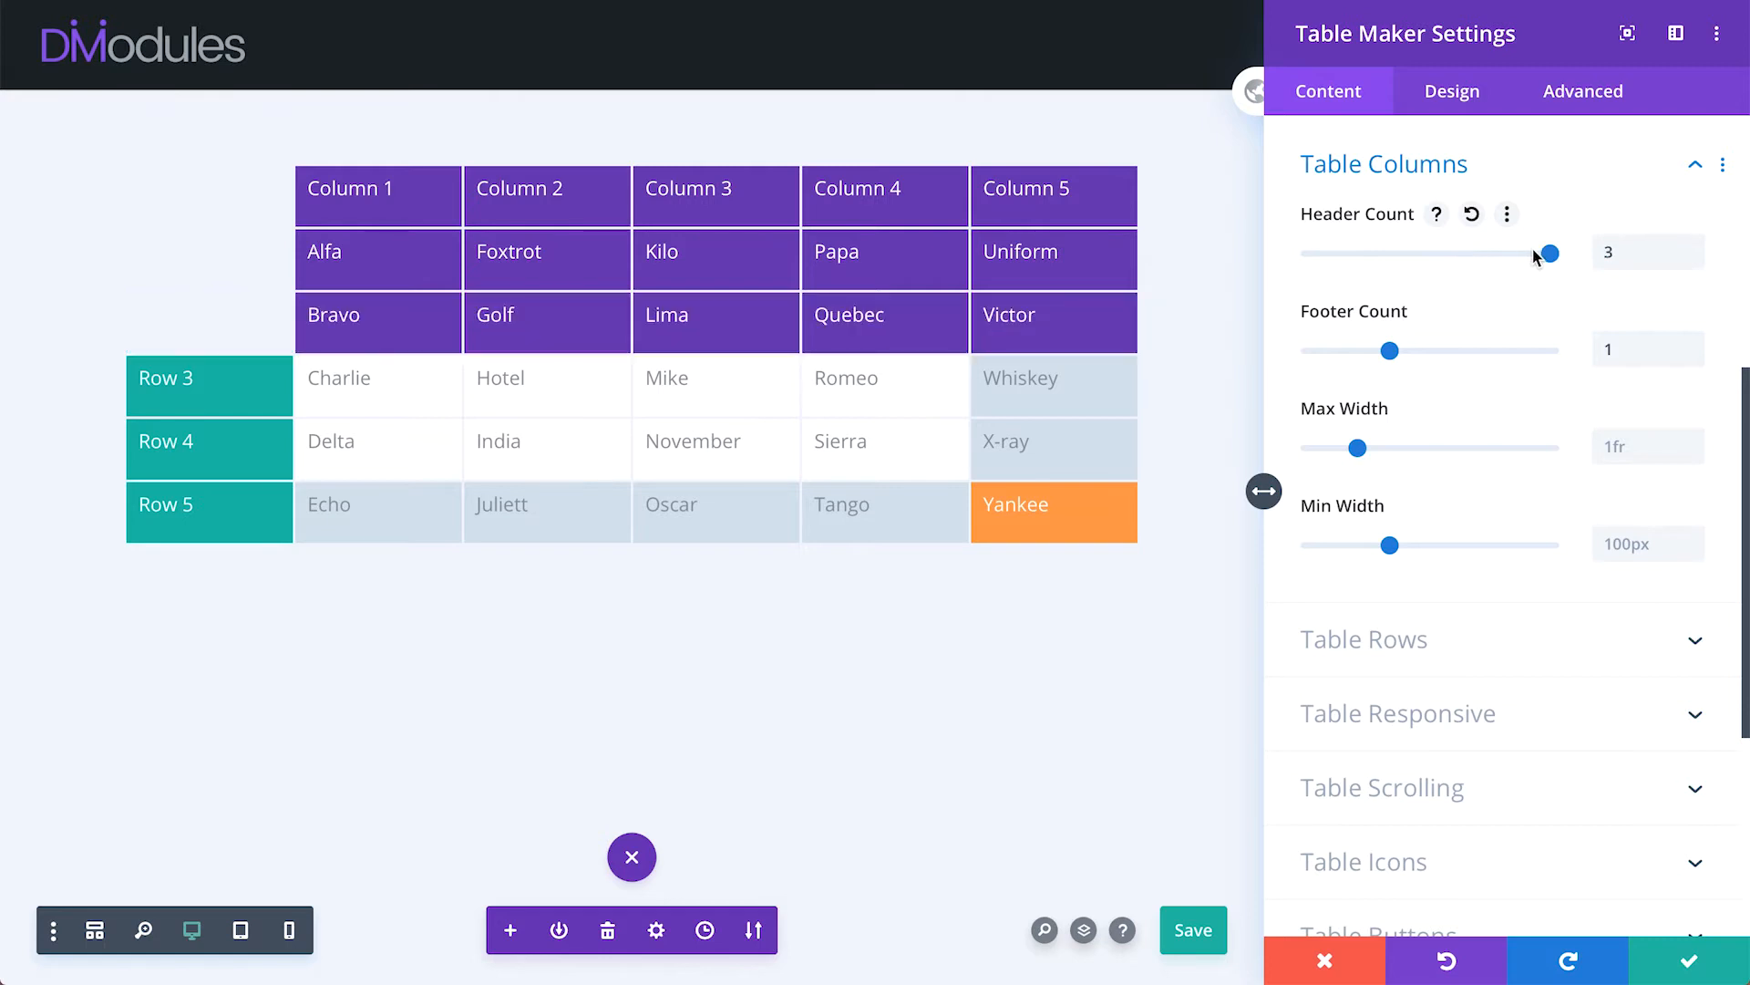
pyautogui.moveTo(1547, 253); pyautogui.dragTo(1308, 252)
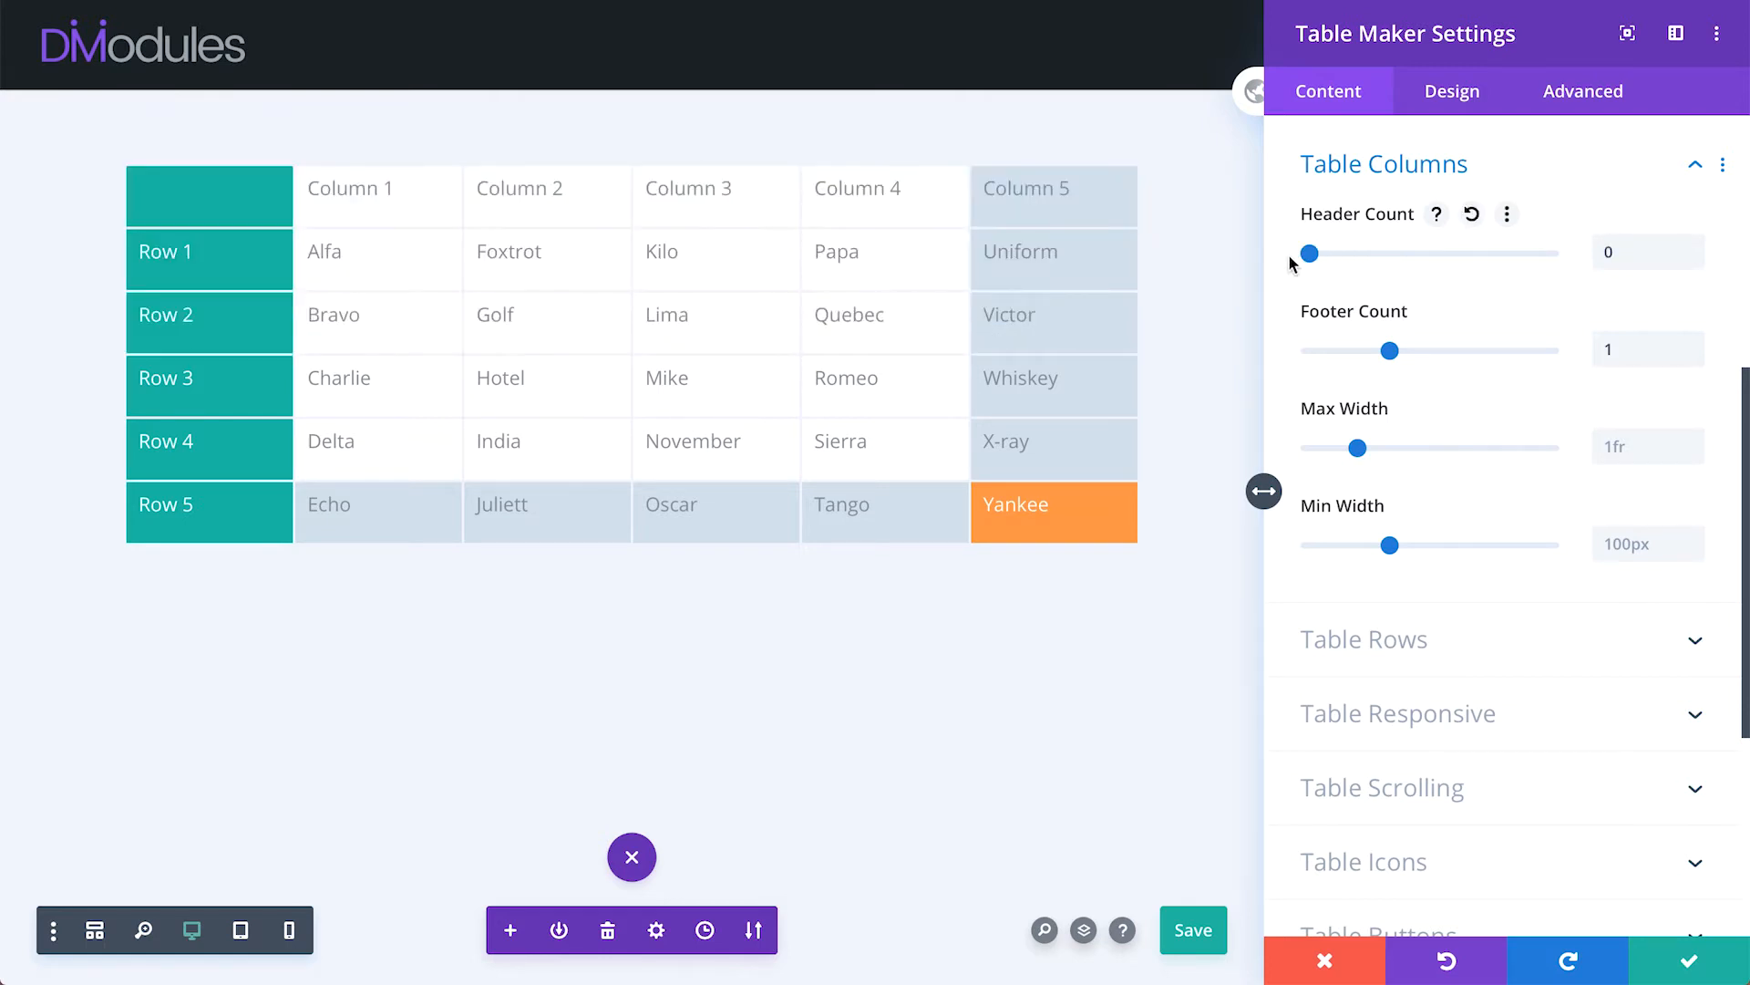
pyautogui.moveTo(1307, 253); pyautogui.dragTo(1389, 252)
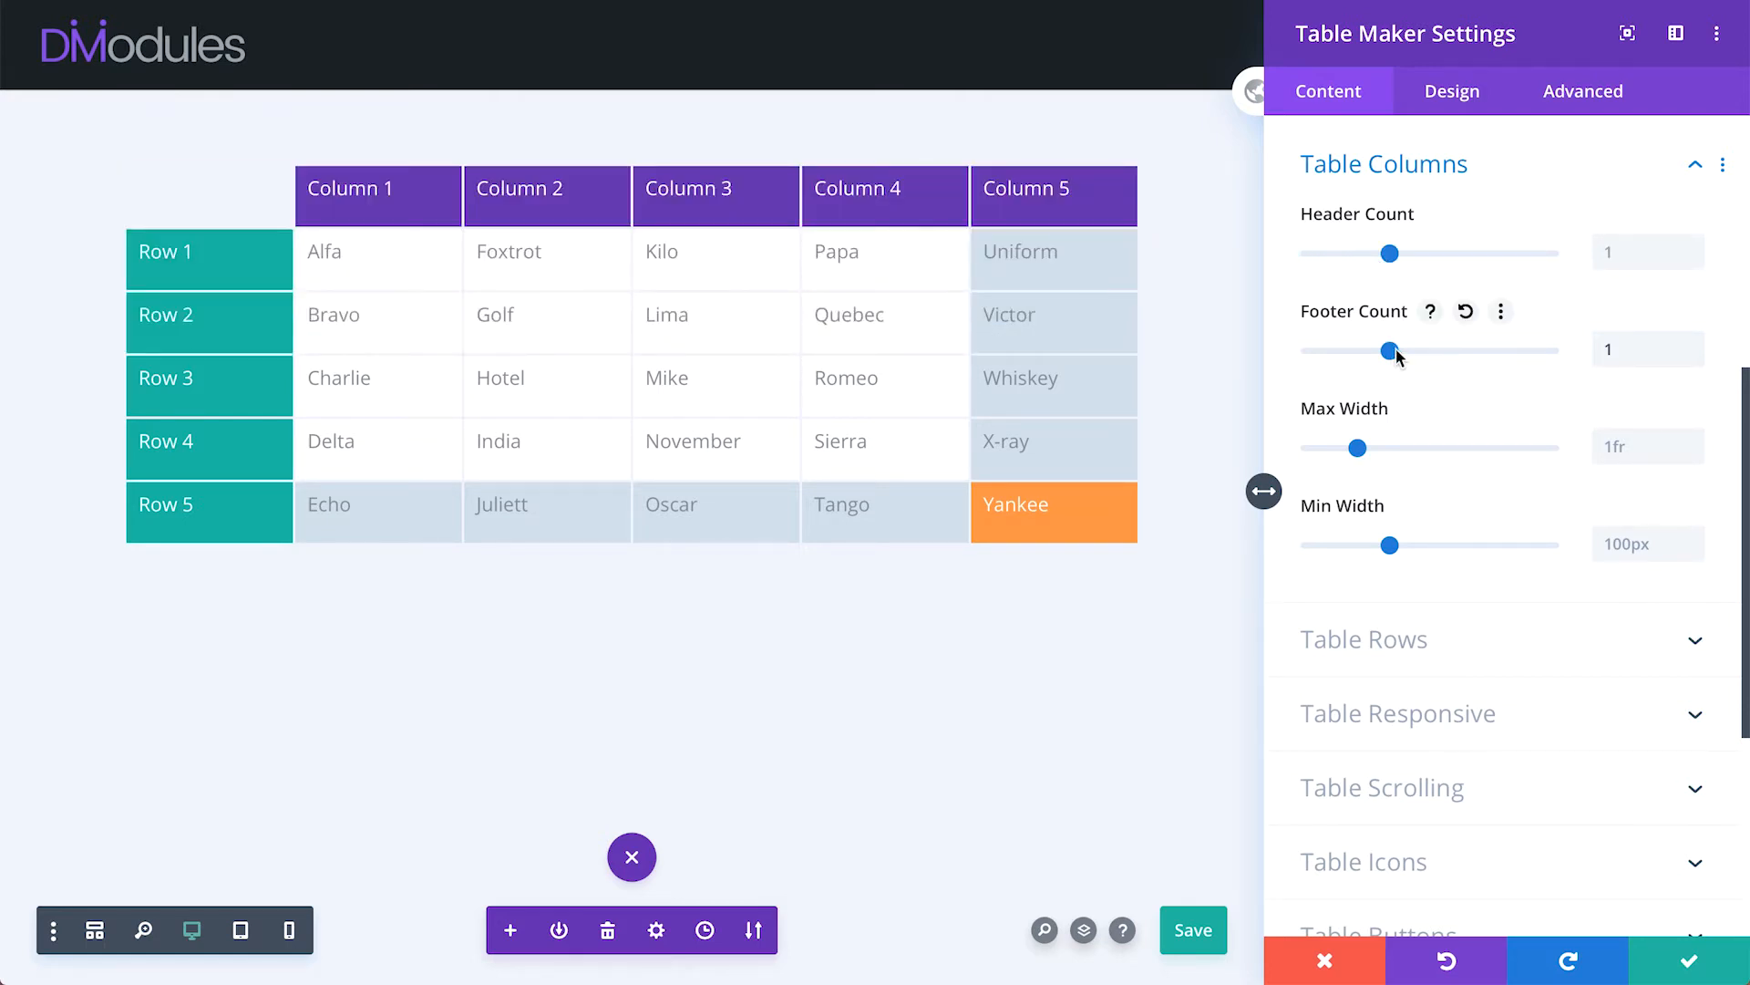
pyautogui.moveTo(1399, 350); pyautogui.dragTo(1501, 350)
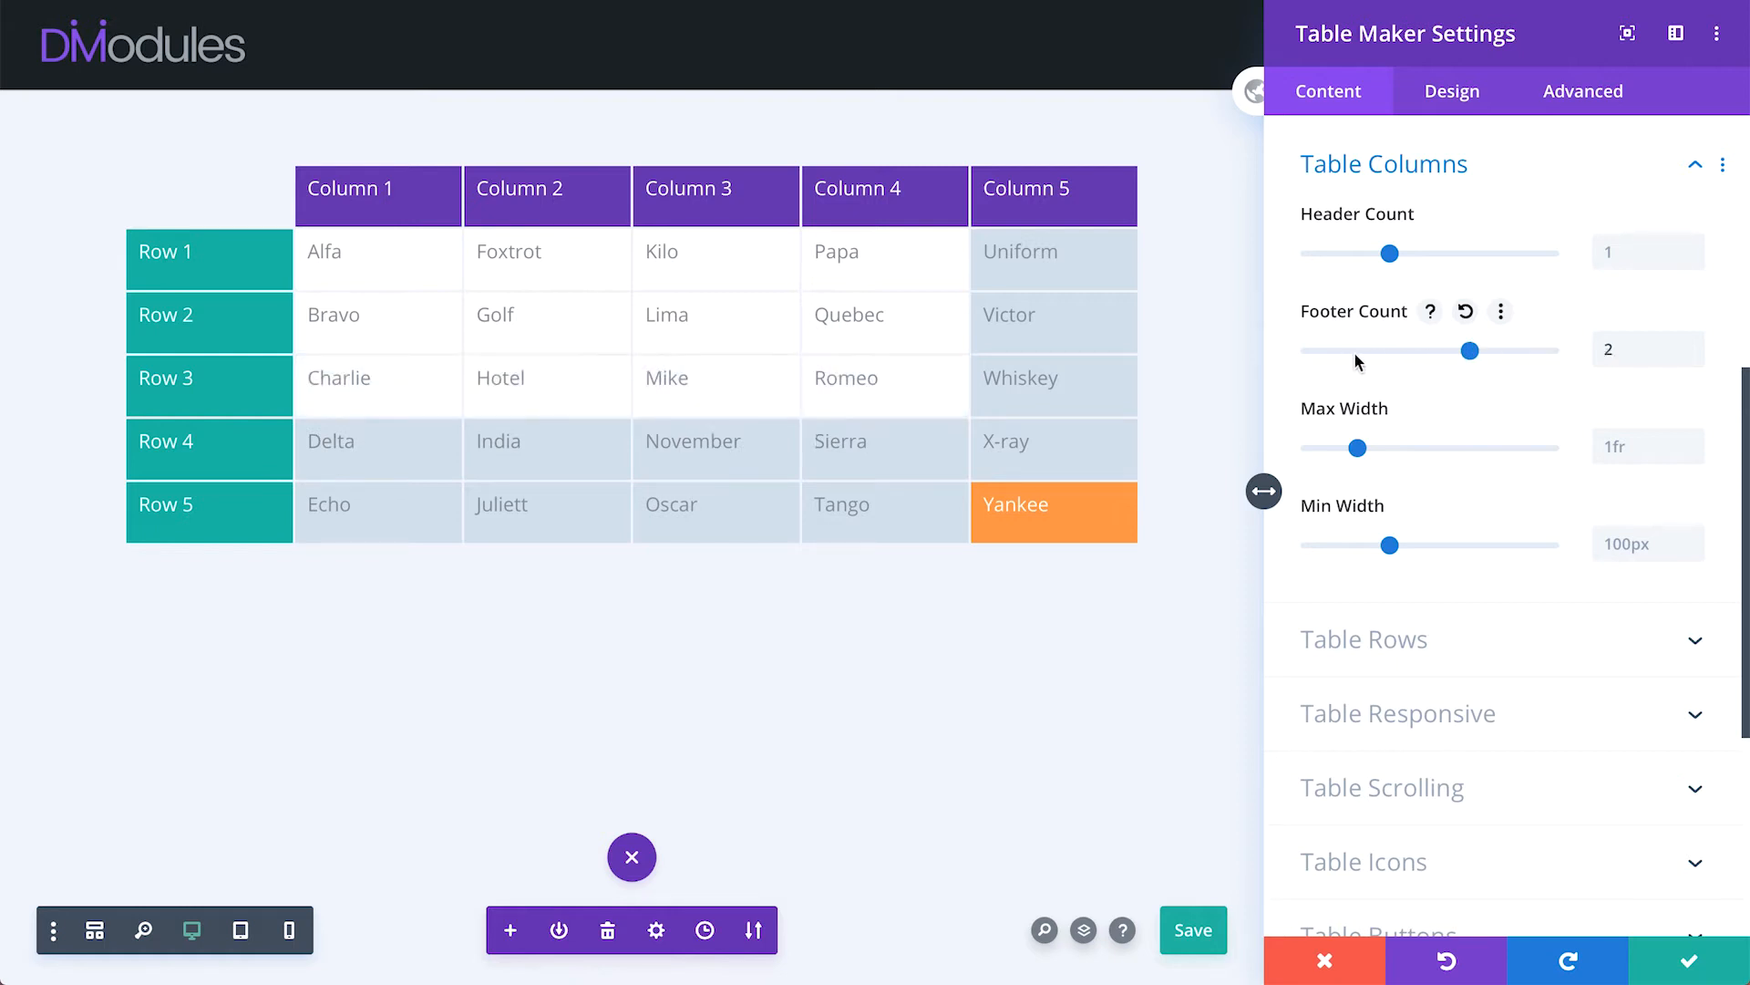
pyautogui.moveTo(1501, 349); pyautogui.dragTo(1391, 350)
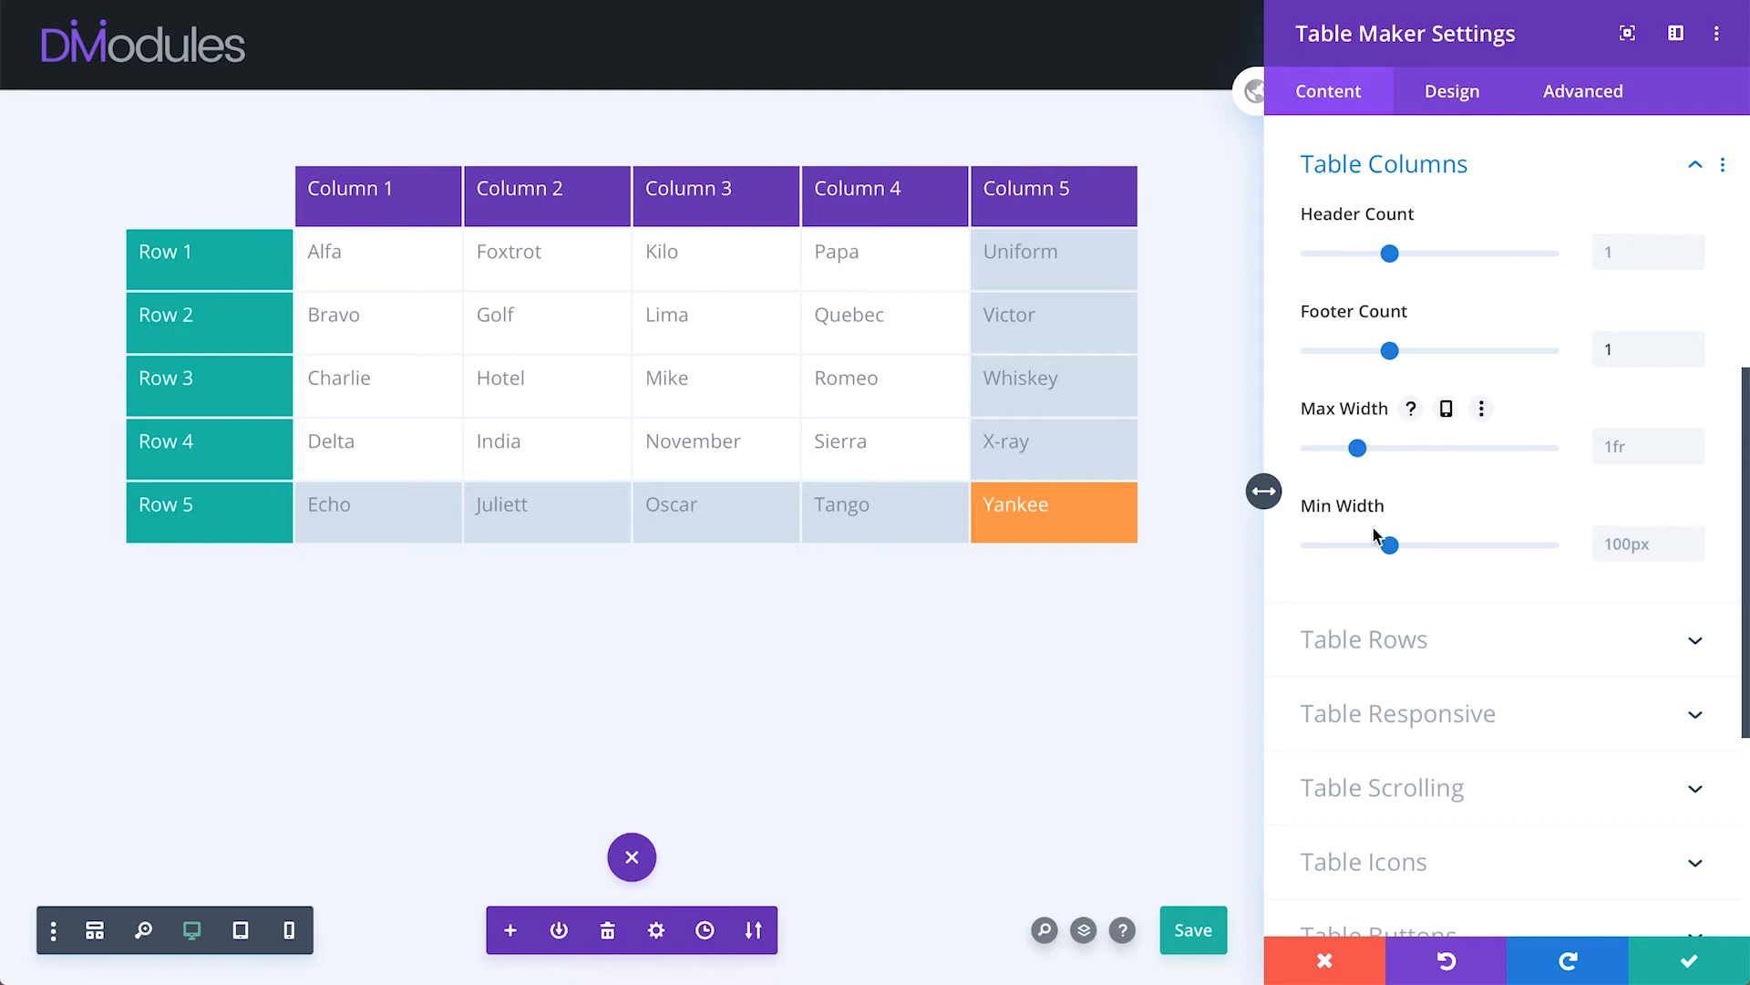
pyautogui.moveTo(1388, 543); pyautogui.dragTo(1438, 543)
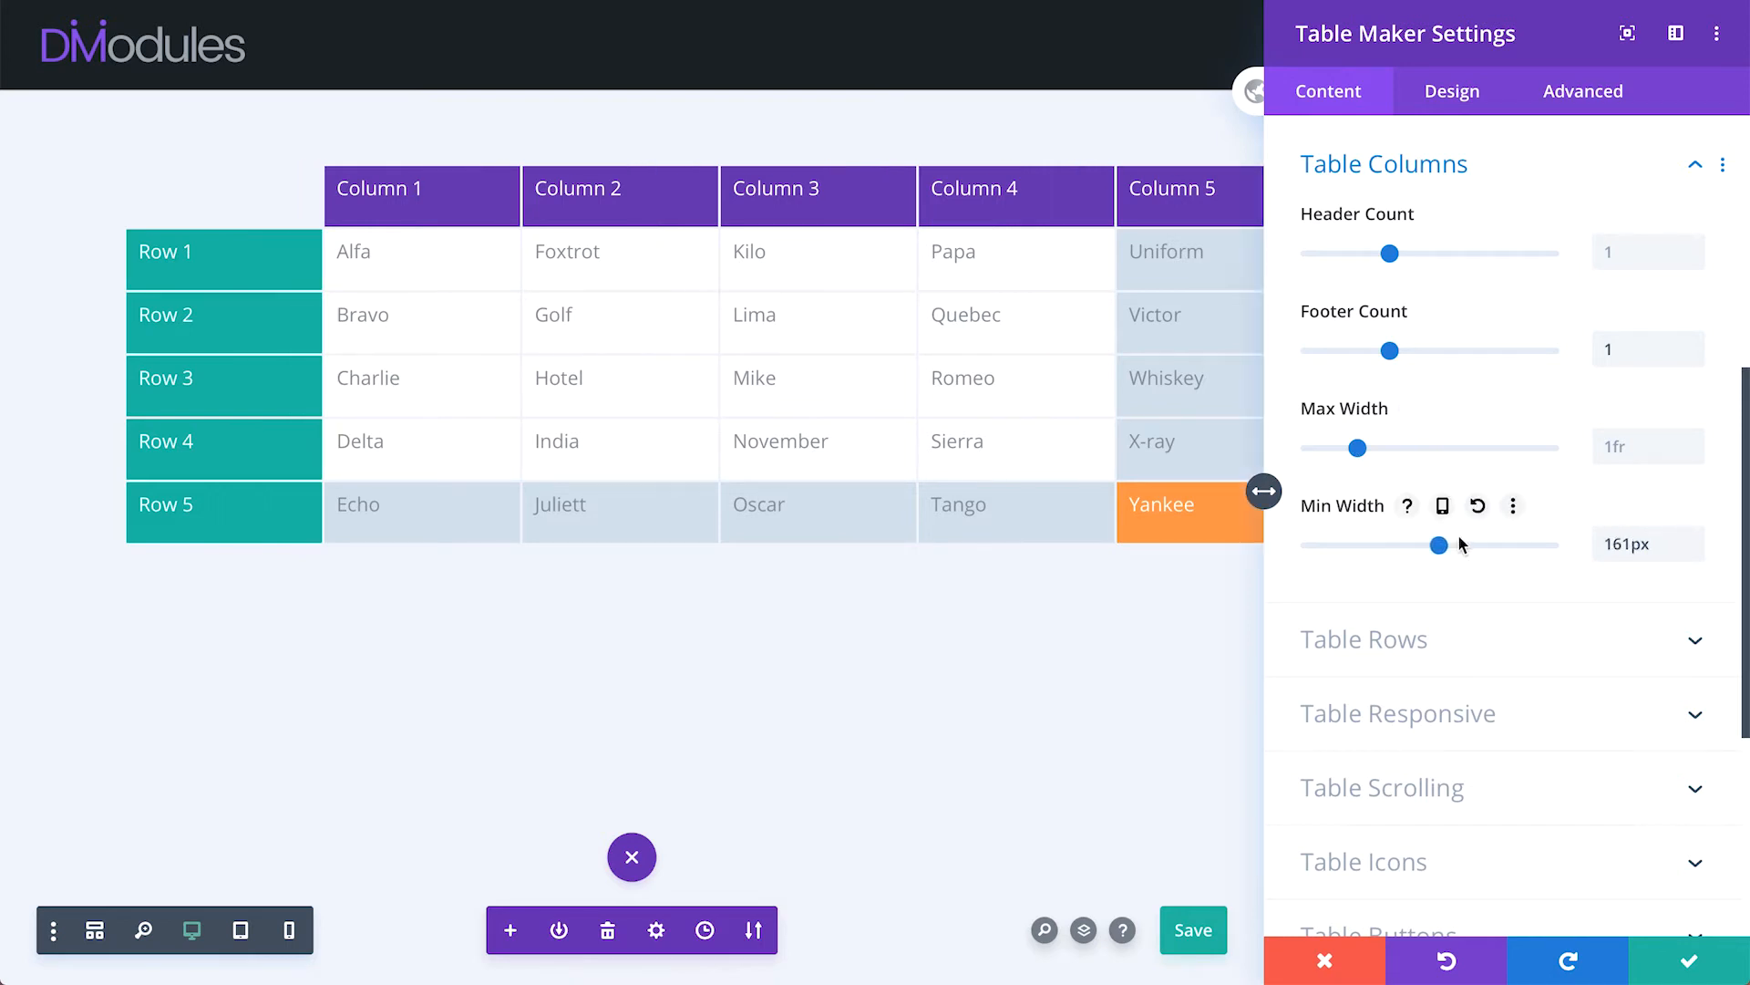
pyautogui.moveTo(1430, 545); pyautogui.dragTo(1461, 545)
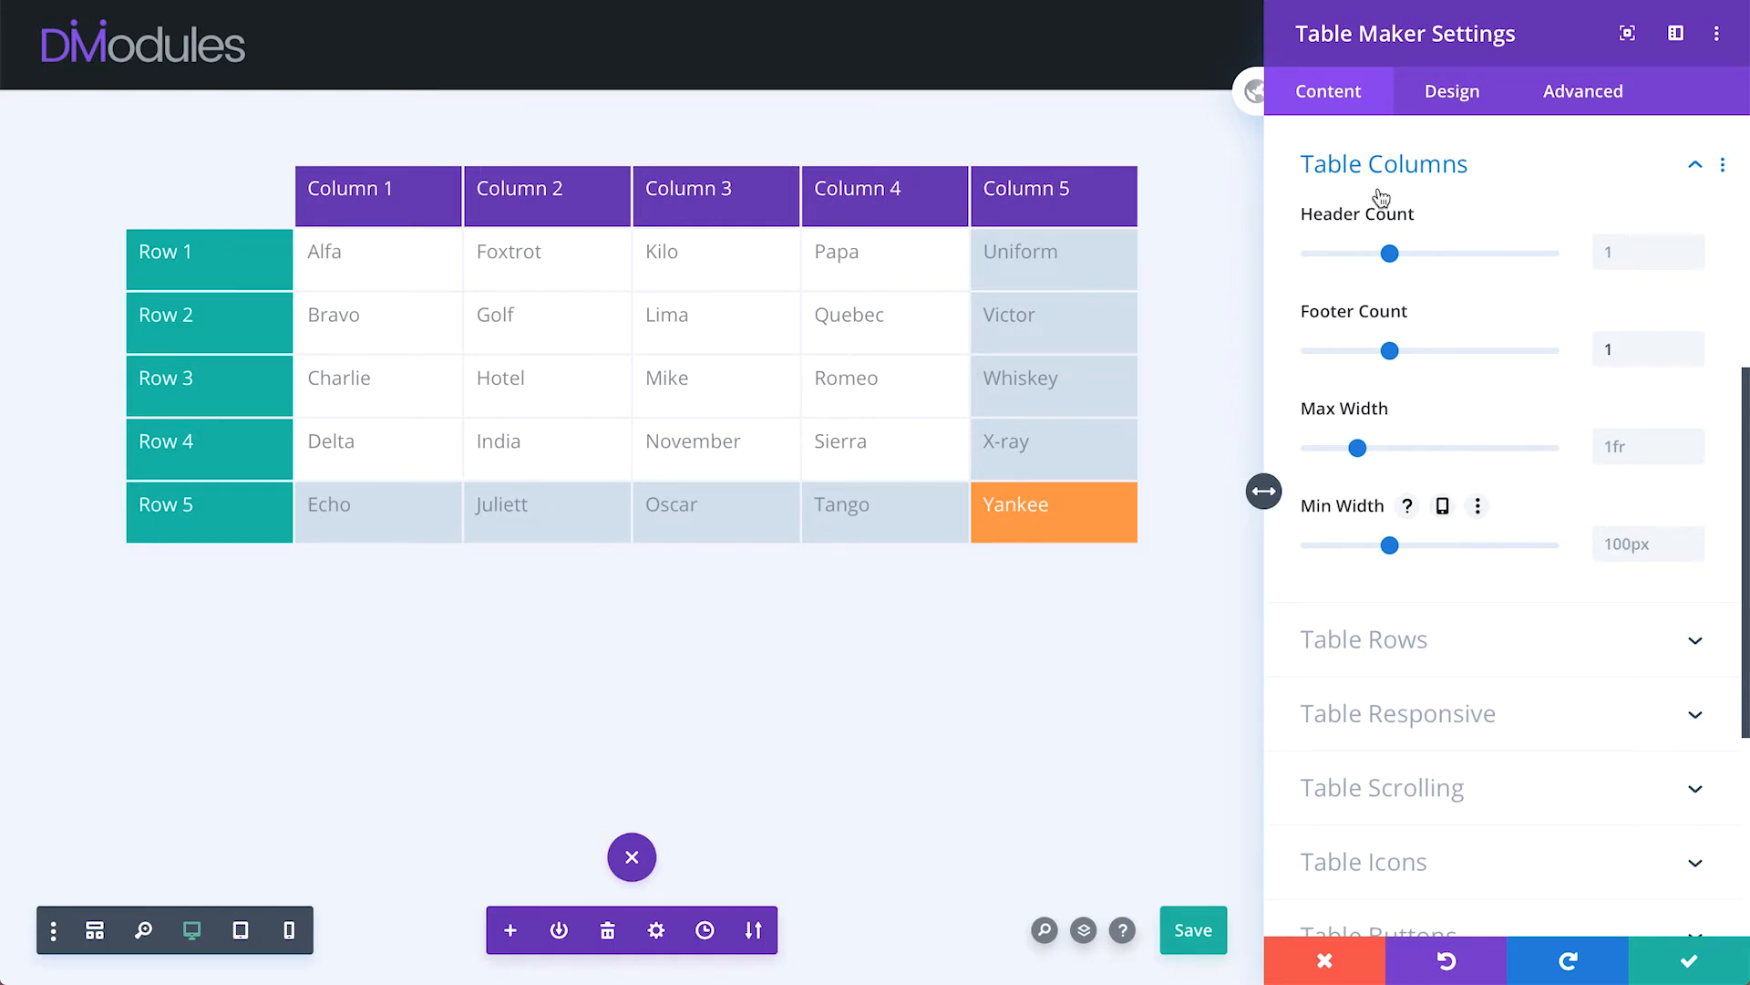
pyautogui.click(1383, 164)
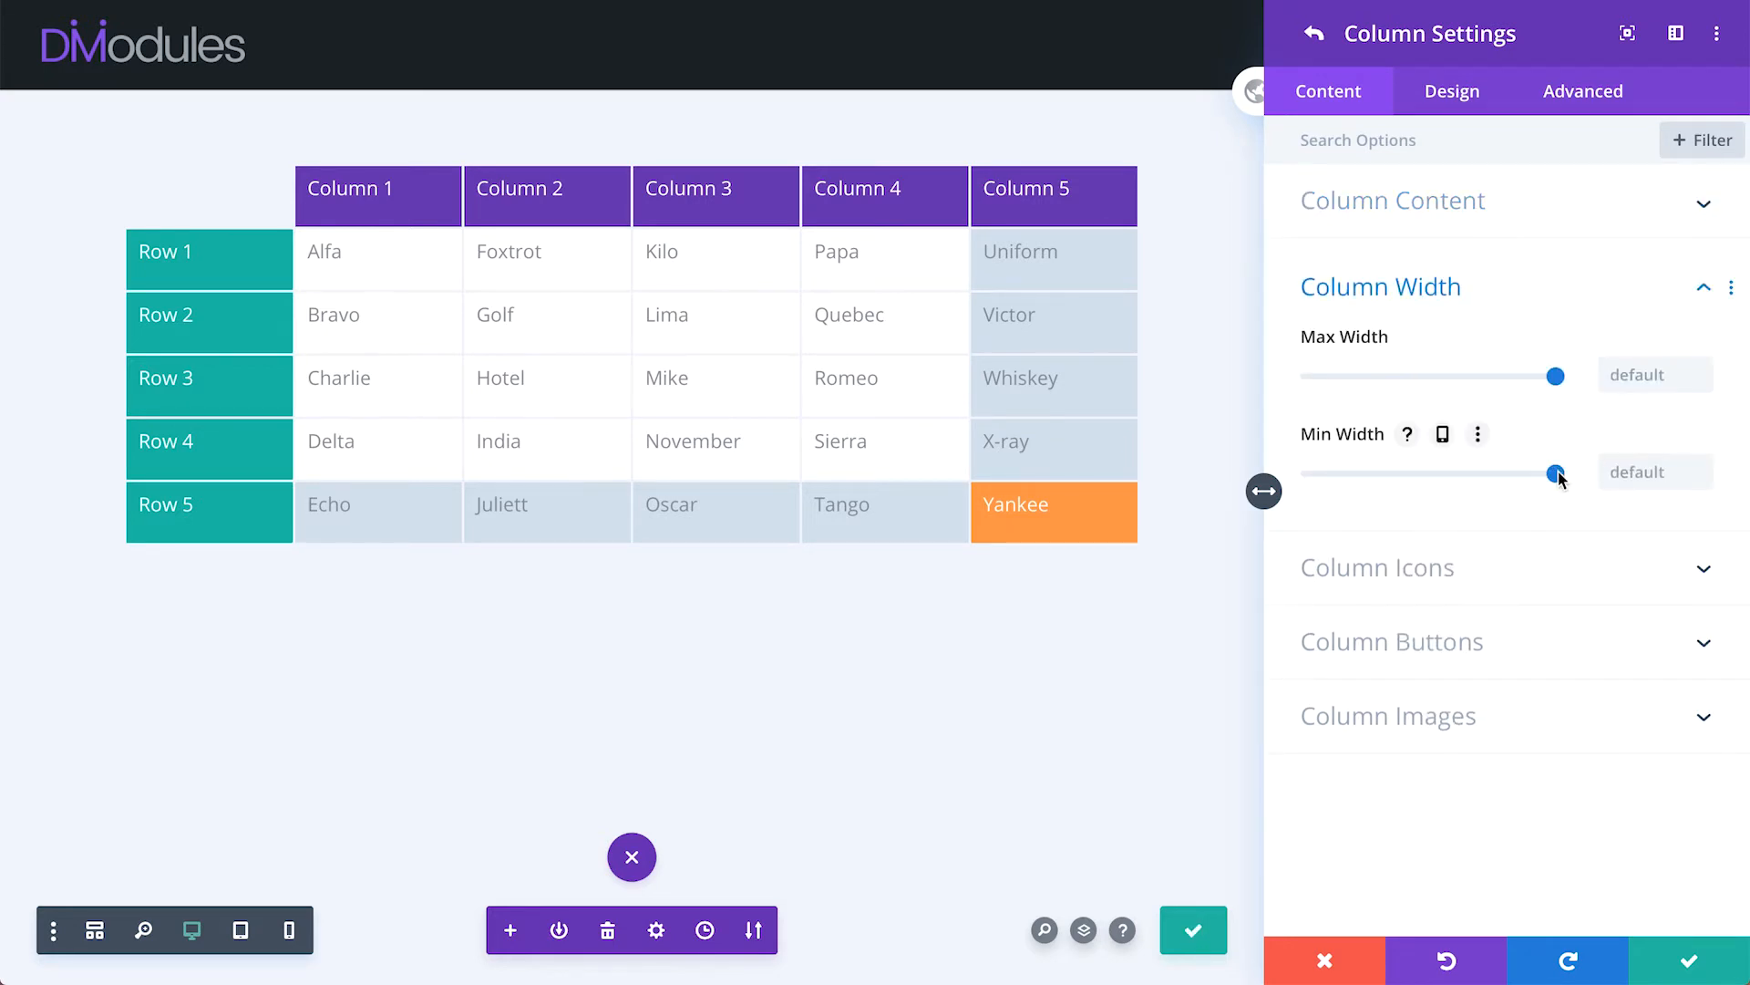
pyautogui.moveTo(1557, 473); pyautogui.dragTo(1422, 473)
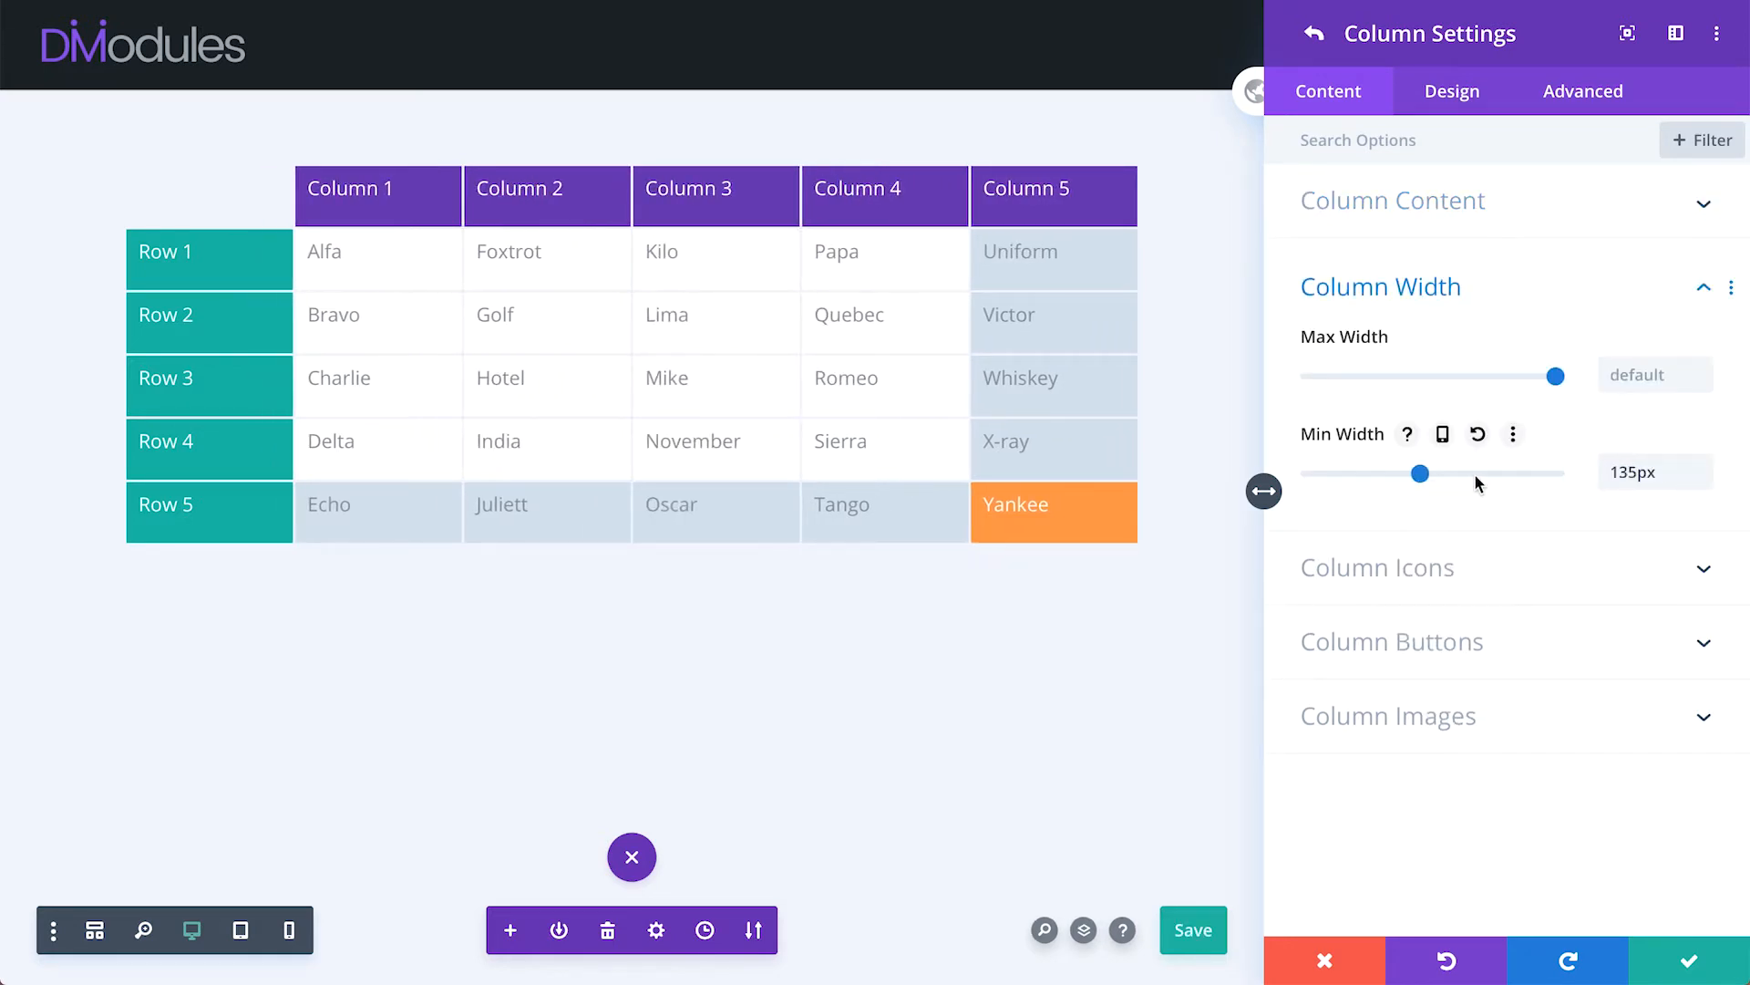
pyautogui.click(1477, 434)
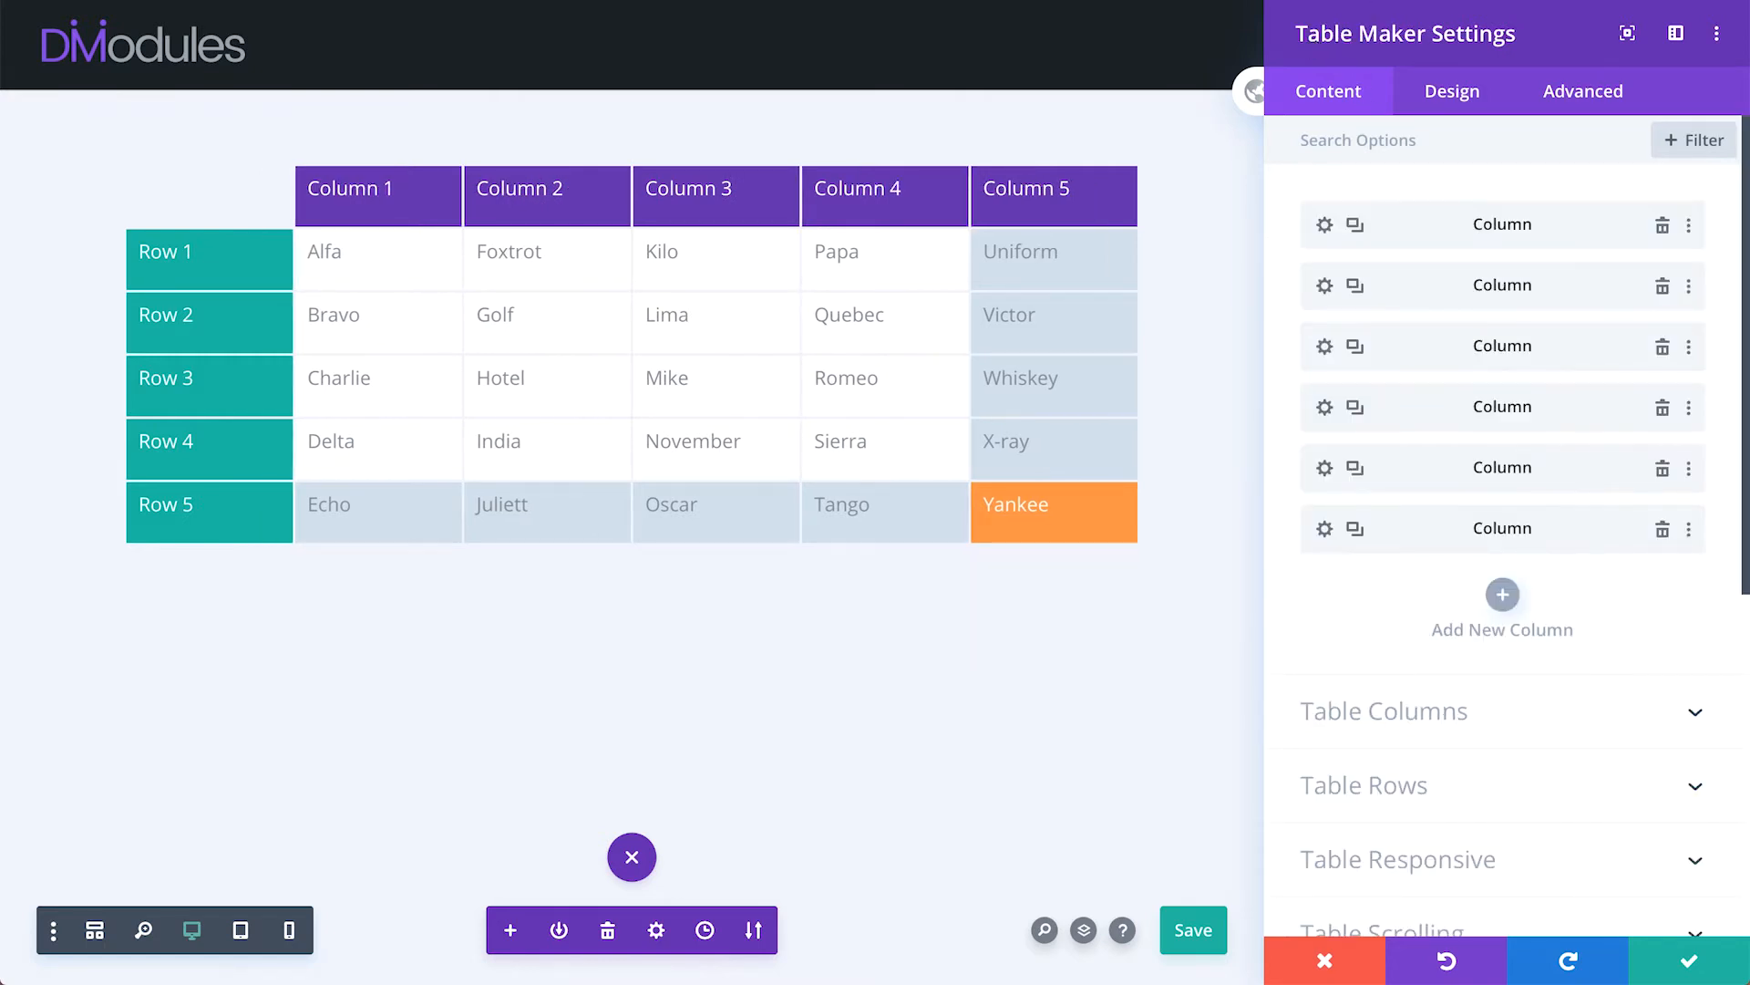
# - Open the table row options and try other header and footer counts, returning both to 1
pyautogui.click(1364, 785)
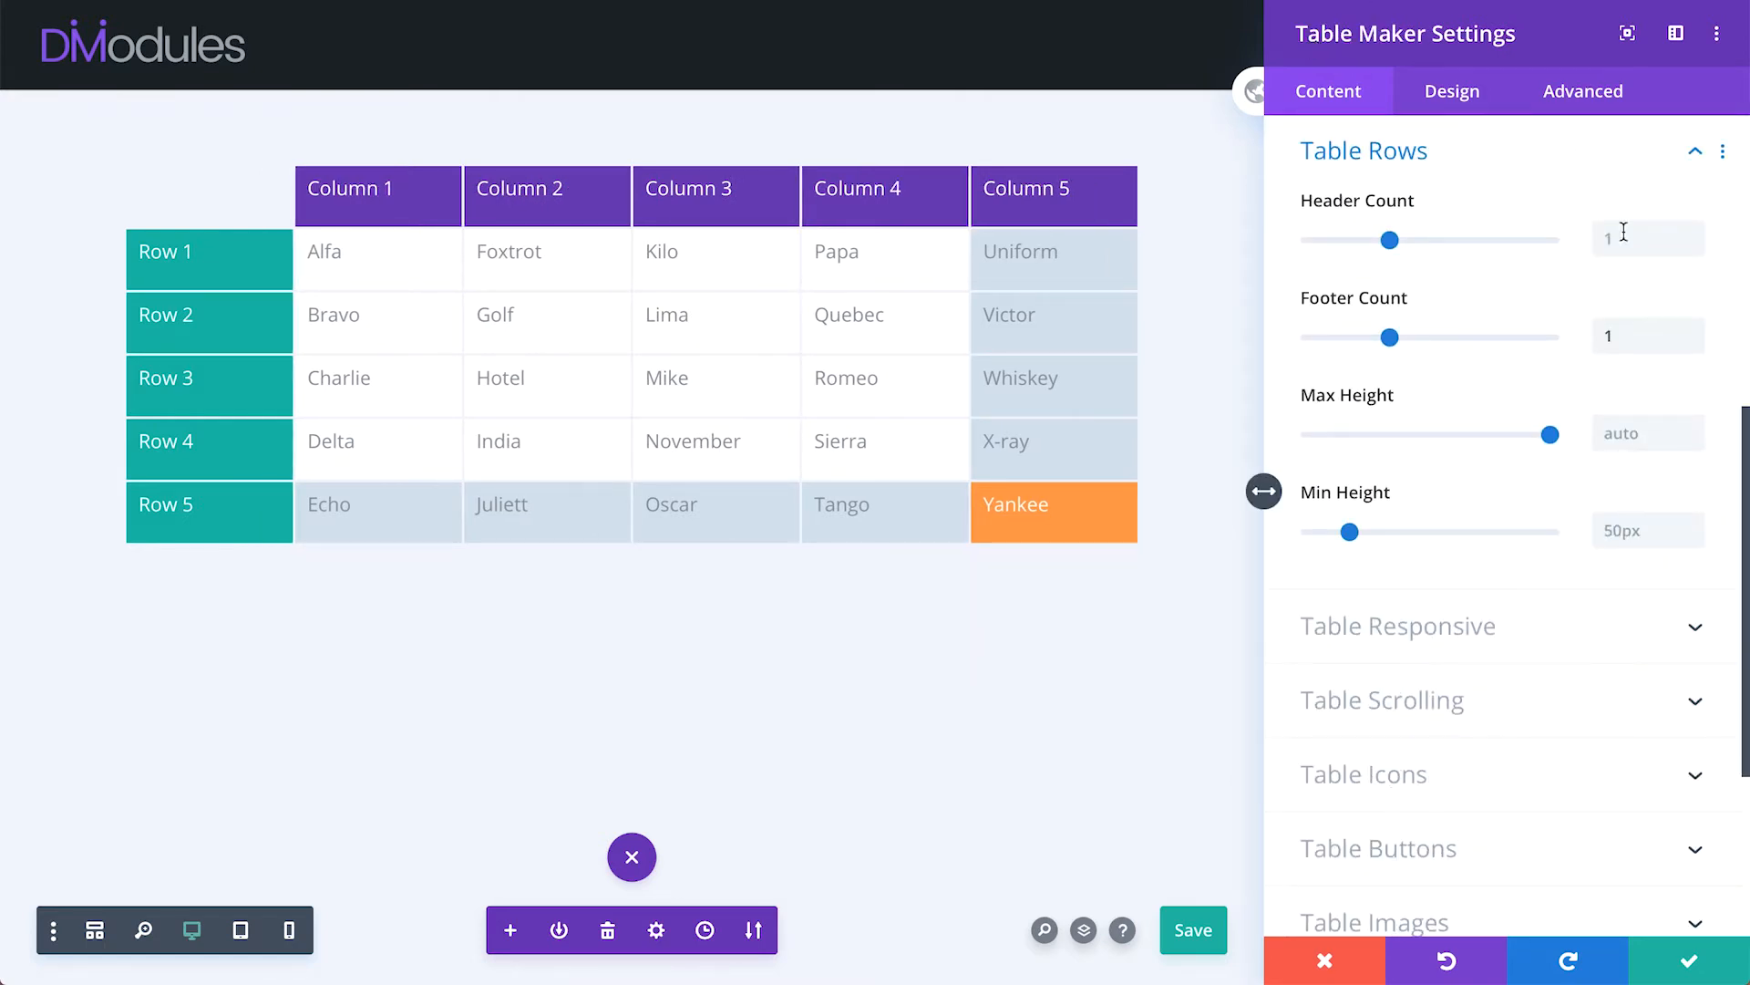
pyautogui.moveTo(1392, 239); pyautogui.dragTo(1468, 239)
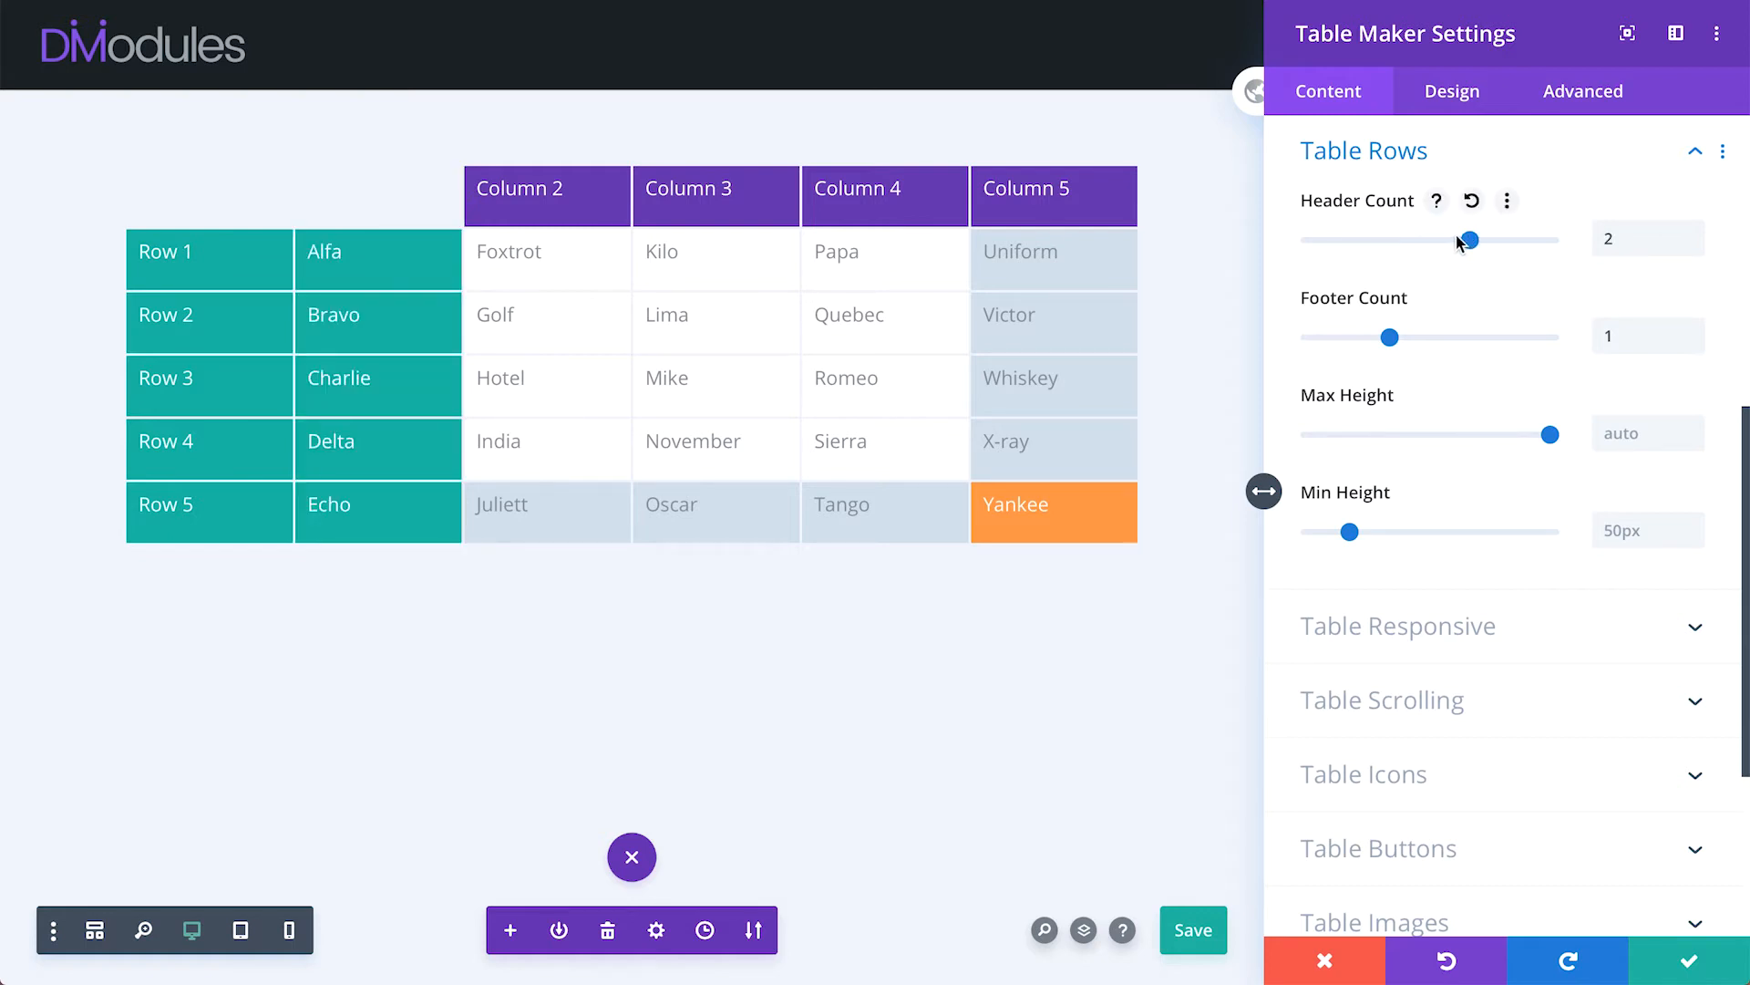
pyautogui.moveTo(1467, 238); pyautogui.dragTo(1304, 239)
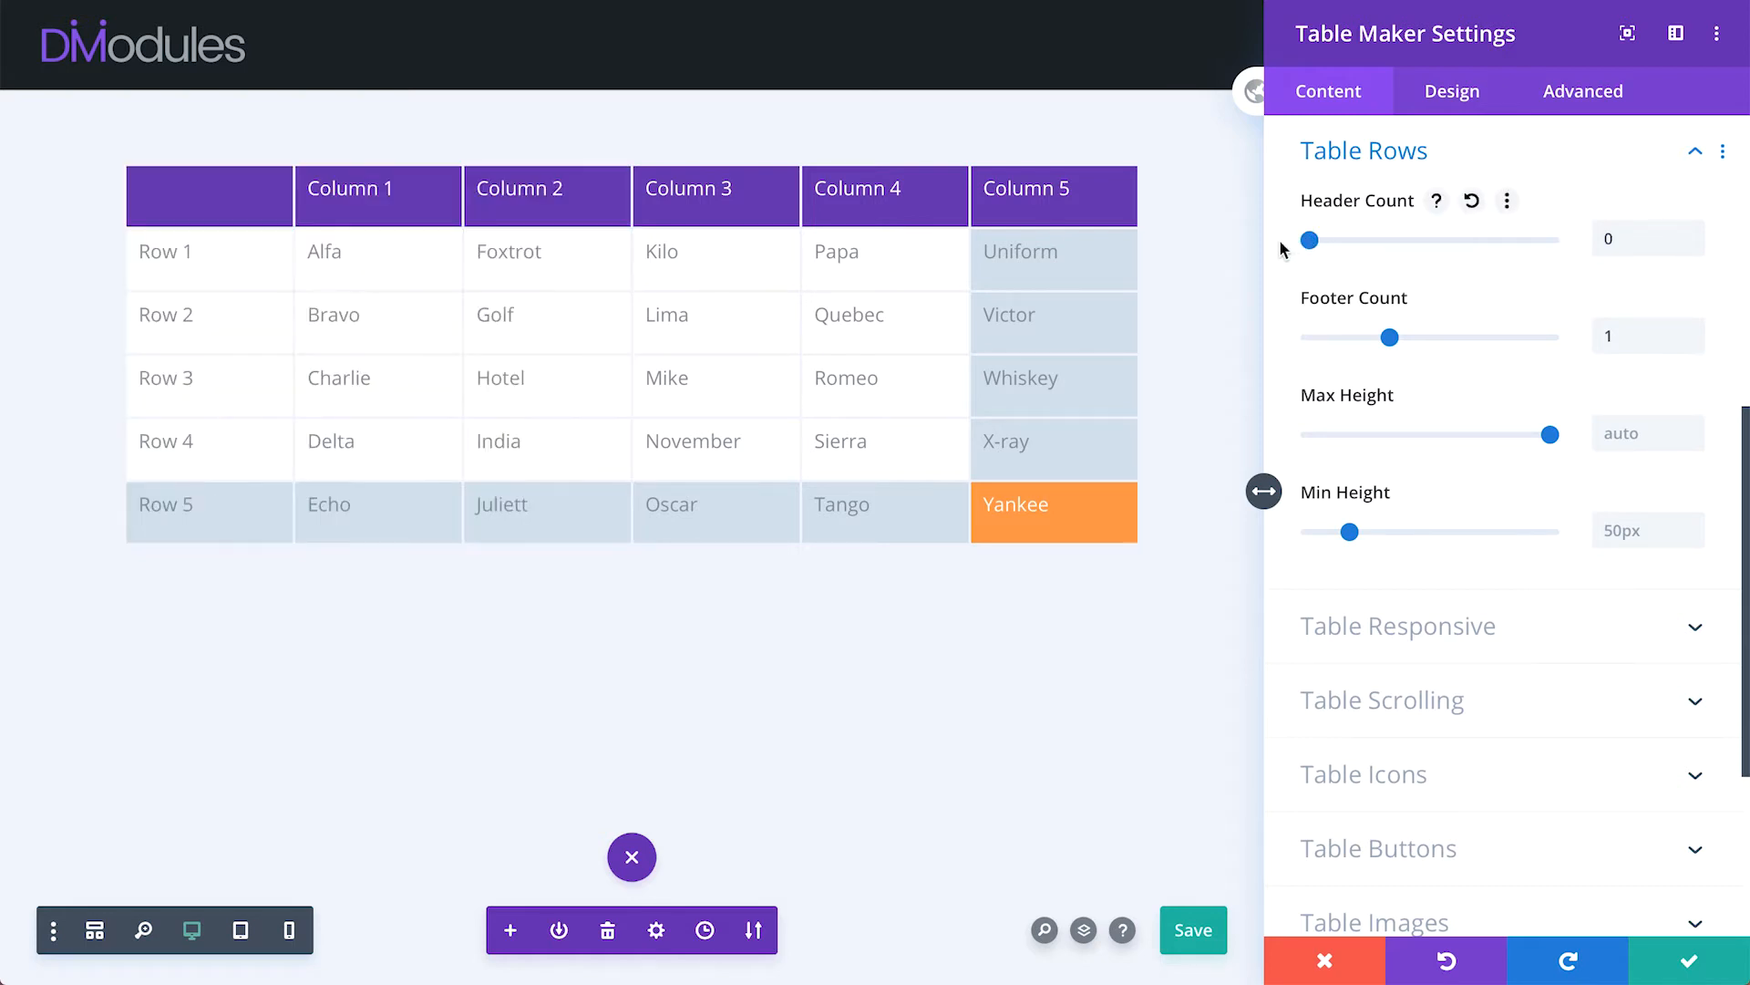
pyautogui.moveTo(1304, 239); pyautogui.dragTo(1389, 239)
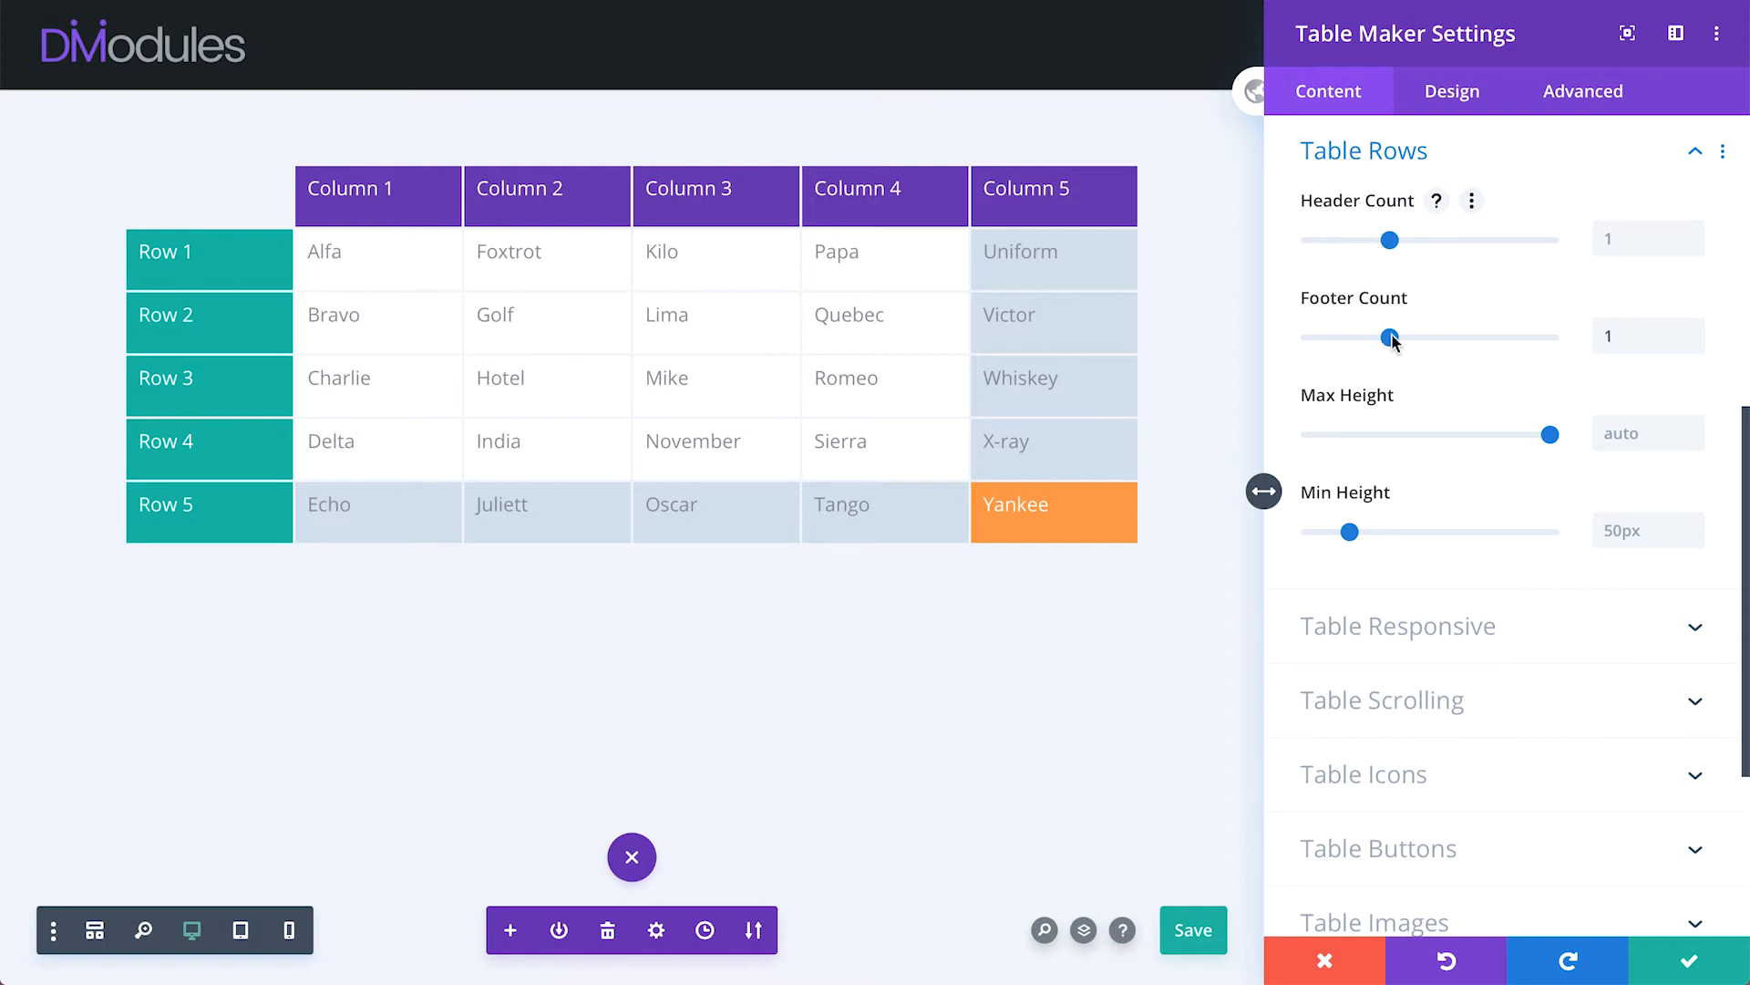
pyautogui.moveTo(1392, 336); pyautogui.dragTo(1547, 337)
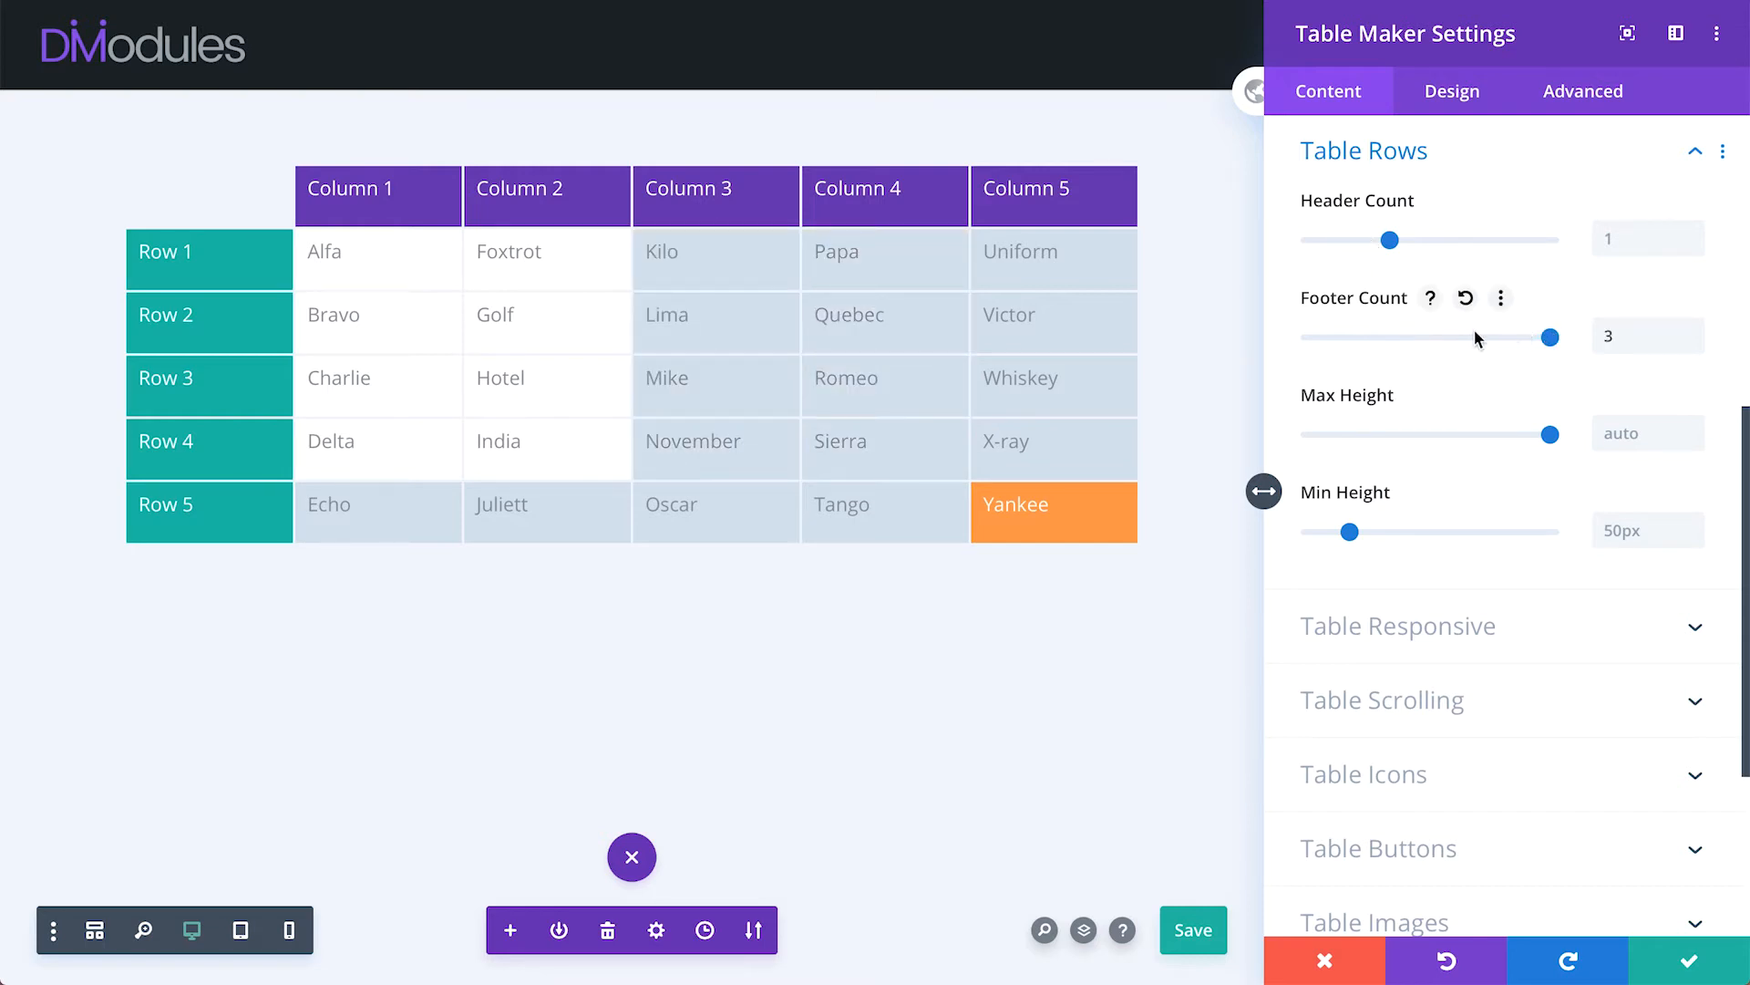
pyautogui.moveTo(1547, 337); pyautogui.dragTo(1391, 337)
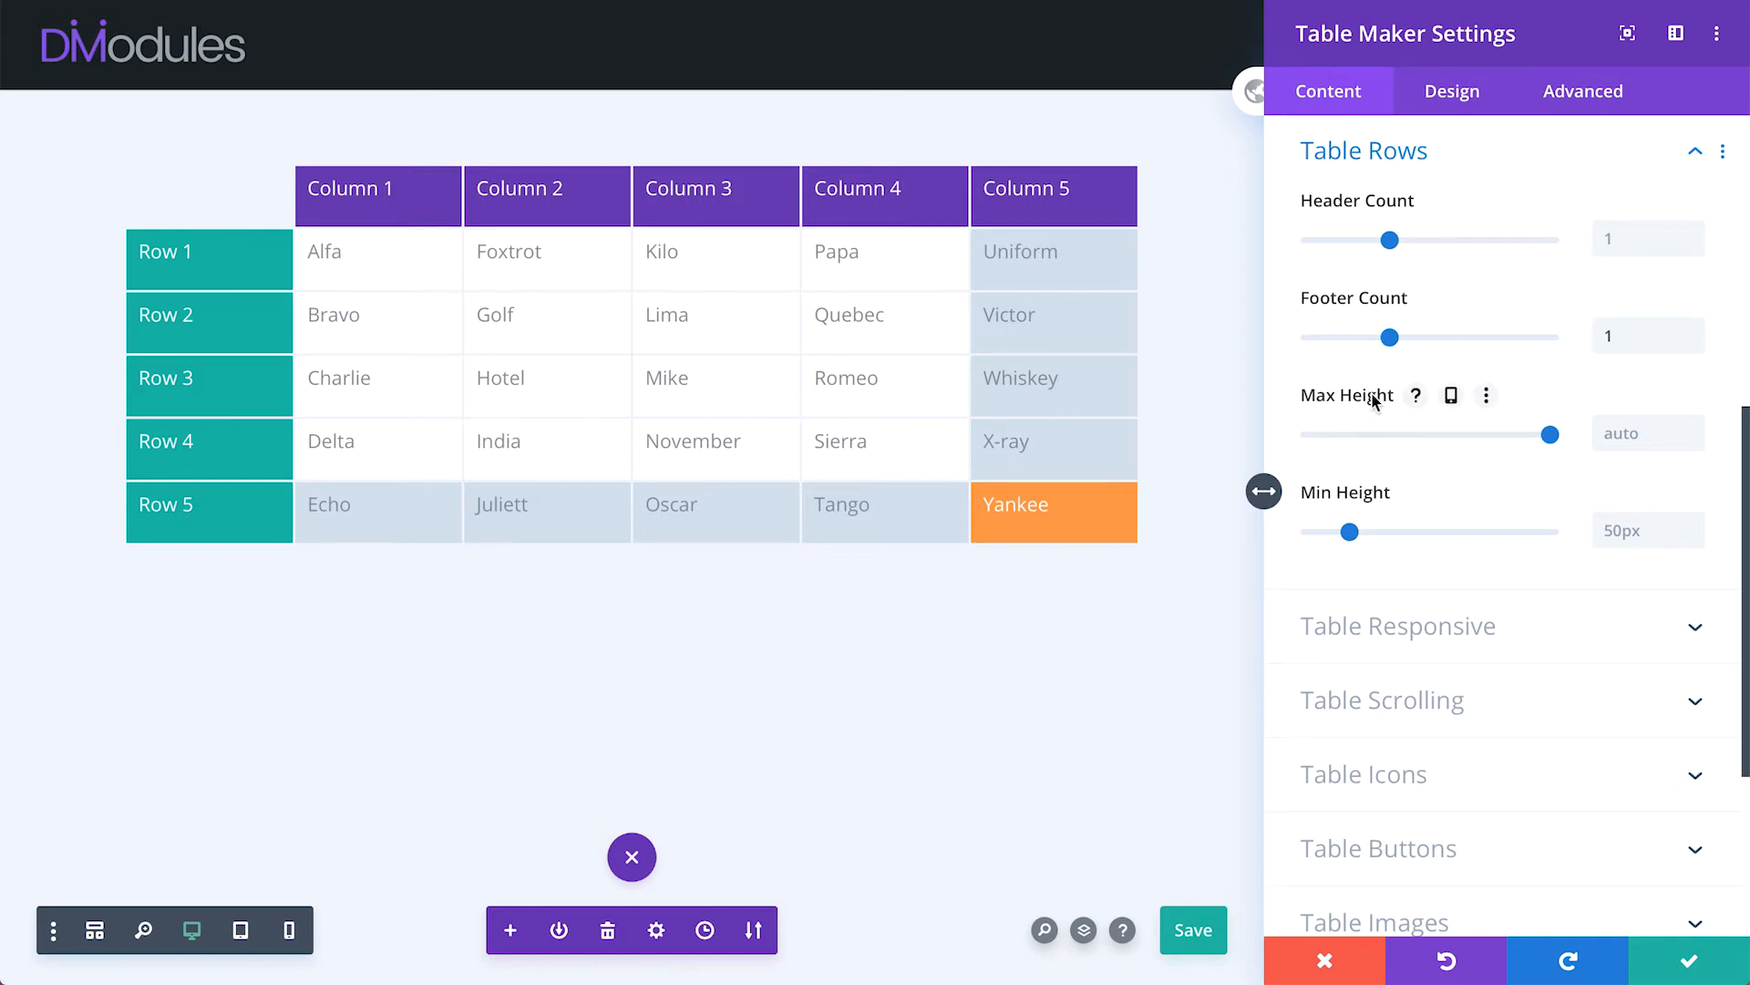
# - Try 73px and 107px minimum row heights, then restore 50px
pyautogui.moveTo(1350, 533); pyautogui.dragTo(1370, 532)
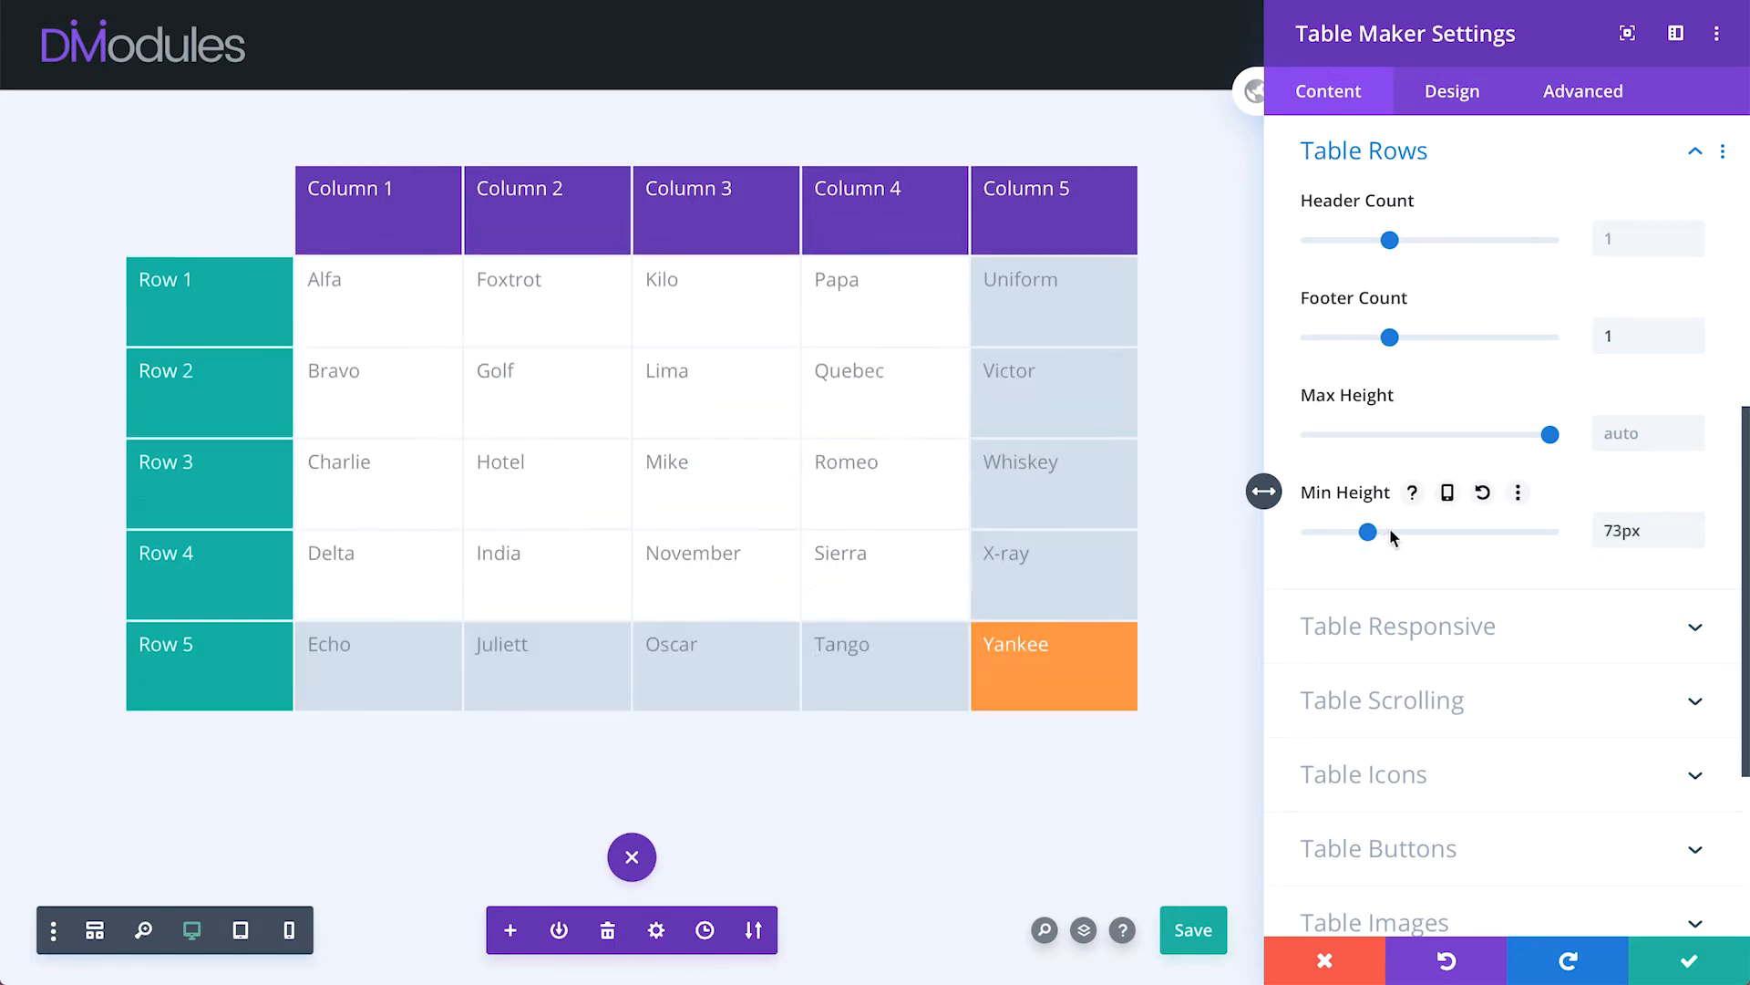
pyautogui.moveTo(1369, 532); pyautogui.dragTo(1383, 531)
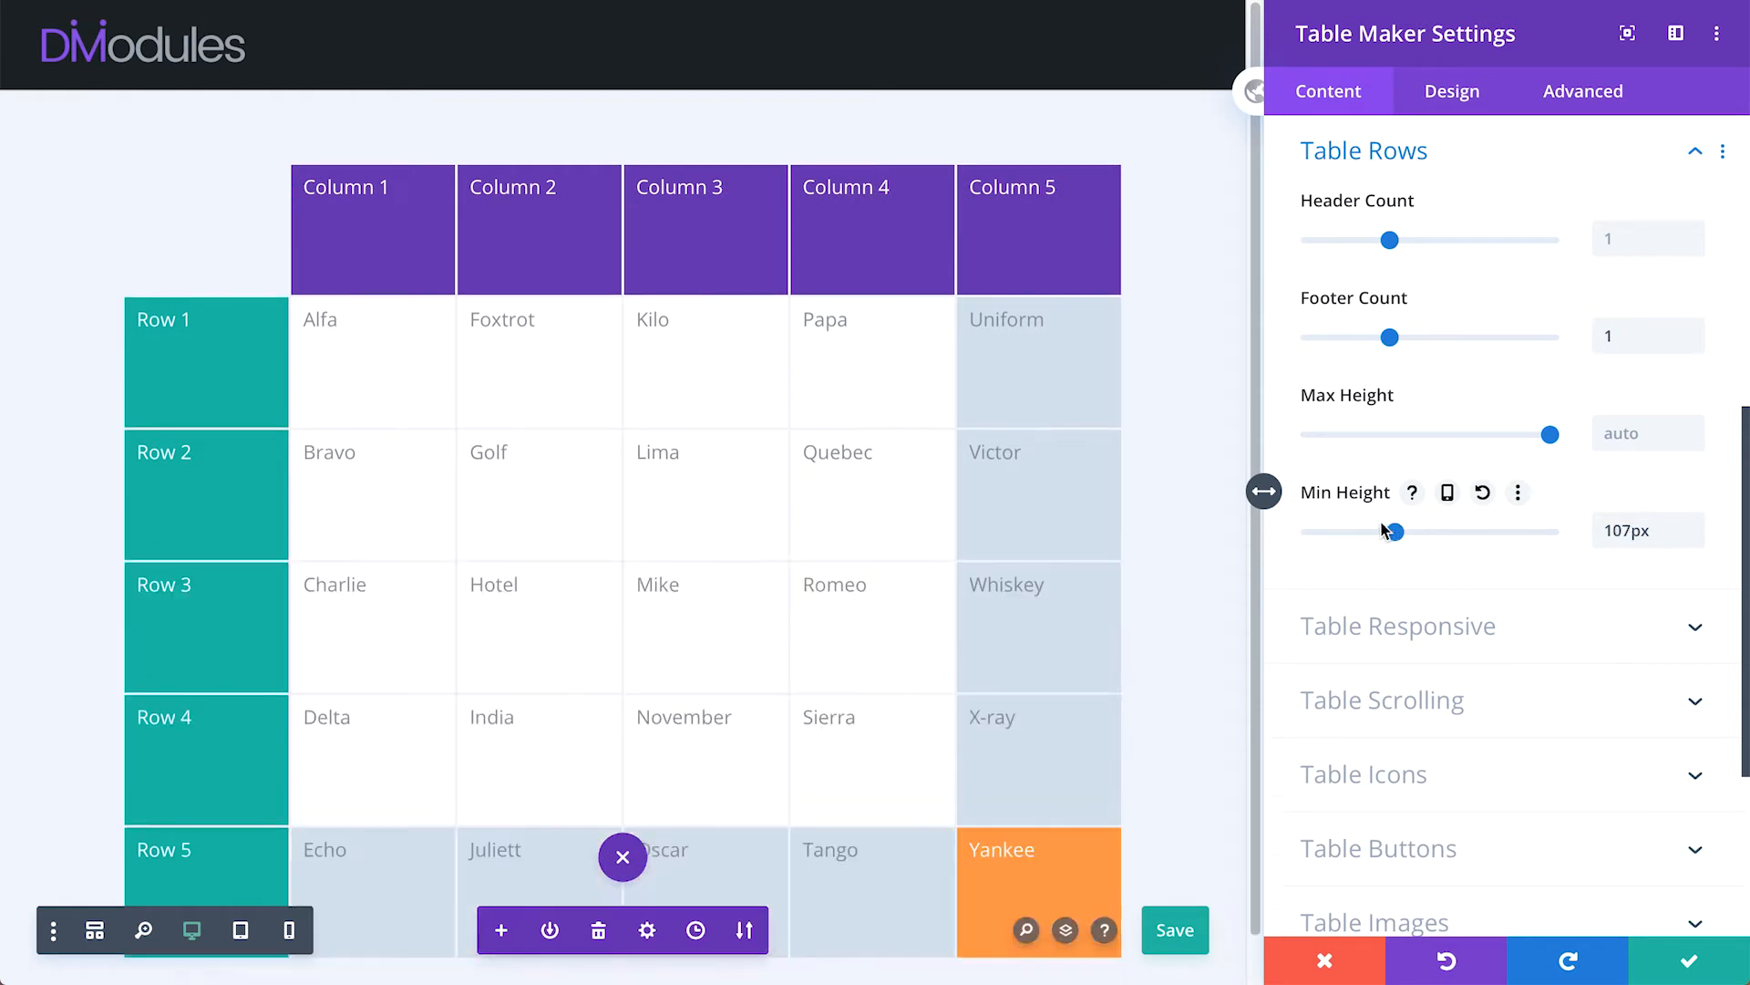
pyautogui.moveTo(1381, 532); pyautogui.dragTo(1332, 531)
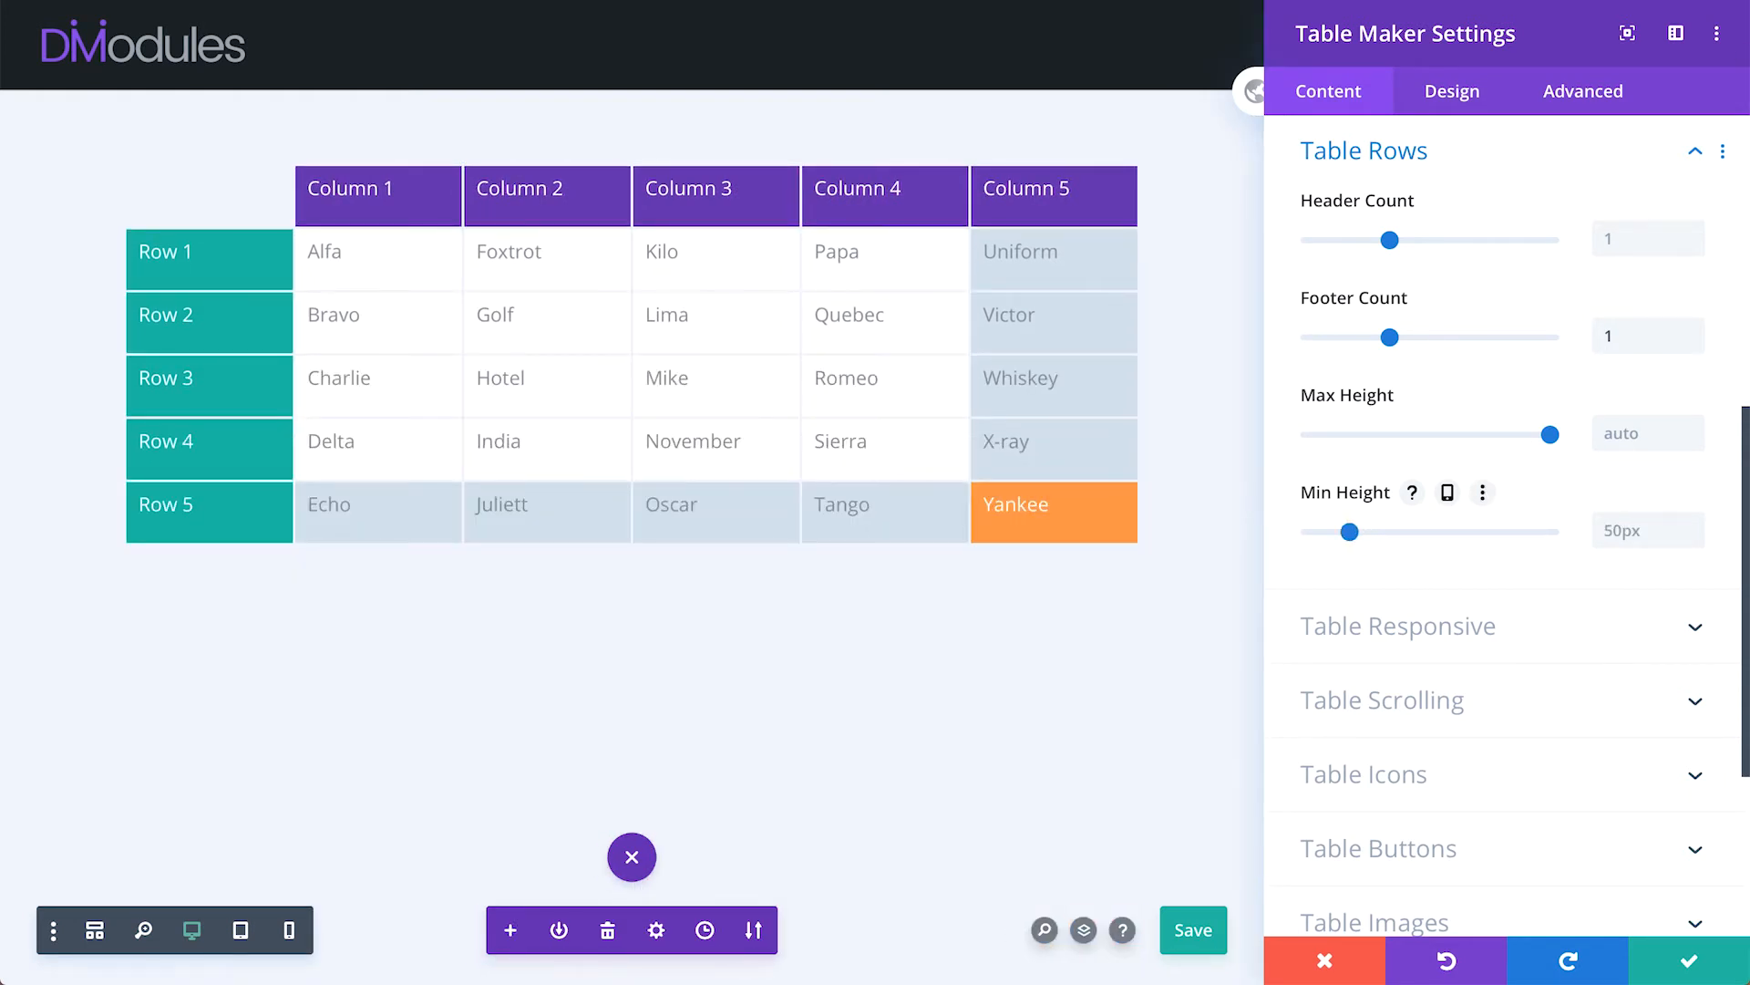
# - Set the table's responsive breakpoint to Phone and try breaking it by rows
pyautogui.click(1398, 626)
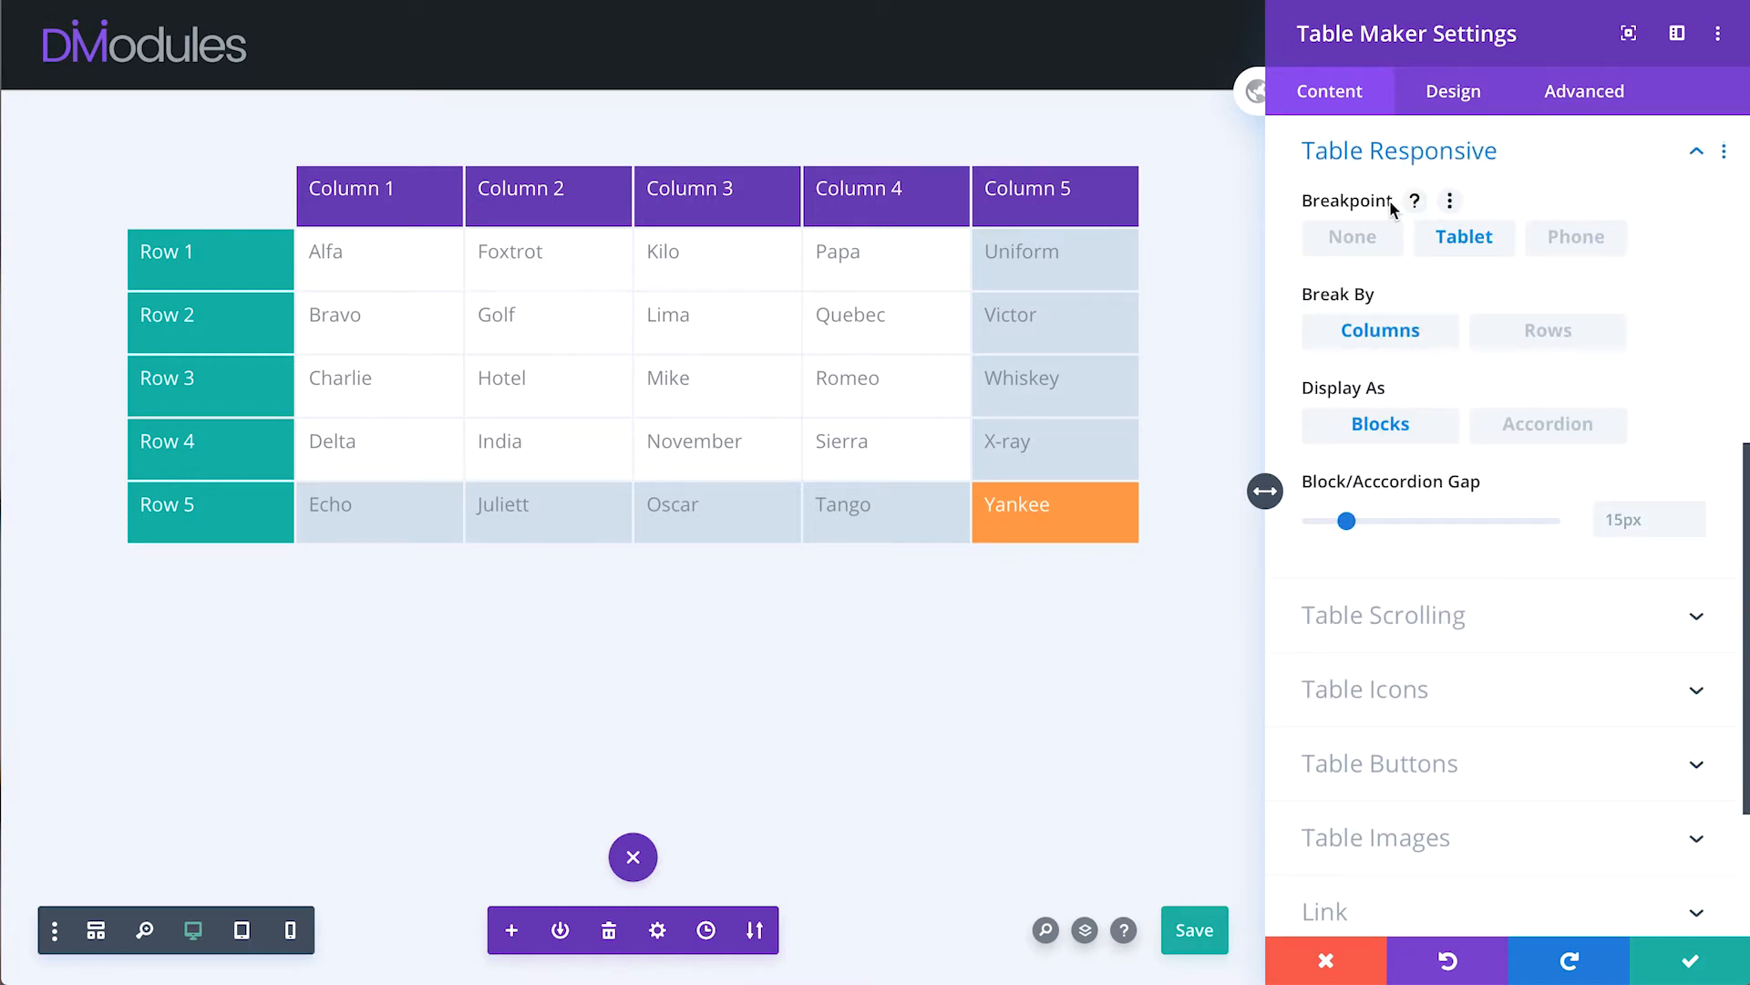
pyautogui.moveTo(1556, 246)
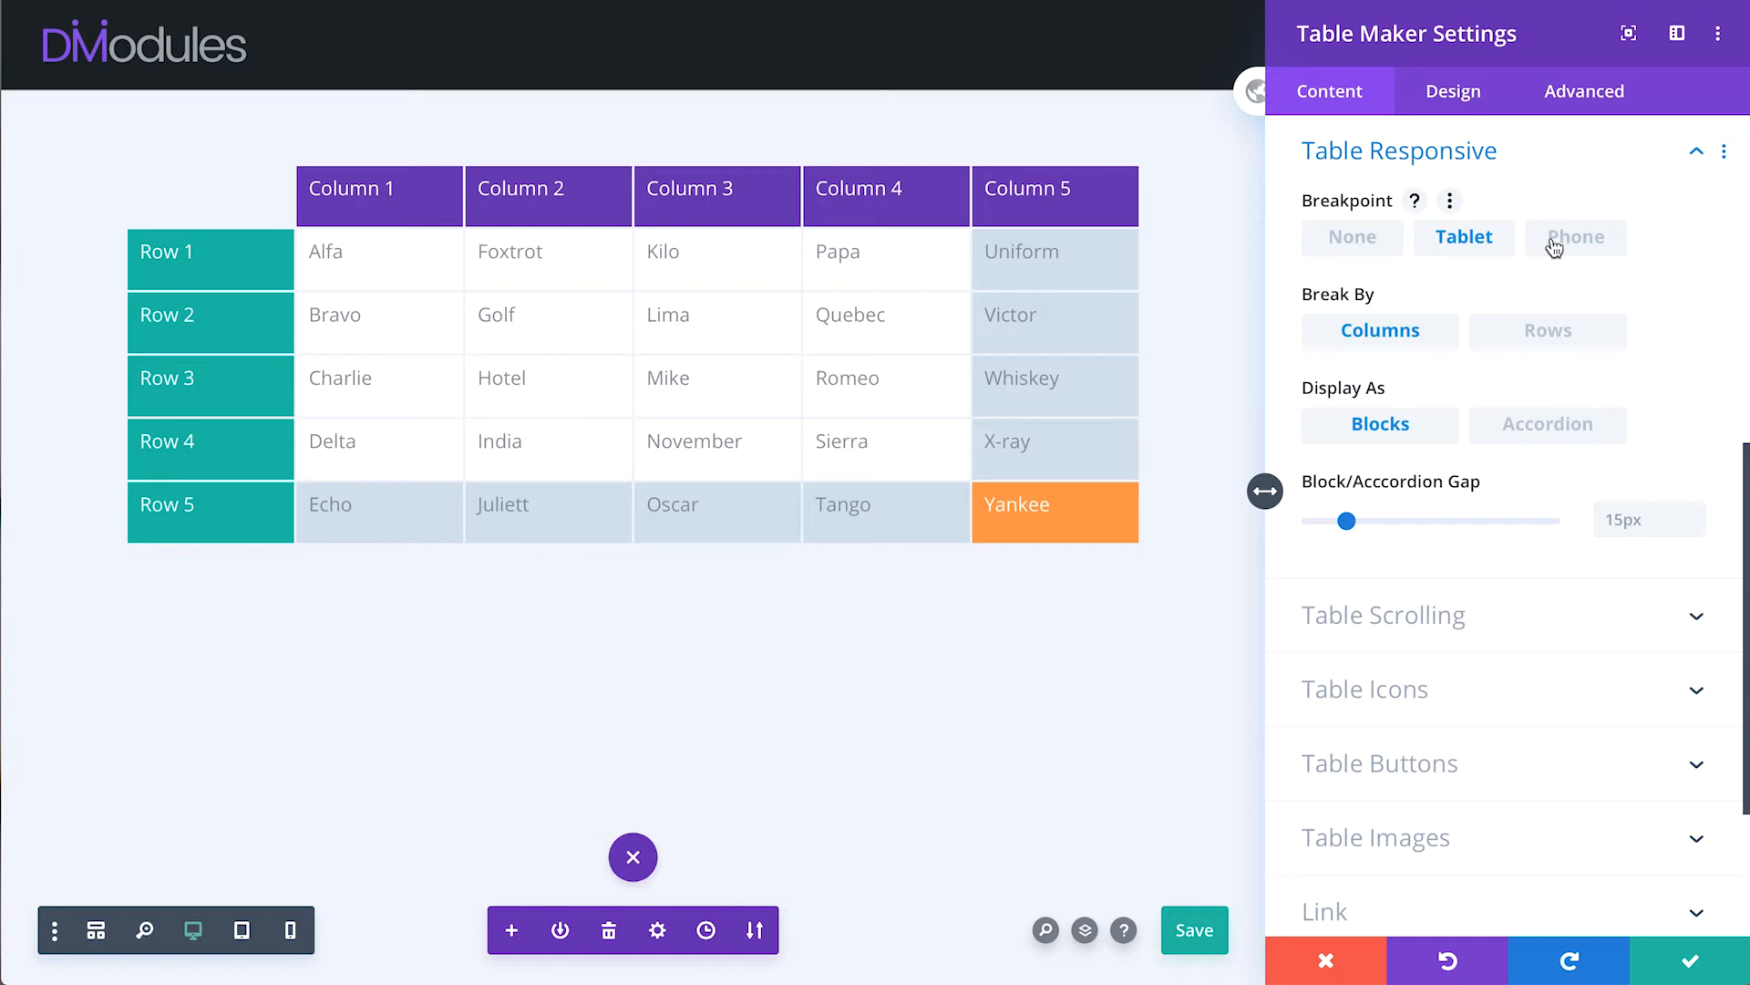
pyautogui.click(1576, 237)
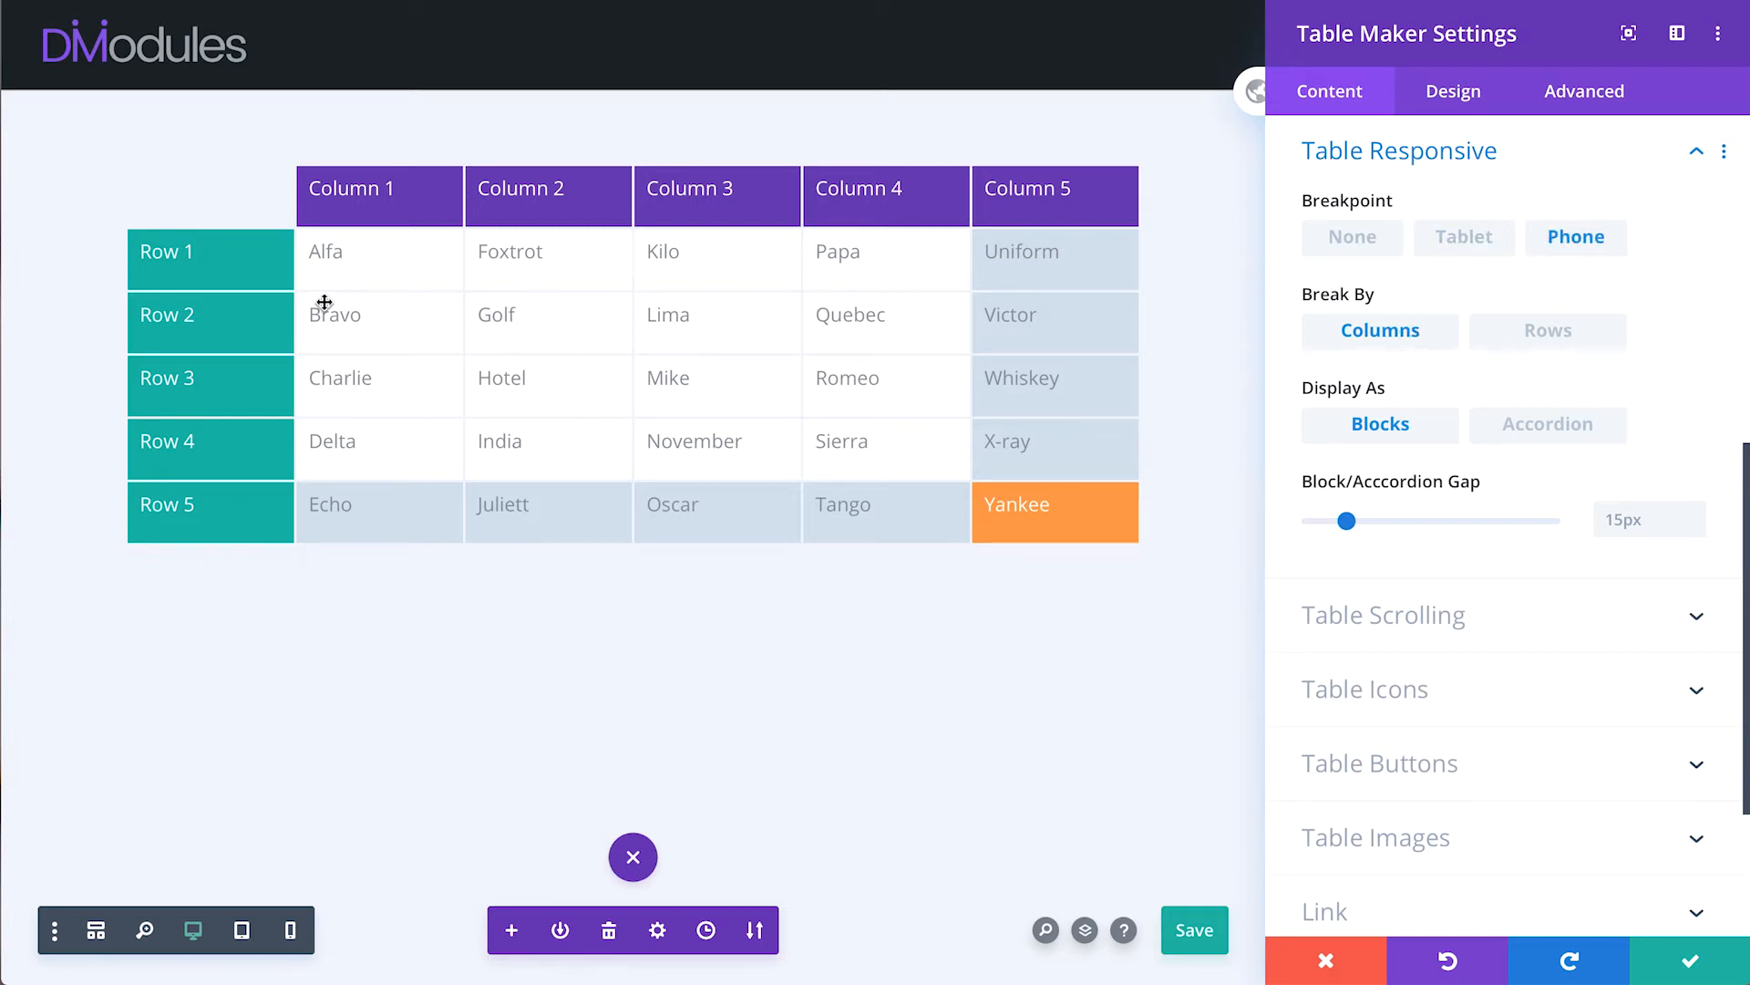
pyautogui.moveTo(616, 125)
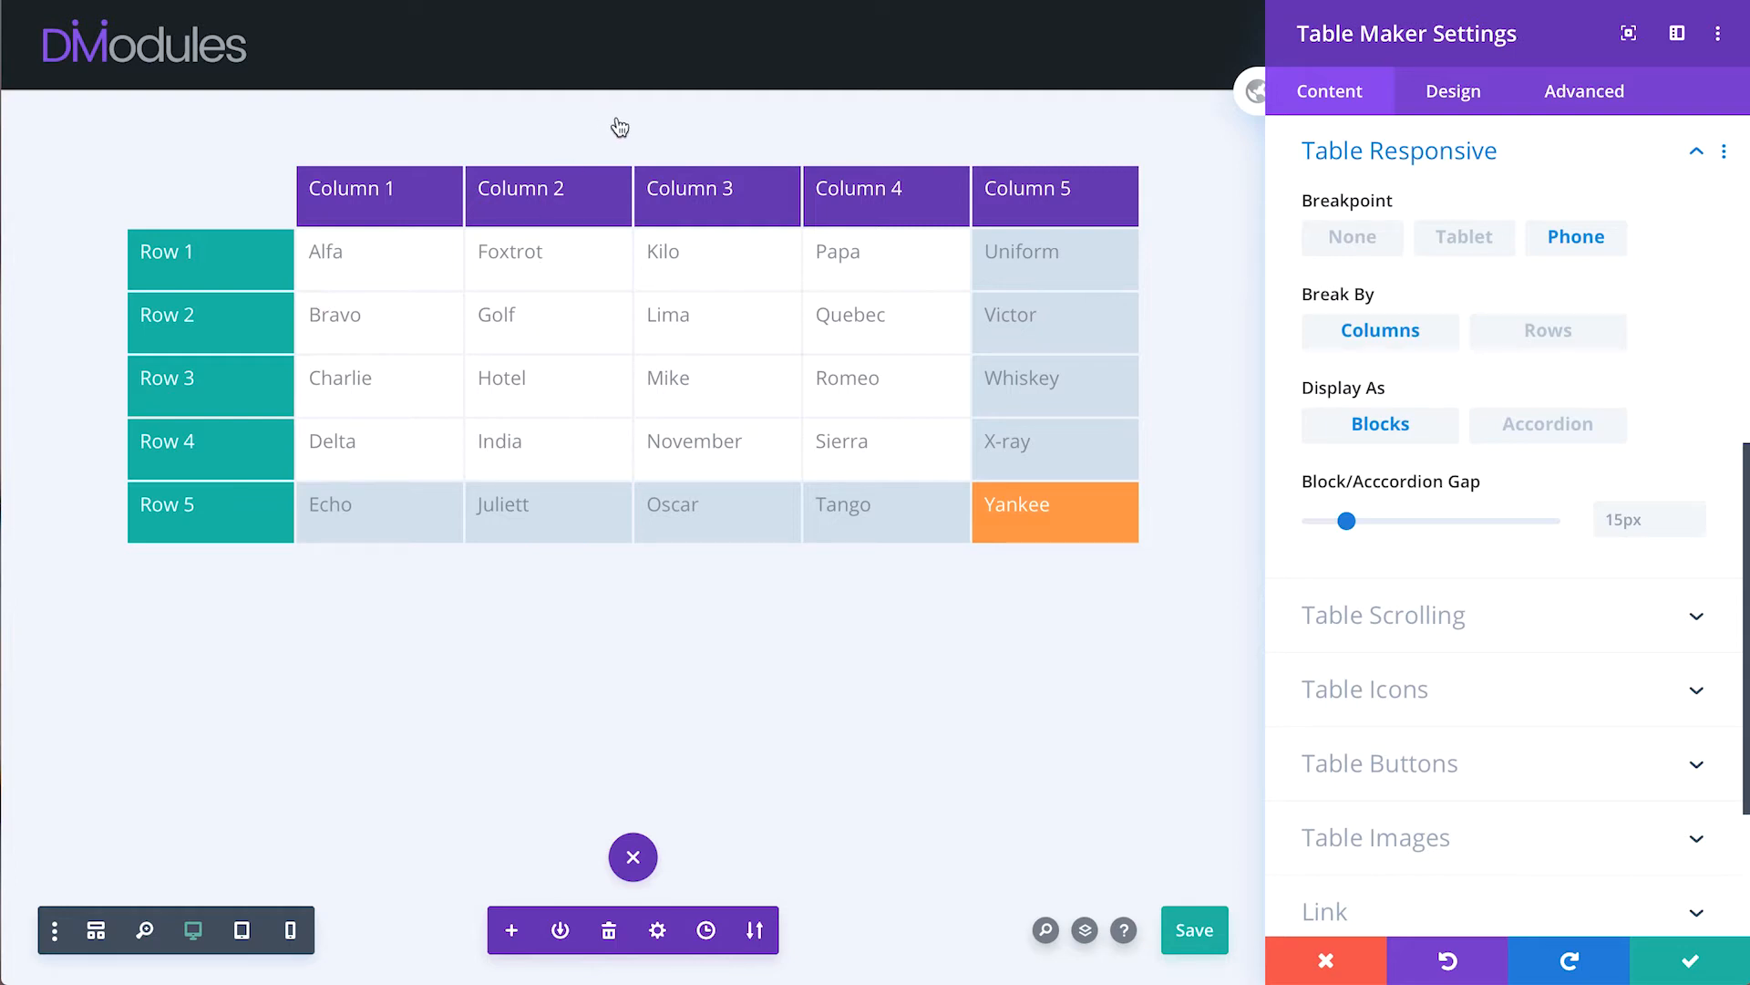
pyautogui.moveTo(290, 930)
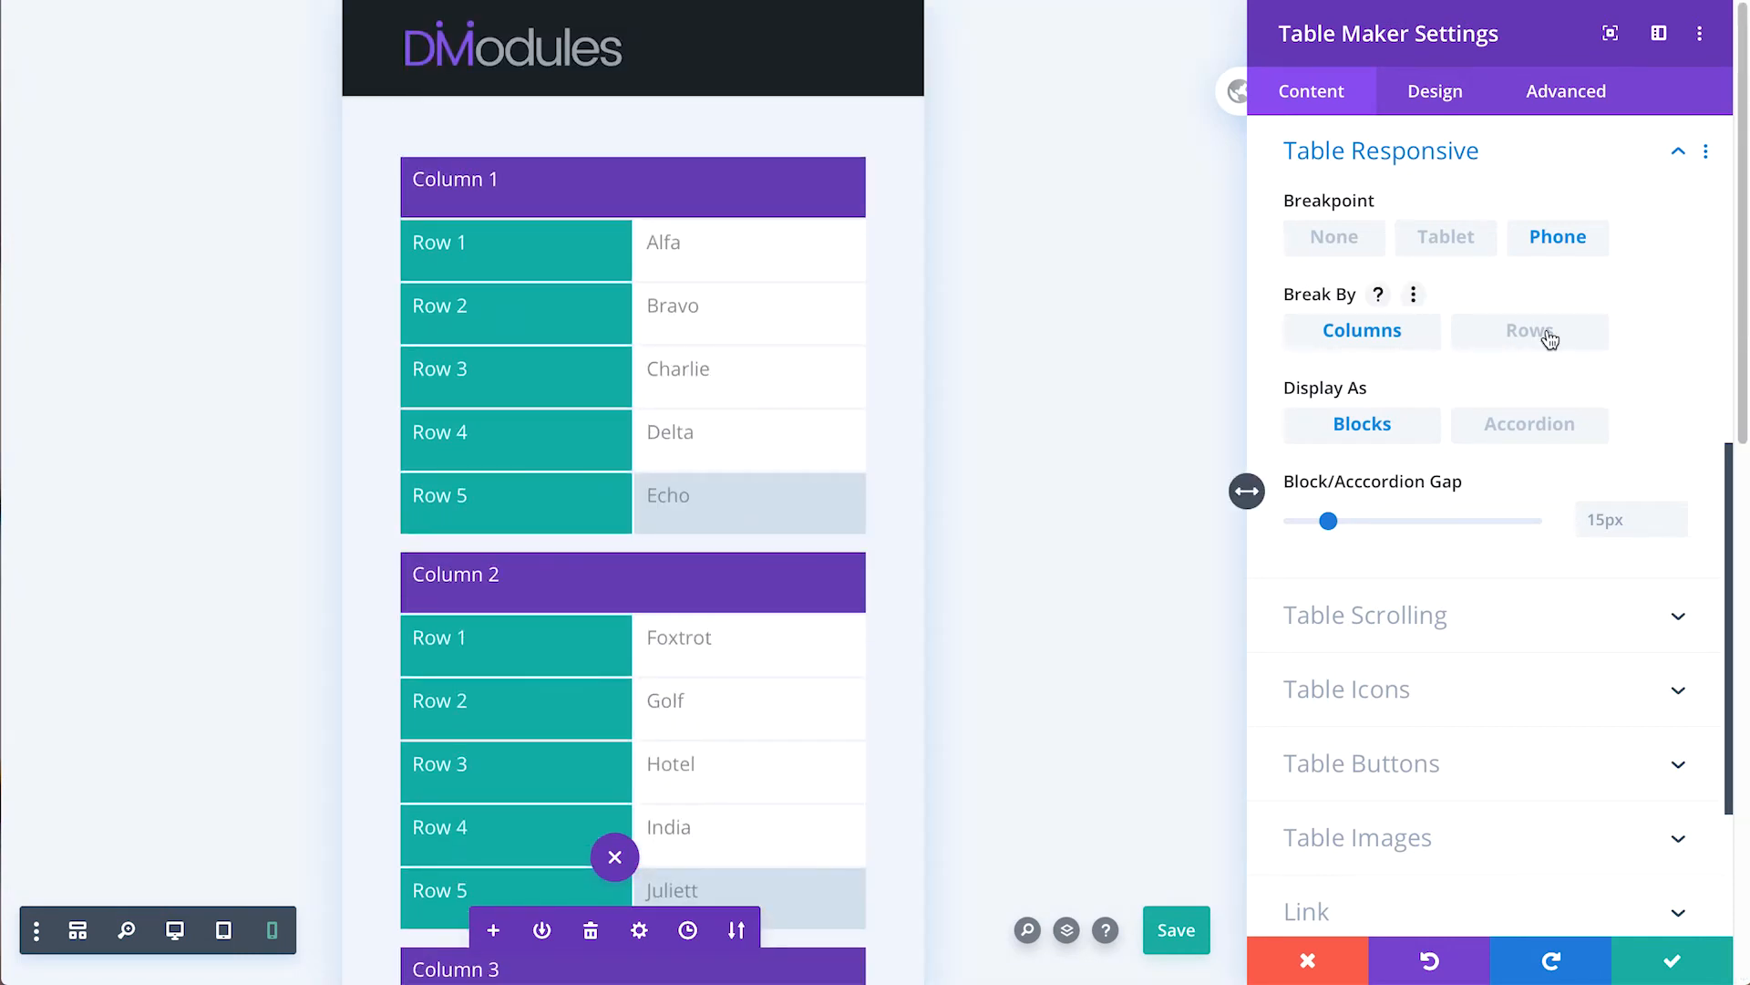
pyautogui.click(1530, 330)
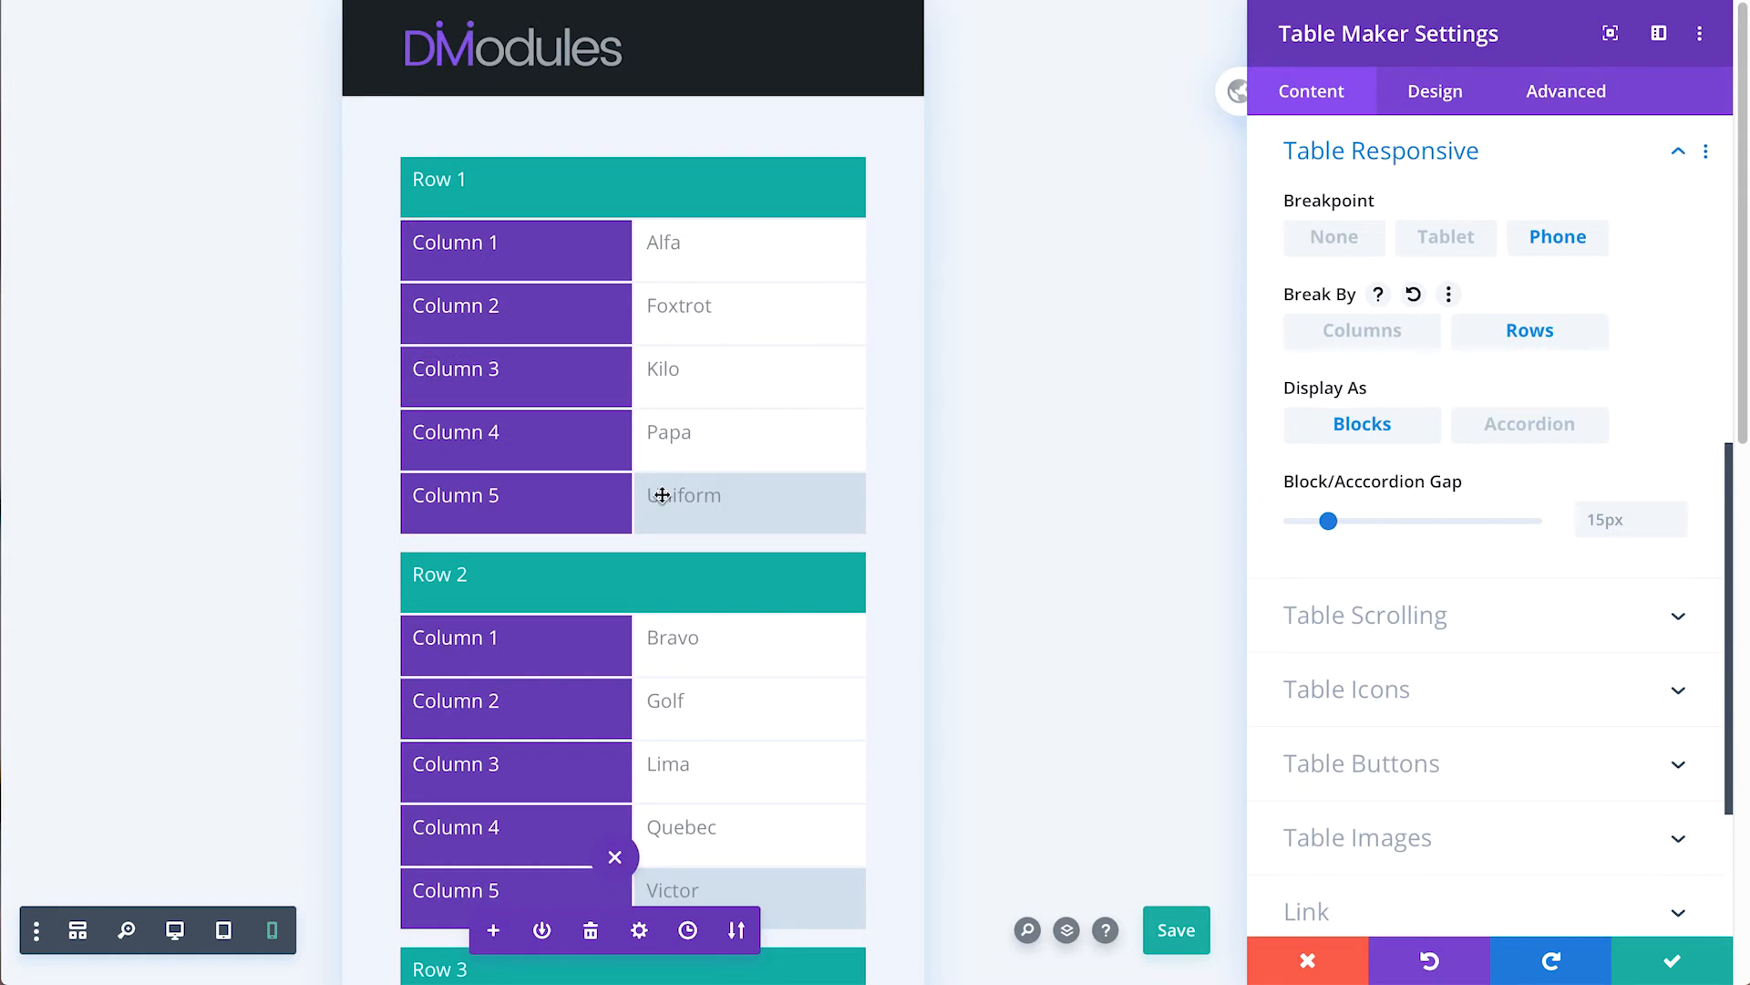
pyautogui.scroll(-3)
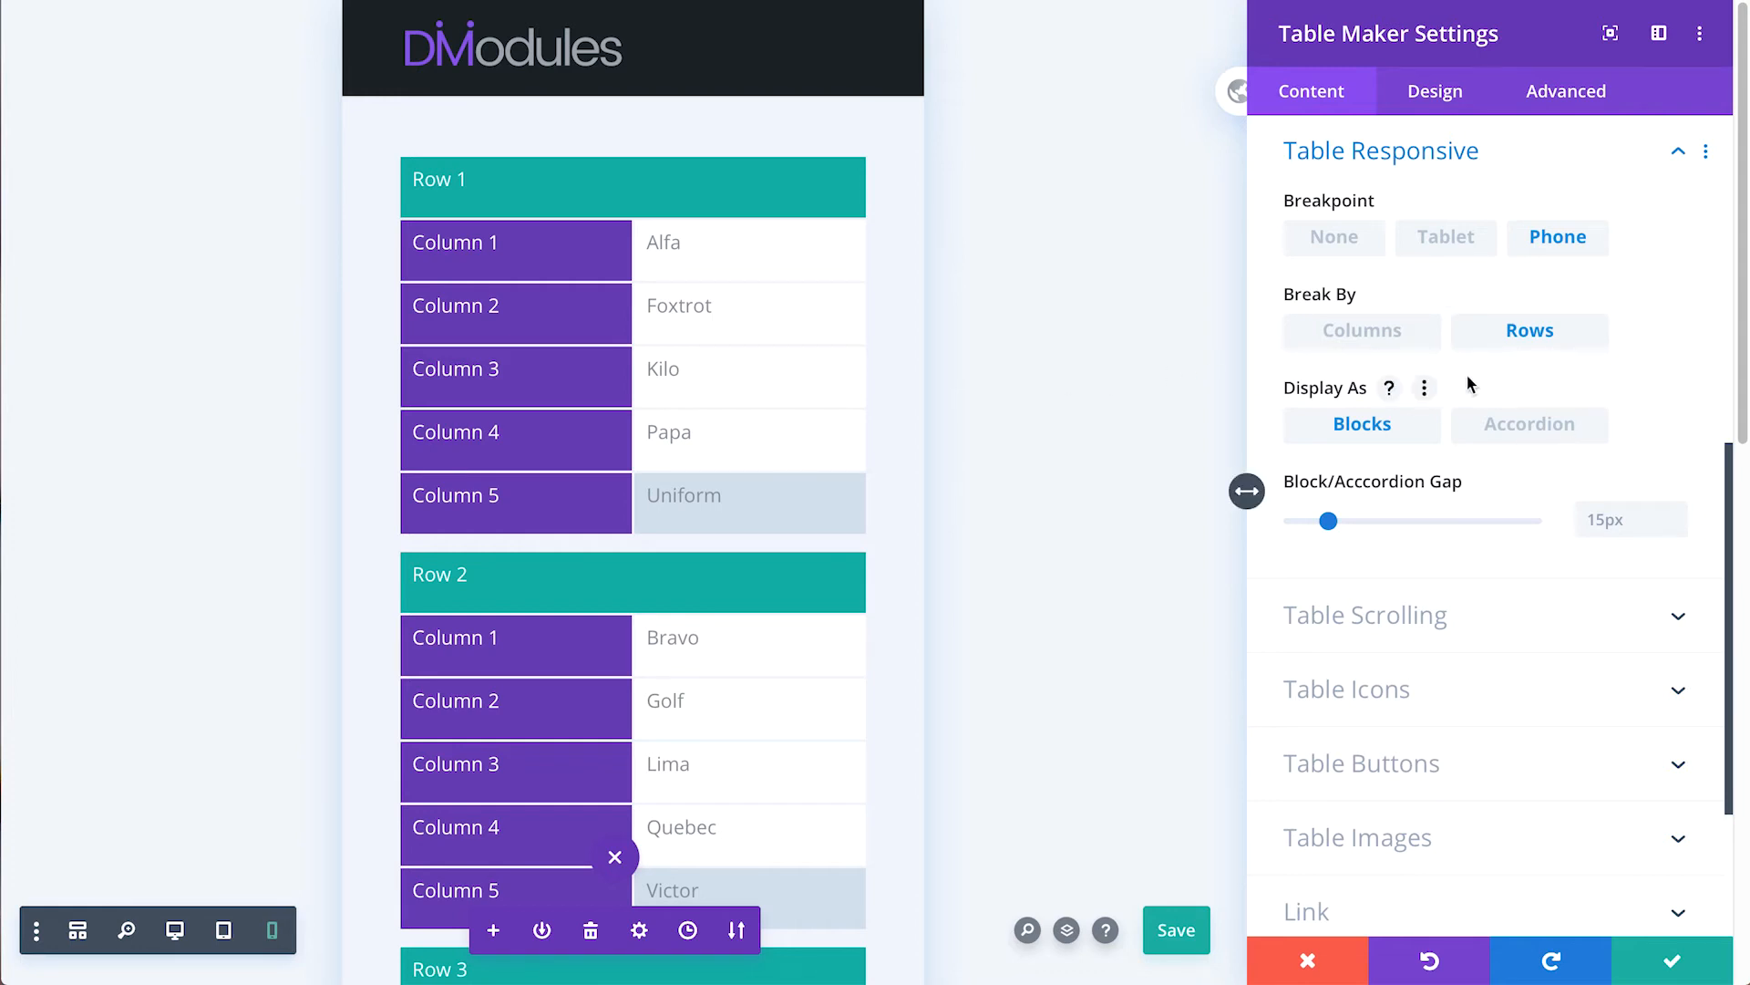
# - Break by columns into an accordion with a 5px gap and expand Column 1
pyautogui.click(1362, 330)
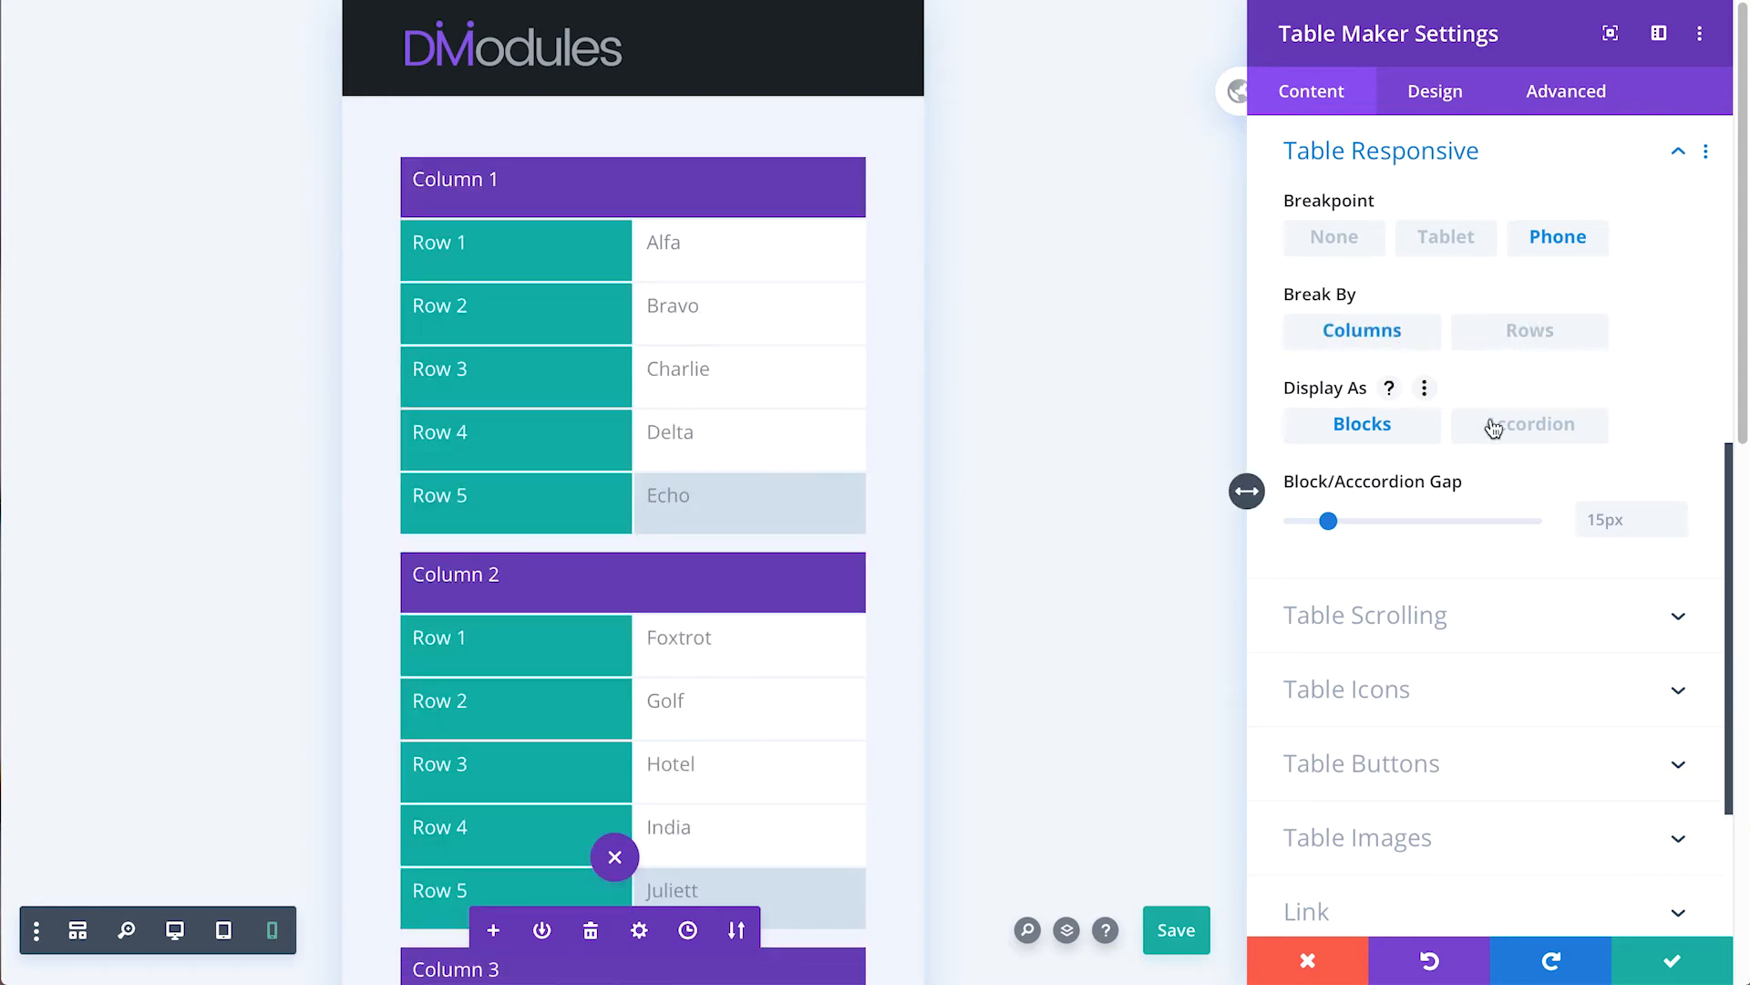
pyautogui.click(1530, 424)
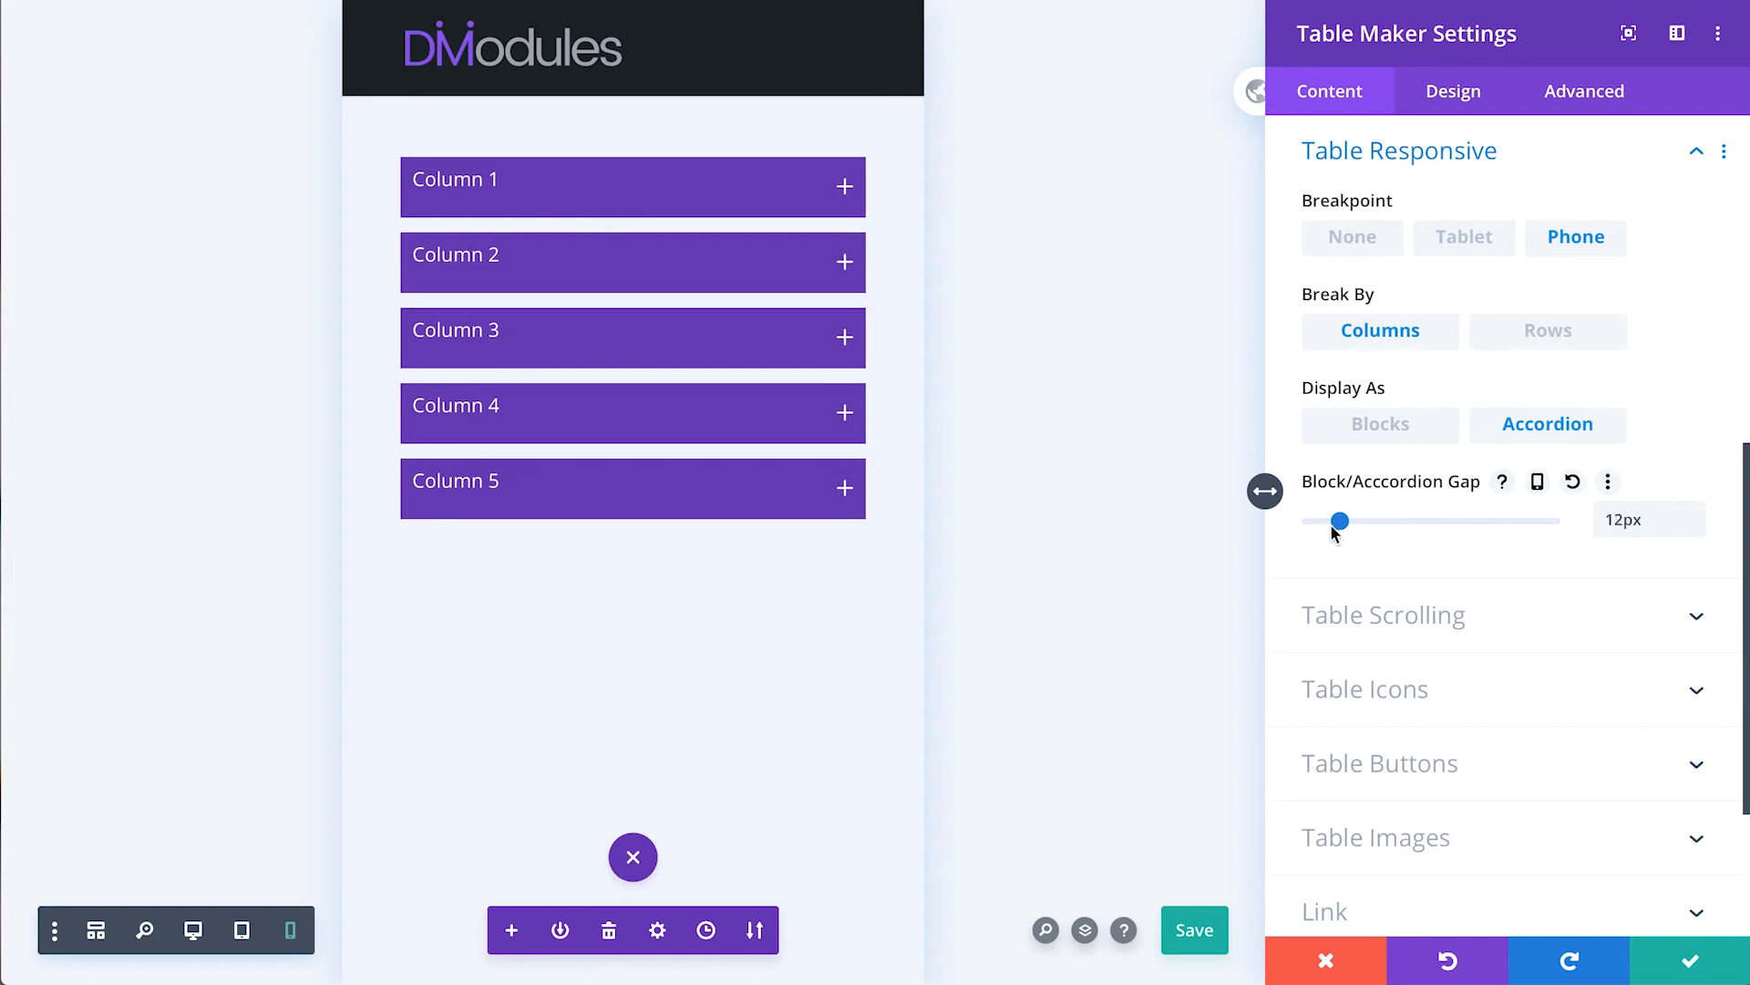
pyautogui.moveTo(1339, 520); pyautogui.dragTo(1322, 521)
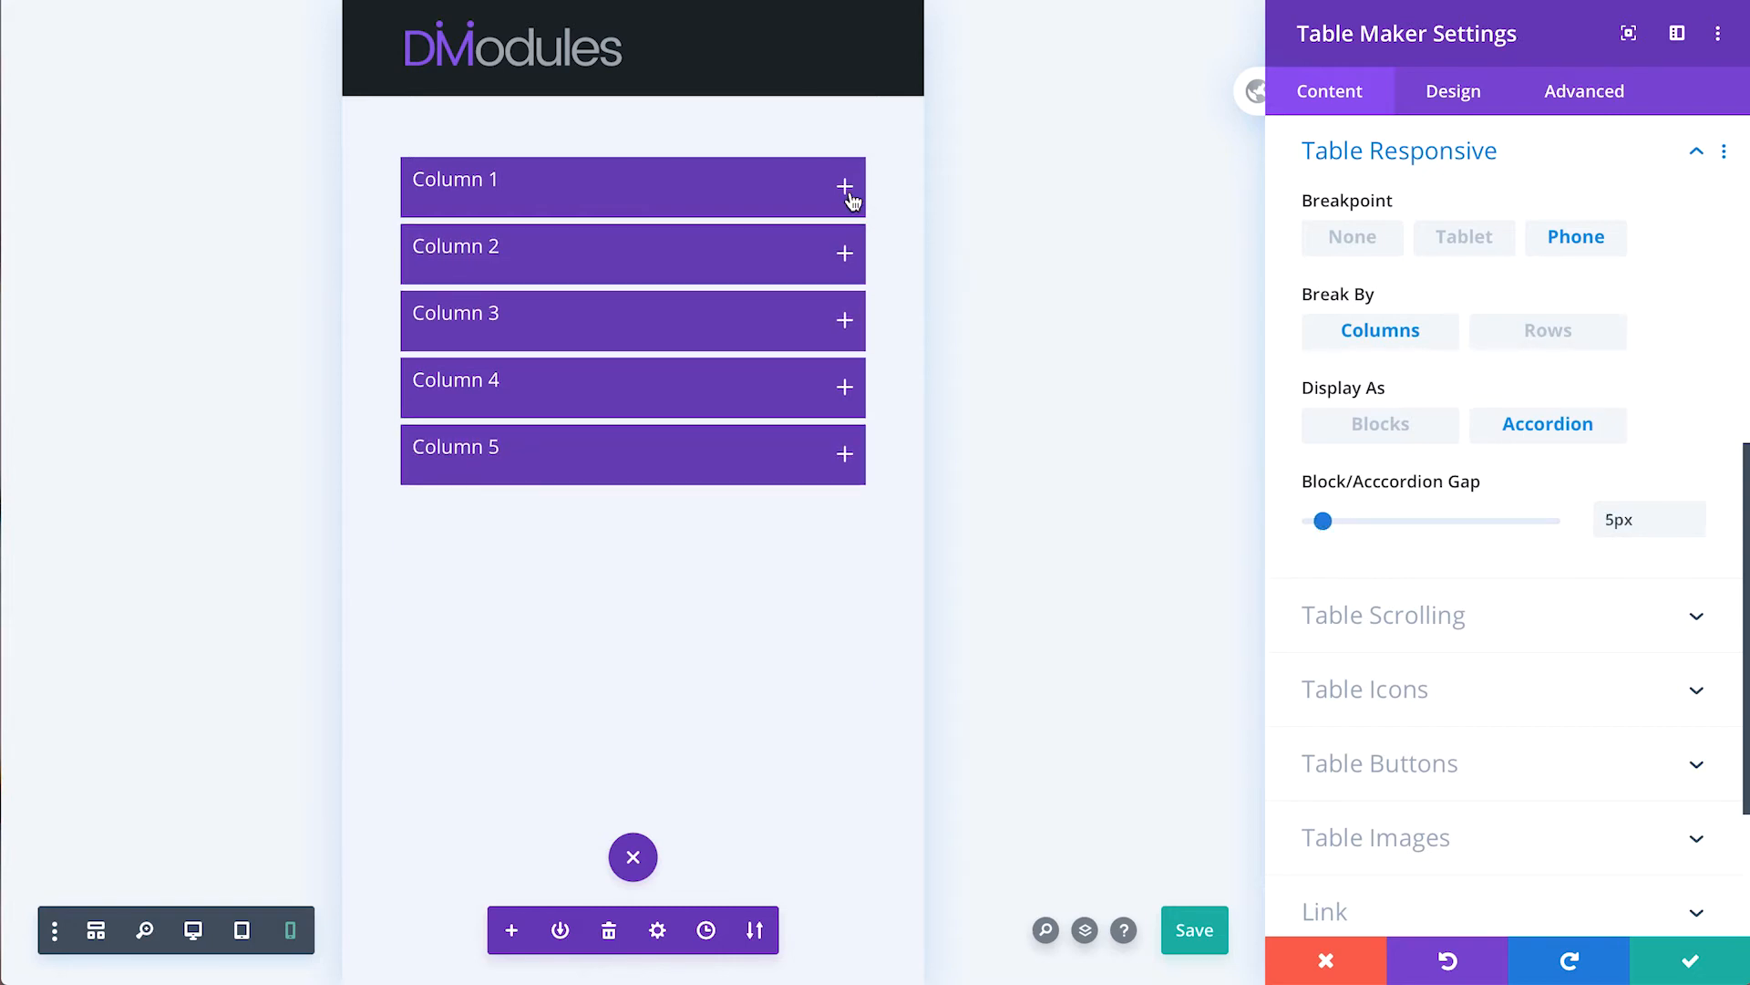
pyautogui.click(843, 186)
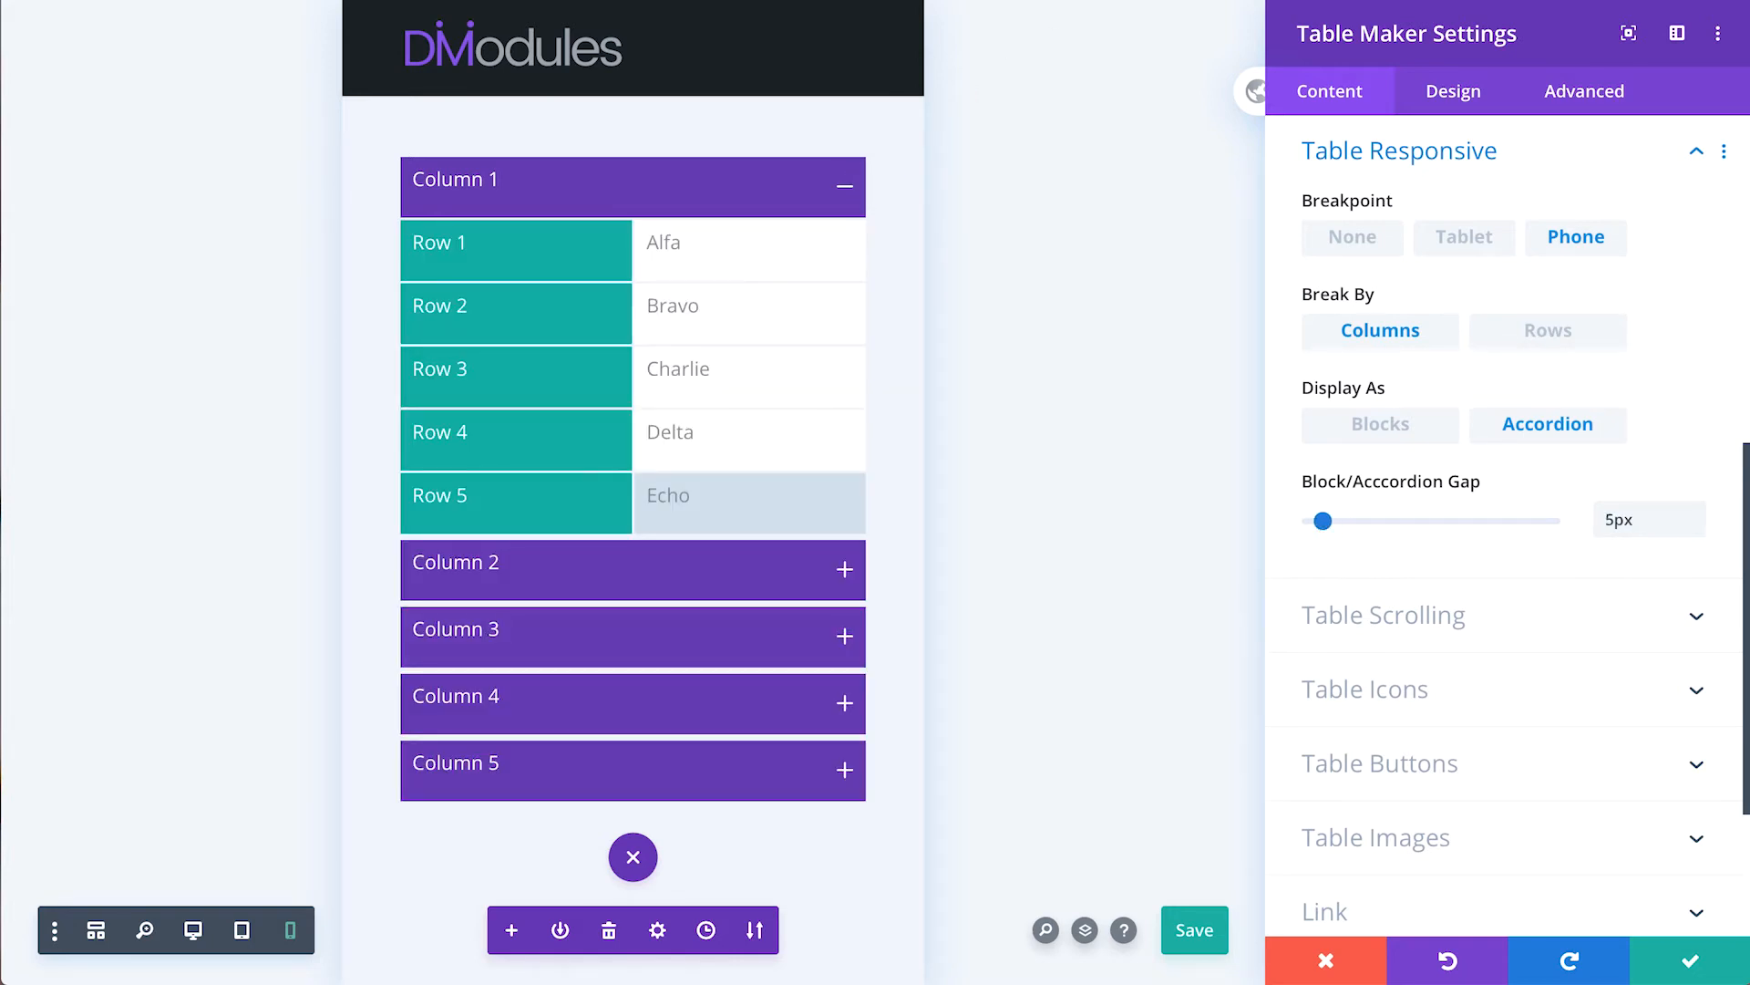
# - Narrow the gap to 3px, set the breakpoint to None, and enable sideways table scrolling
pyautogui.moveTo(1323, 520); pyautogui.dragTo(1317, 539)
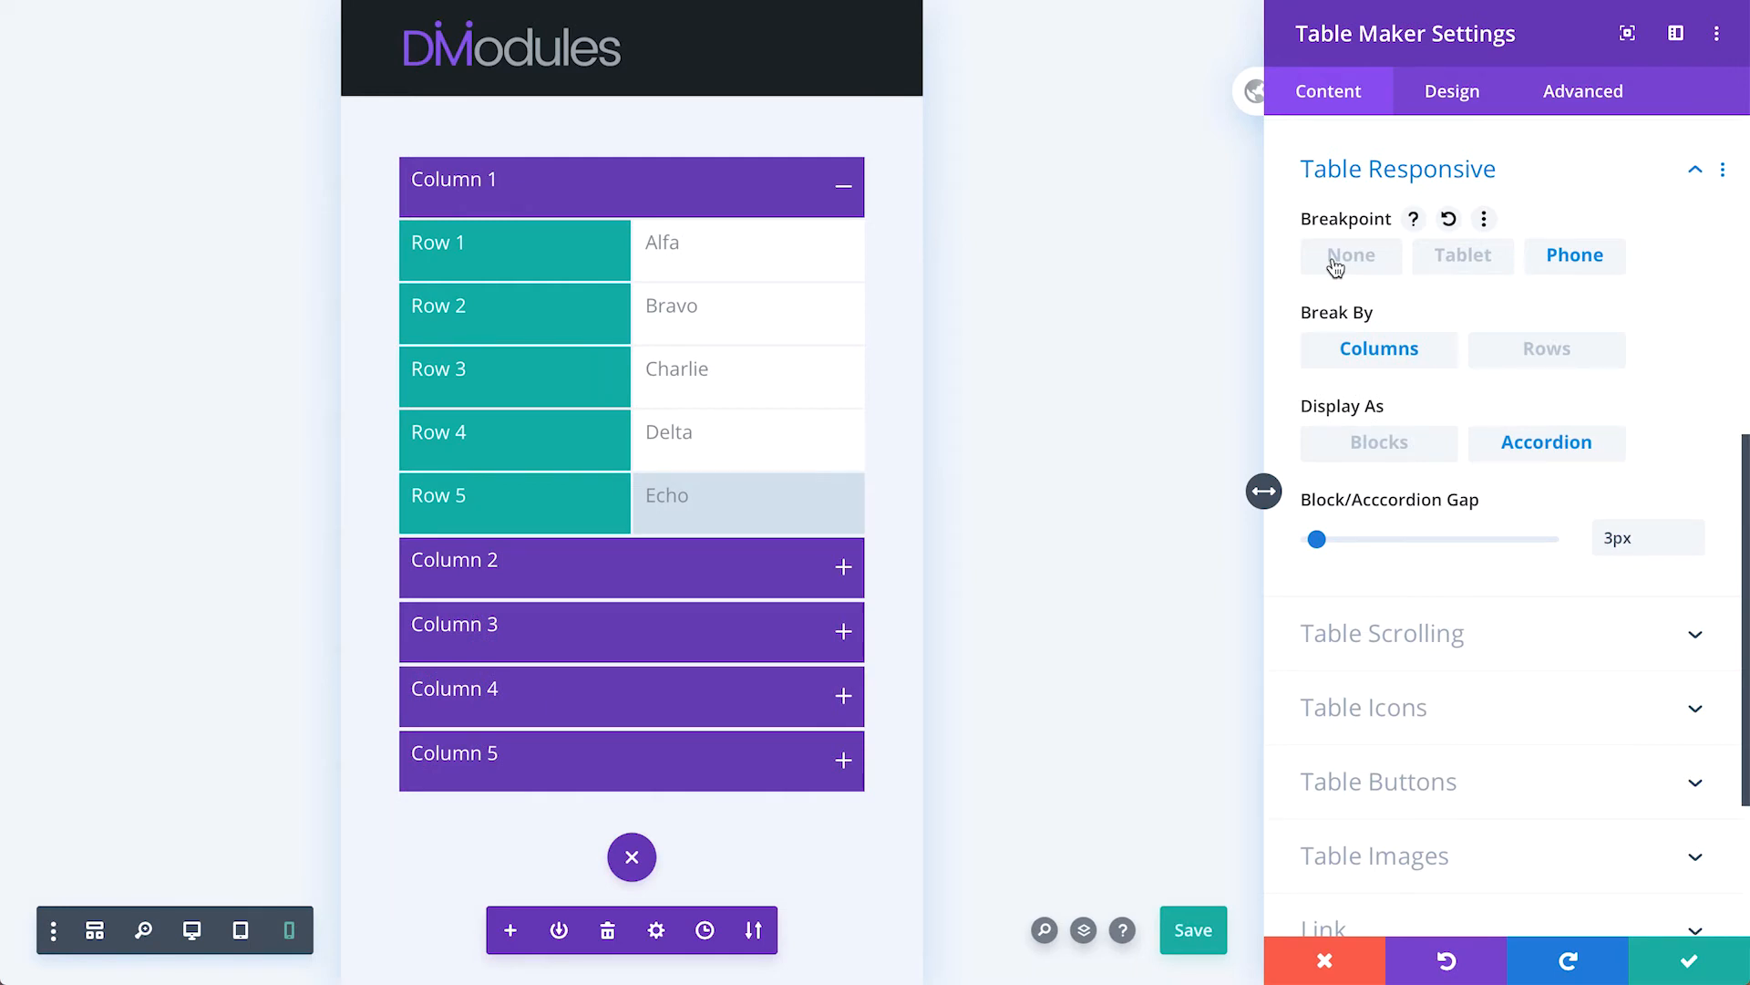
pyautogui.click(1351, 255)
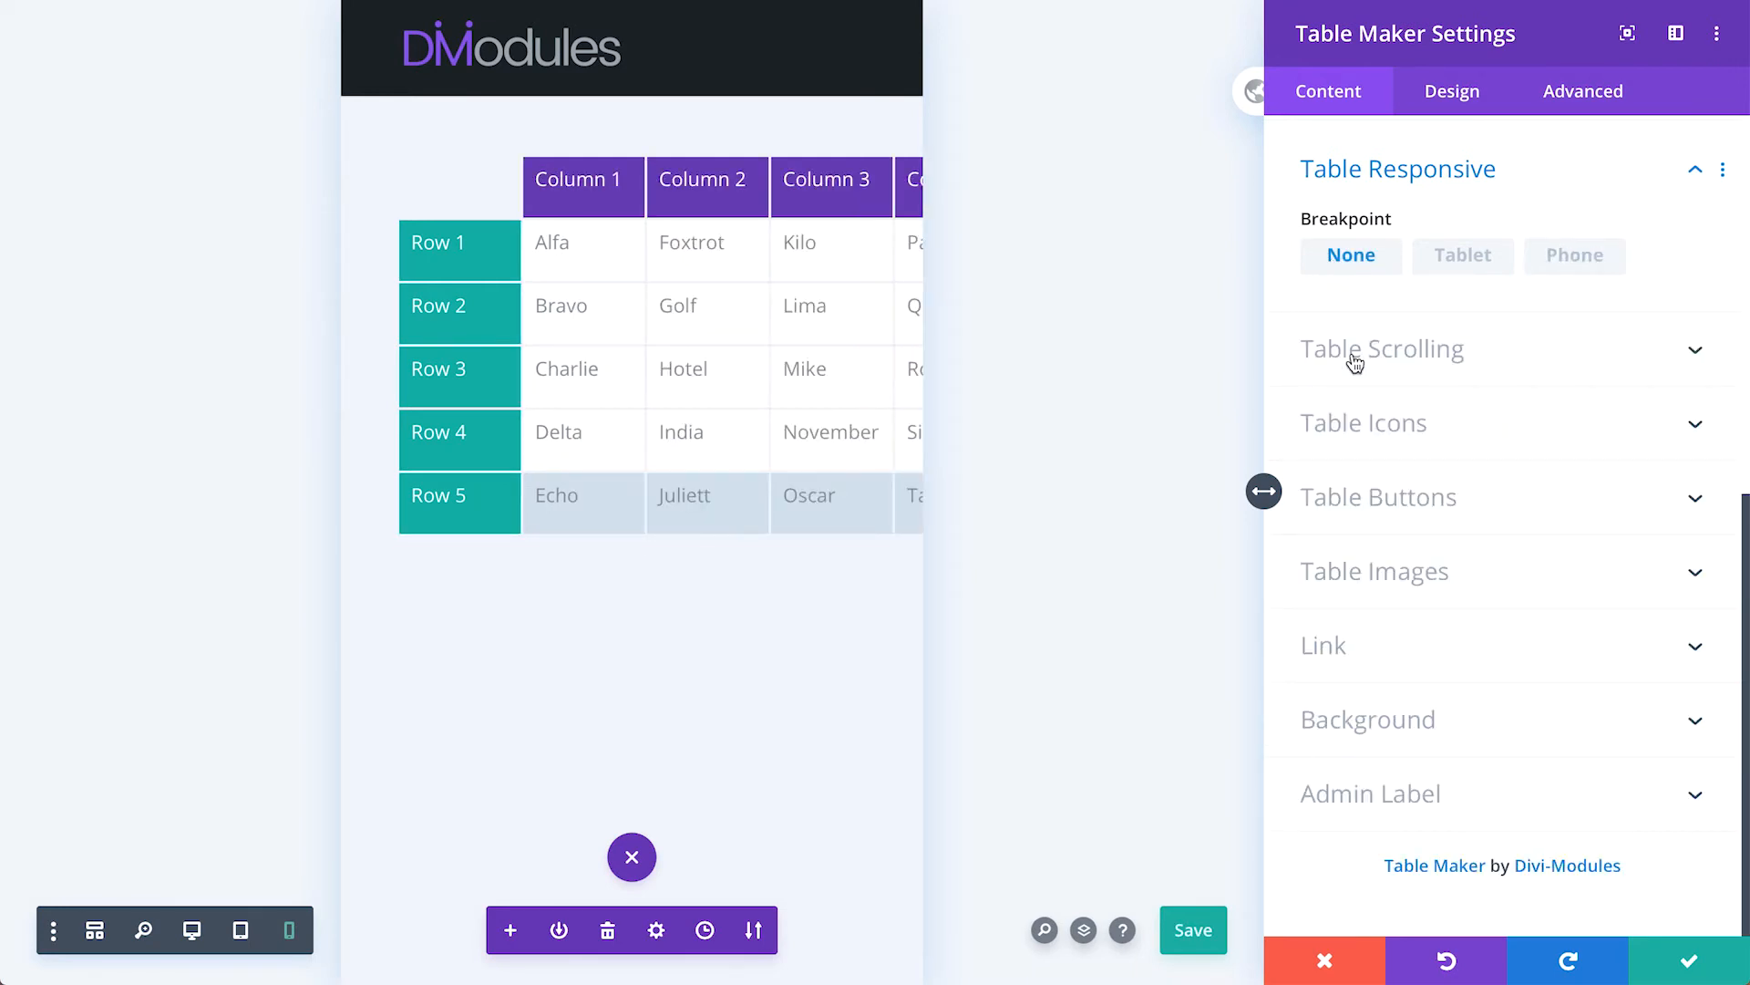
pyautogui.click(1382, 349)
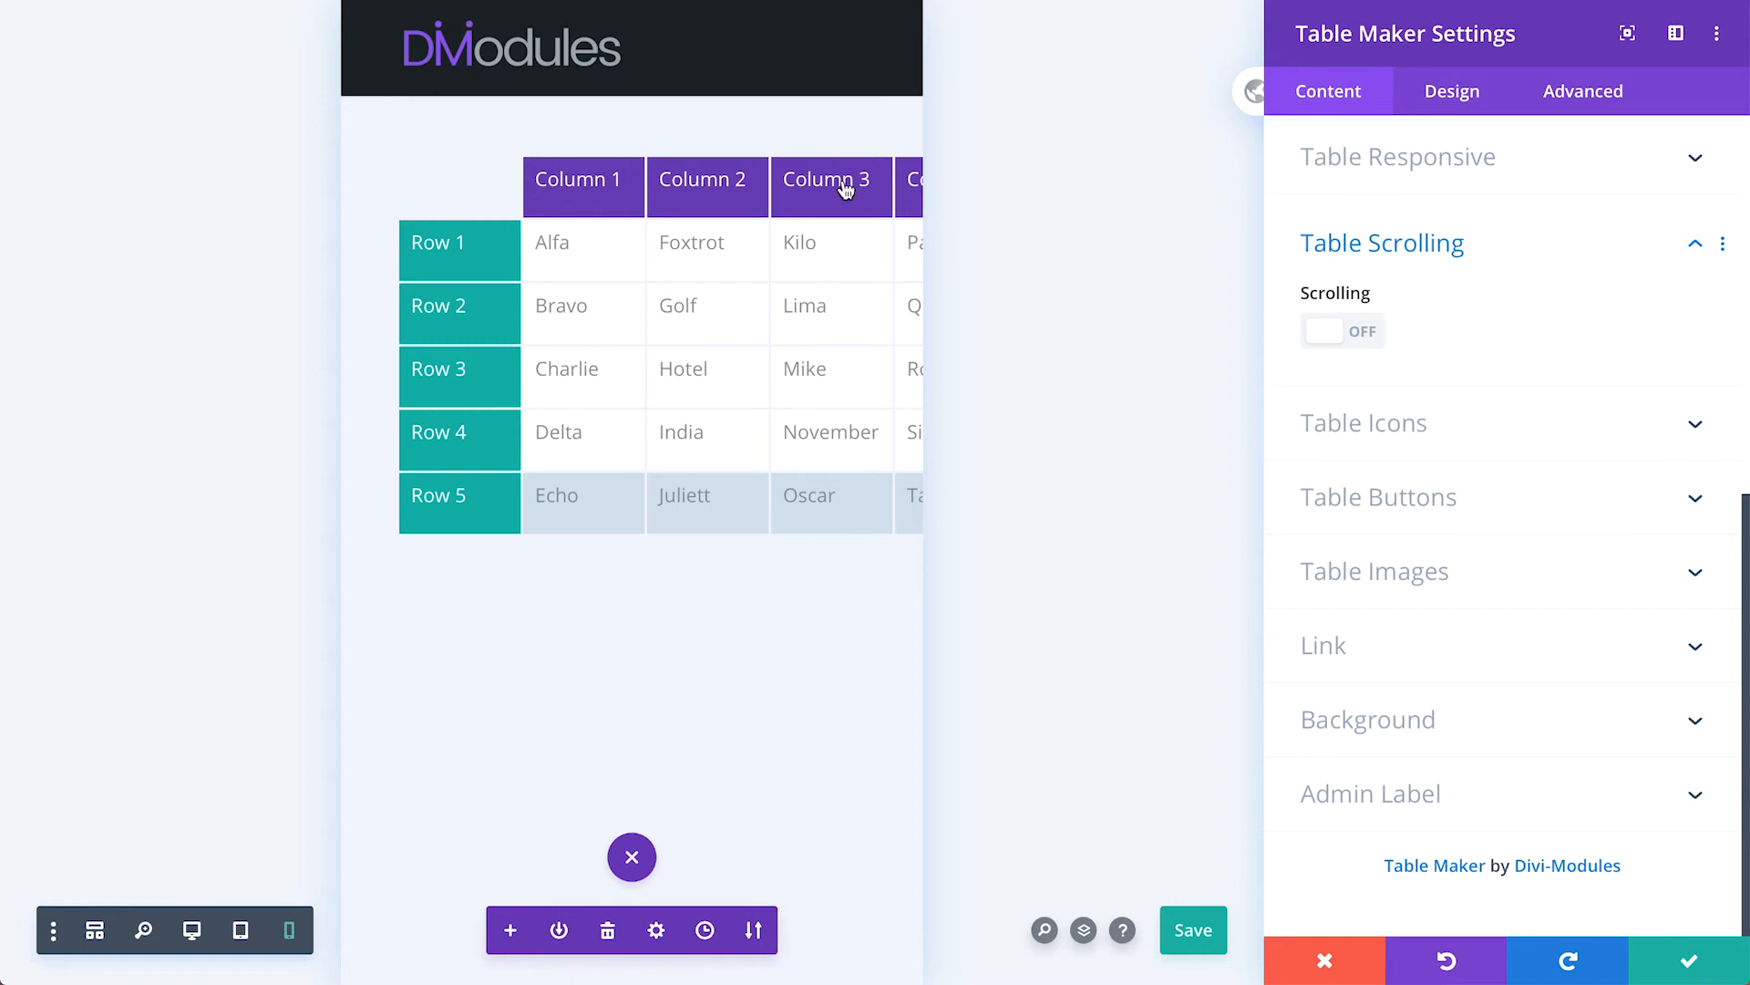
pyautogui.moveTo(970, 459)
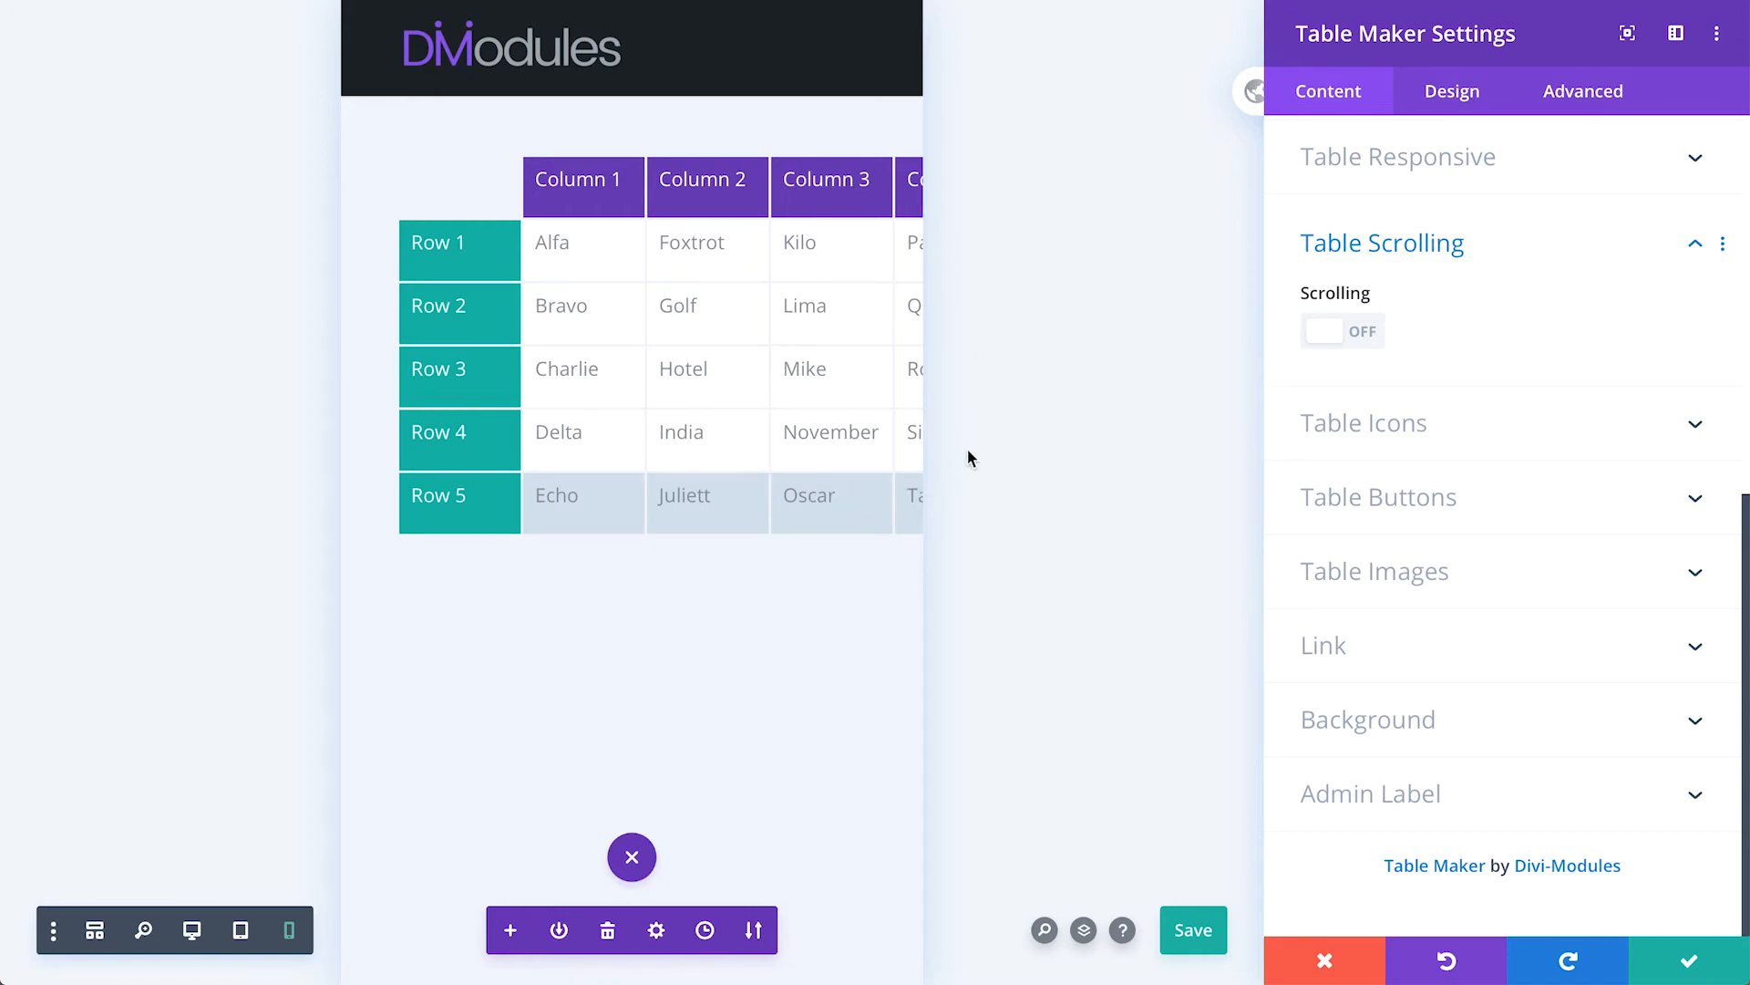
pyautogui.click(1342, 331)
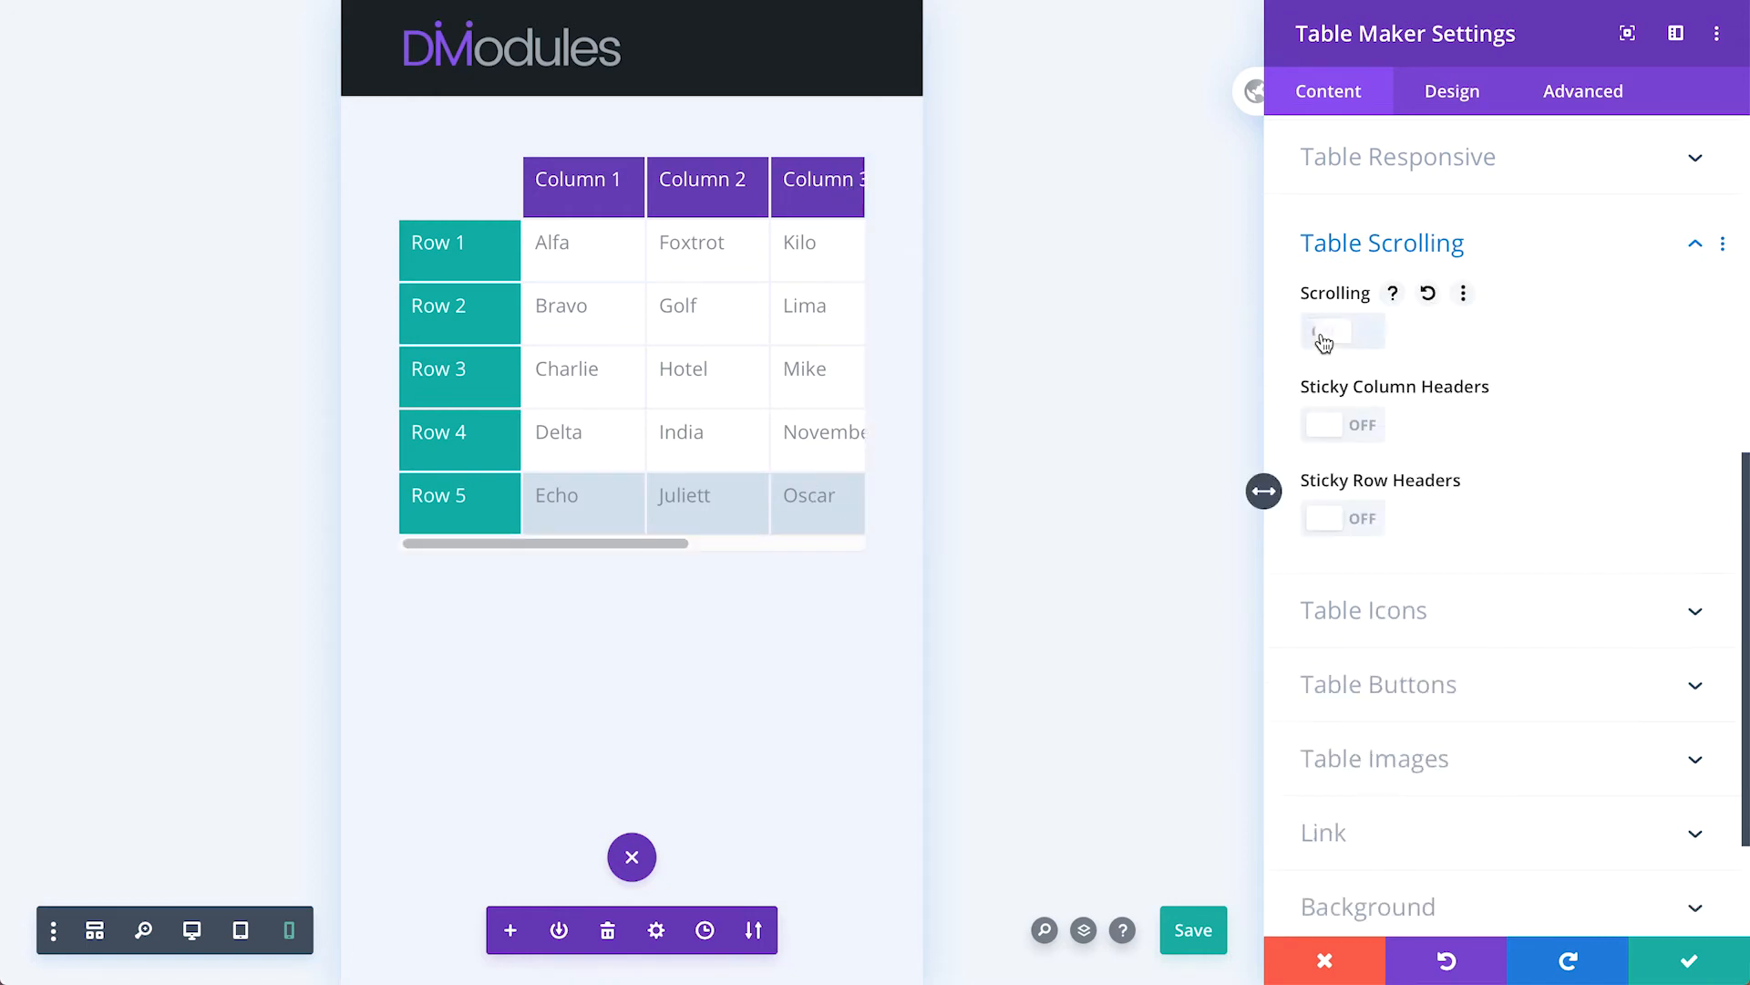
pyautogui.click(1343, 331)
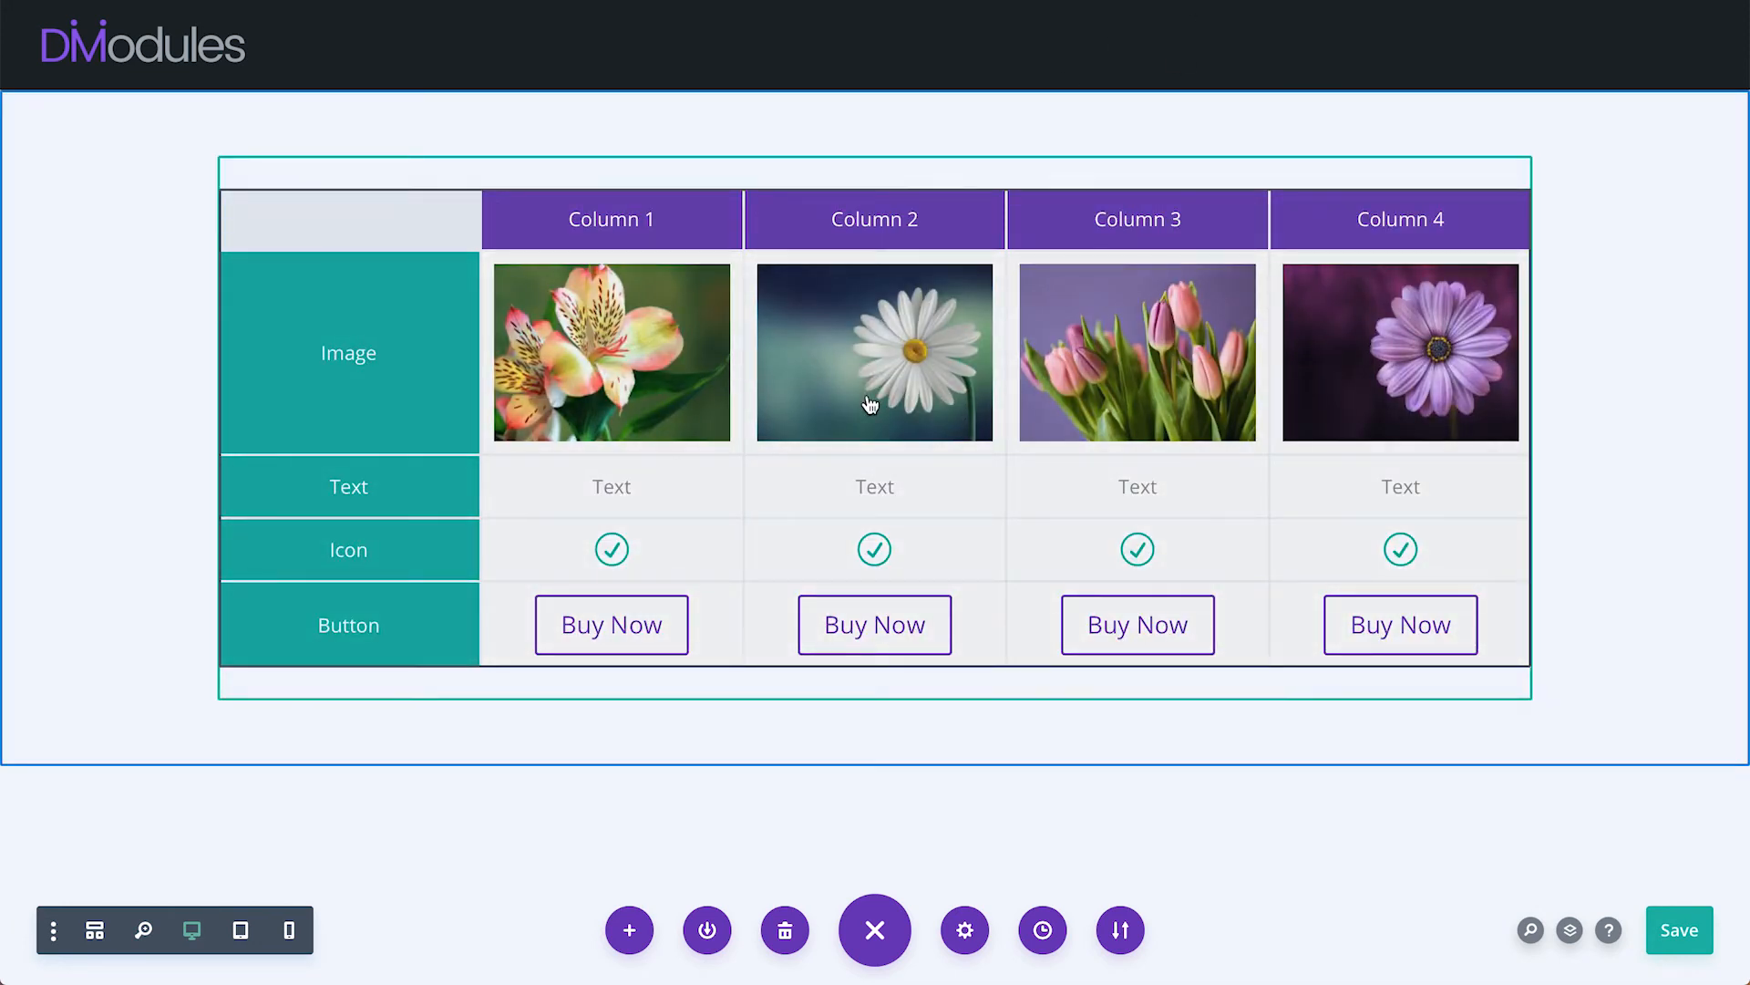
# - In the flower table's icon settings, try up and down arrows before restoring check marks
pyautogui.click(964, 929)
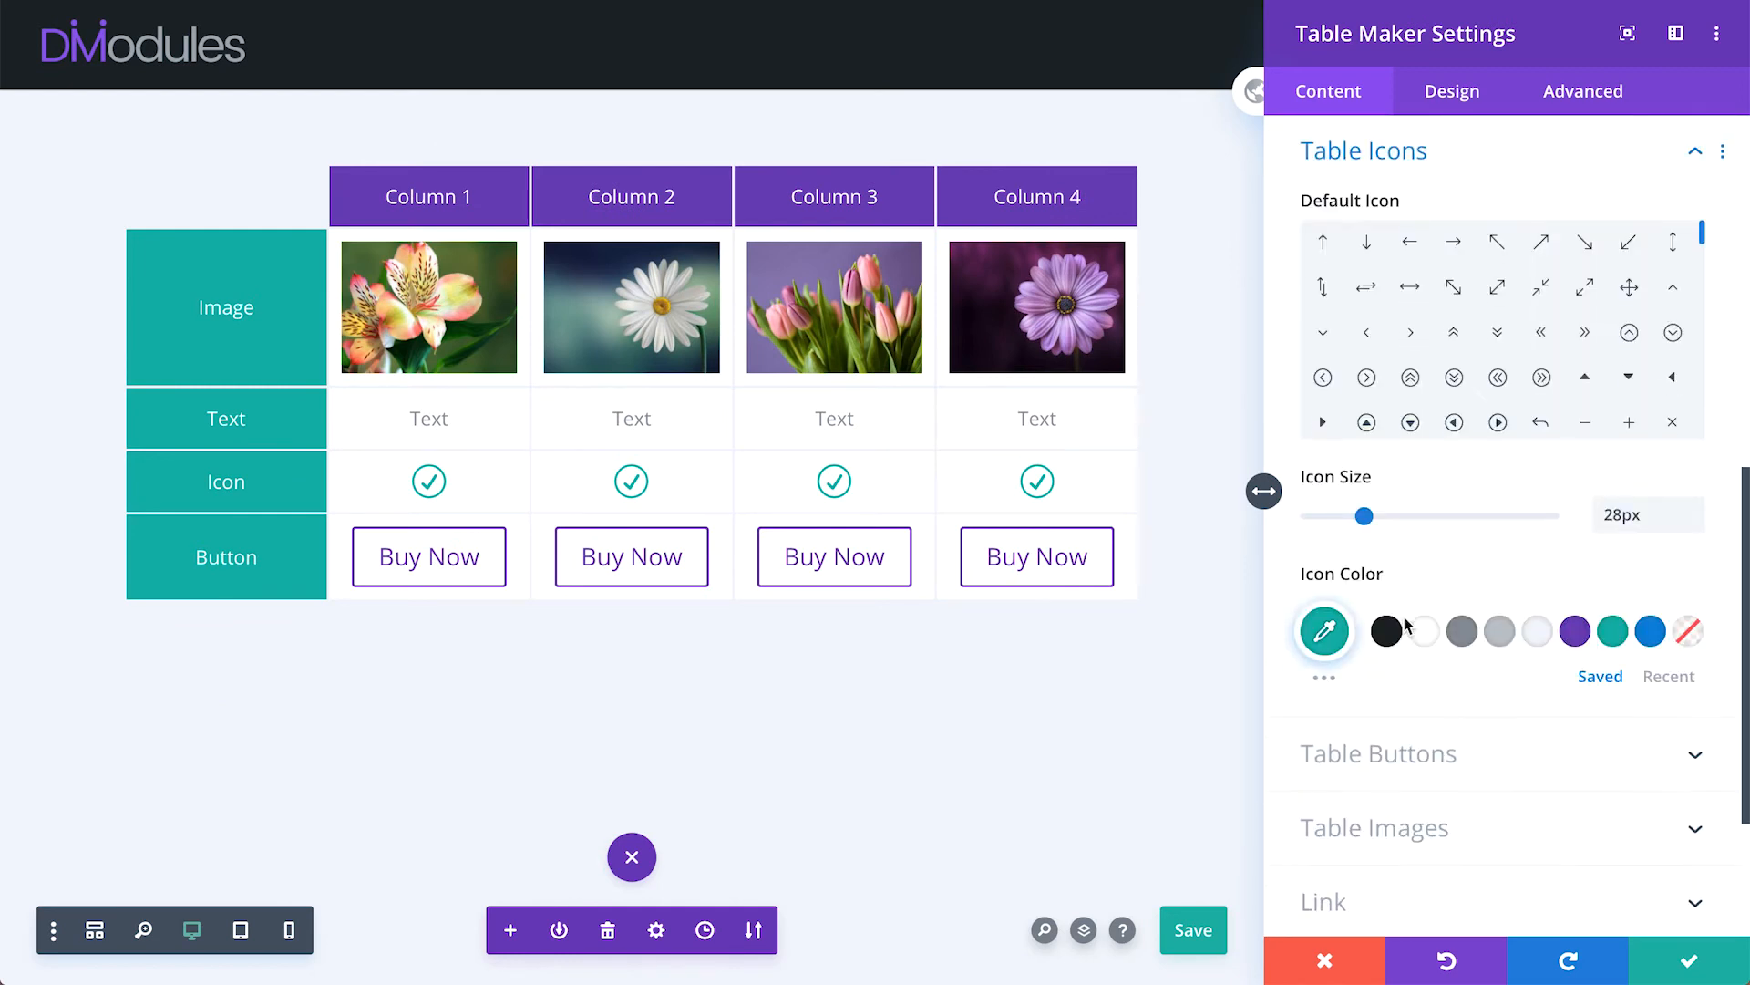
pyautogui.click(1323, 242)
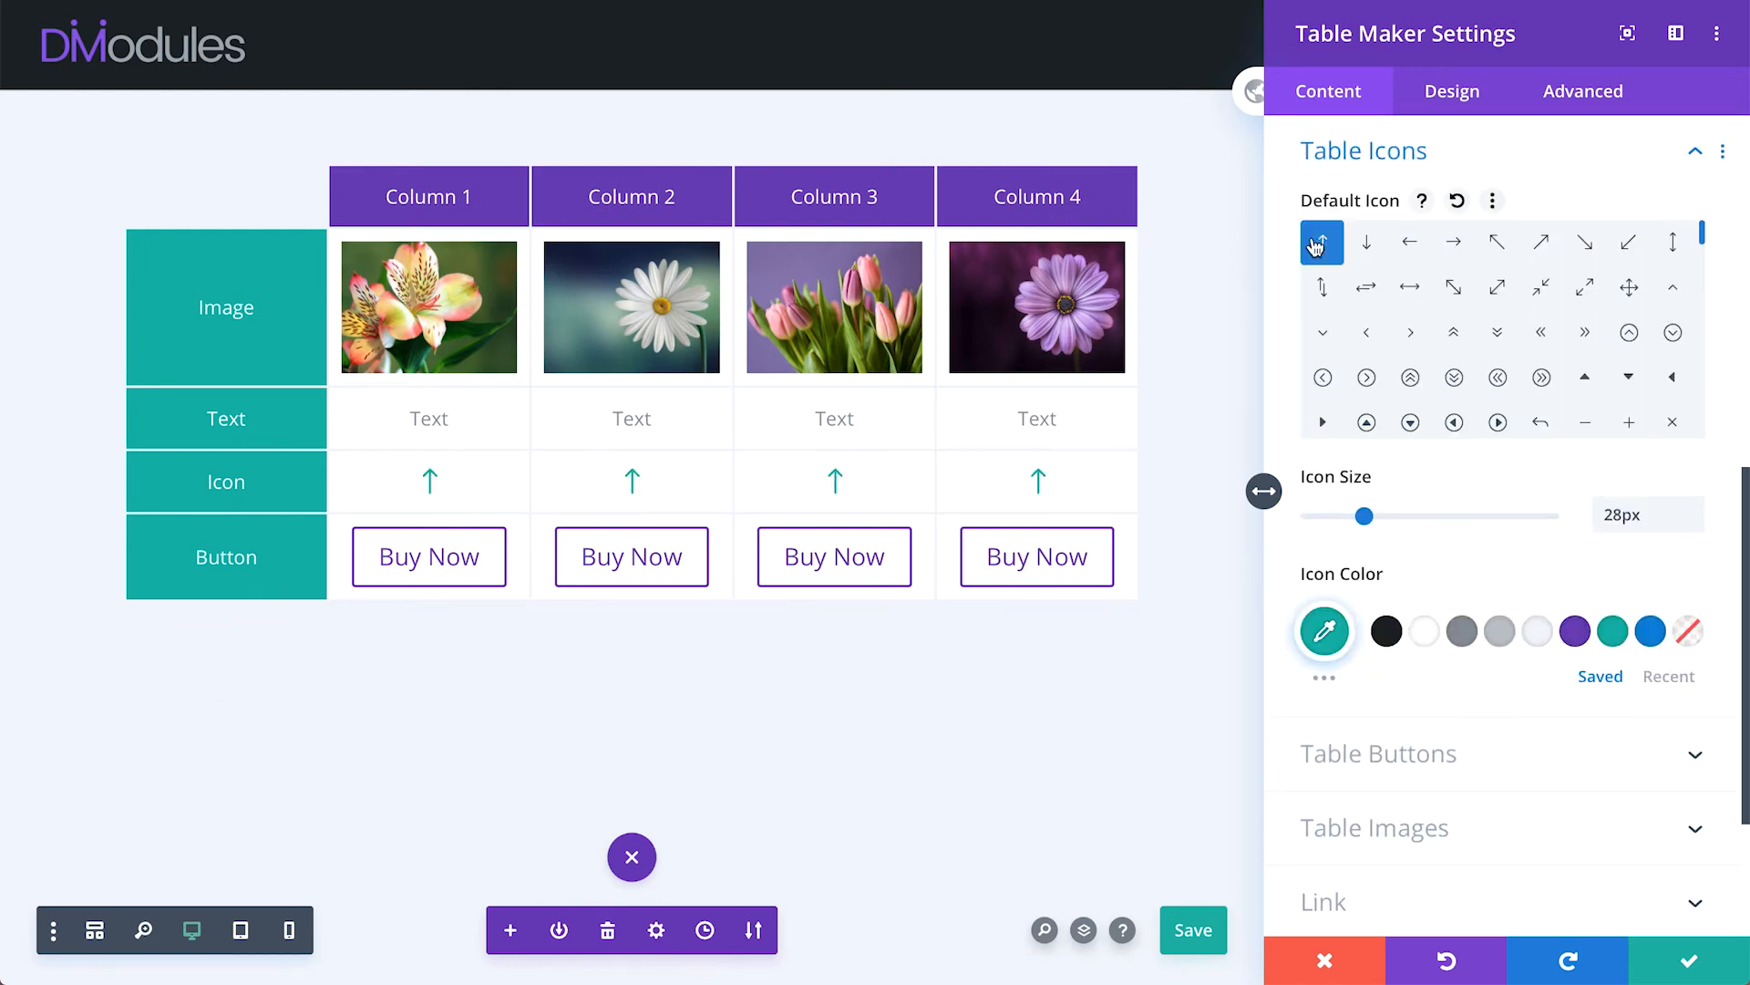
pyautogui.click(1366, 241)
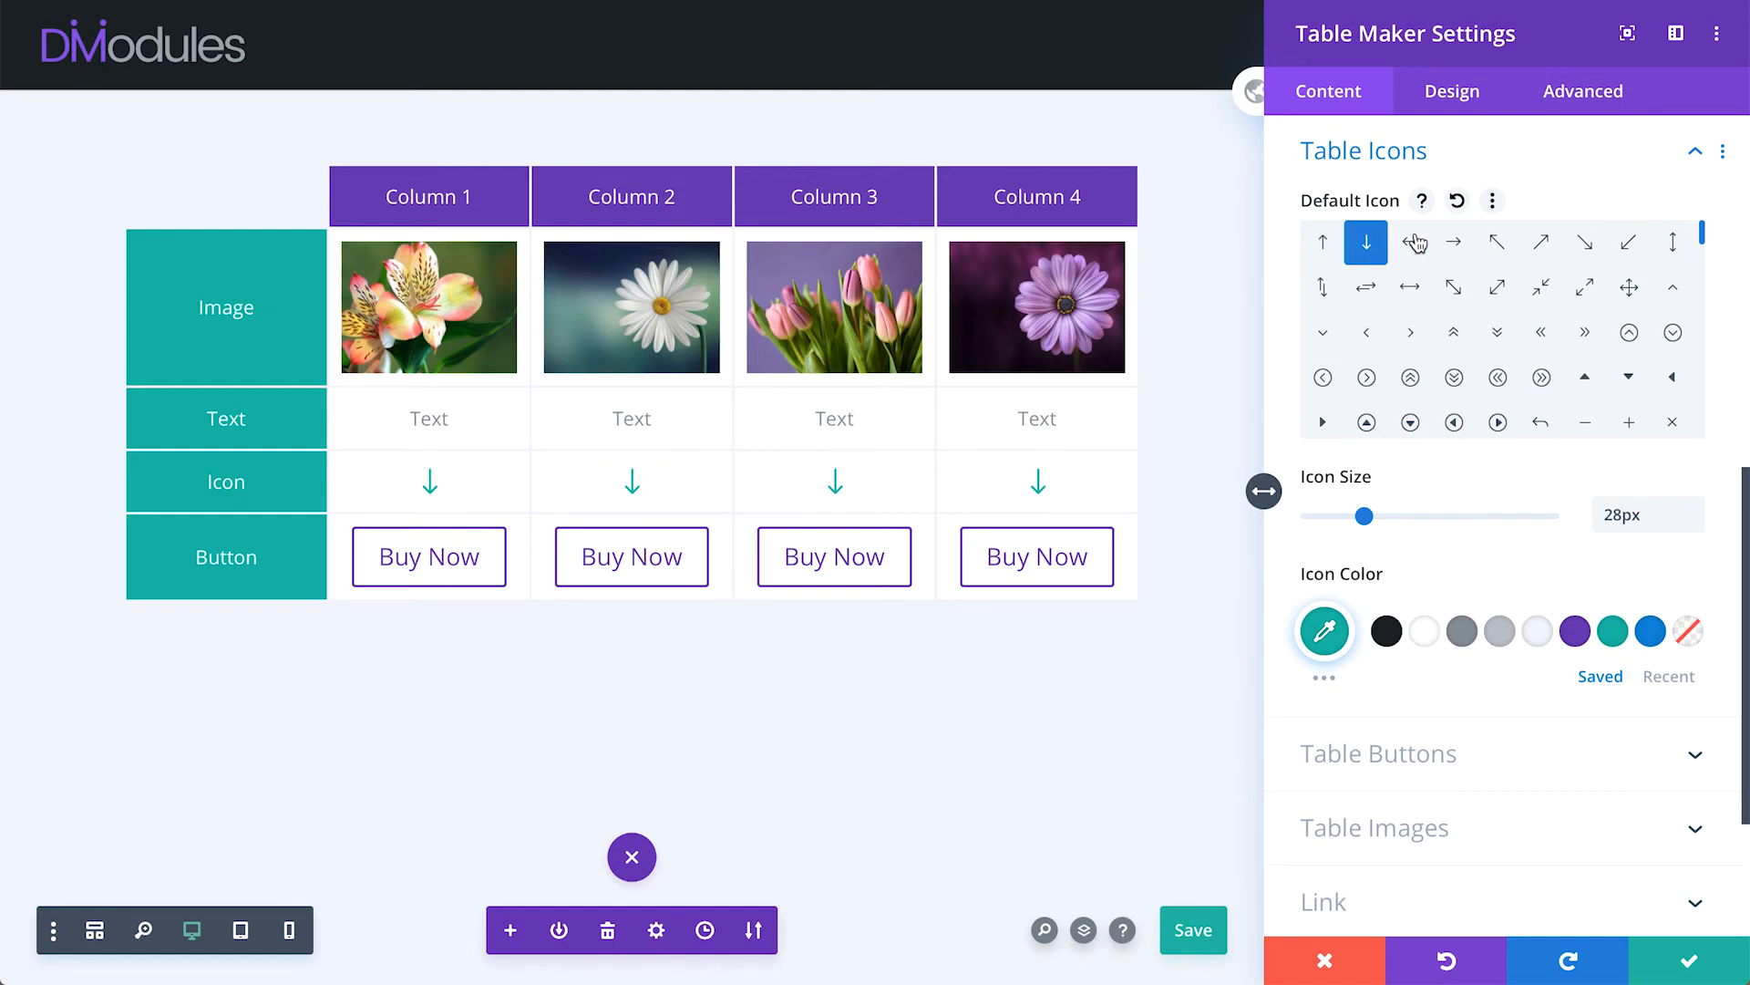
pyautogui.click(1409, 242)
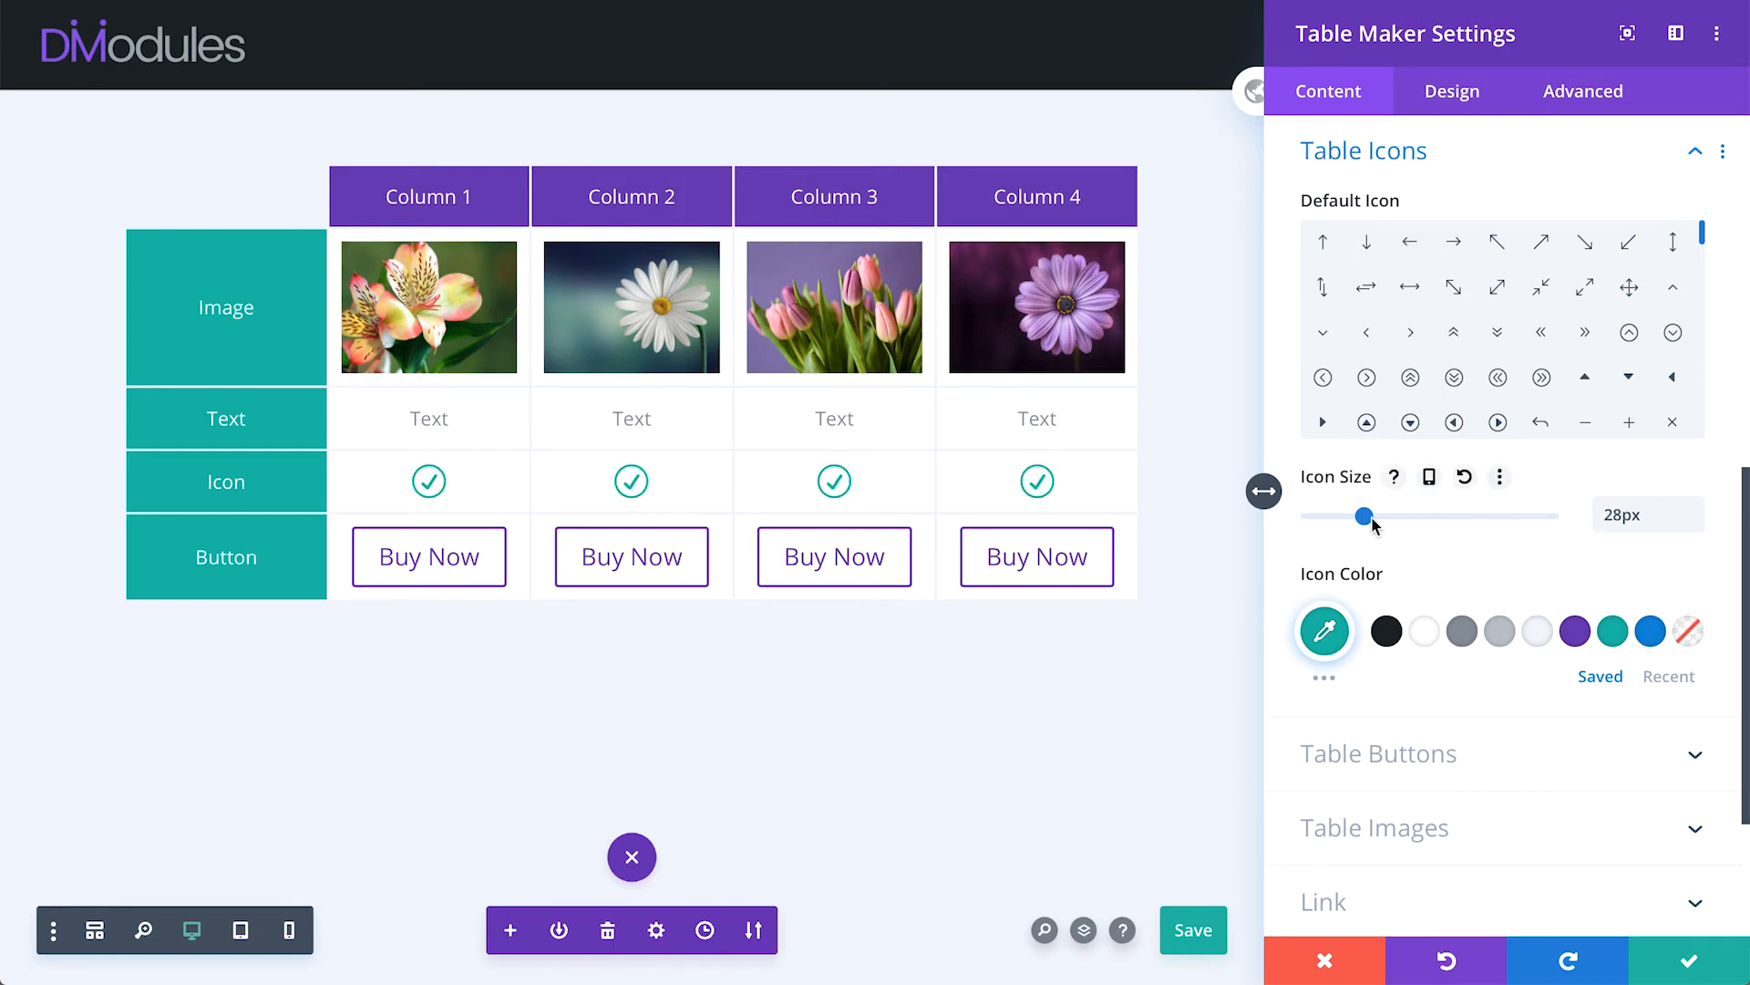
# - Enlarge the icons to 28px and try purple and grey before keeping teal
pyautogui.moveTo(1386, 516); pyautogui.dragTo(1465, 516)
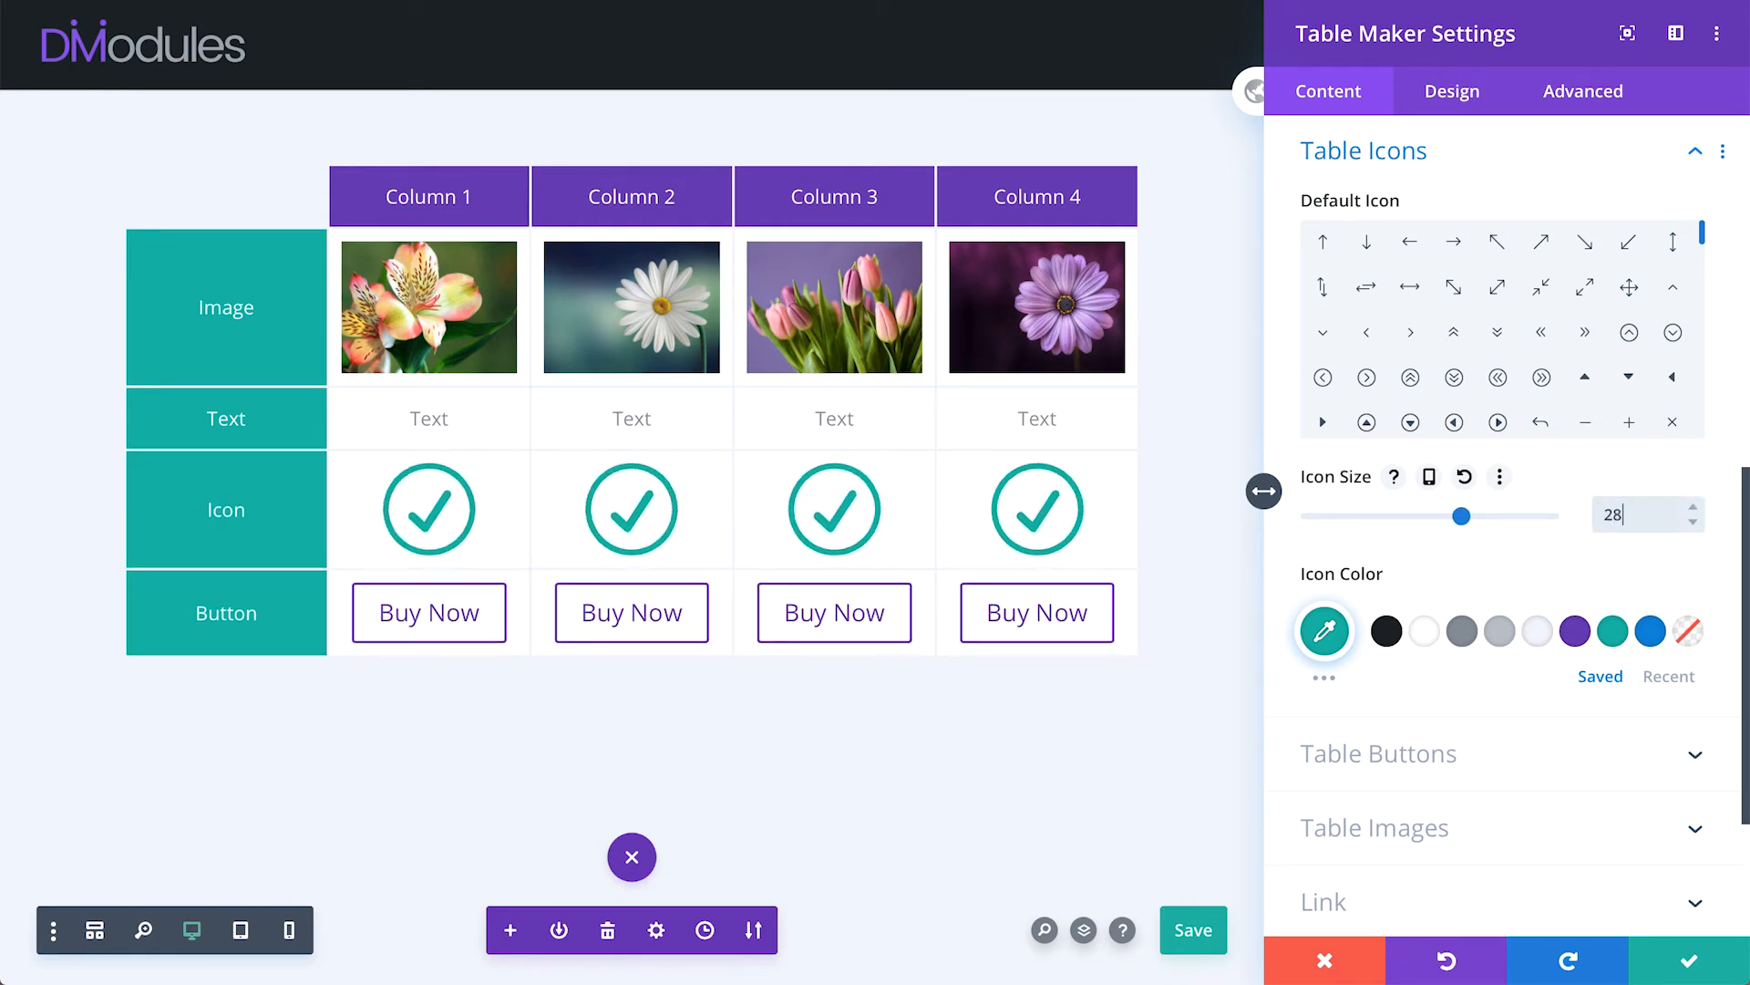
pyautogui.click(1574, 631)
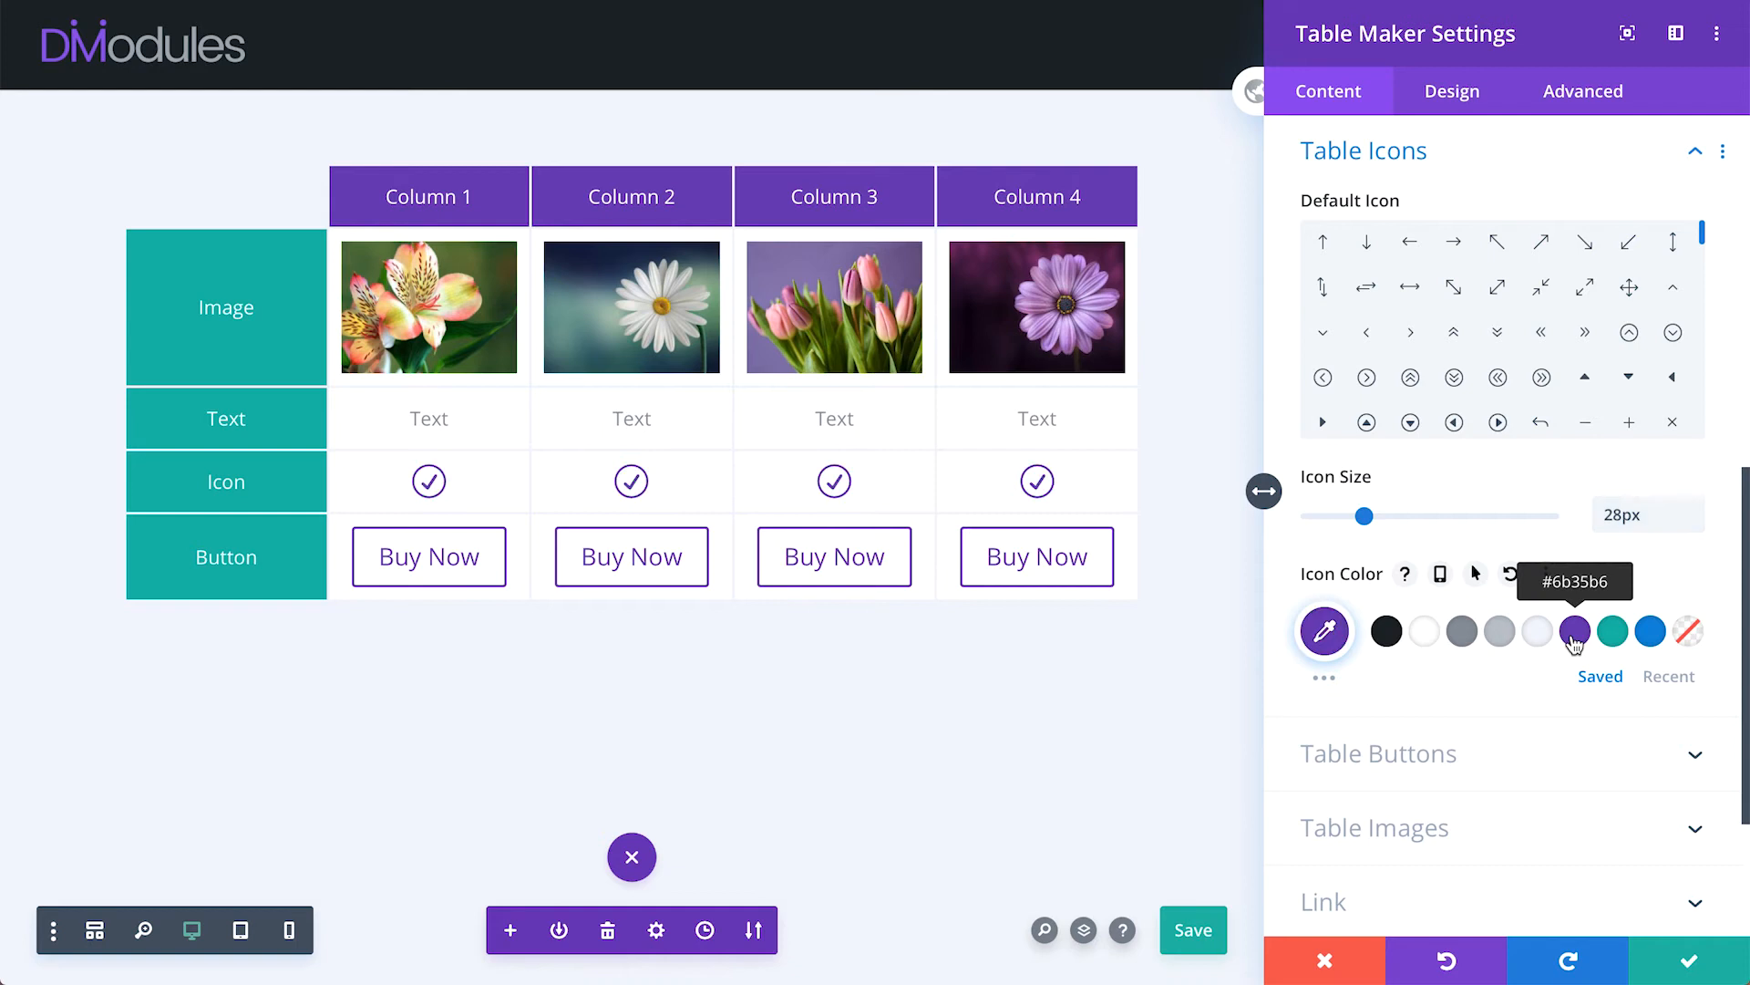
pyautogui.click(1613, 631)
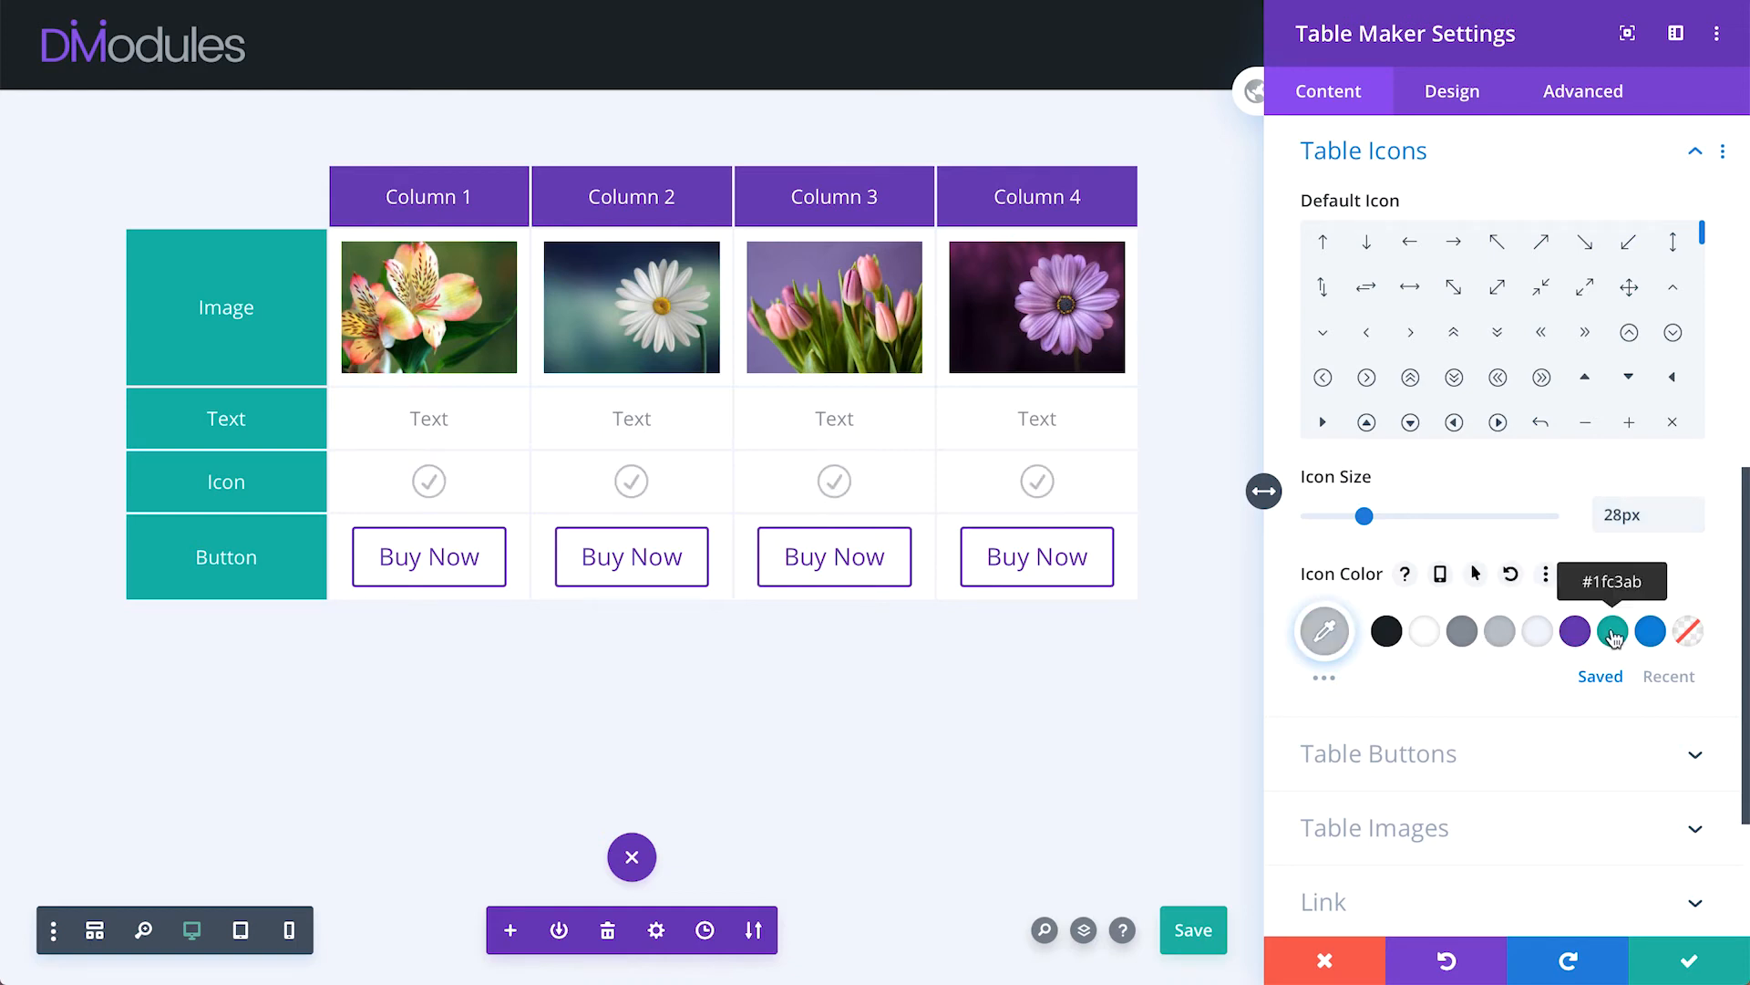
pyautogui.click(1613, 630)
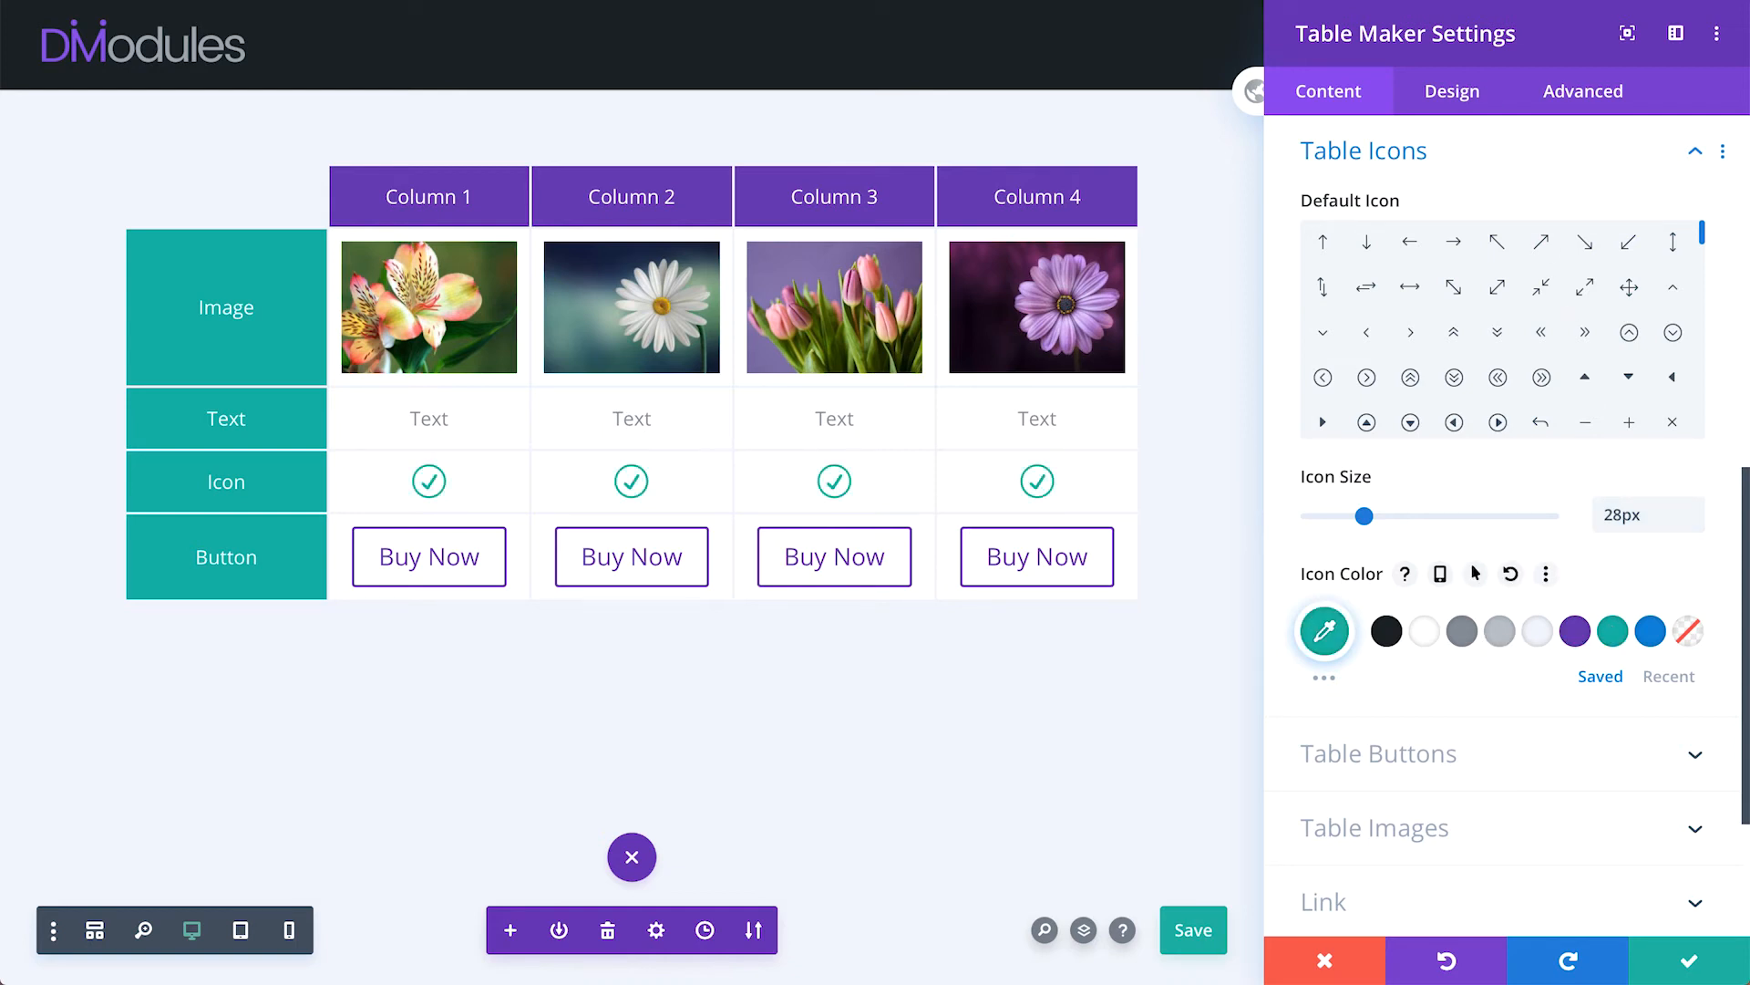
pyautogui.click(1378, 753)
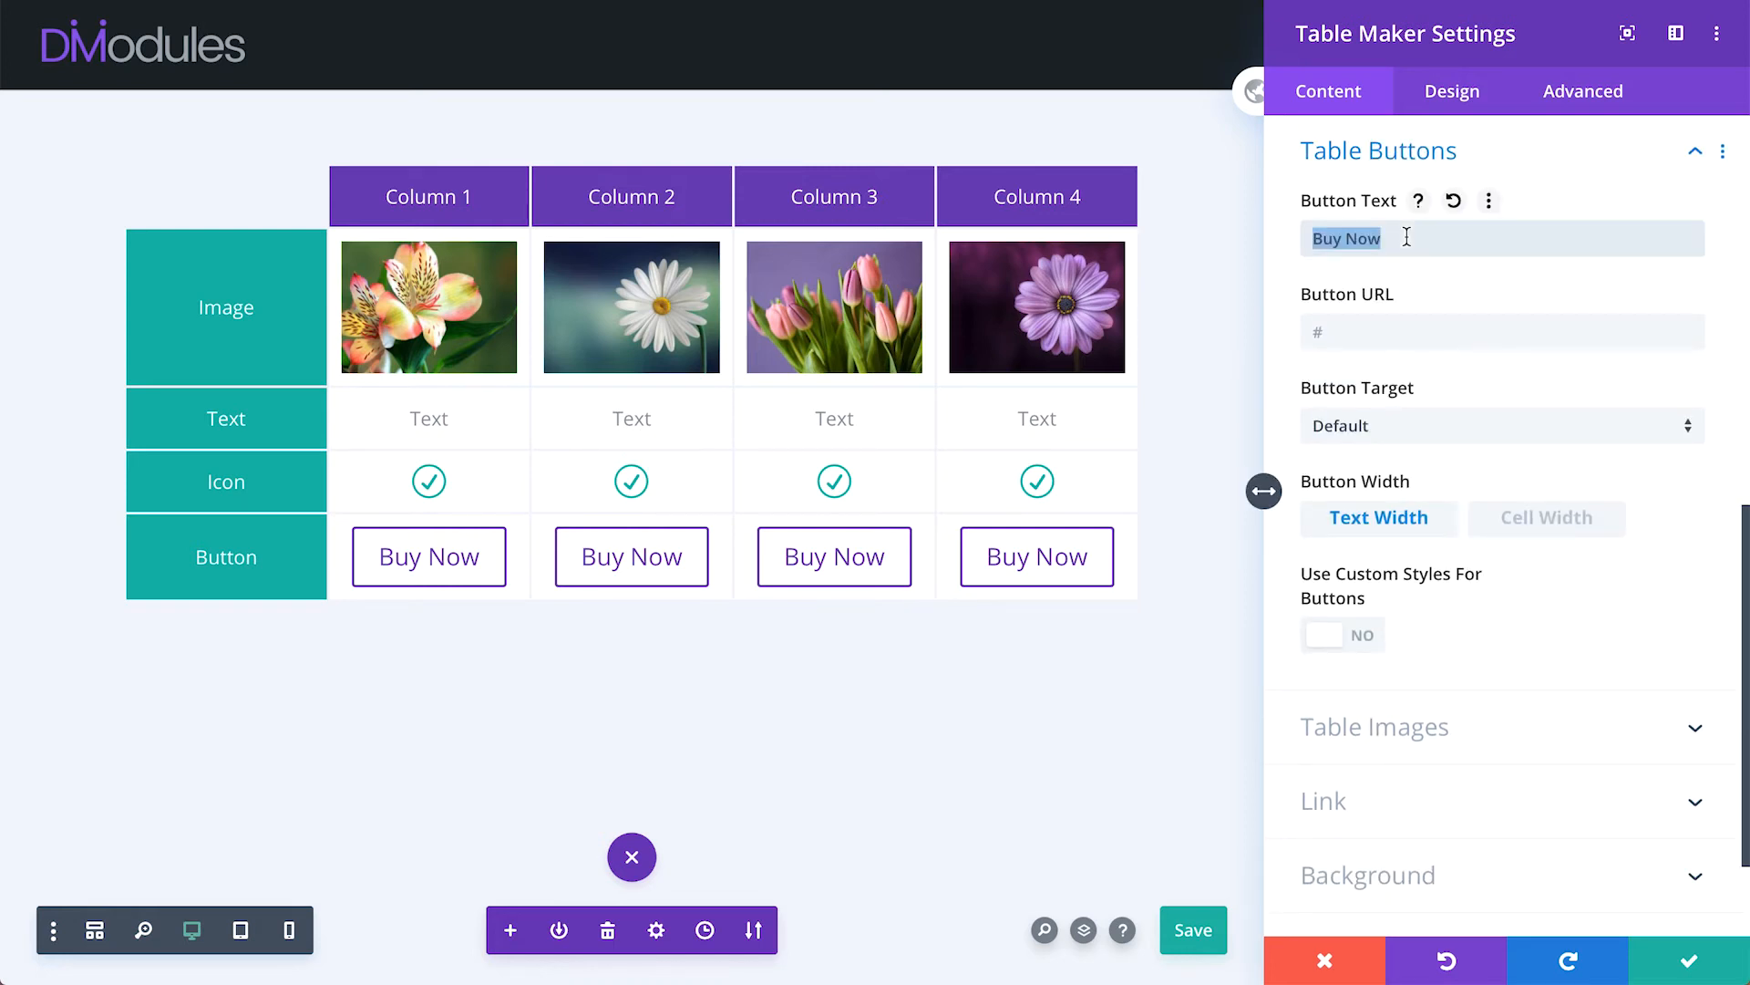
# - Change the button text to 'Buy' and toggle custom button styles on, then off
pyautogui.write('Buy')
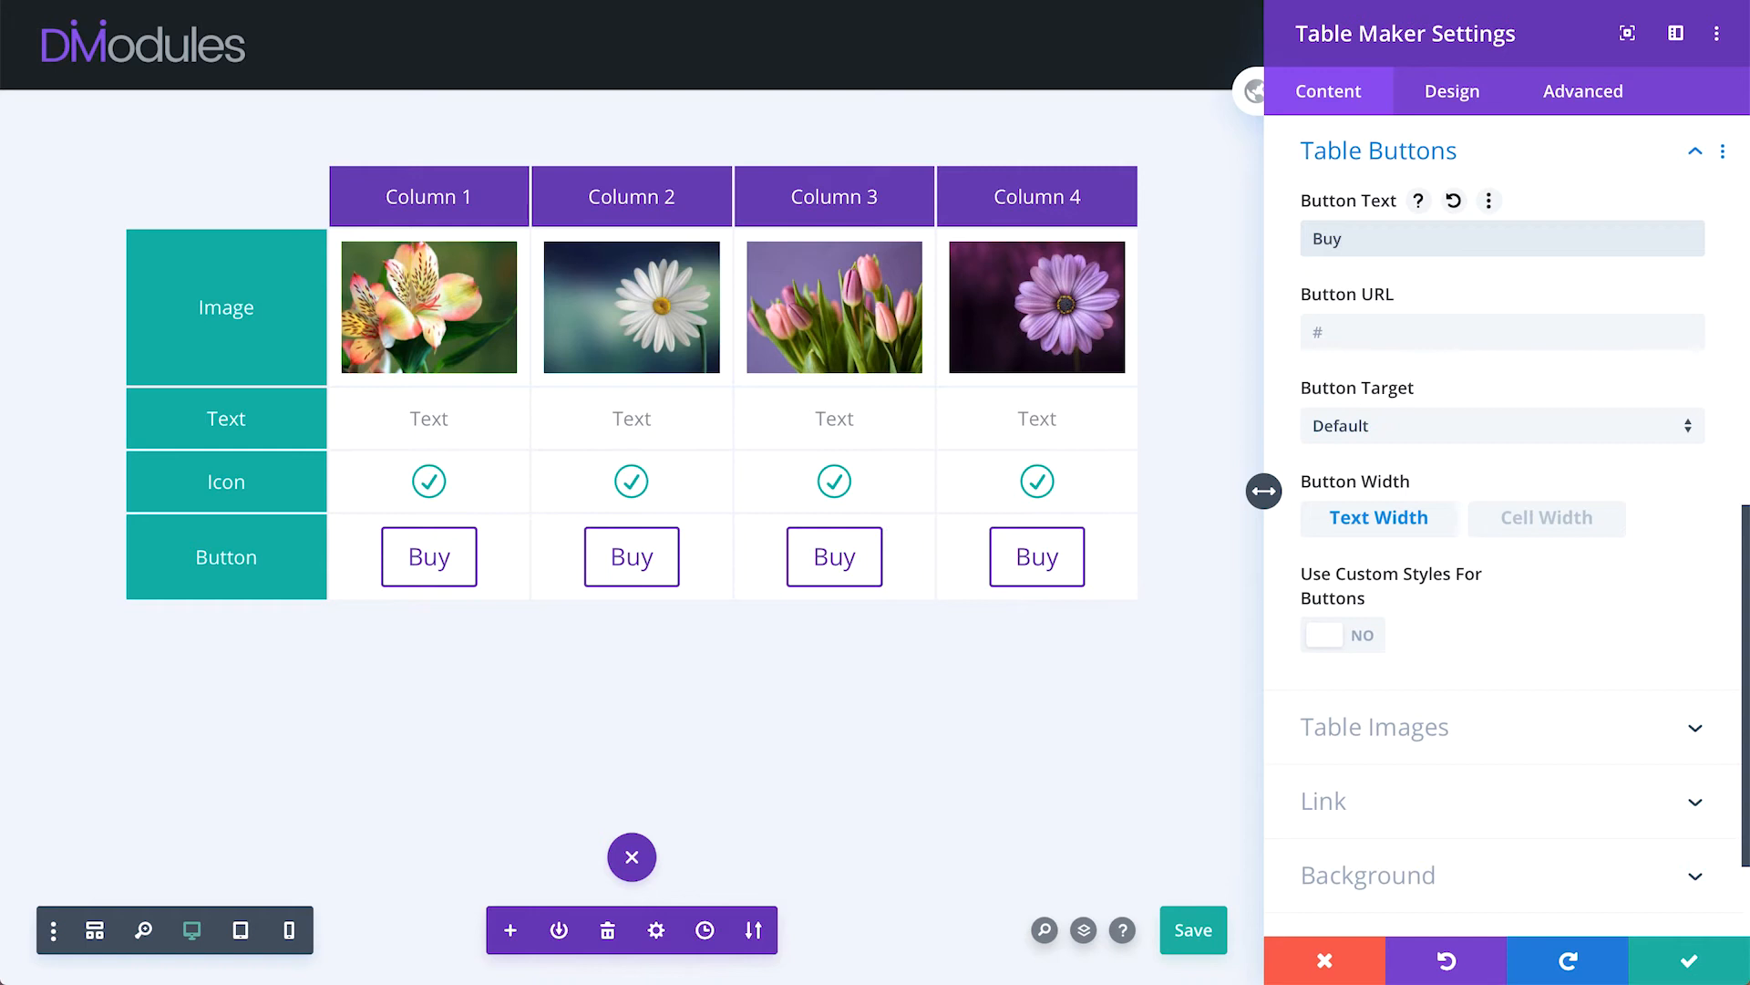
pyautogui.moveTo(1304, 423)
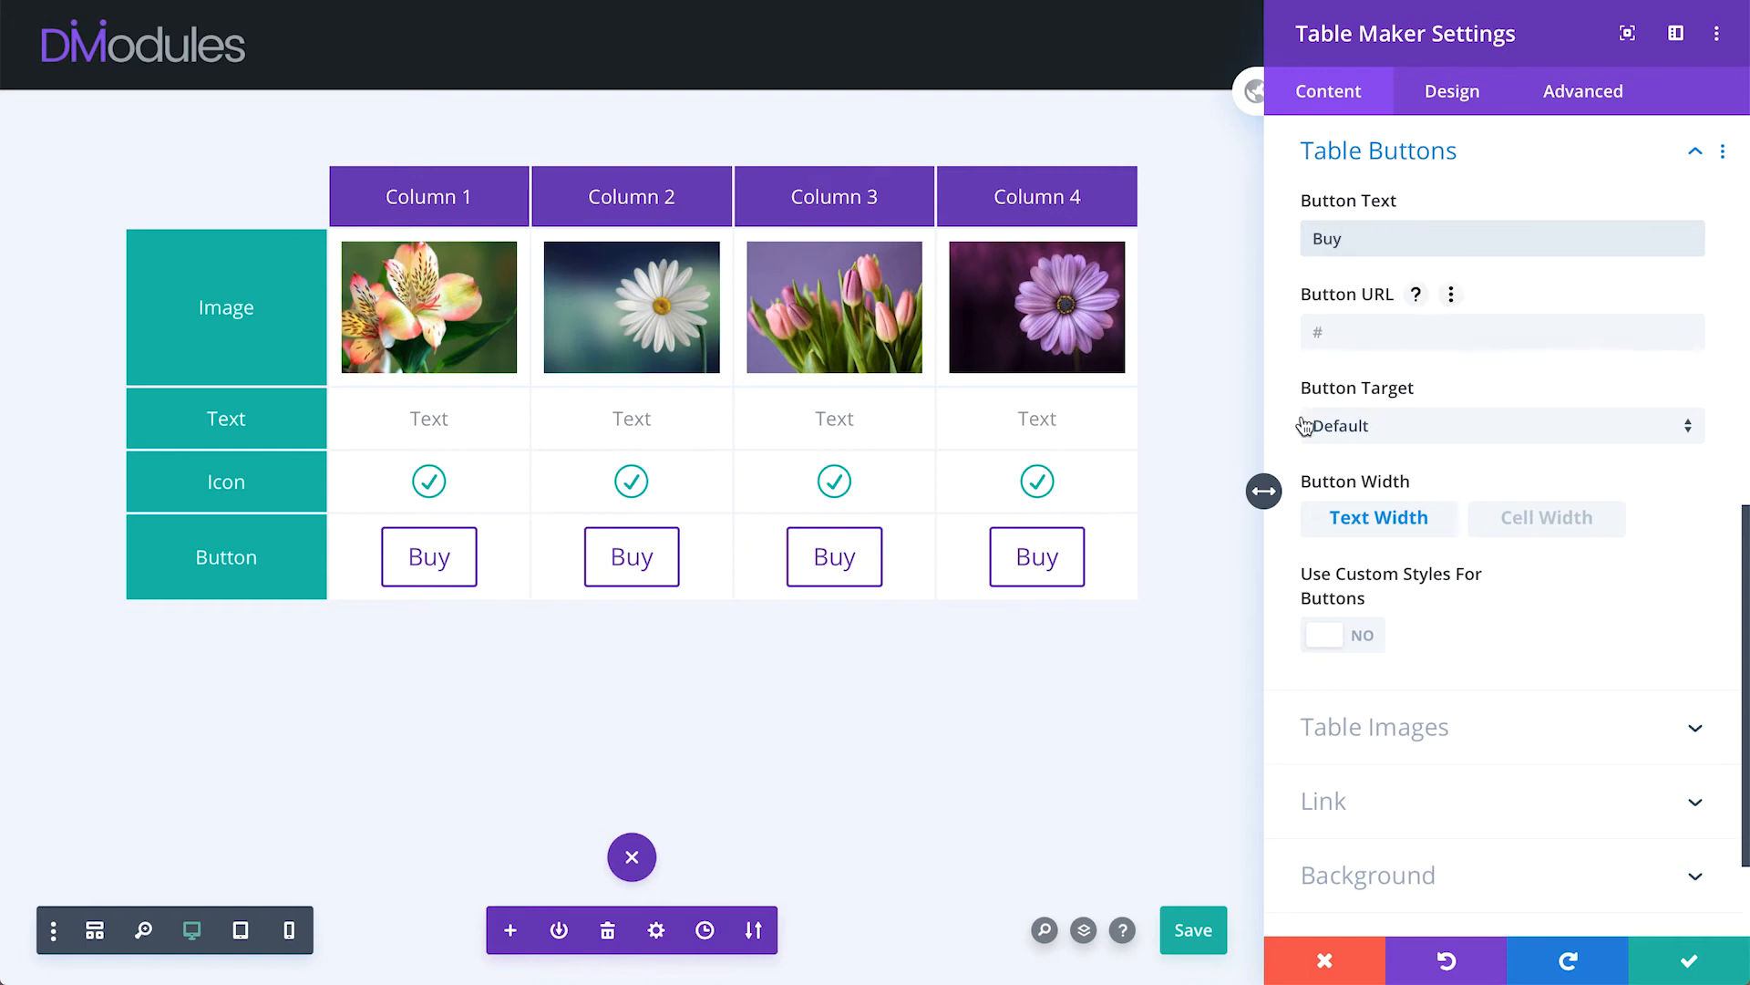
pyautogui.moveTo(1531, 531)
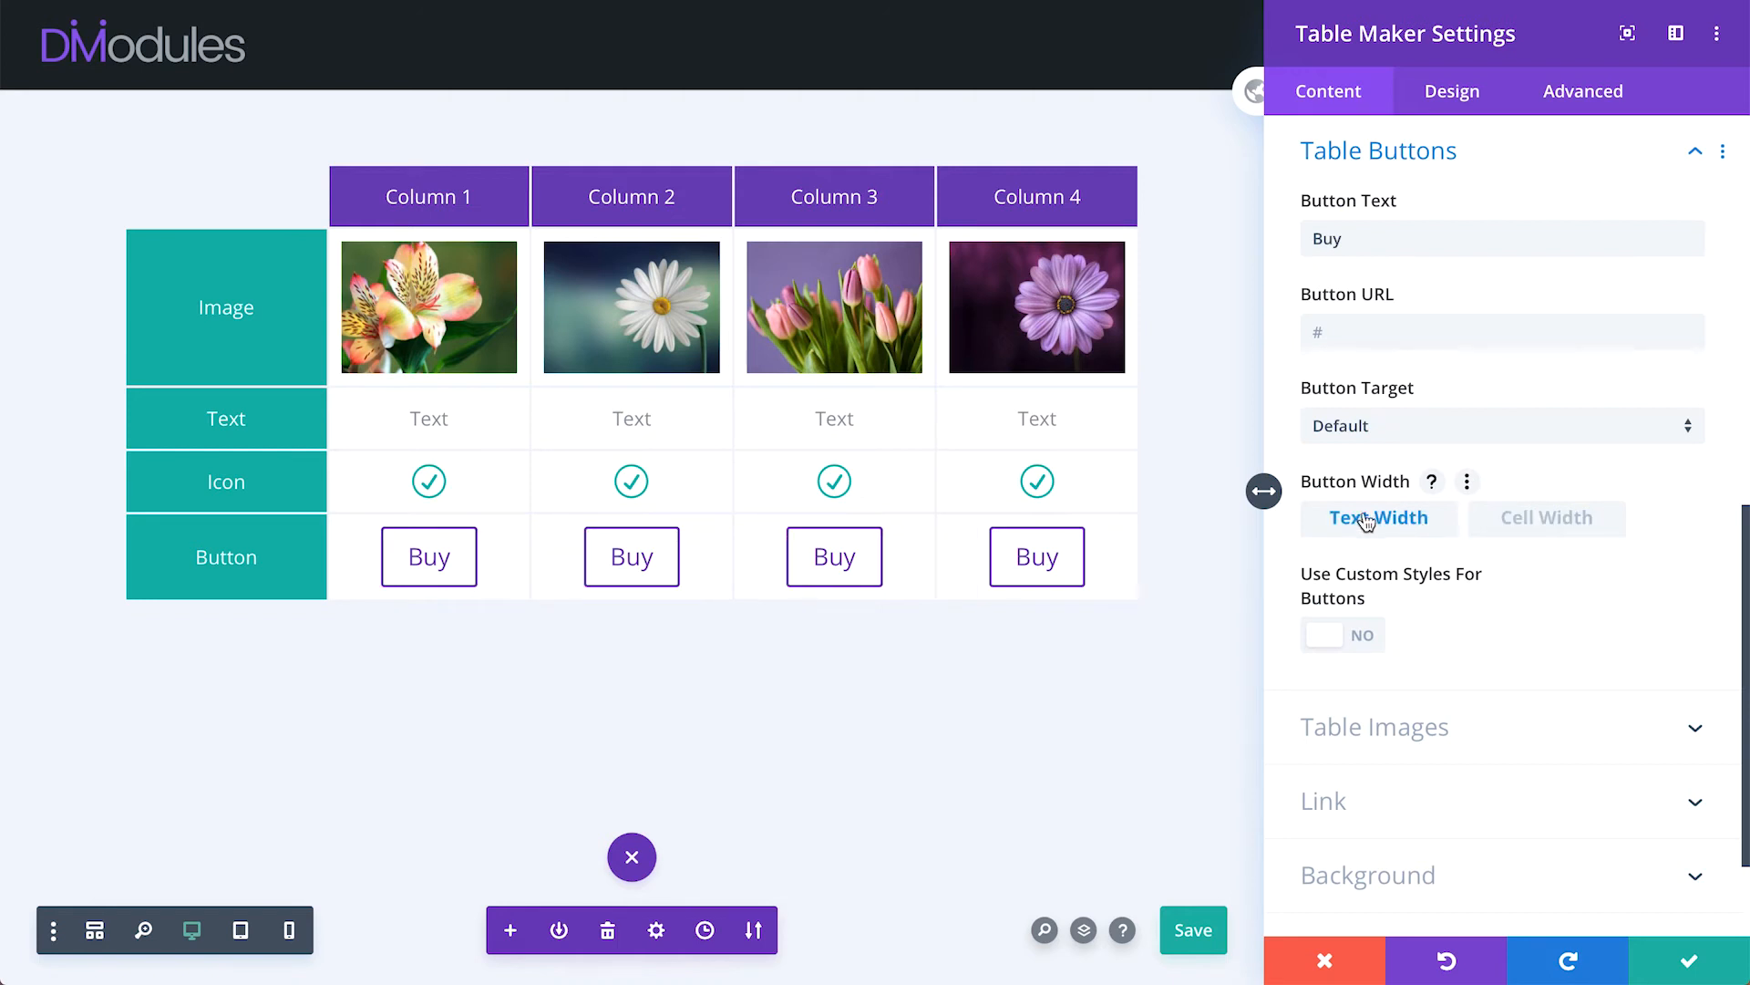
pyautogui.click(1343, 634)
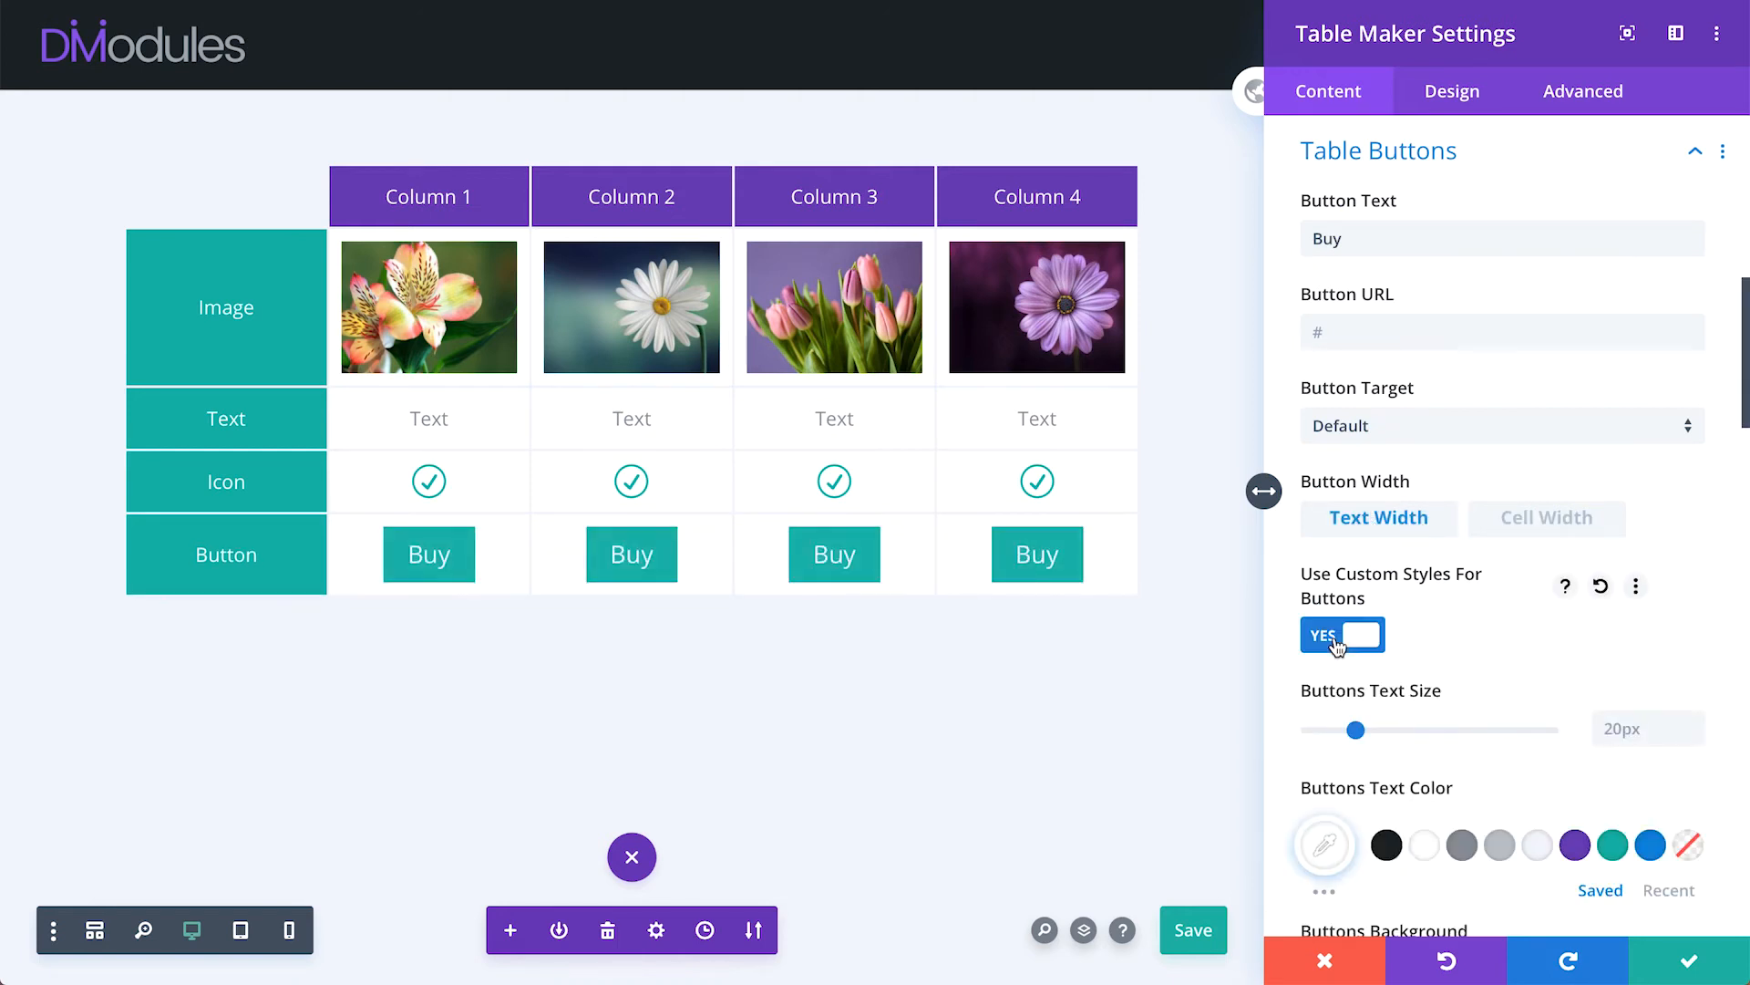
pyautogui.click(1342, 635)
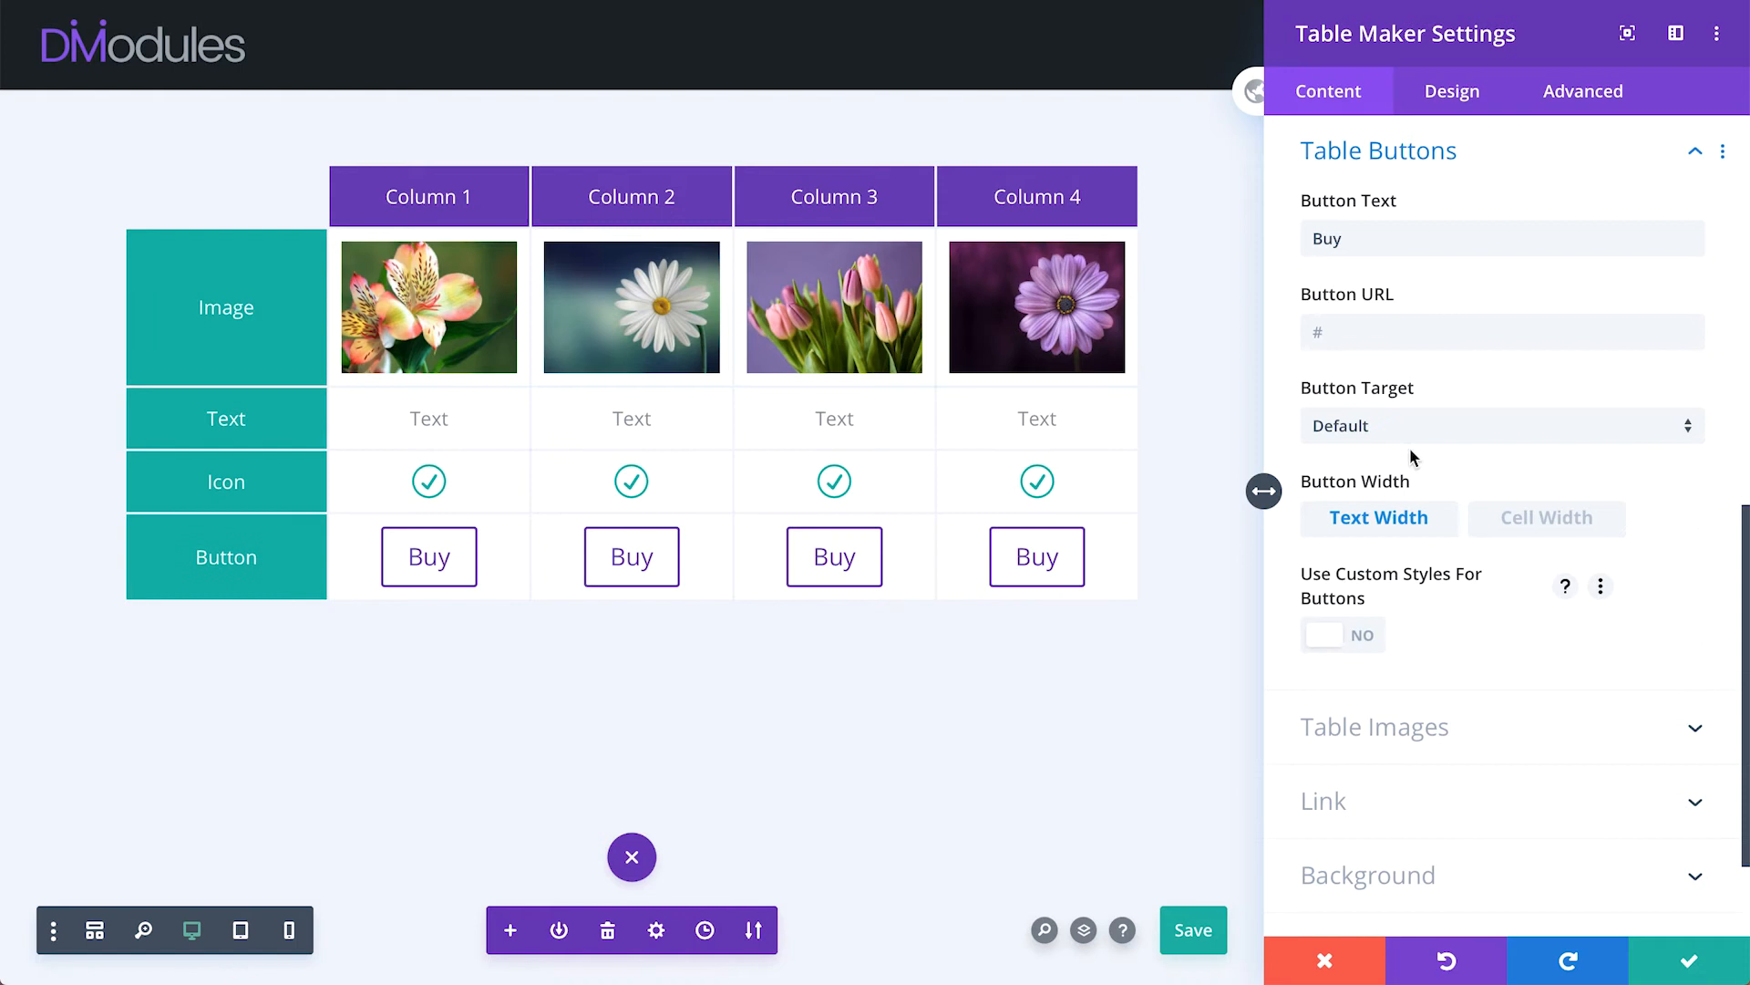
pyautogui.click(1375, 726)
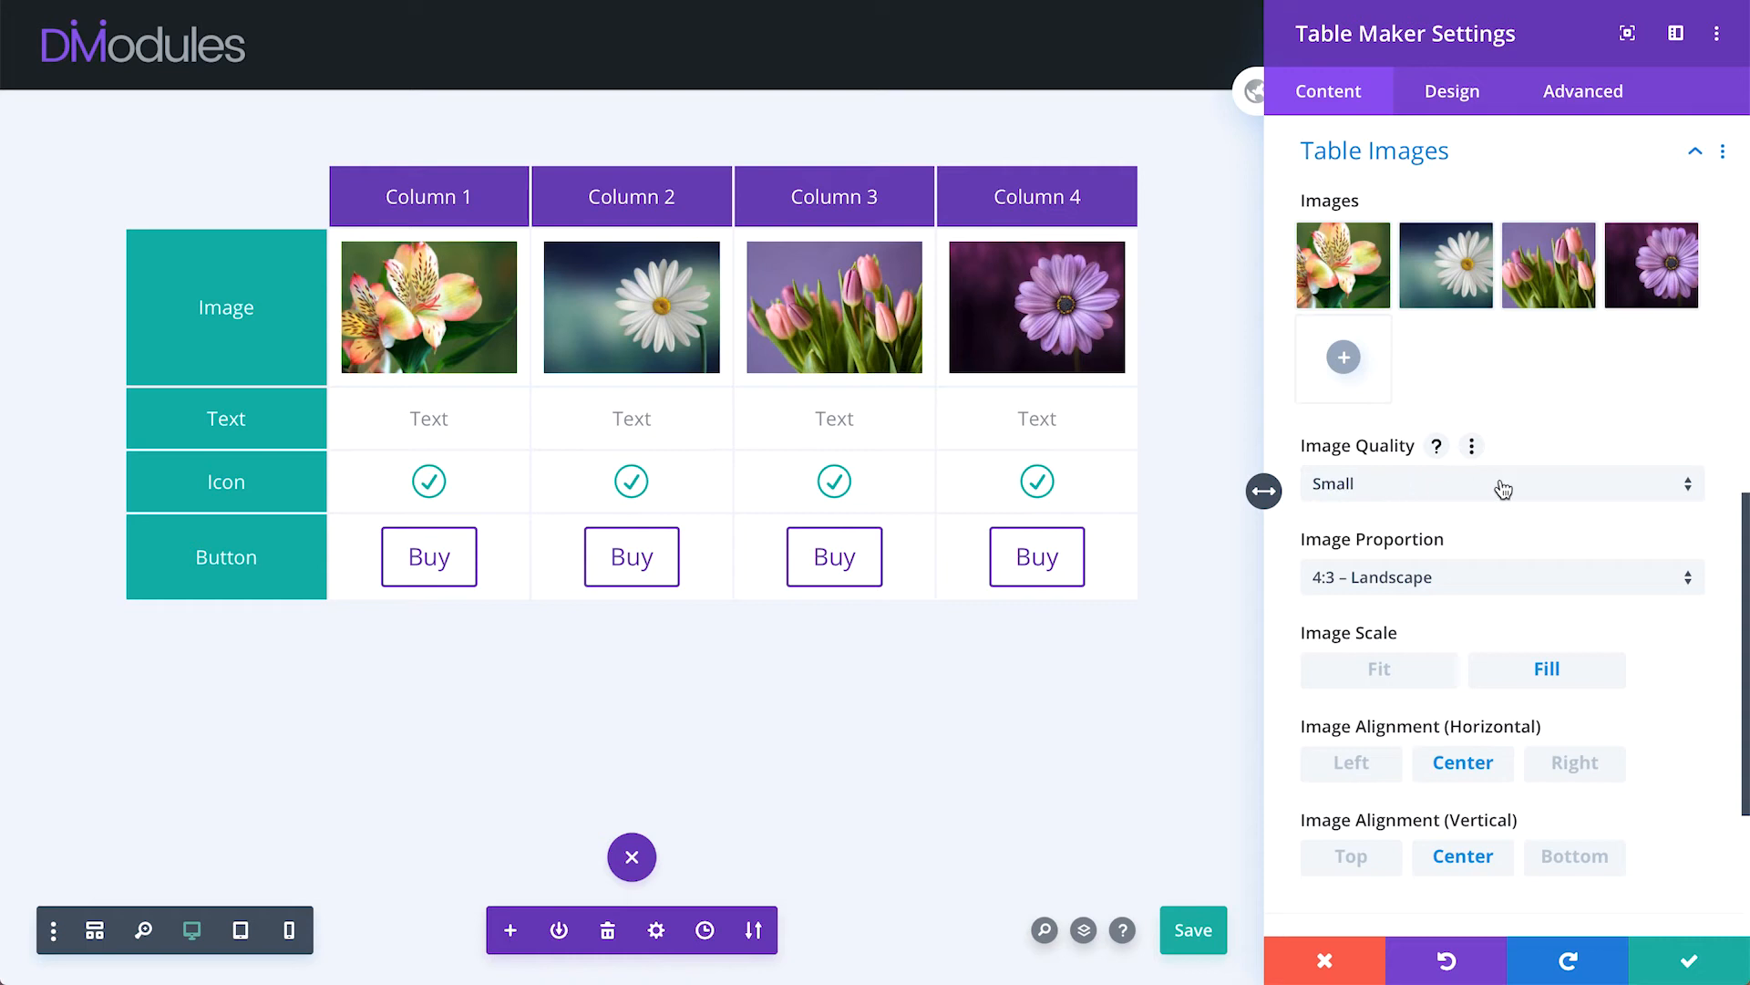
# - Check image quality choices, right-align the flower images, then center them again
pyautogui.click(1501, 577)
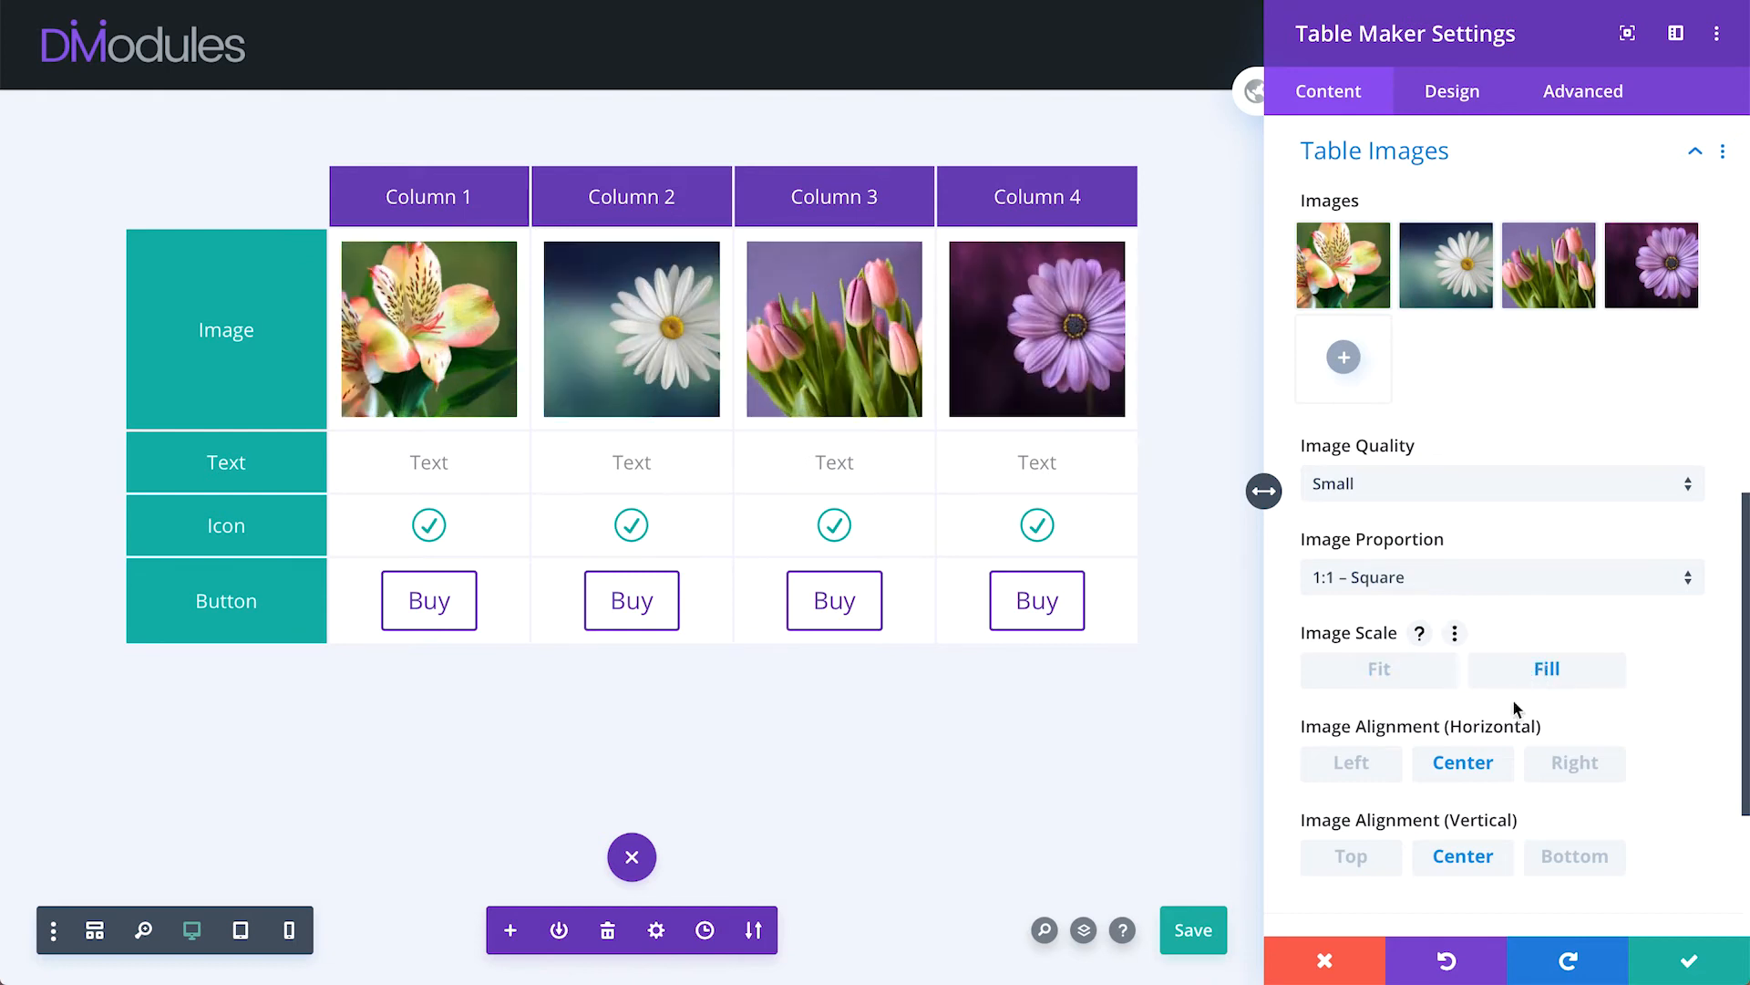
pyautogui.click(1575, 764)
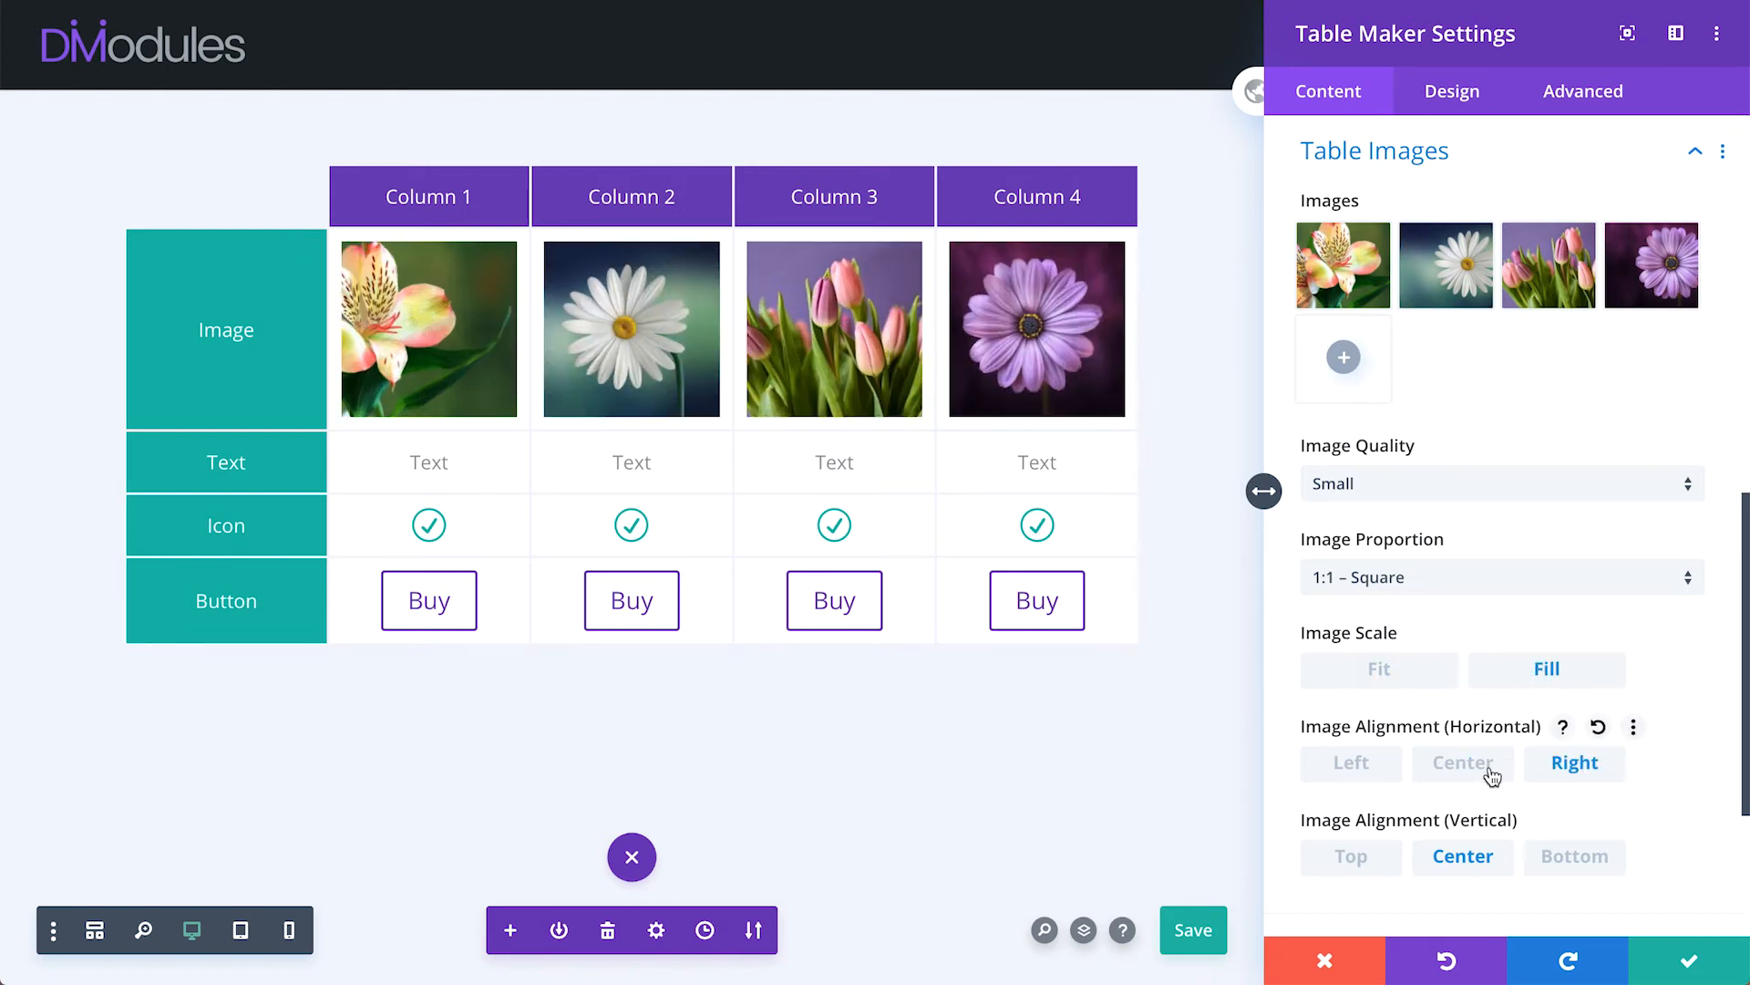
pyautogui.click(1463, 763)
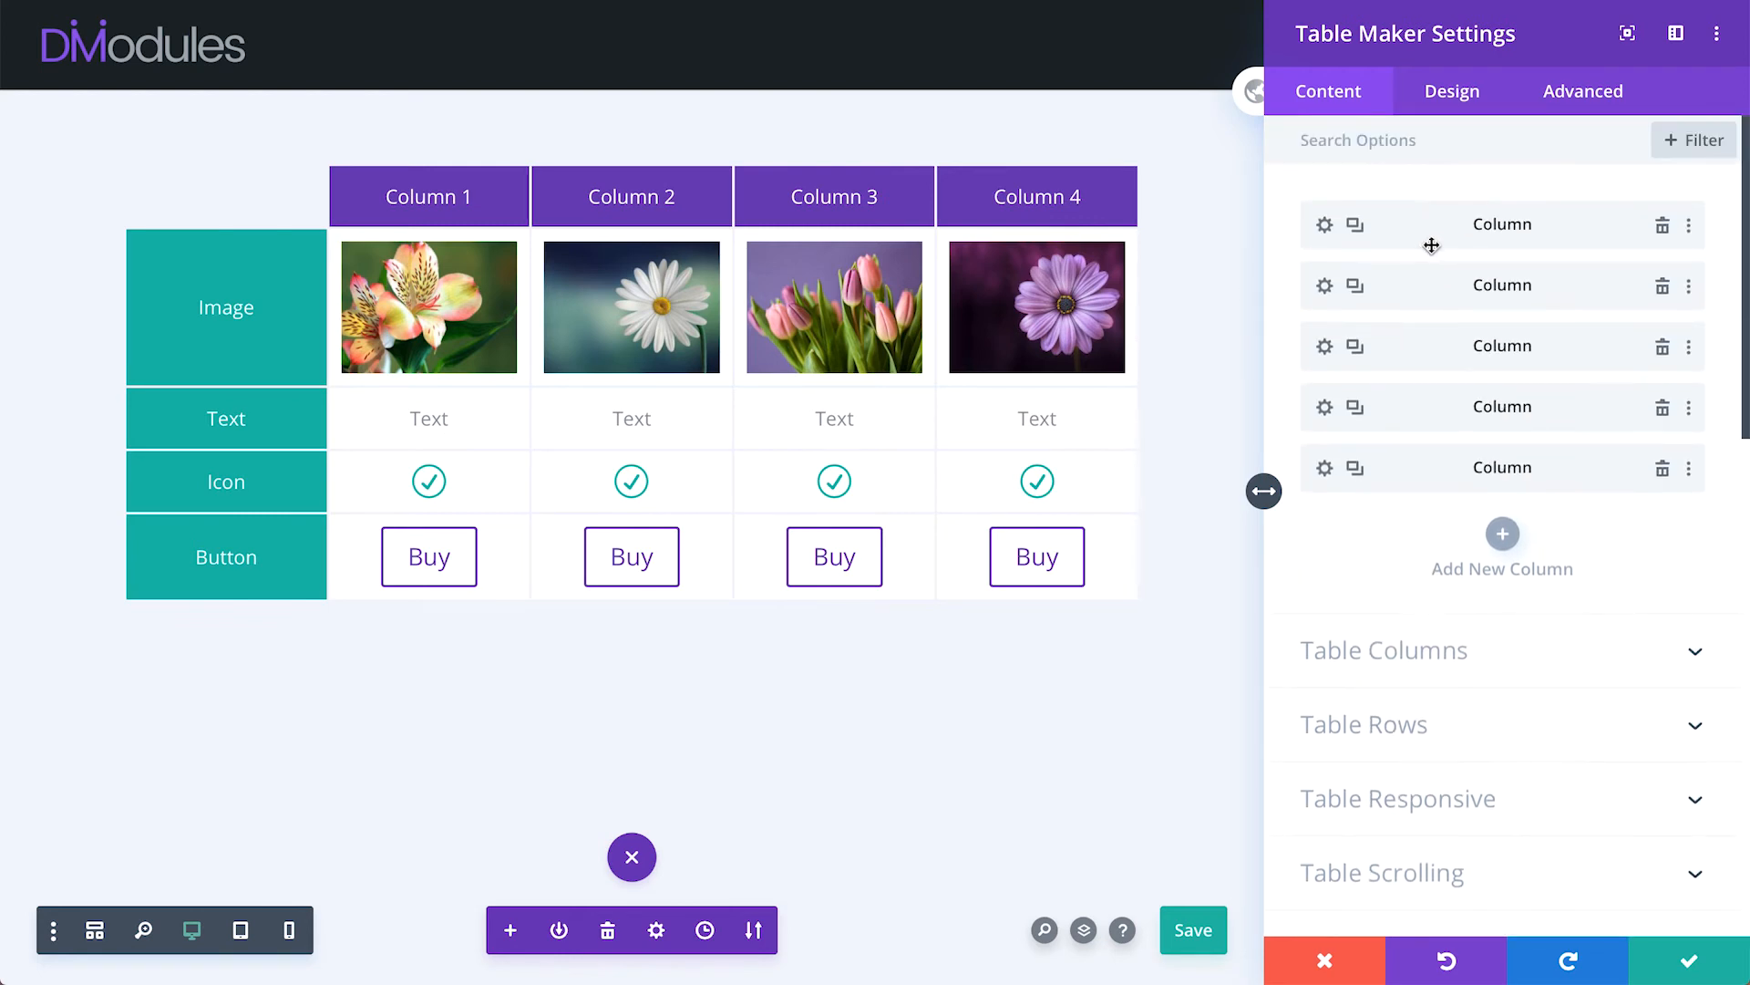
# - Give Column 4 a #bfc5cb grey check icon and a custom-styled 'Sold Out' button
pyautogui.click(1323, 468)
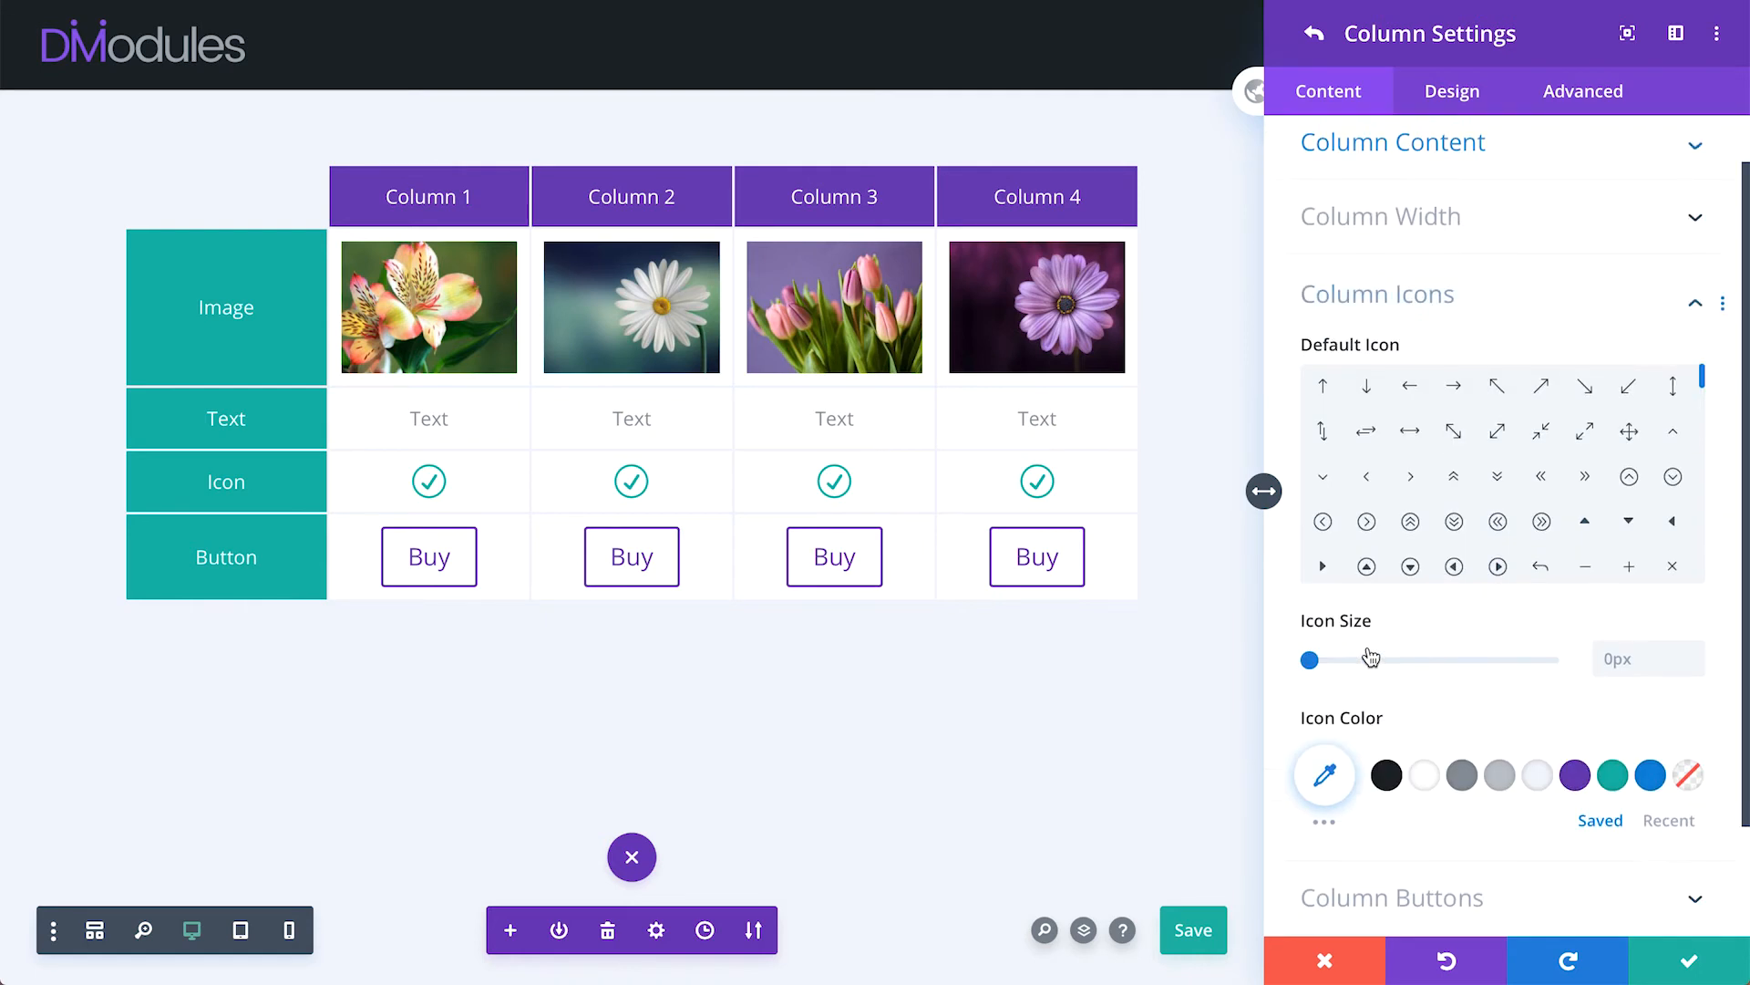
pyautogui.click(1500, 641)
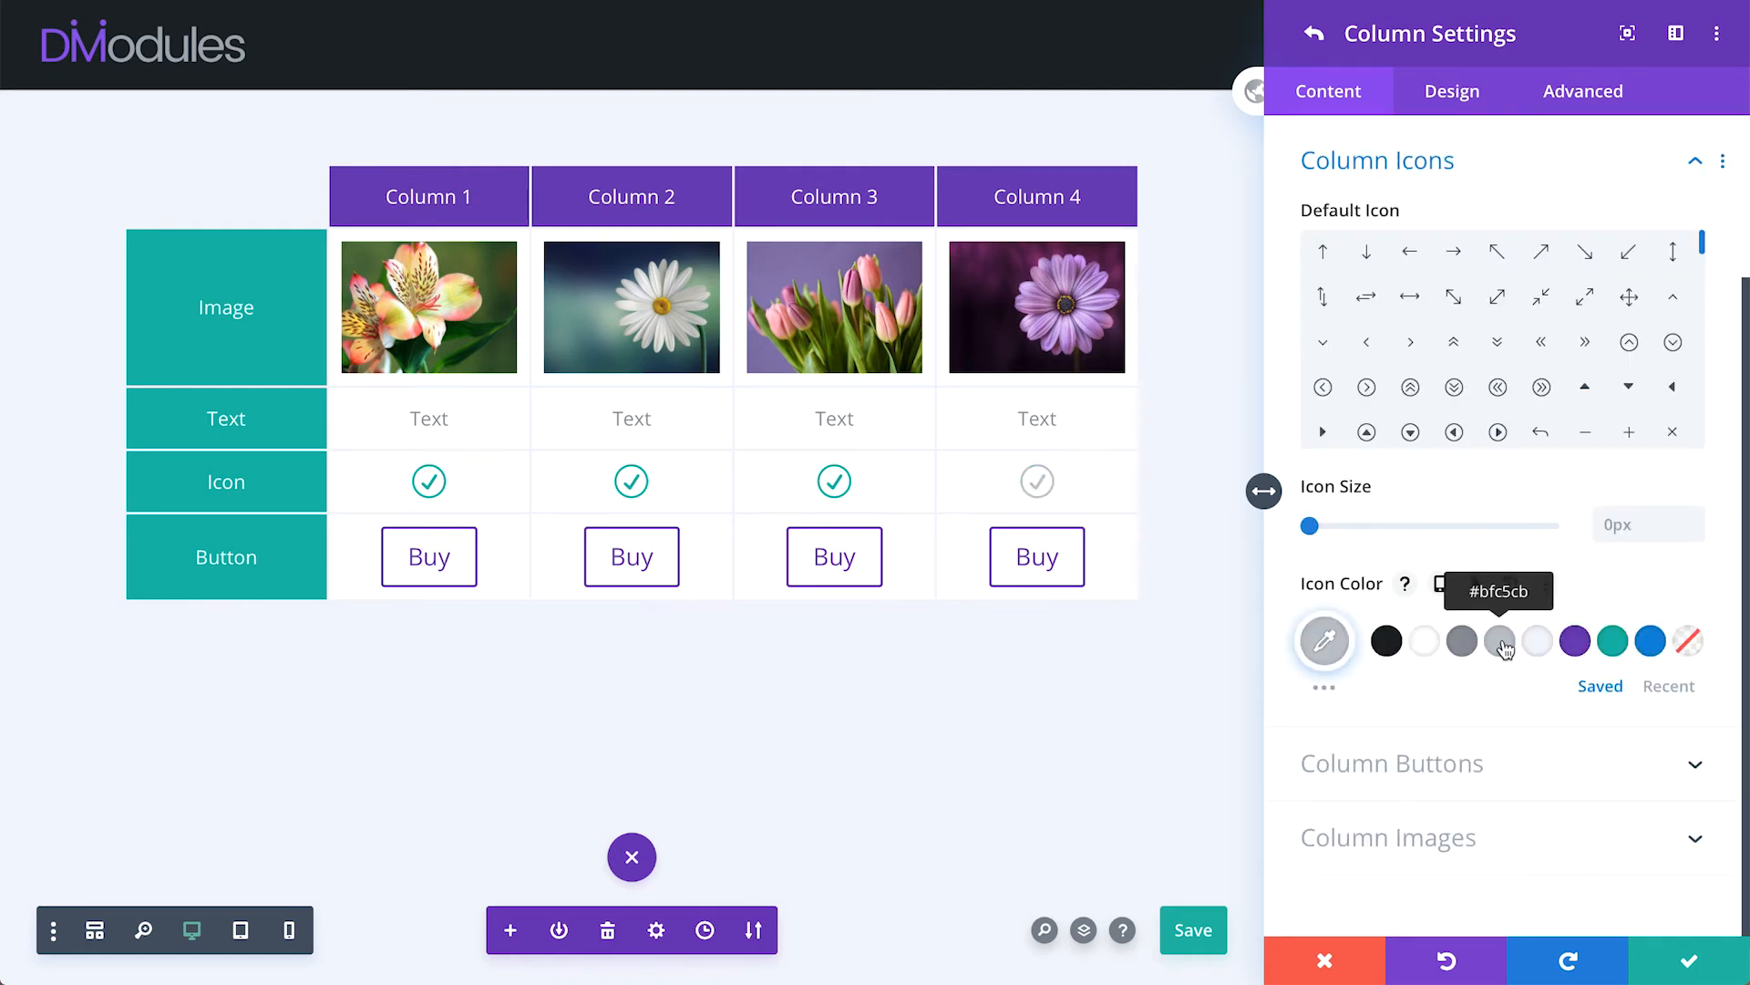
pyautogui.click(1377, 160)
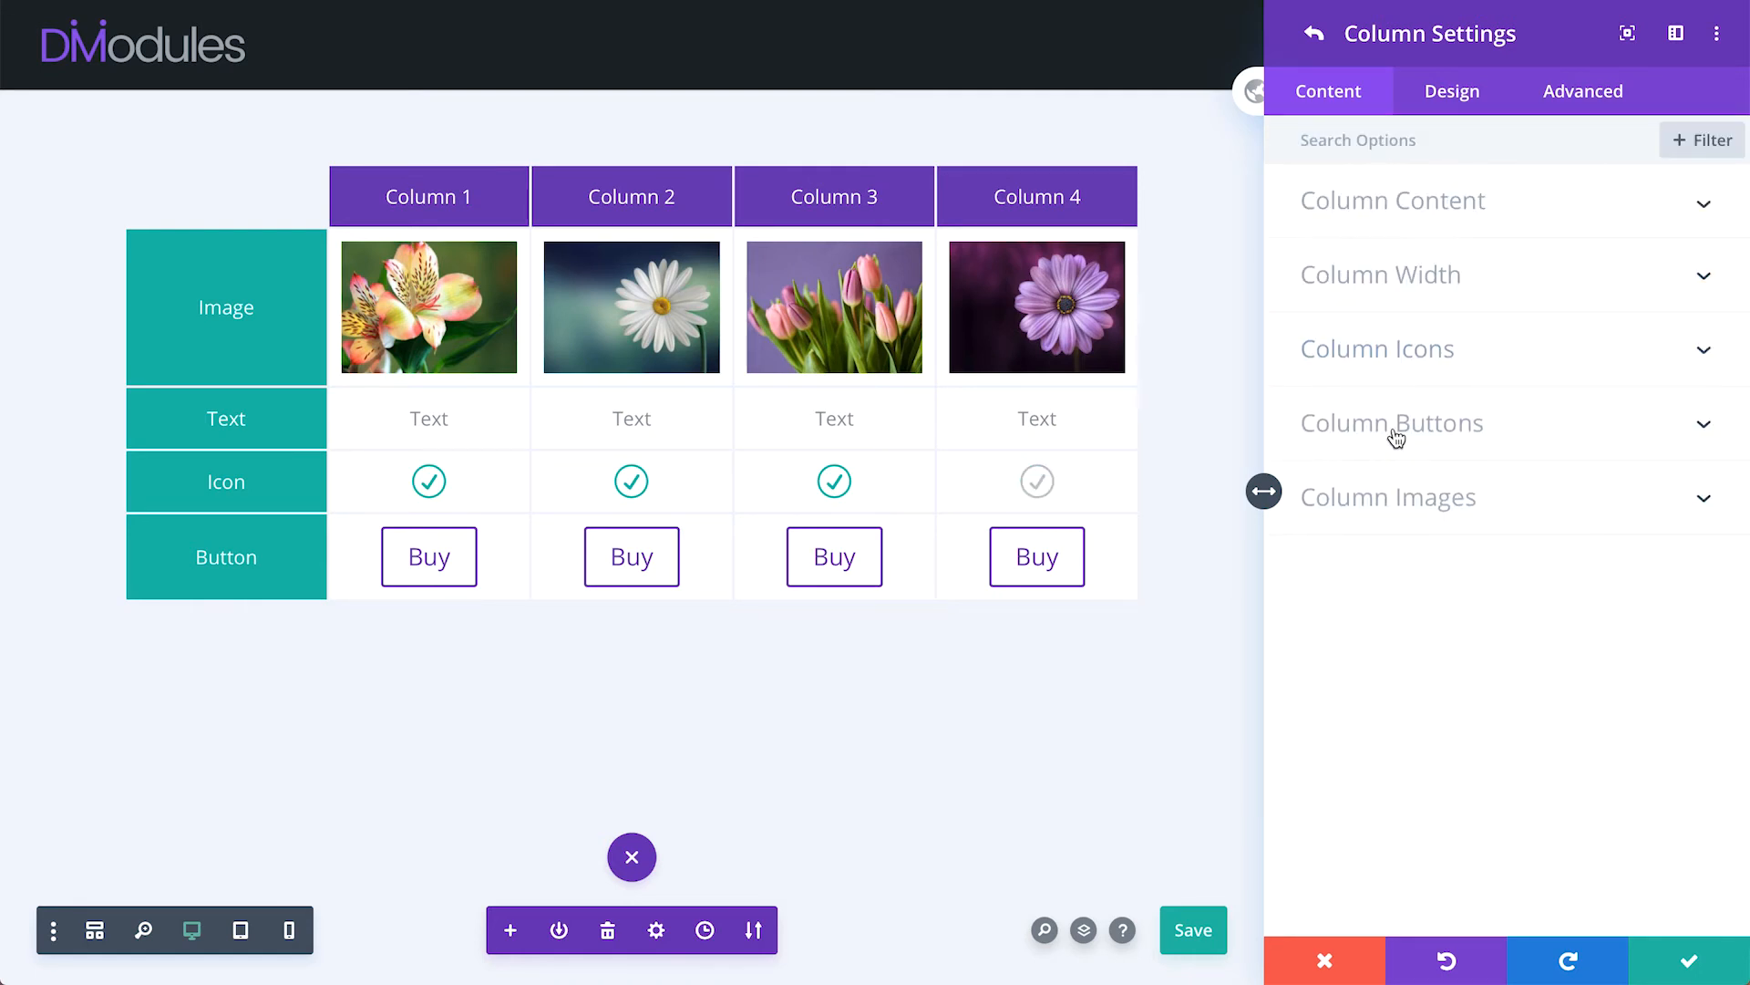
pyautogui.click(1392, 423)
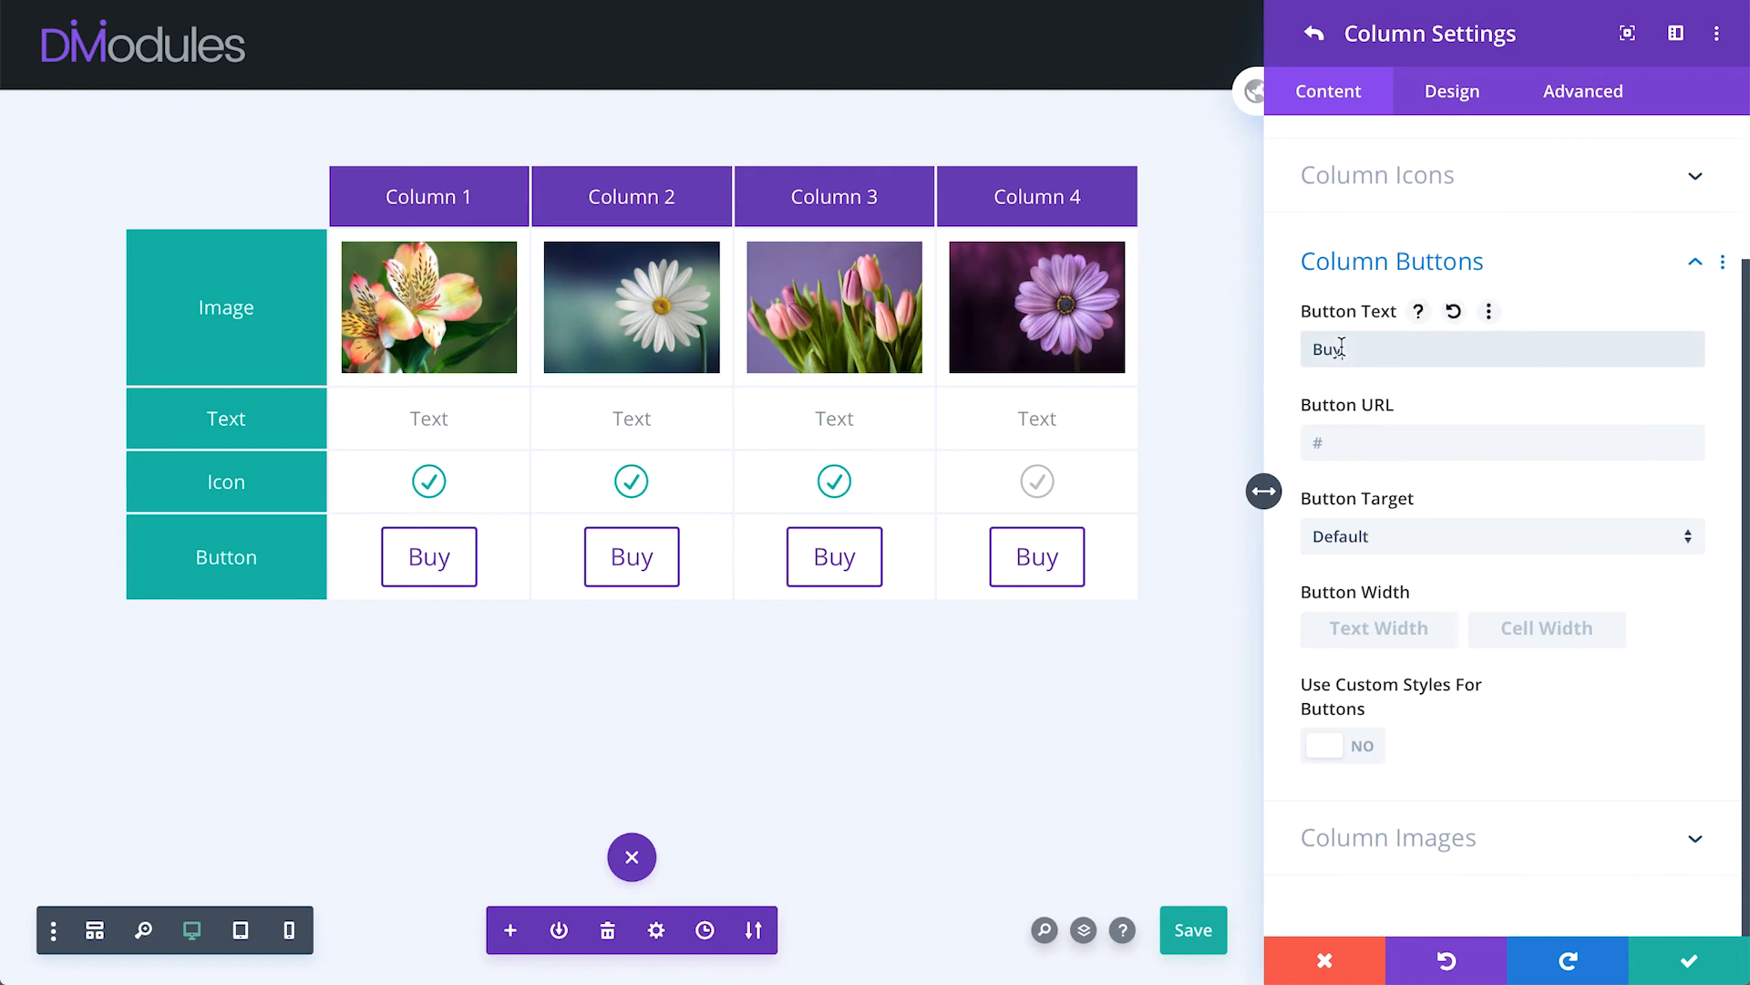
pyautogui.write('Sold Out')
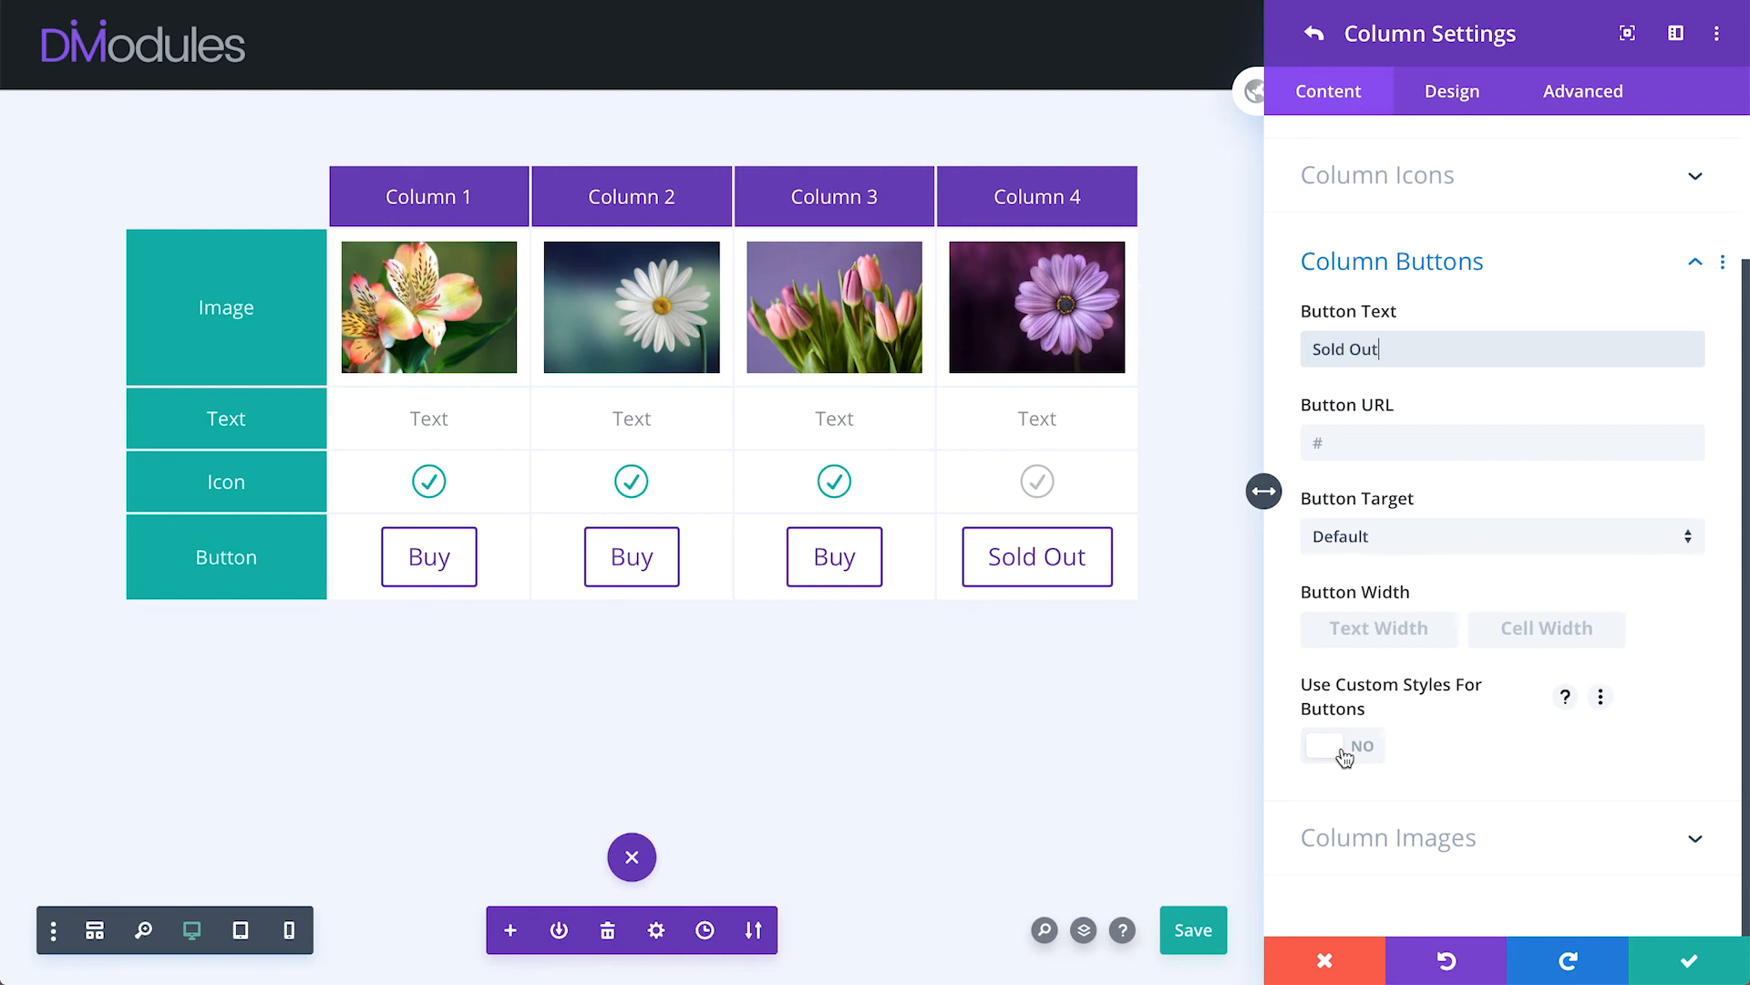
pyautogui.click(1326, 746)
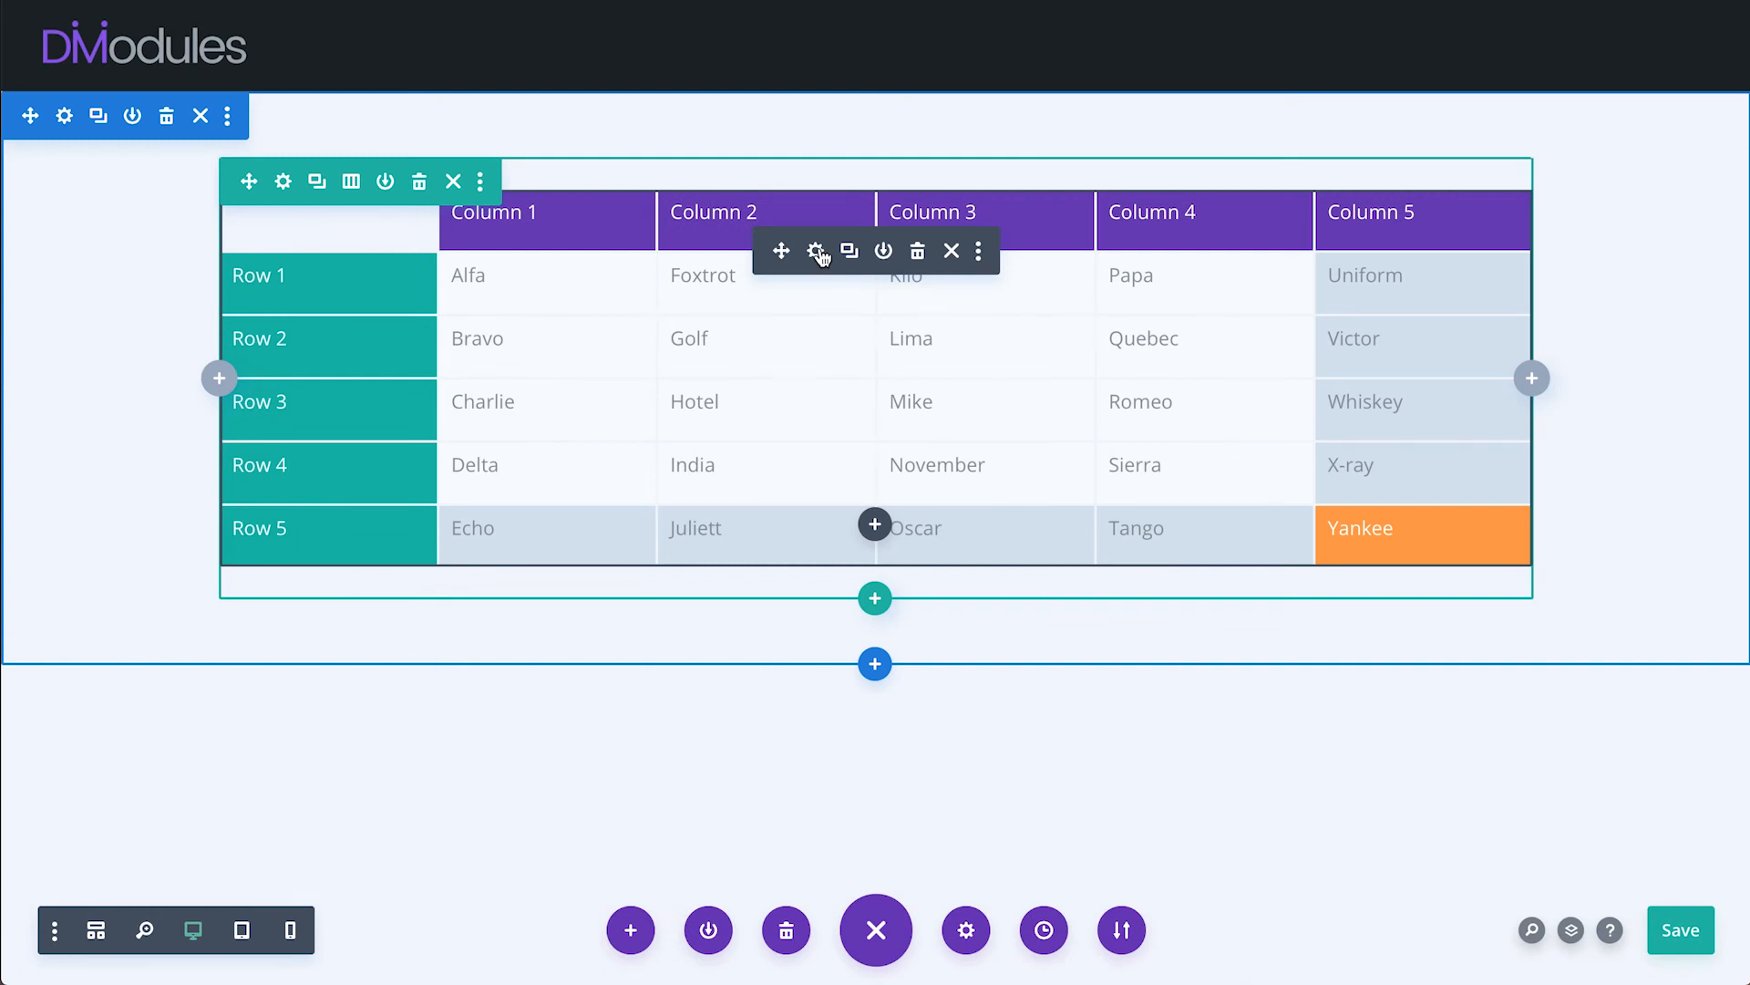
# - Set 20px column and row gaps in the Table Frame, then switch the frame to lines
pyautogui.click(816, 251)
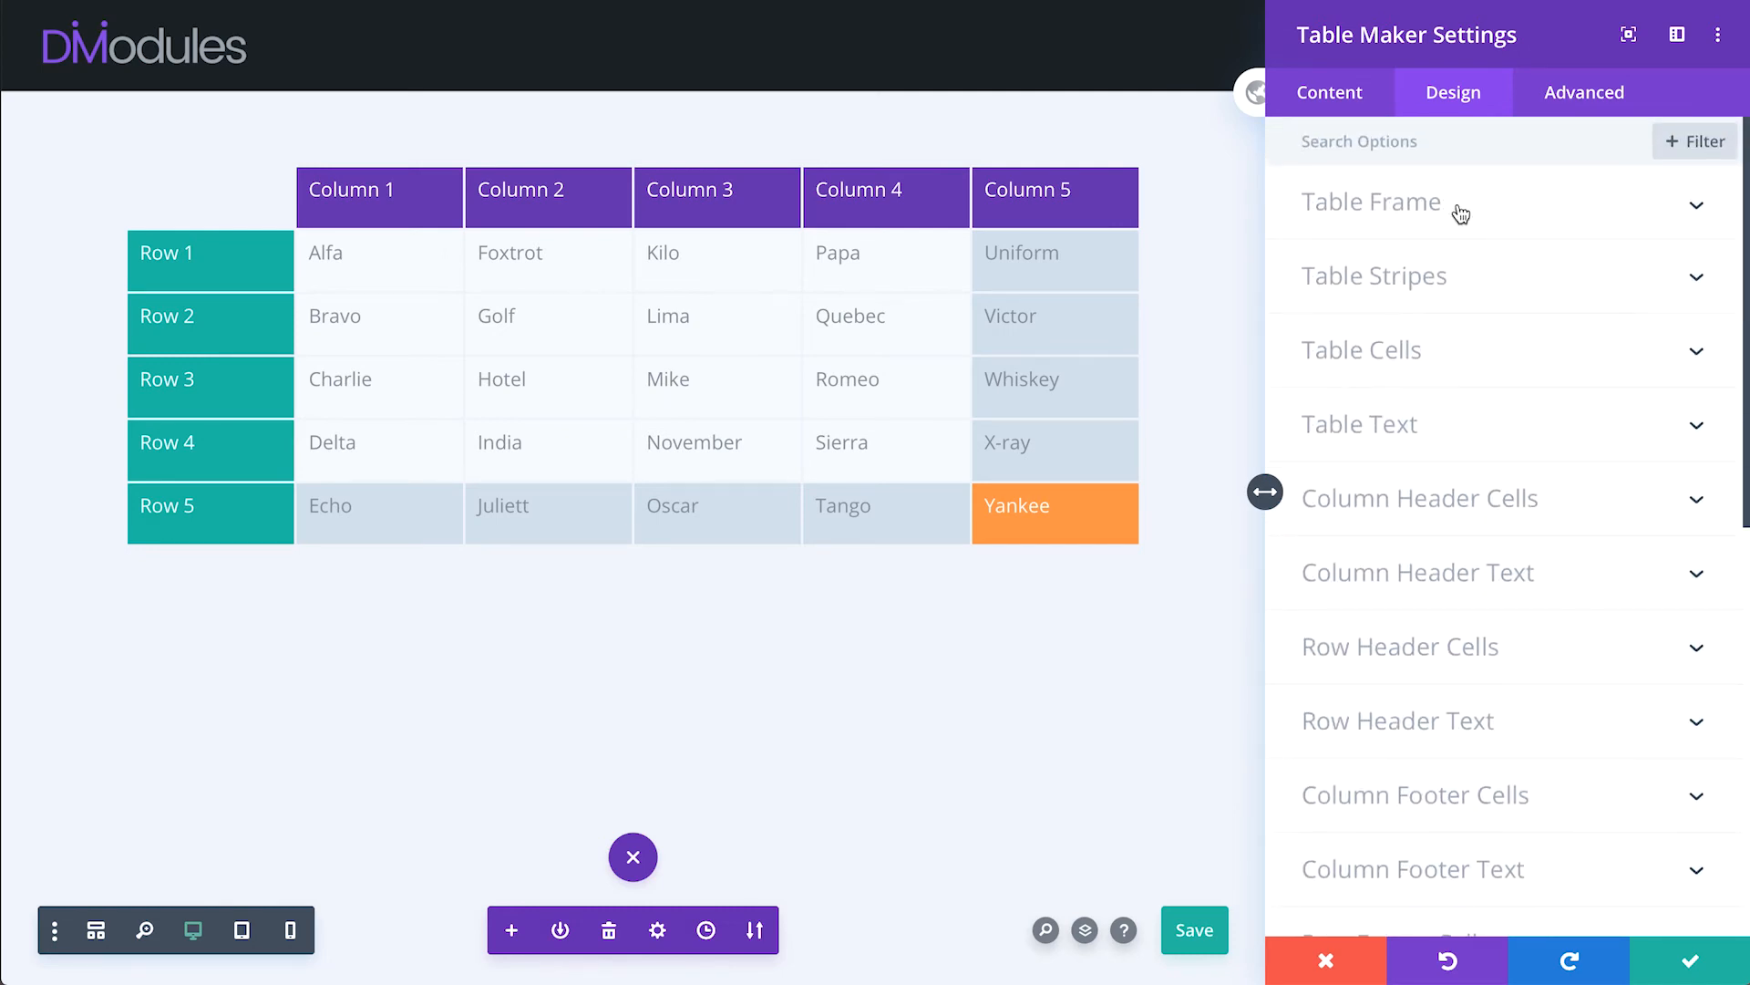
pyautogui.click(1372, 202)
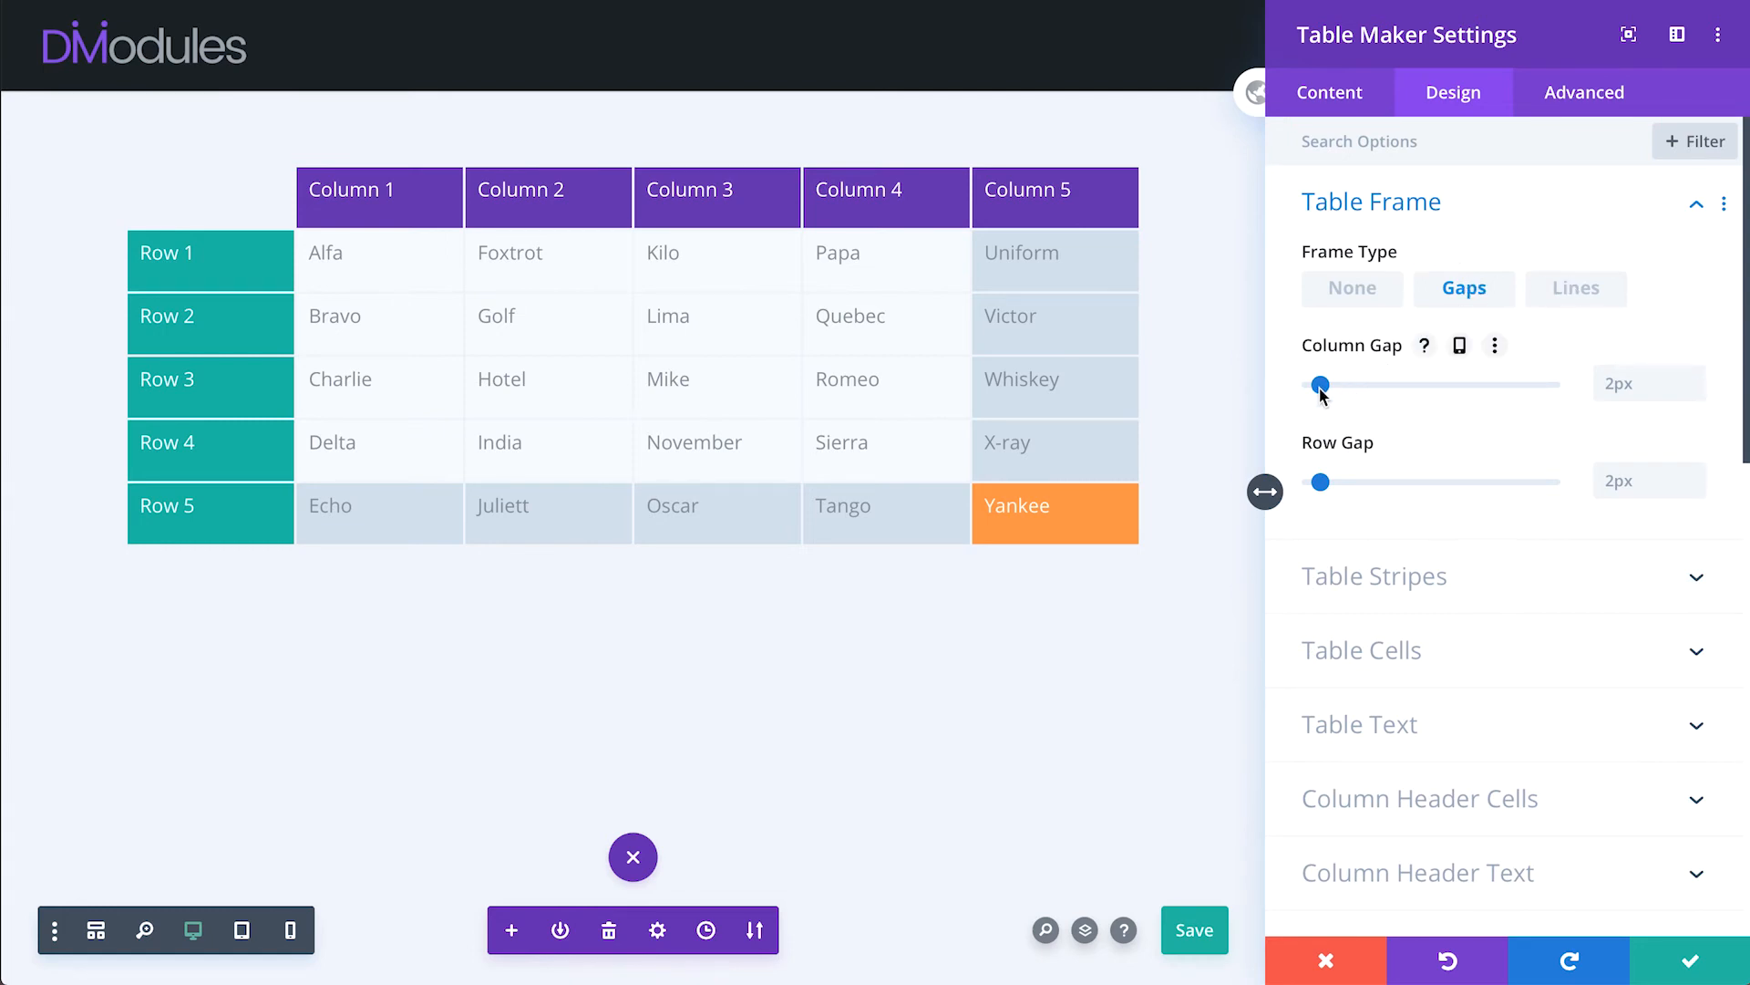
pyautogui.moveTo(1322, 383); pyautogui.dragTo(1393, 384)
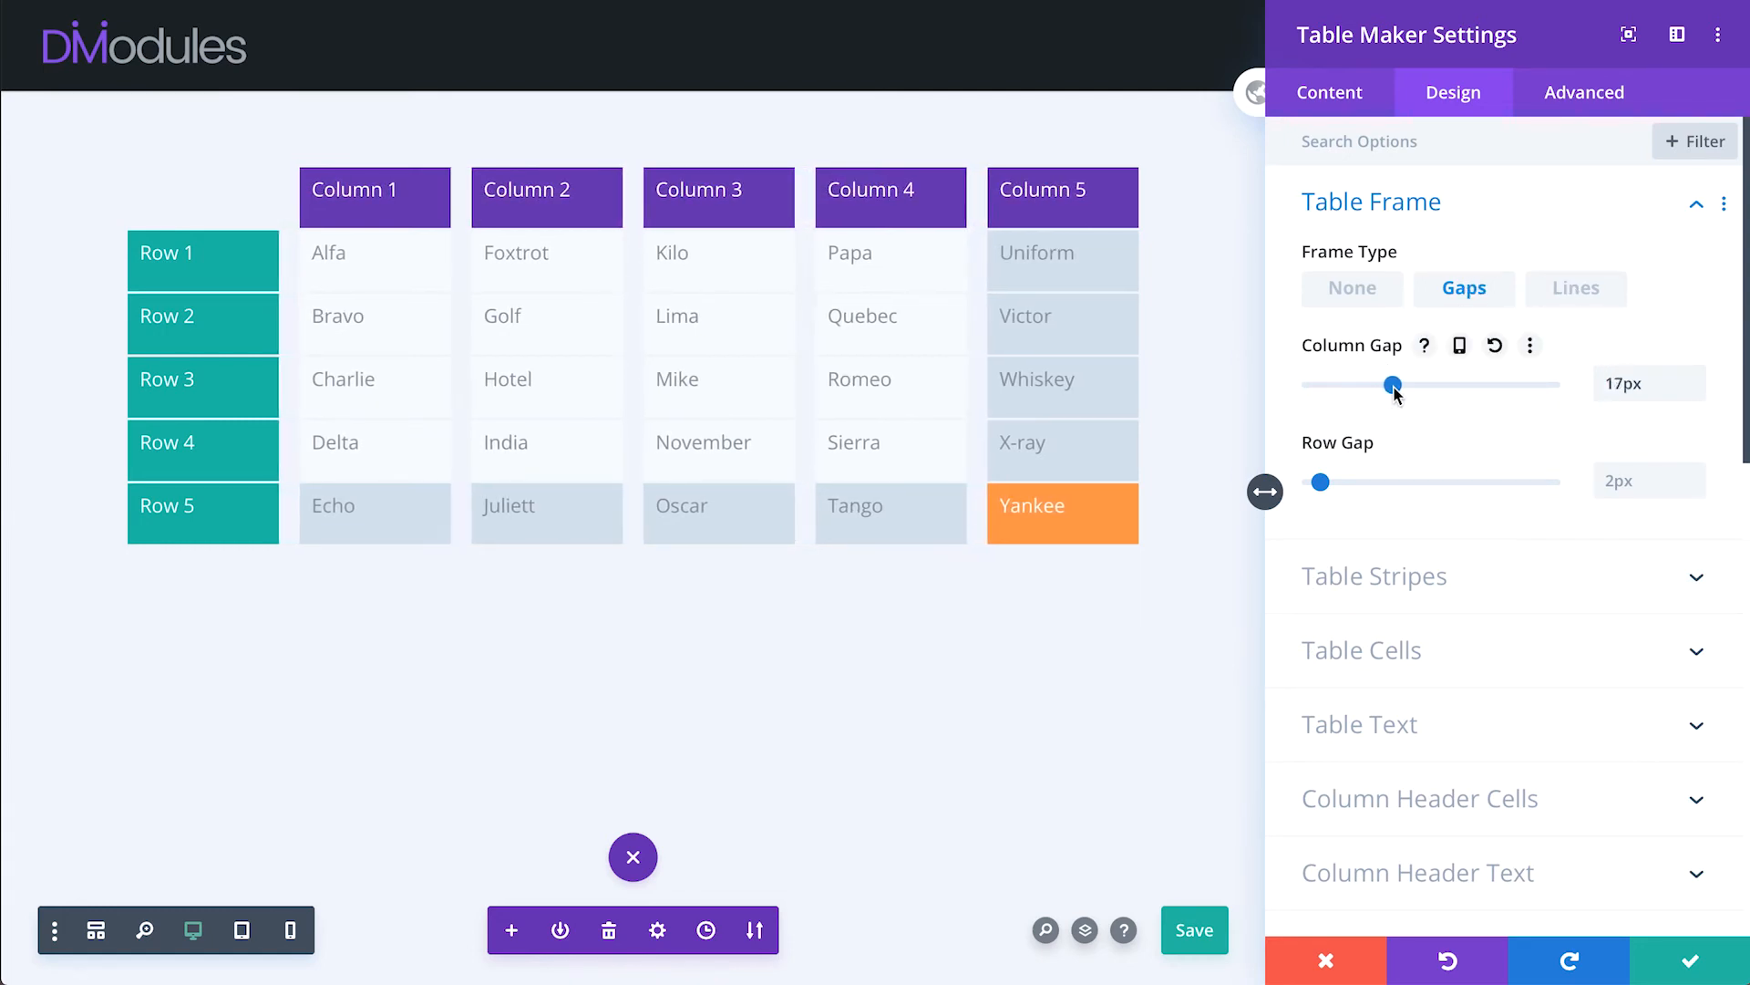
pyautogui.moveTo(1393, 384); pyautogui.dragTo(1409, 383)
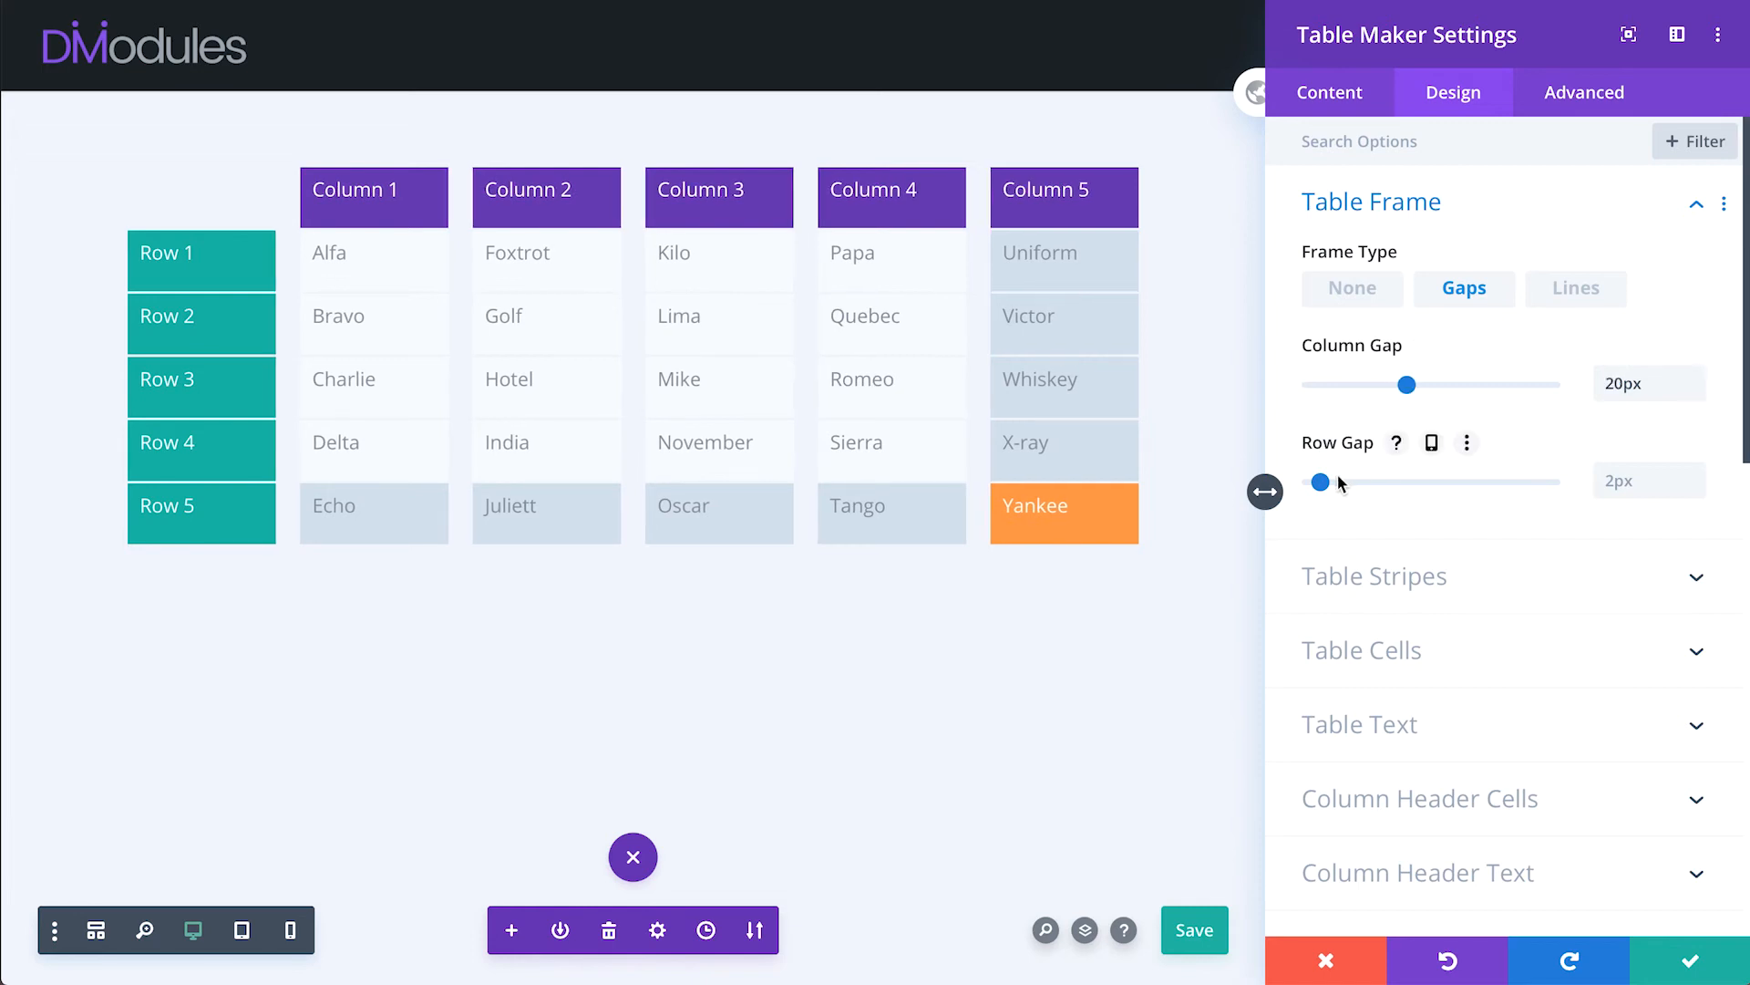
pyautogui.moveTo(1322, 481); pyautogui.dragTo(1396, 482)
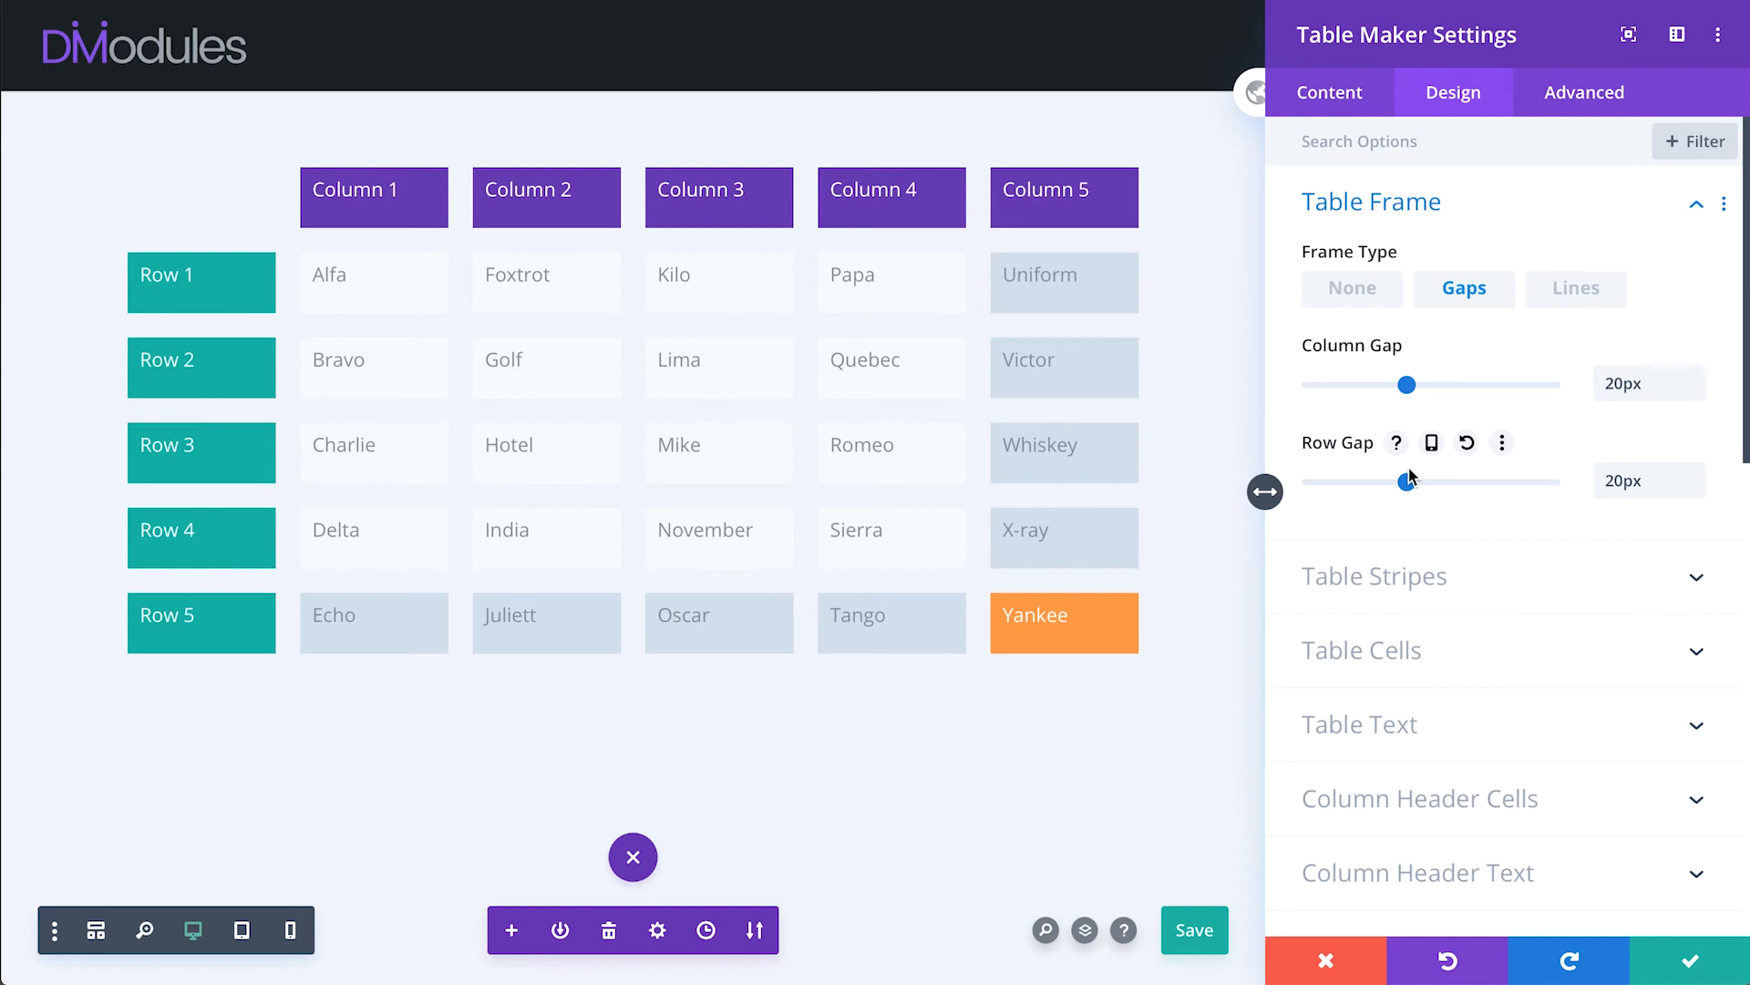
pyautogui.click(1576, 288)
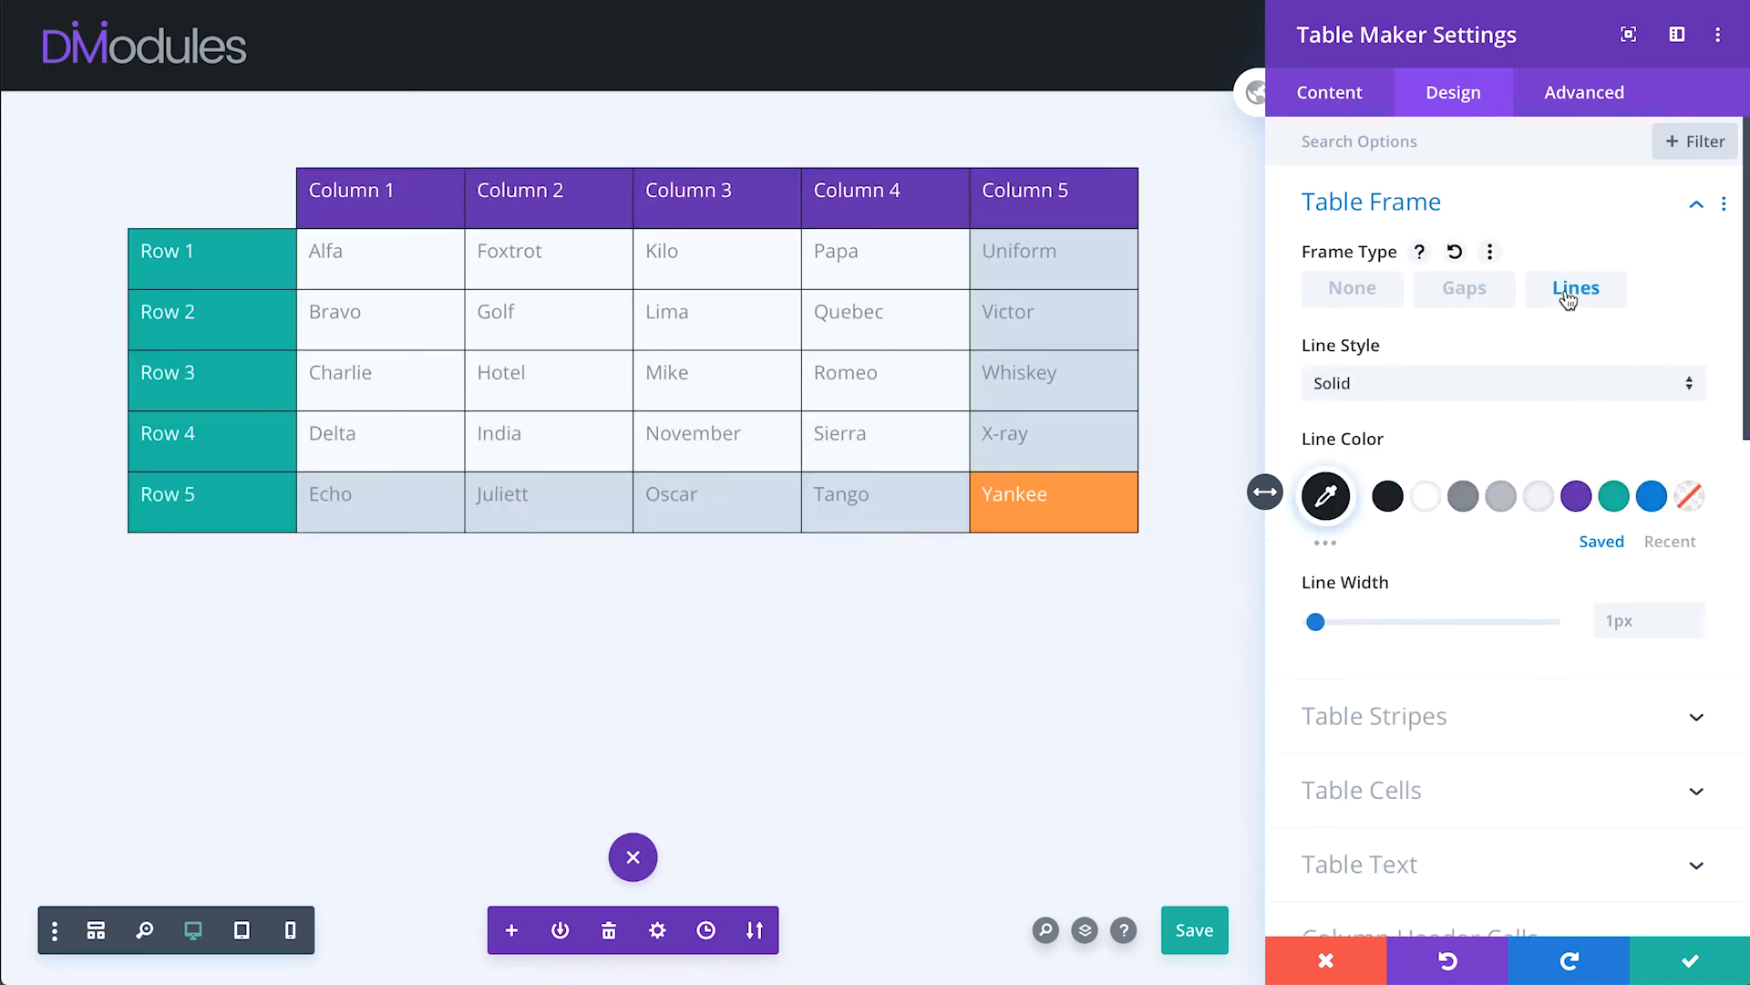
# - Try 10px, then about 7px dotted frame lines, before setting the frame type to None
pyautogui.moveTo(1314, 622); pyautogui.dragTo(1359, 622)
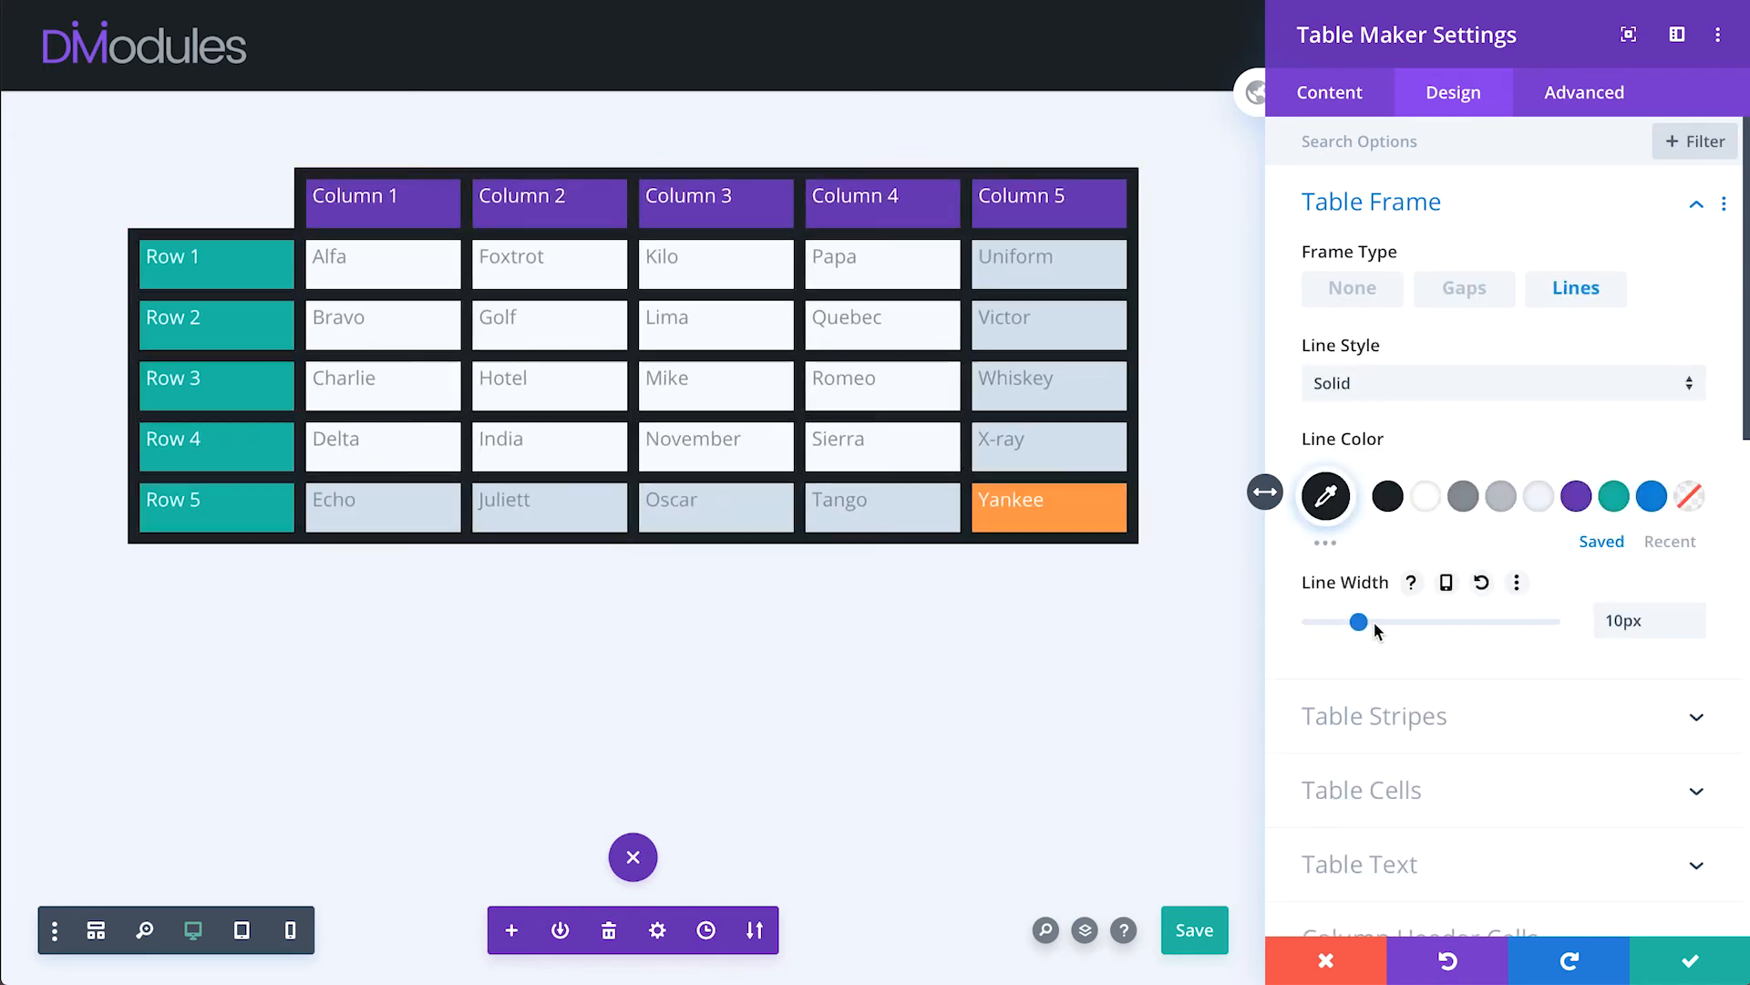
pyautogui.moveTo(1359, 621); pyautogui.dragTo(1348, 622)
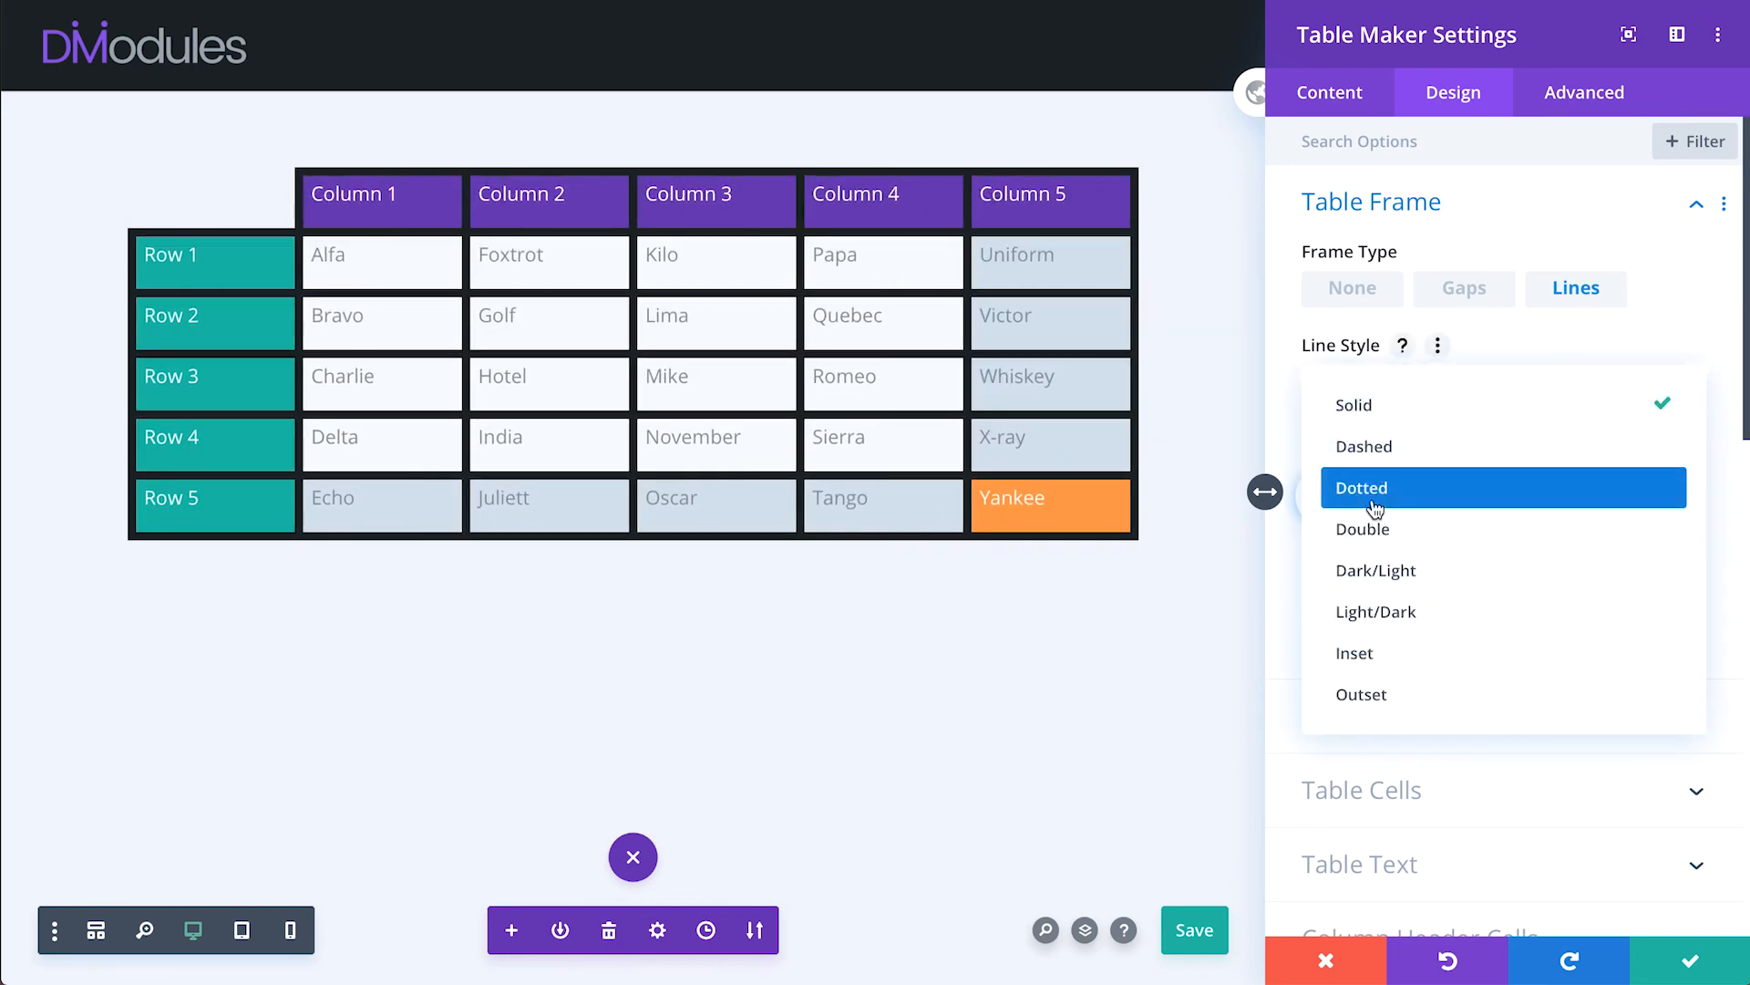
pyautogui.click(1361, 488)
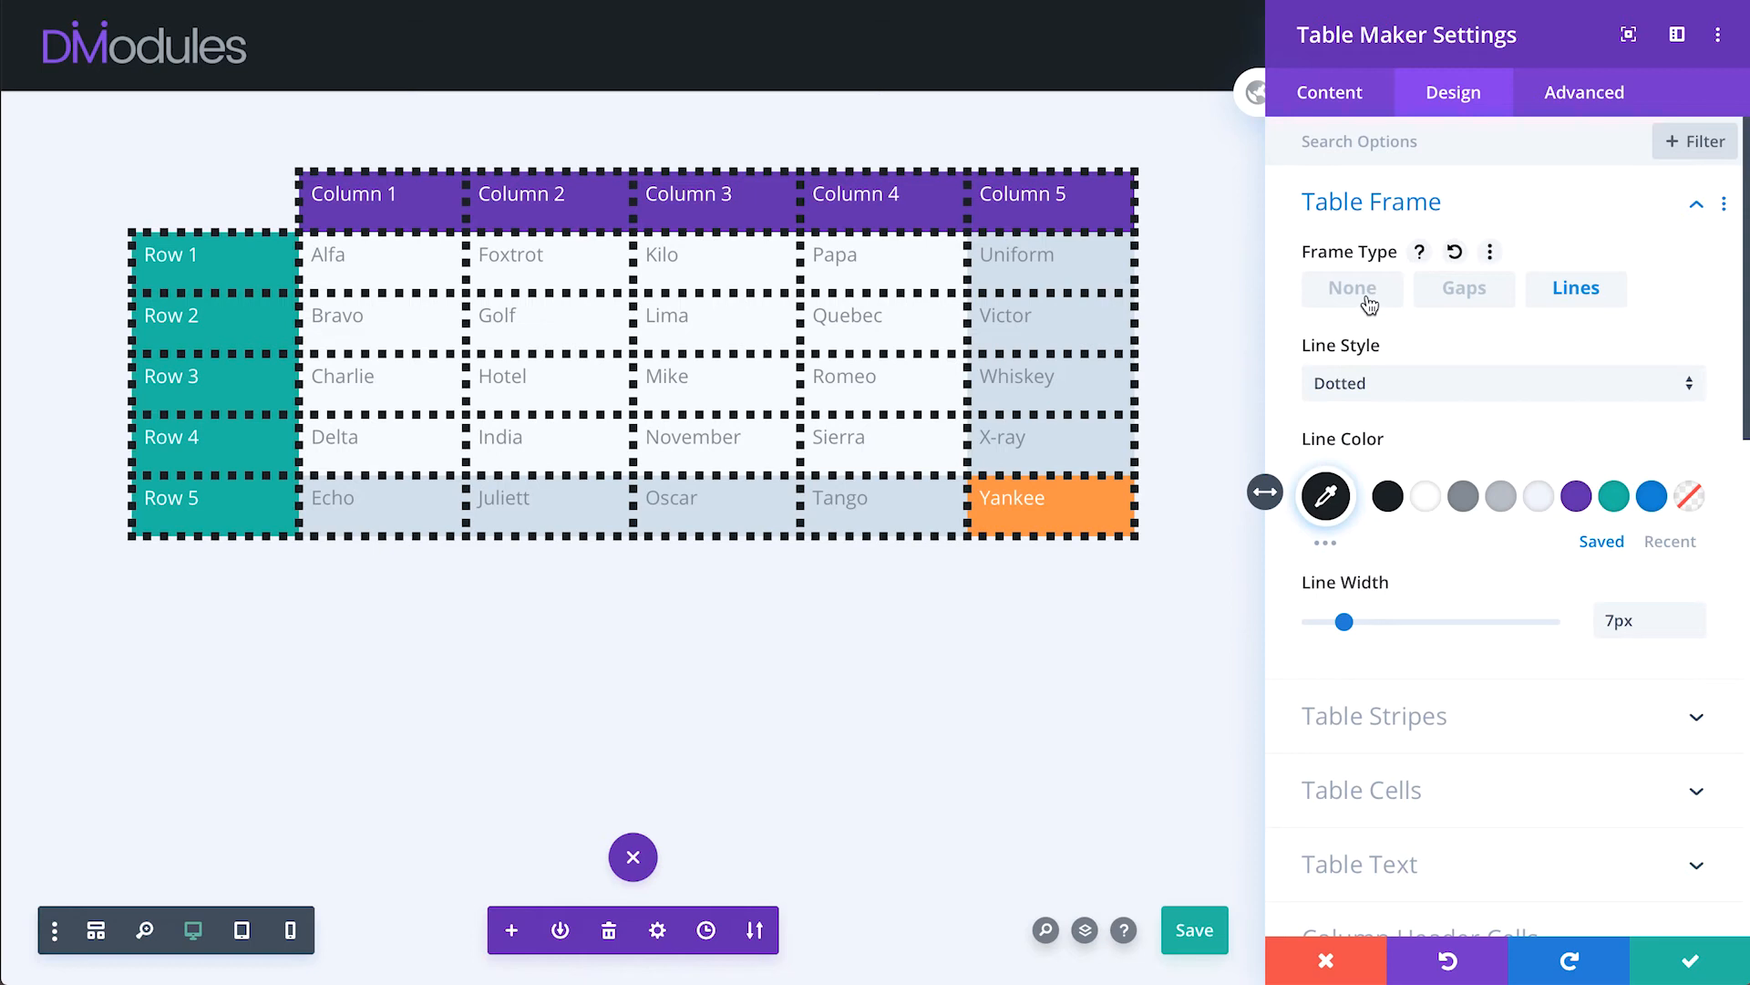
pyautogui.click(1352, 289)
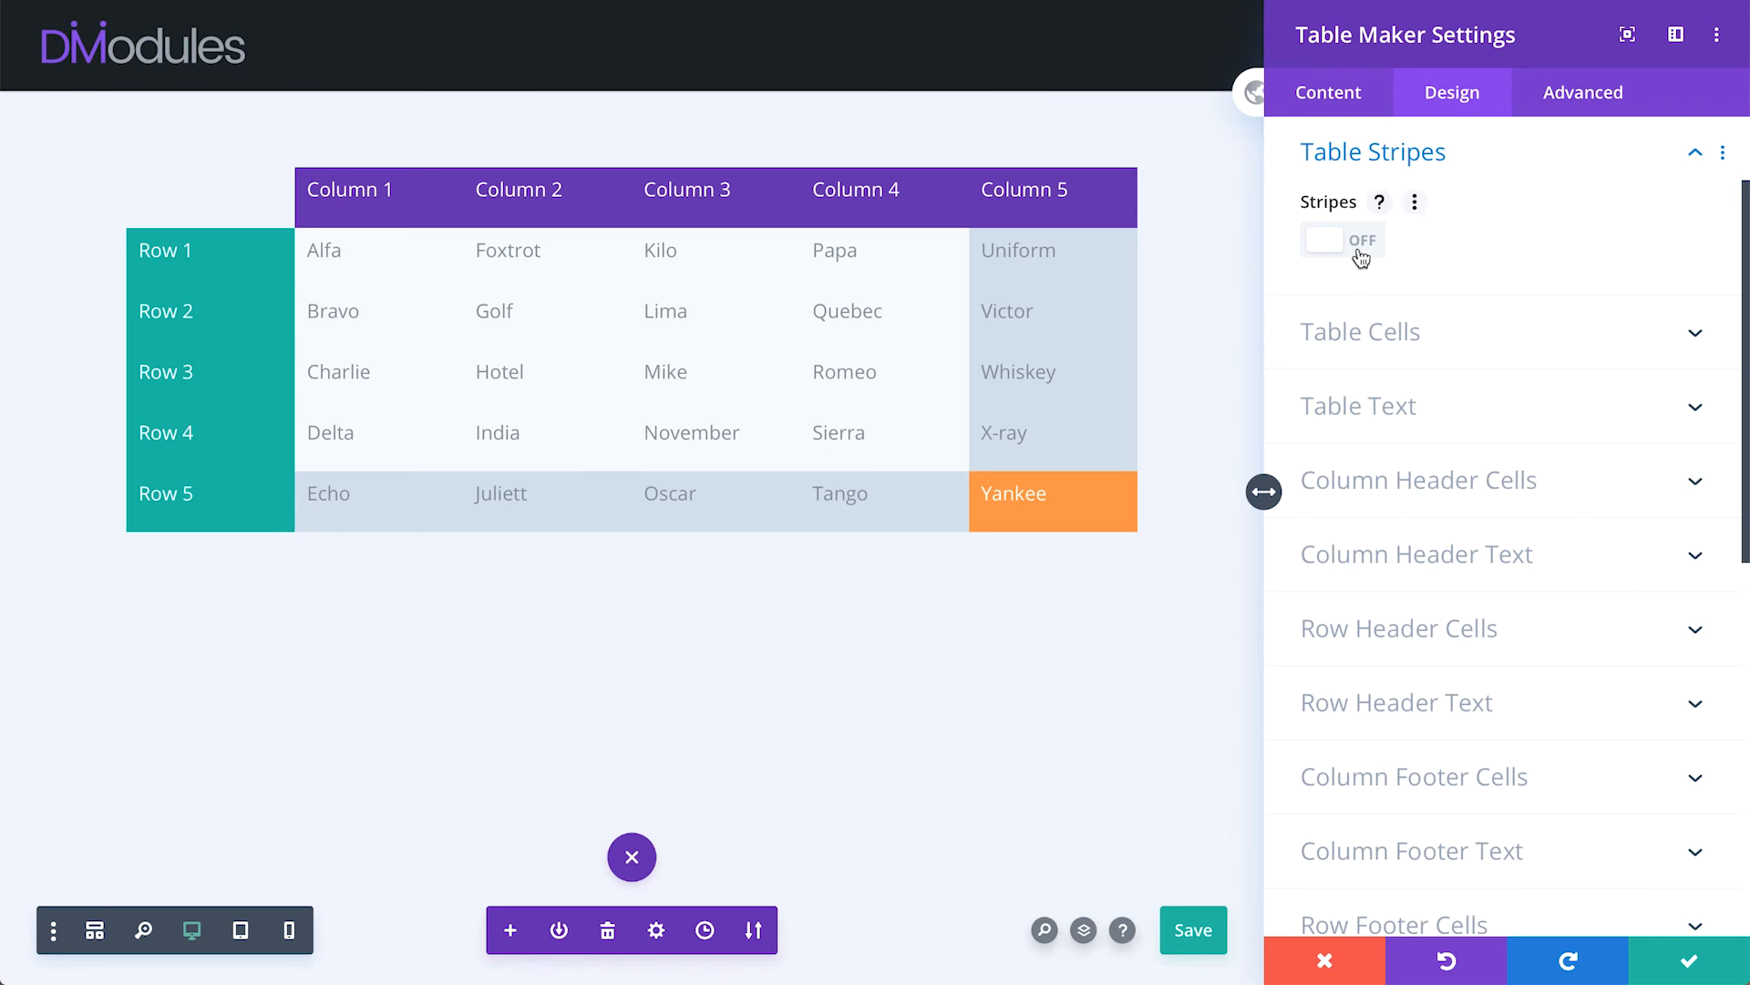
# - Turn on row stripes and test striping row headers and odd versus even stripe order
pyautogui.click(1342, 240)
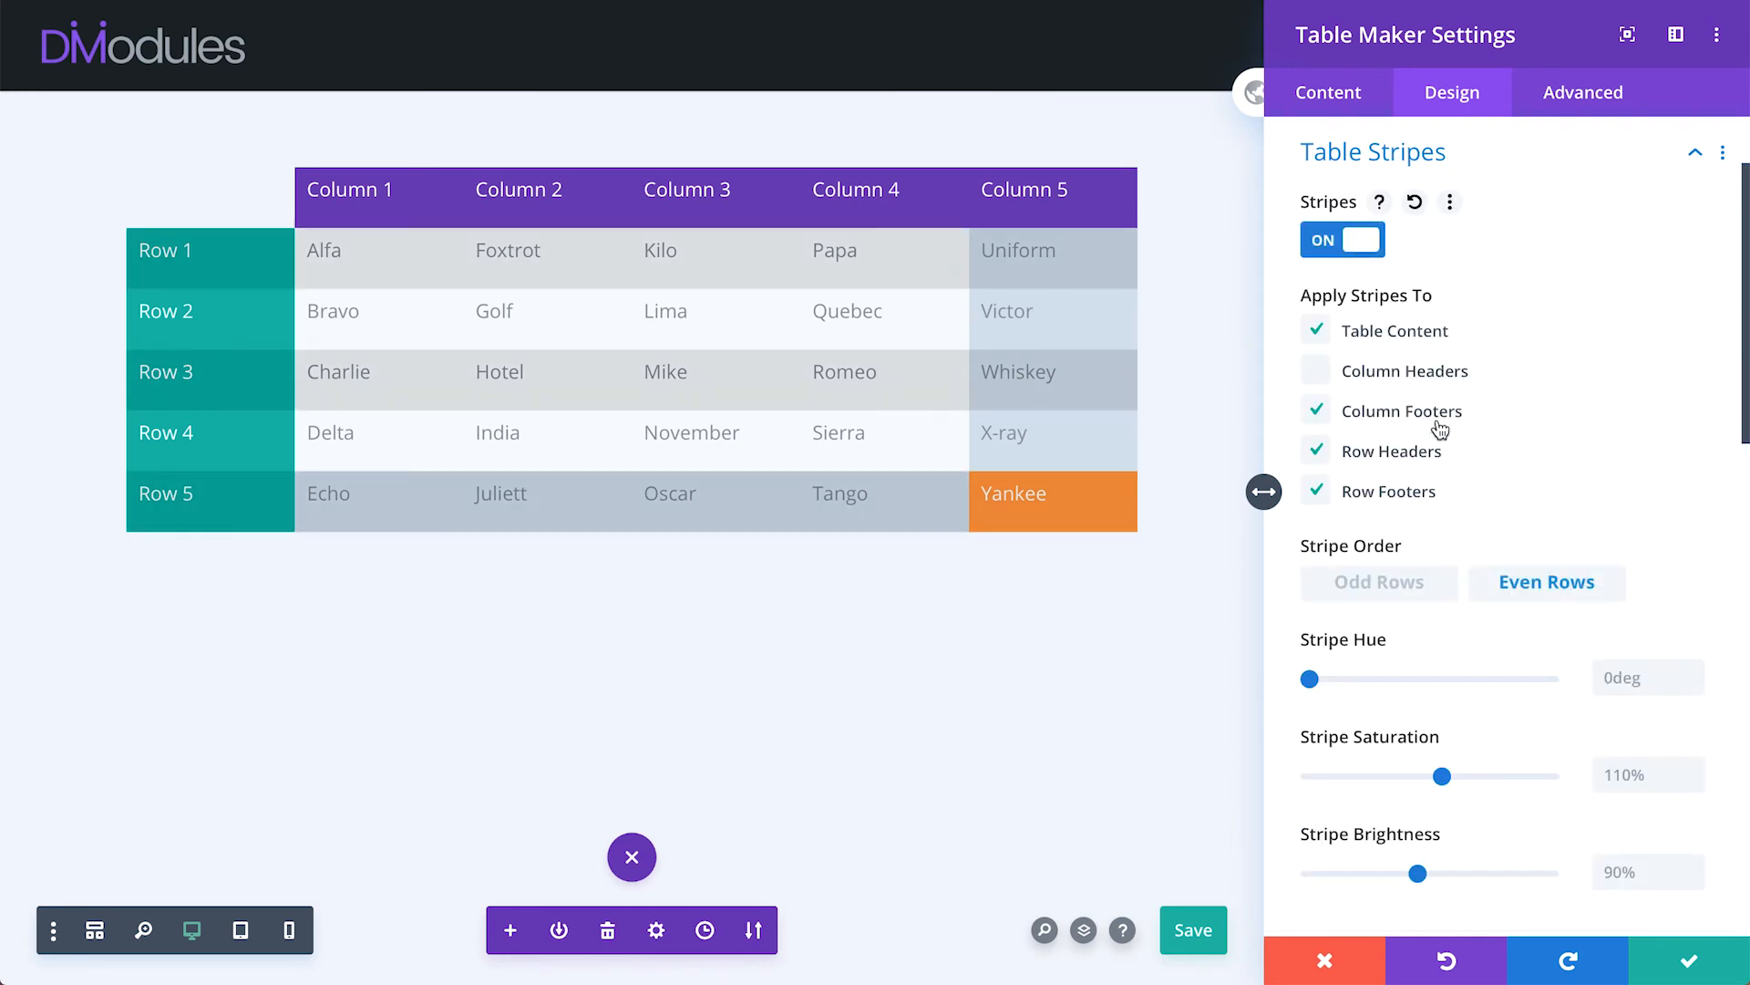
pyautogui.click(1316, 452)
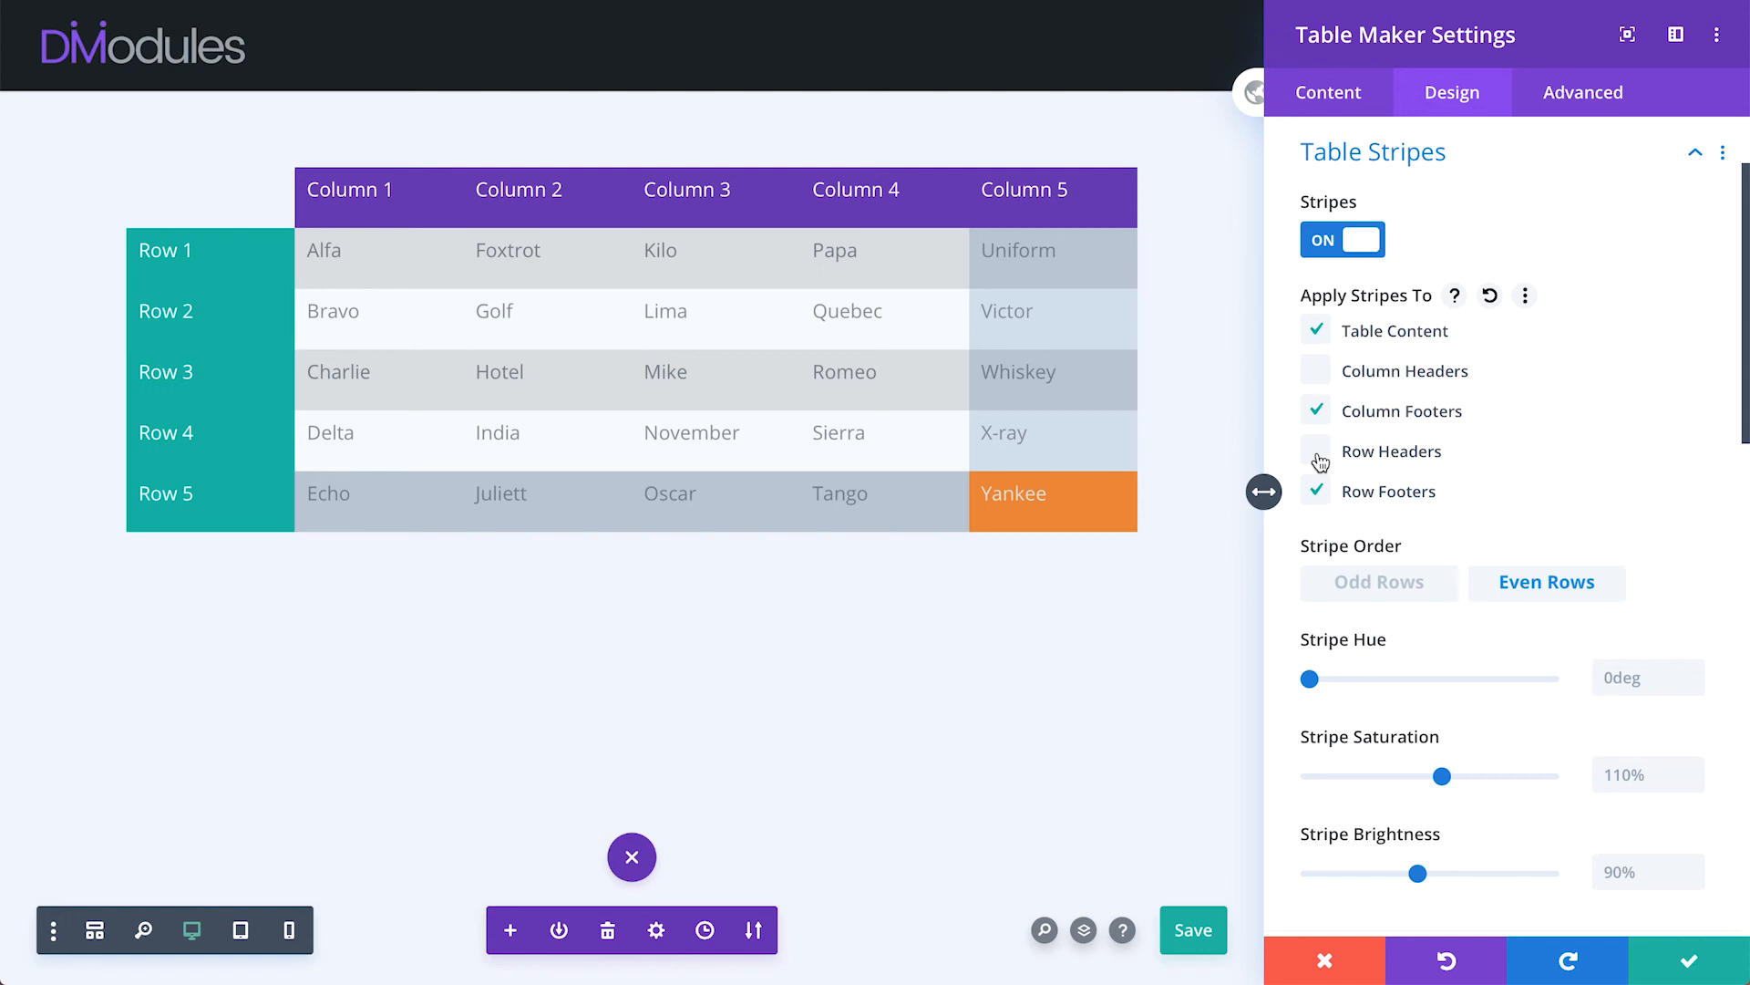
pyautogui.click(1315, 451)
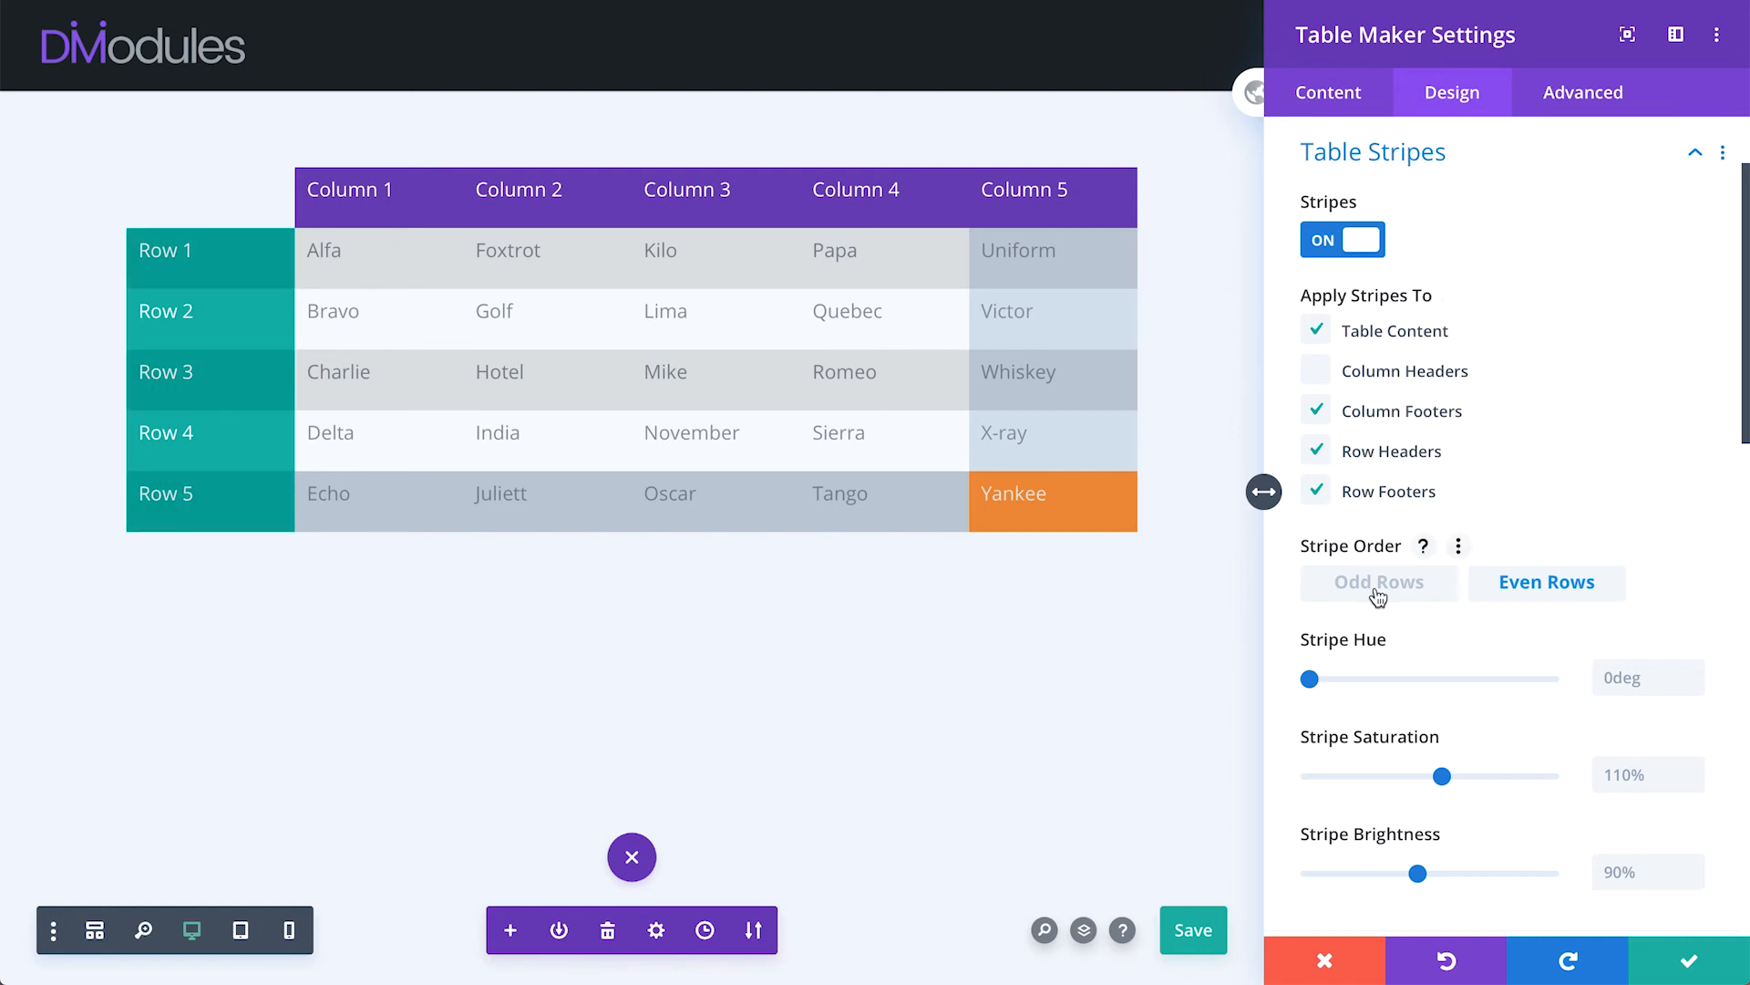
pyautogui.click(1547, 581)
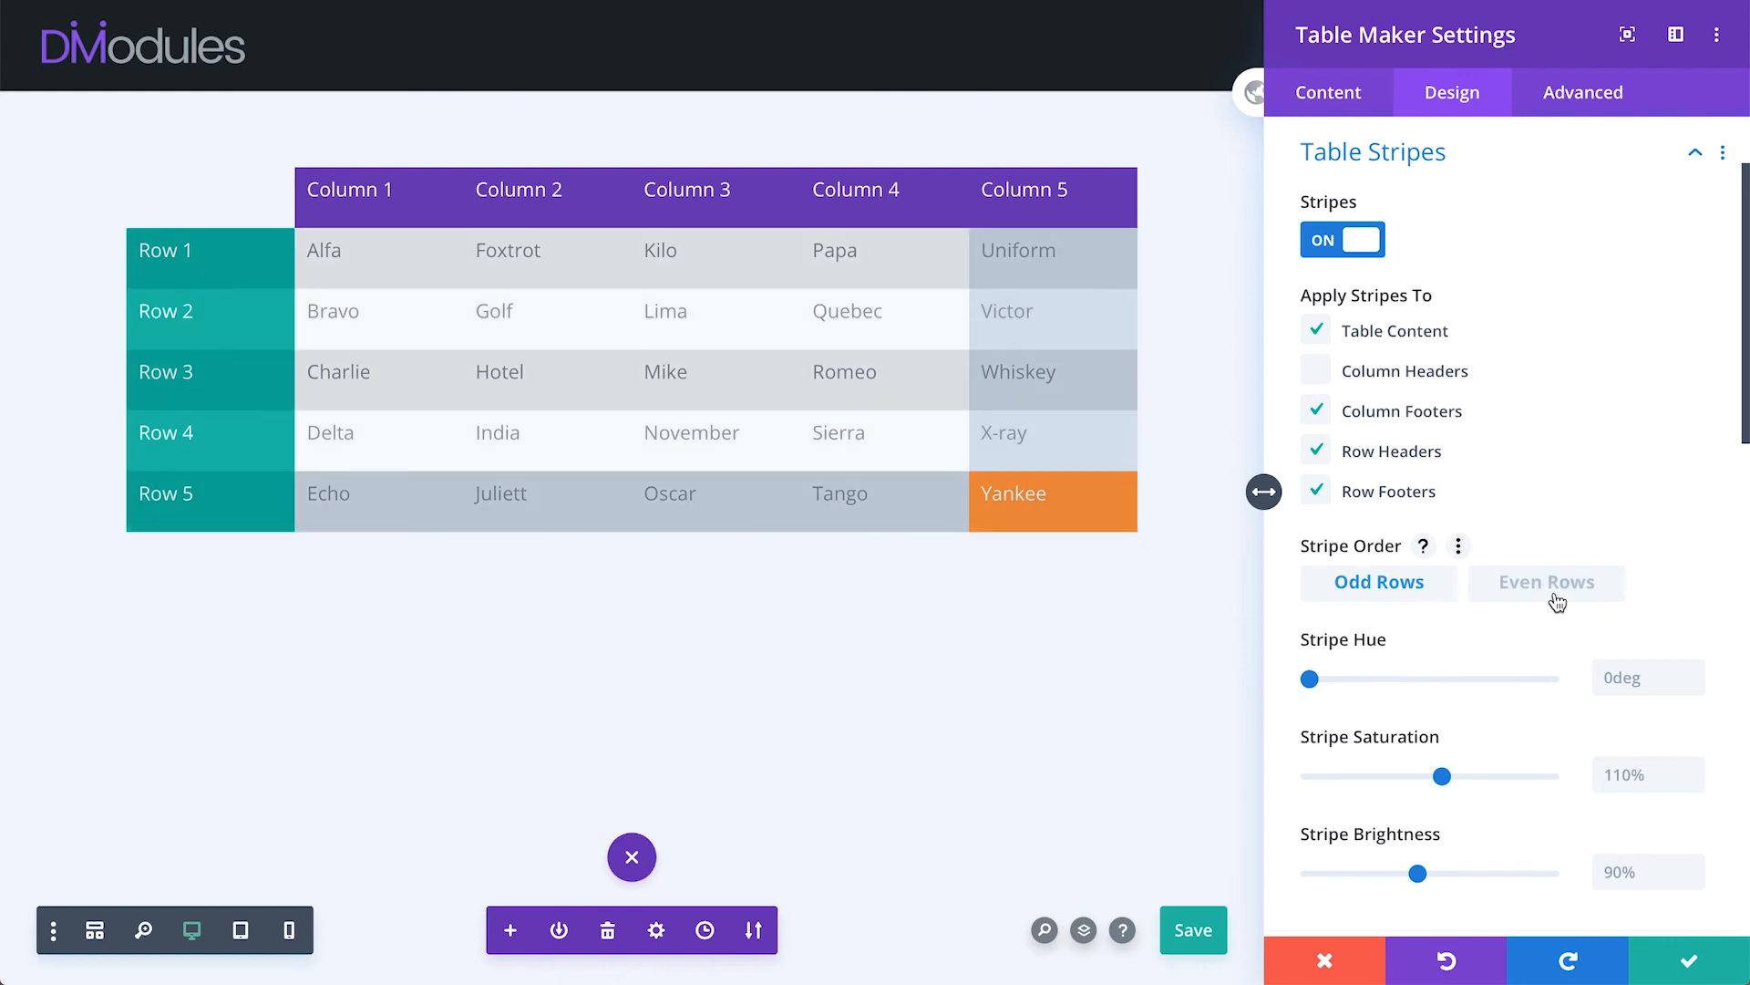
pyautogui.click(1547, 582)
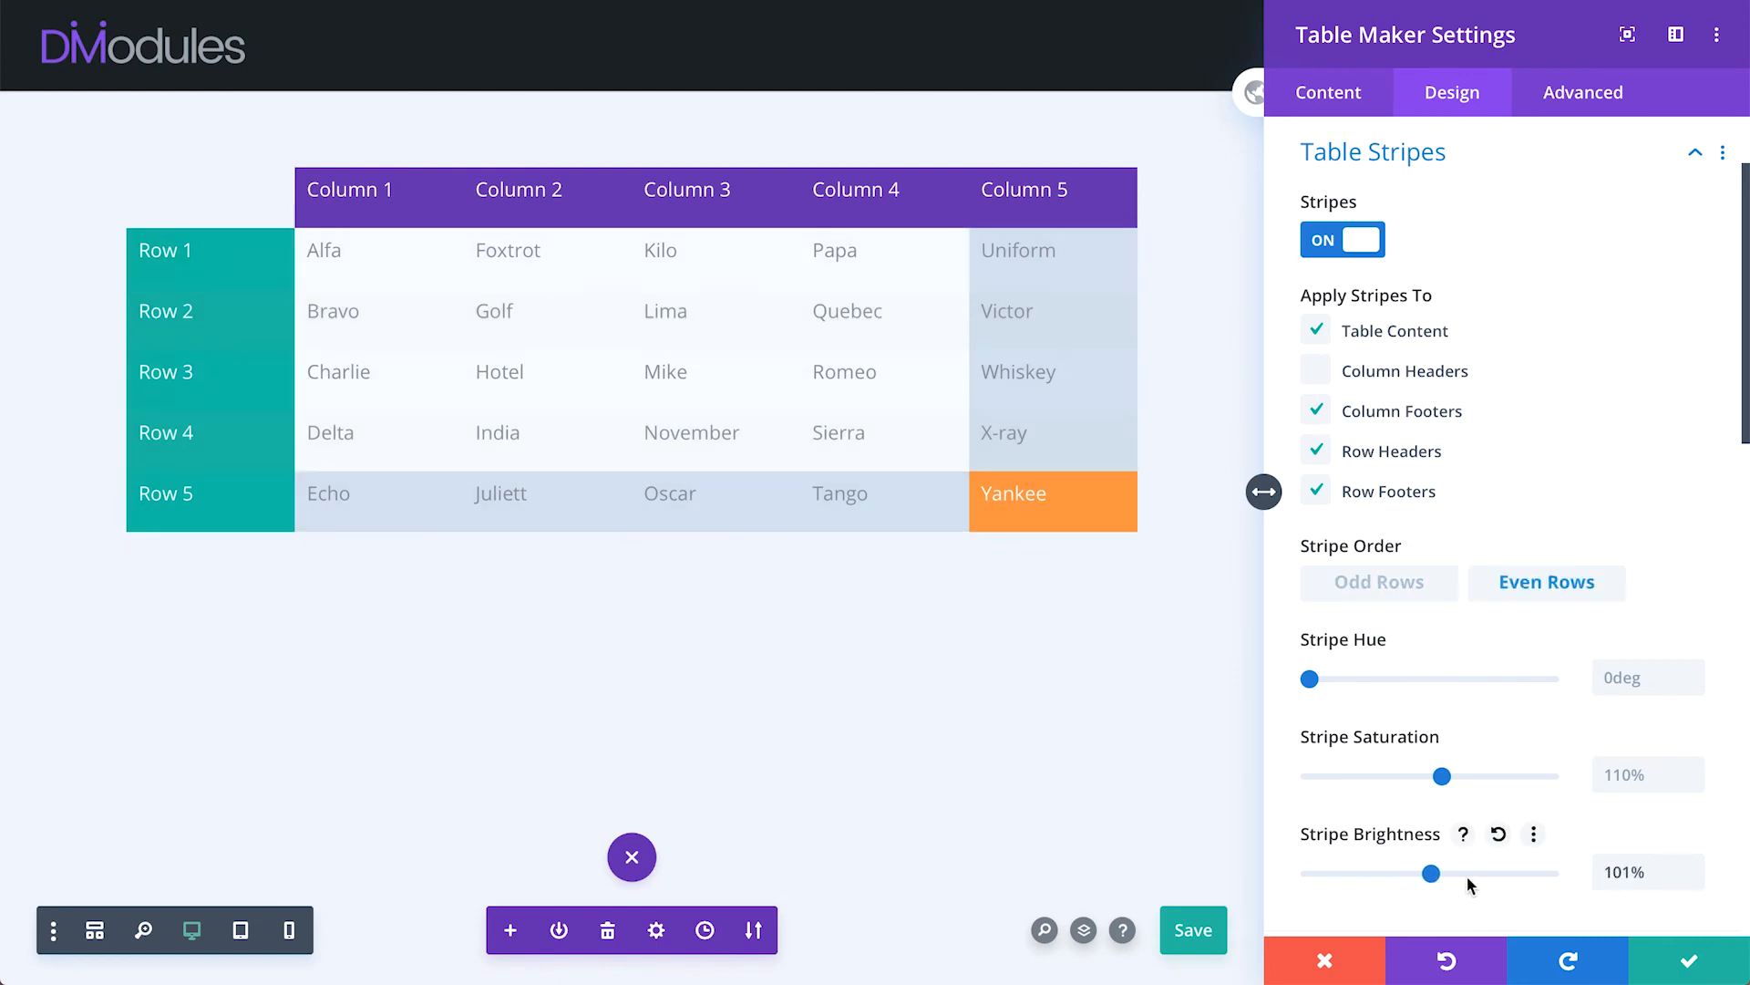
# - Try 101% and 21% stripe brightness, drop the stripes, and restore 20px cell gaps
pyautogui.moveTo(1421, 873); pyautogui.dragTo(1336, 873)
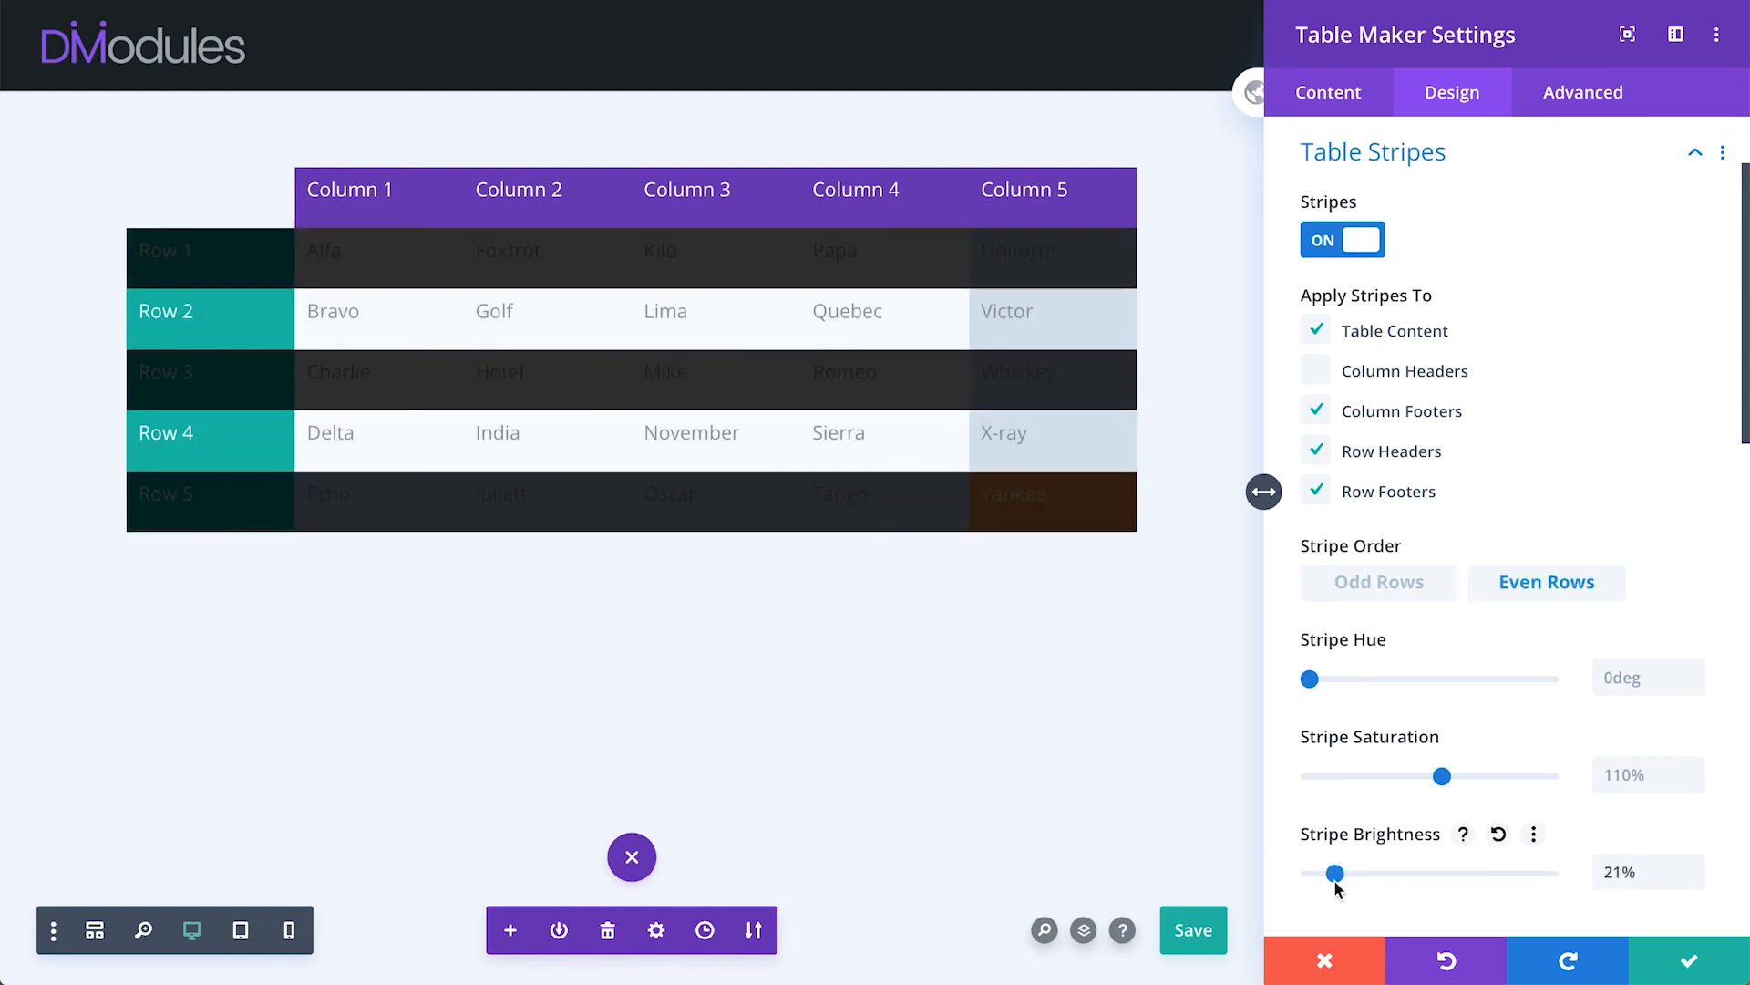
pyautogui.moveTo(1337, 871); pyautogui.dragTo(1414, 871)
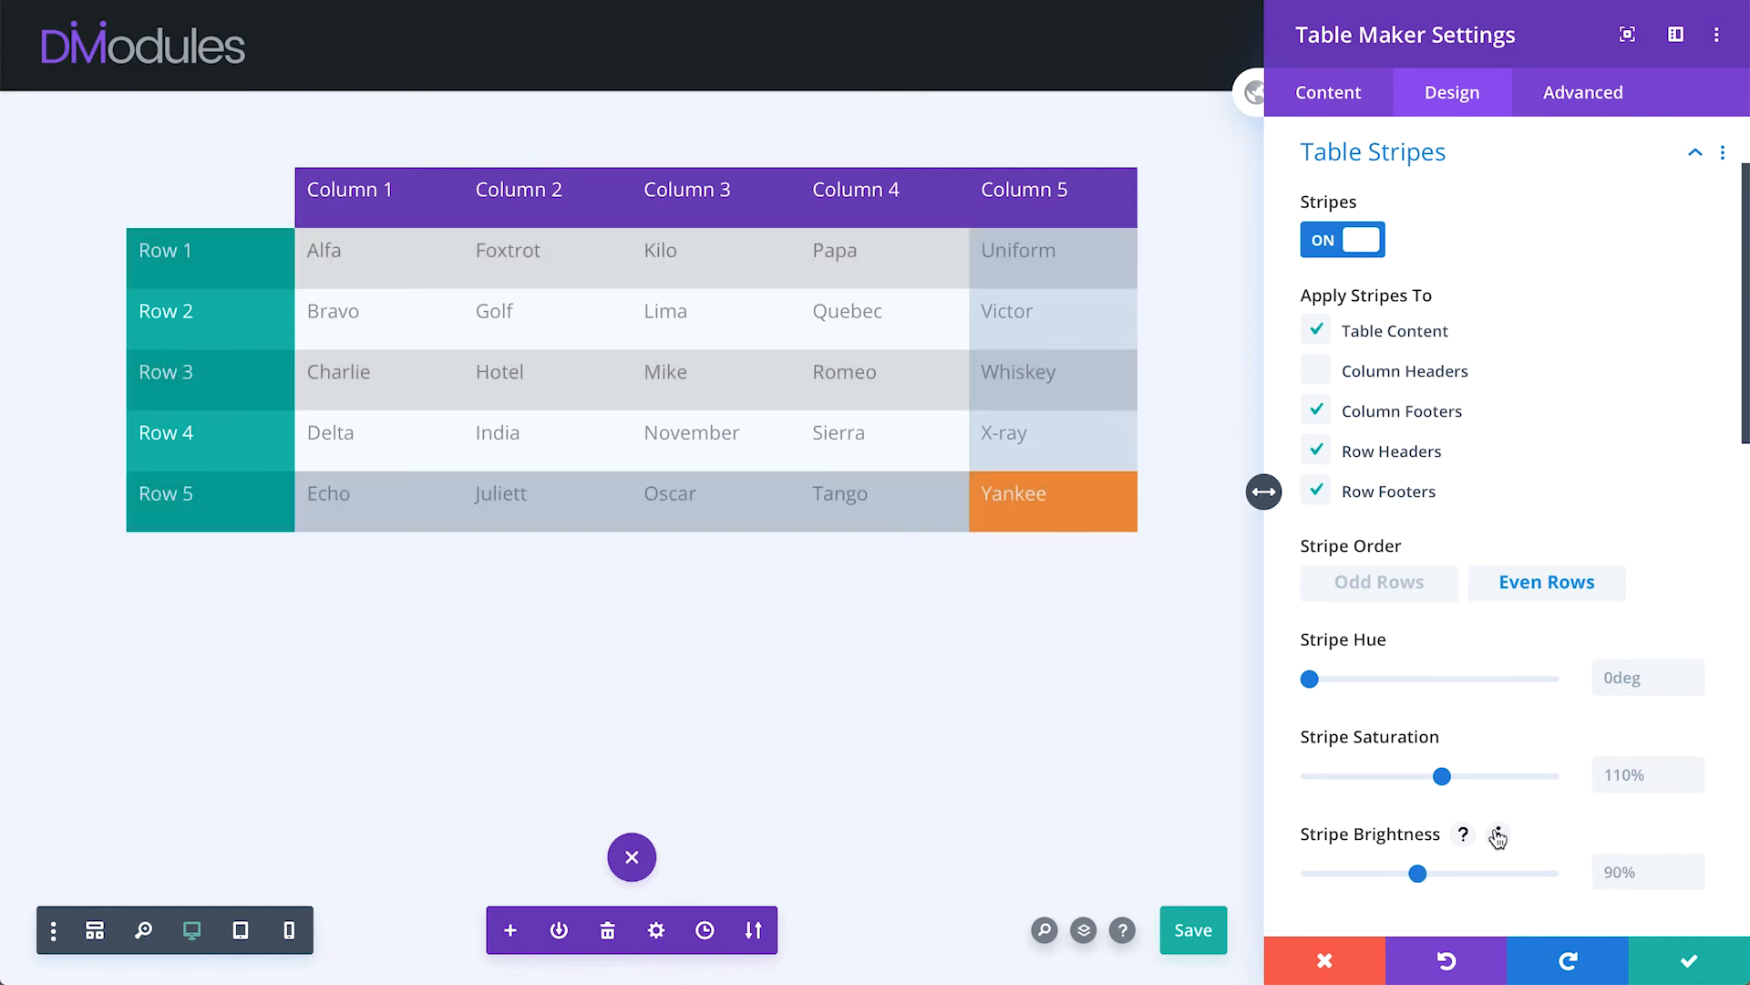
pyautogui.click(1342, 240)
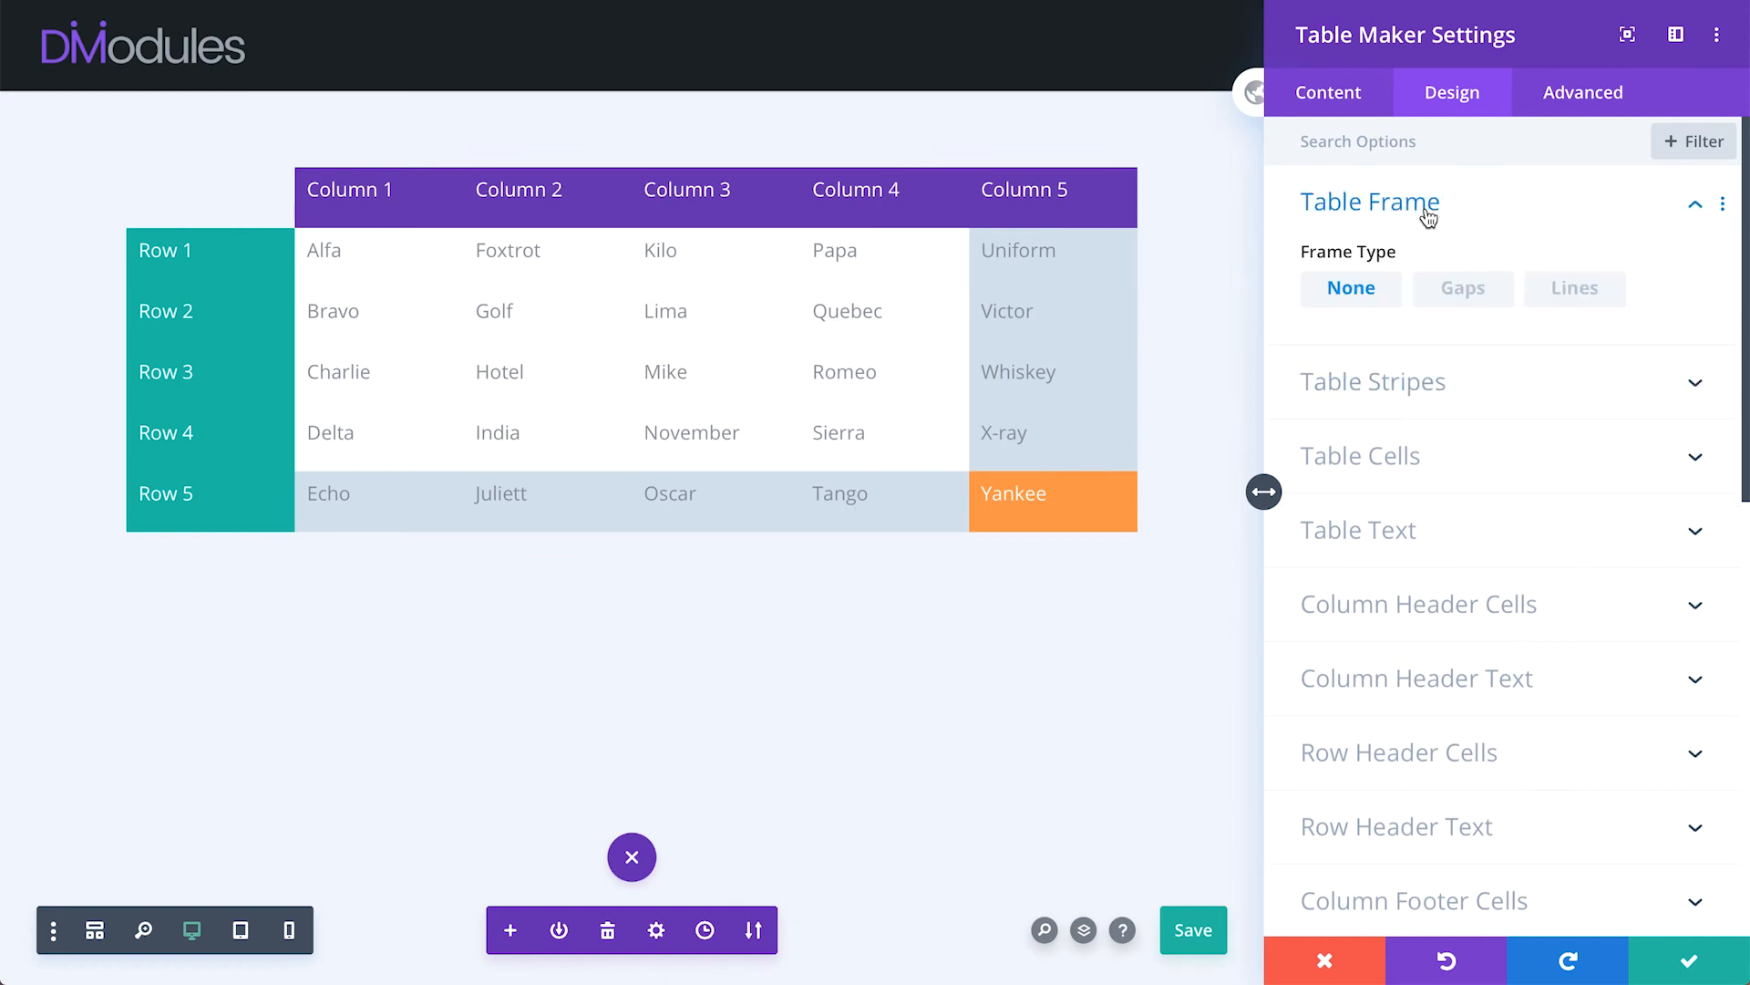
pyautogui.click(1462, 289)
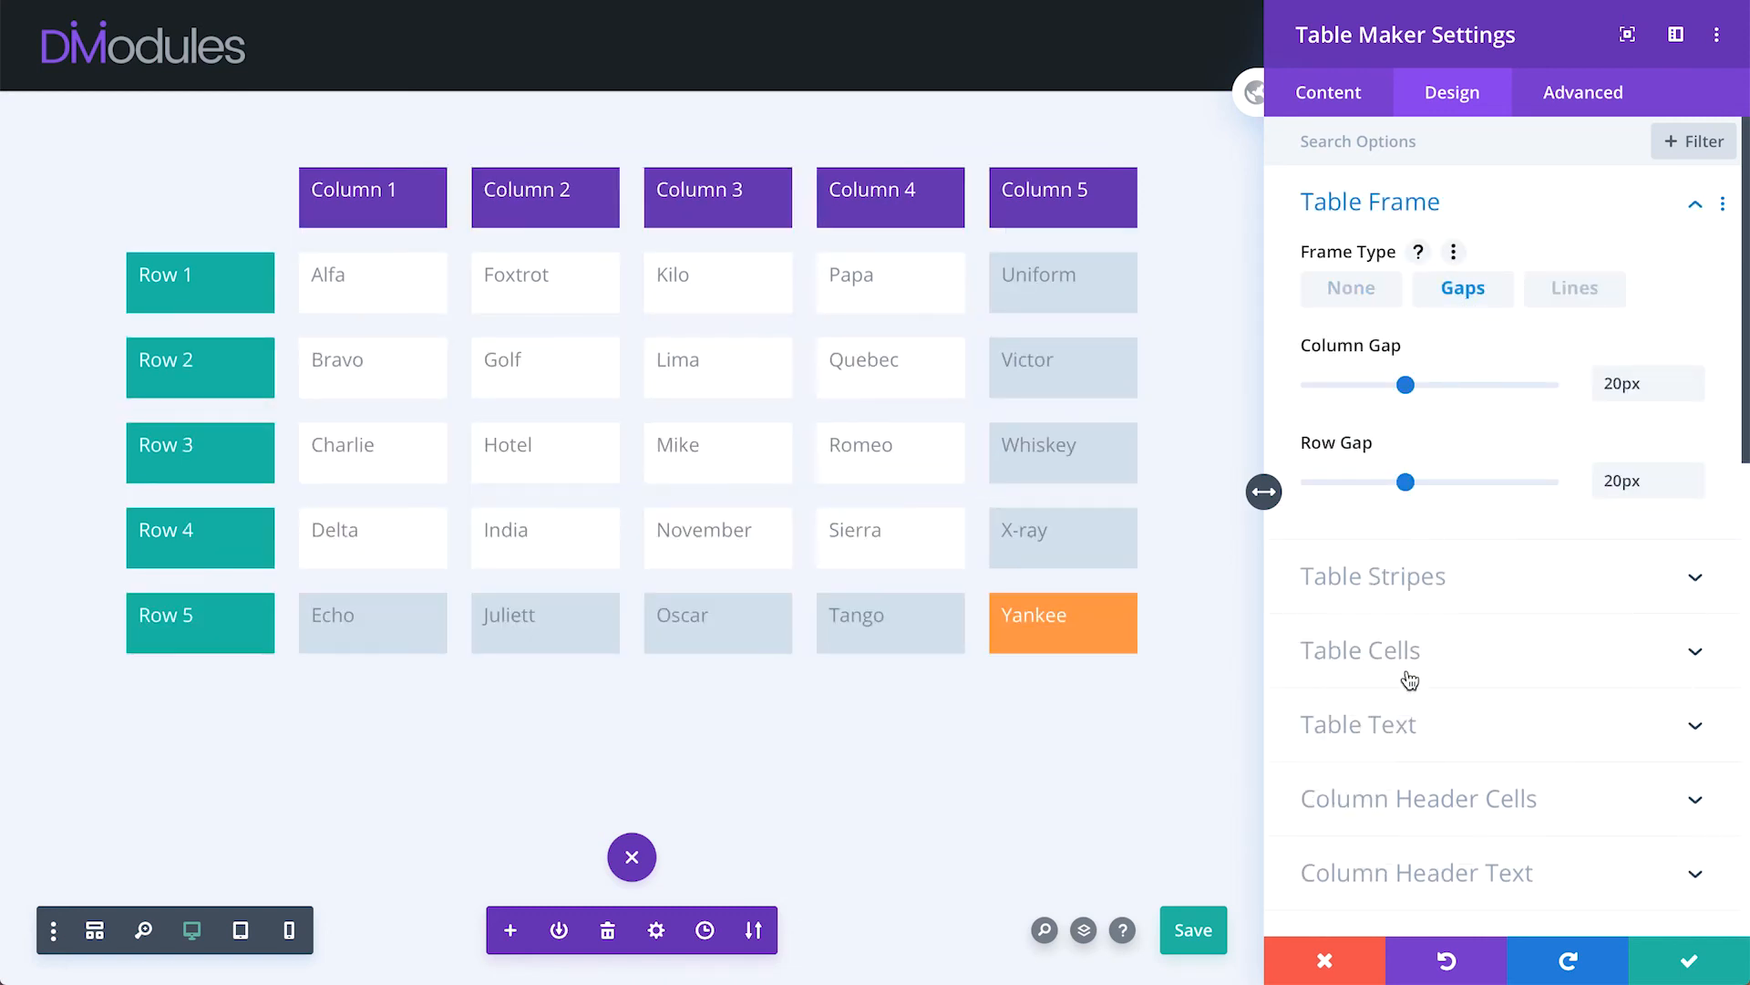
pyautogui.click(1360, 650)
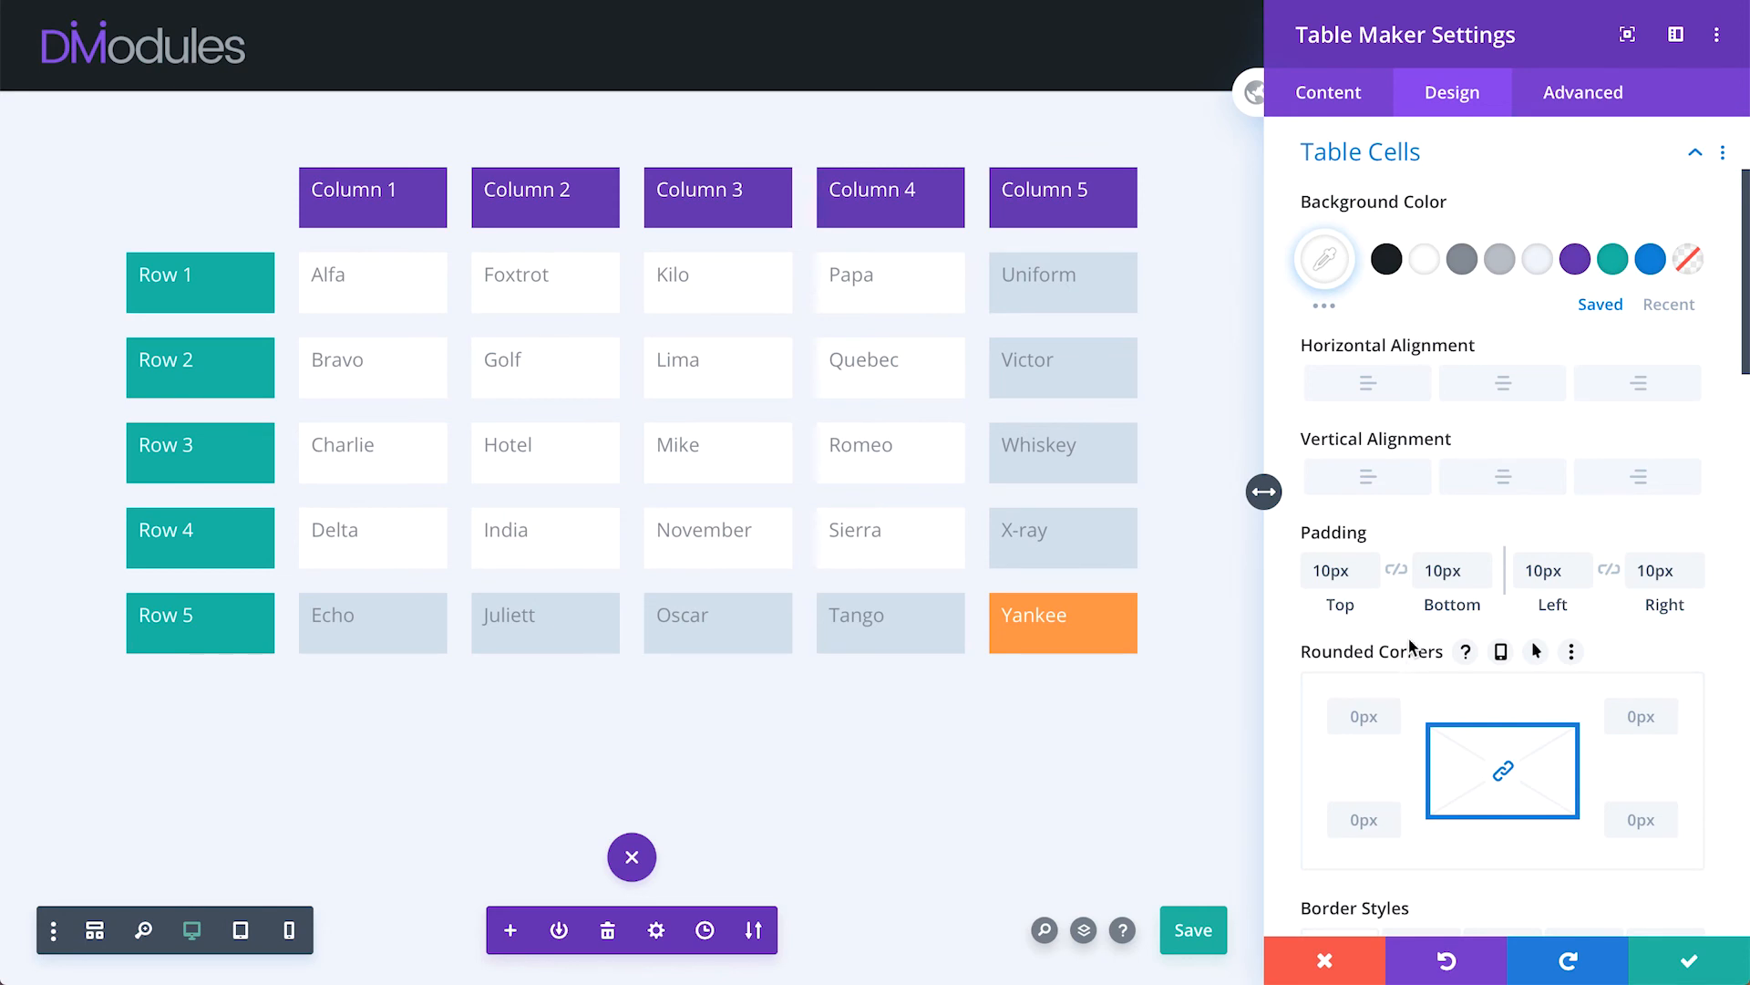
# - Round table cells into 50px pills and apply the bottom-offset box shadow preset
pyautogui.click(1387, 259)
pyautogui.write('50')
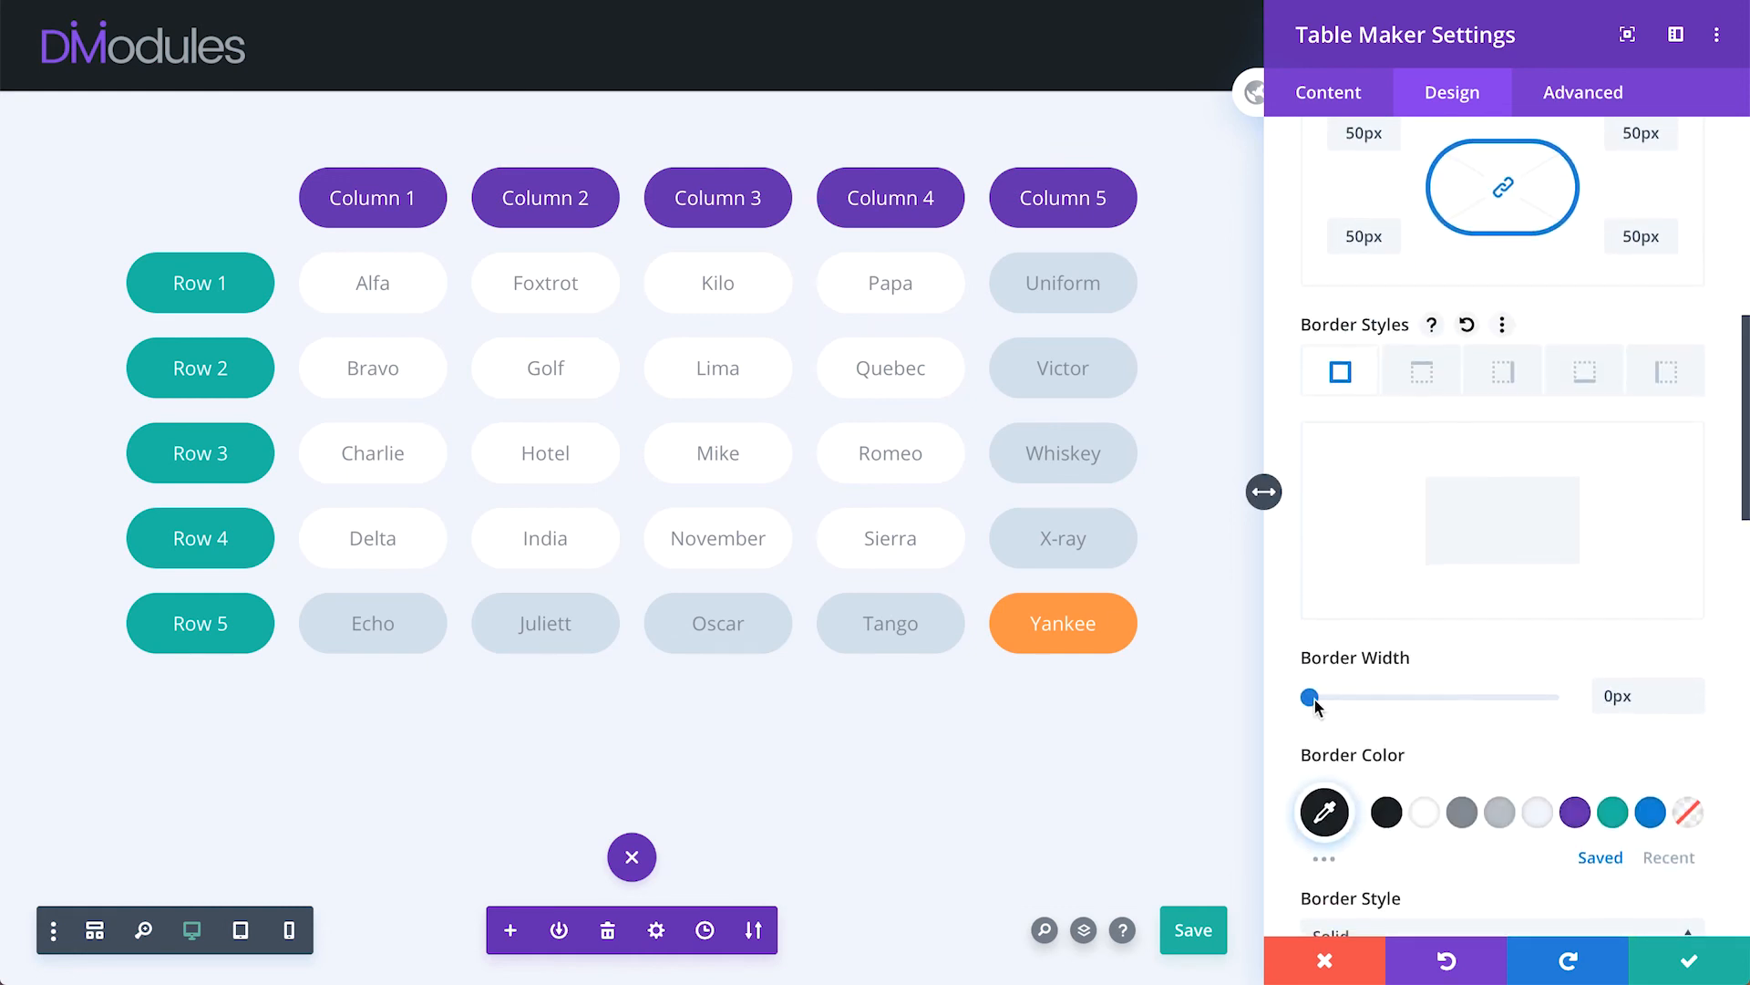
pyautogui.moveTo(1309, 696); pyautogui.dragTo(1384, 697)
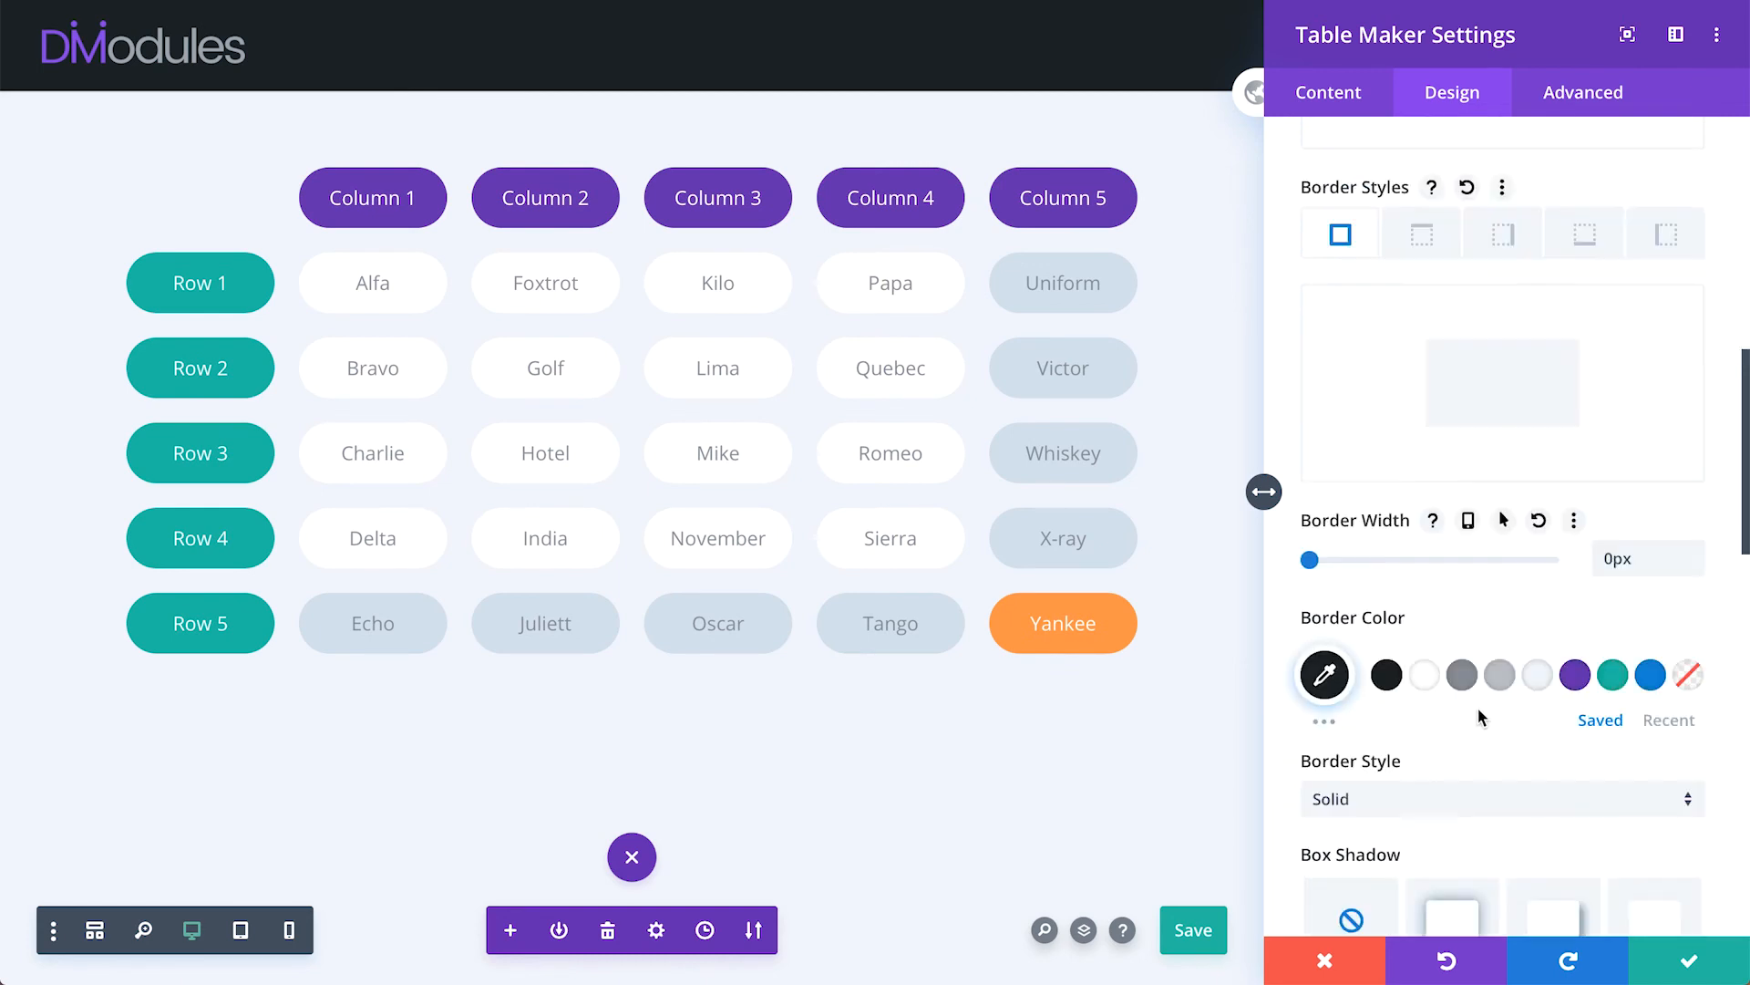
pyautogui.scroll(-3)
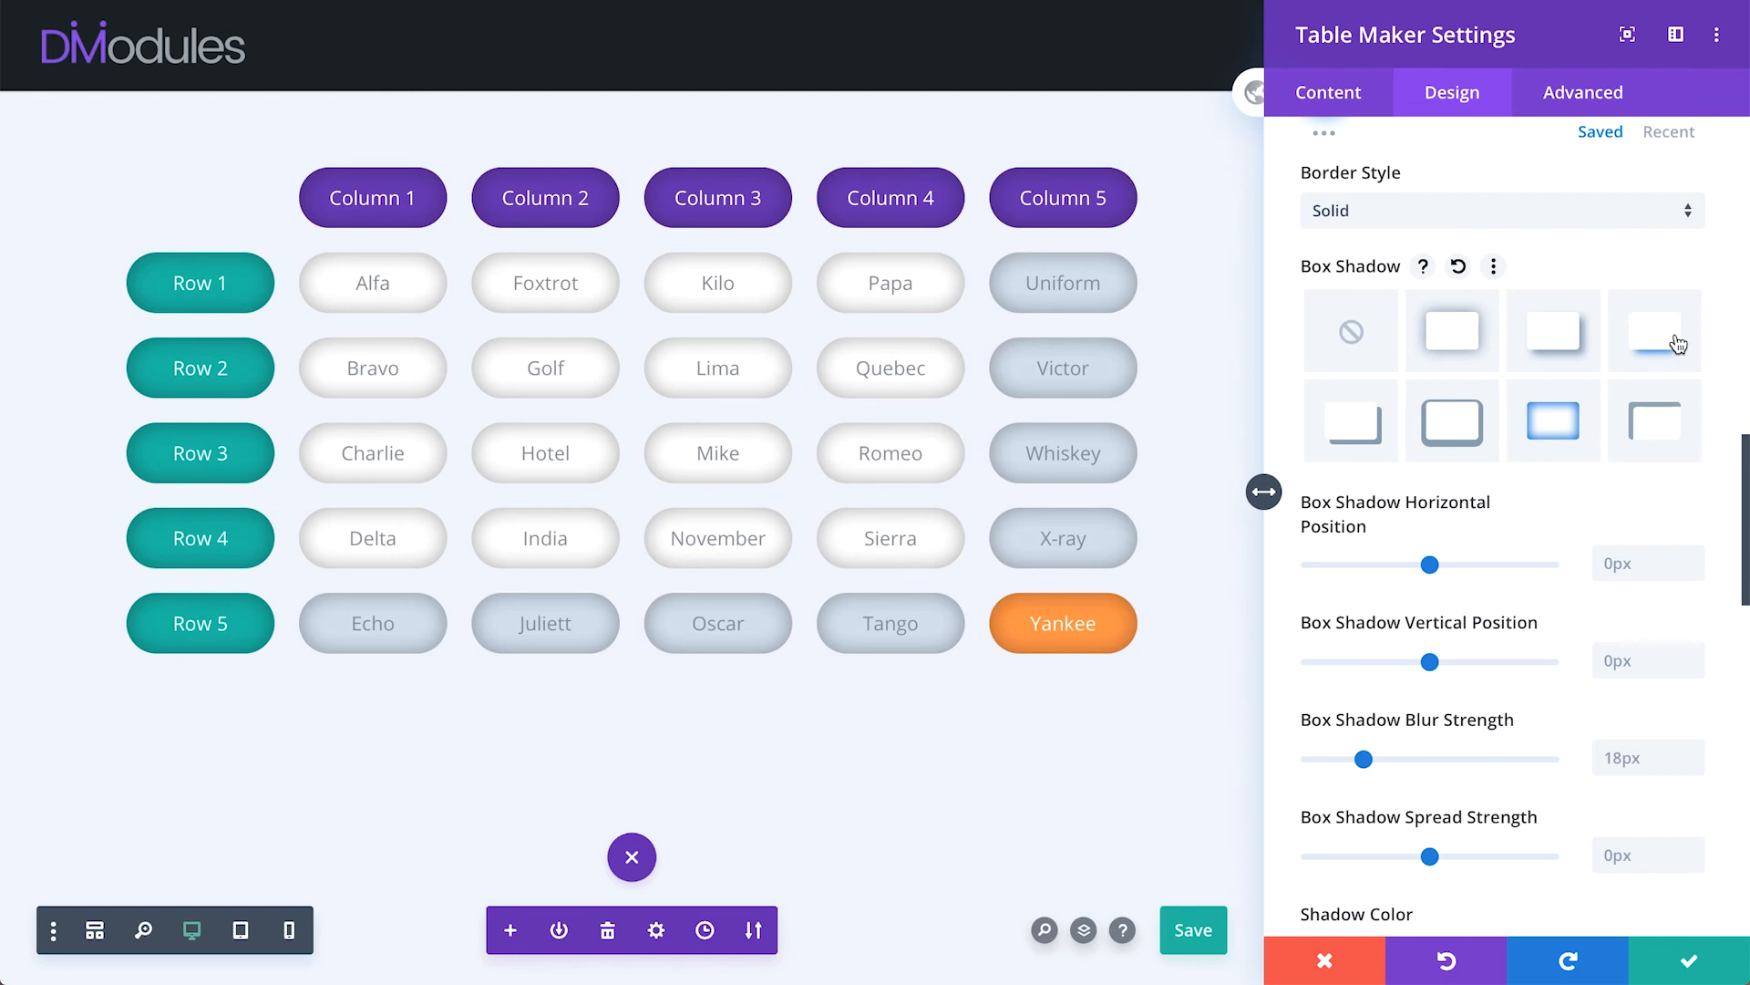
pyautogui.click(1452, 420)
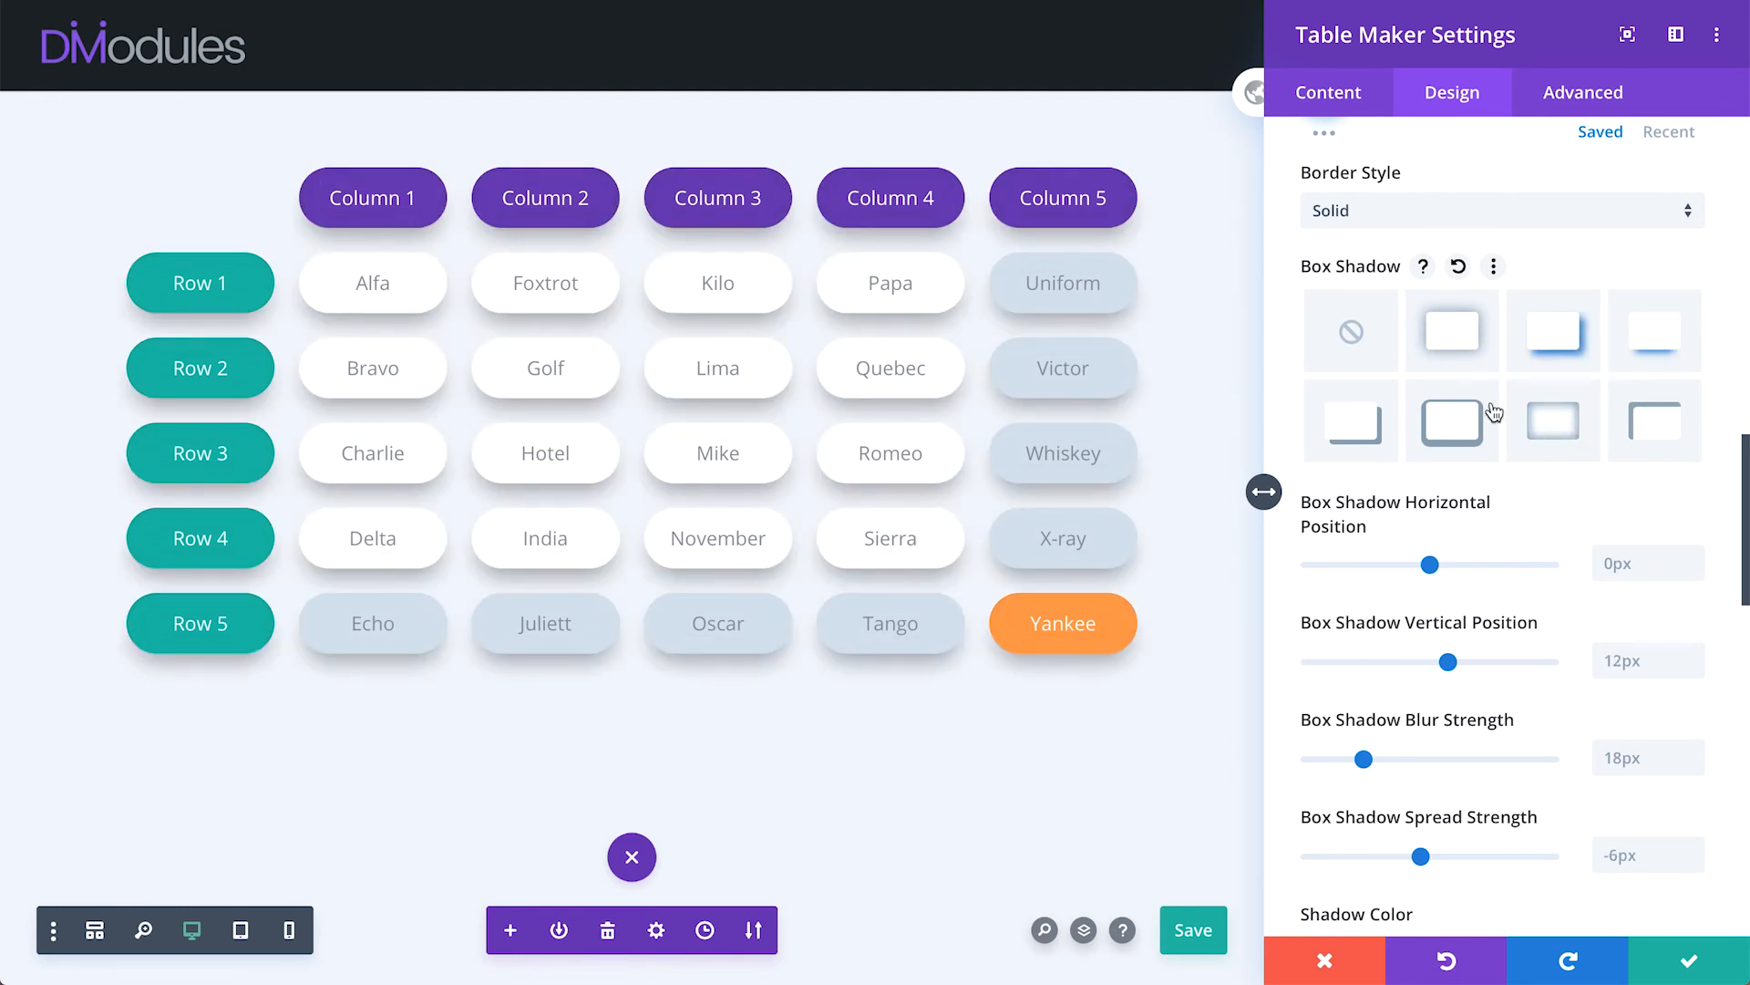
pyautogui.scroll(-3)
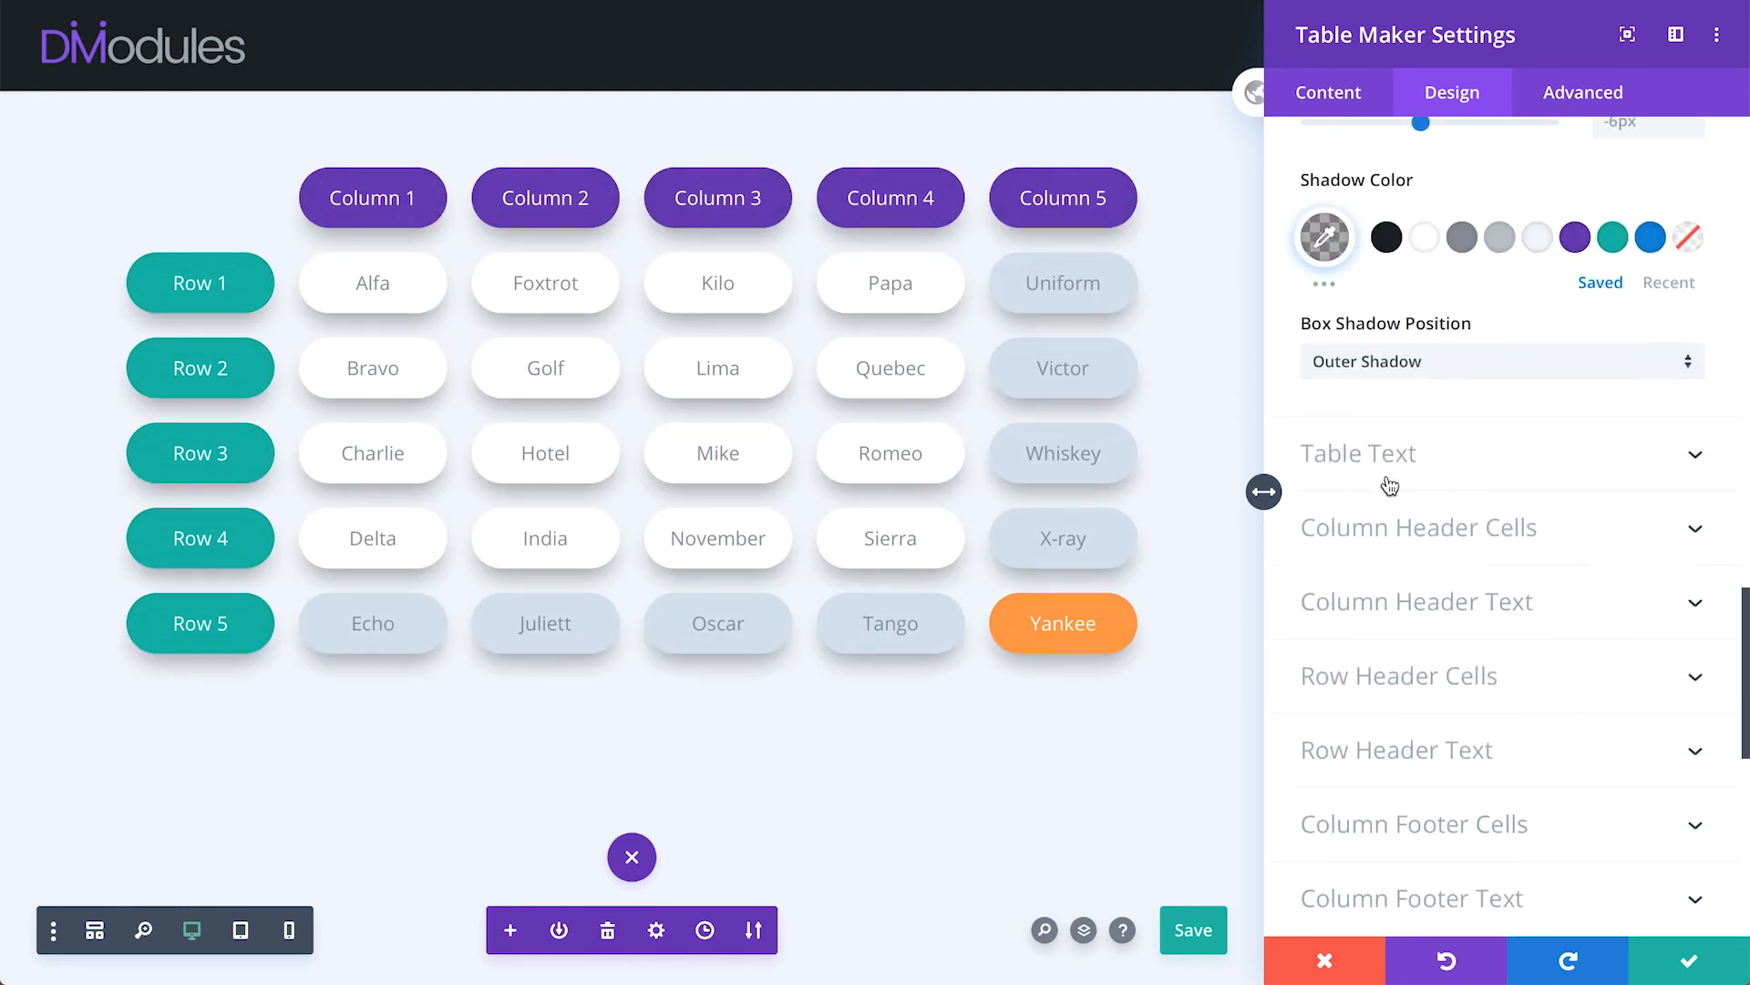
pyautogui.click(1359, 453)
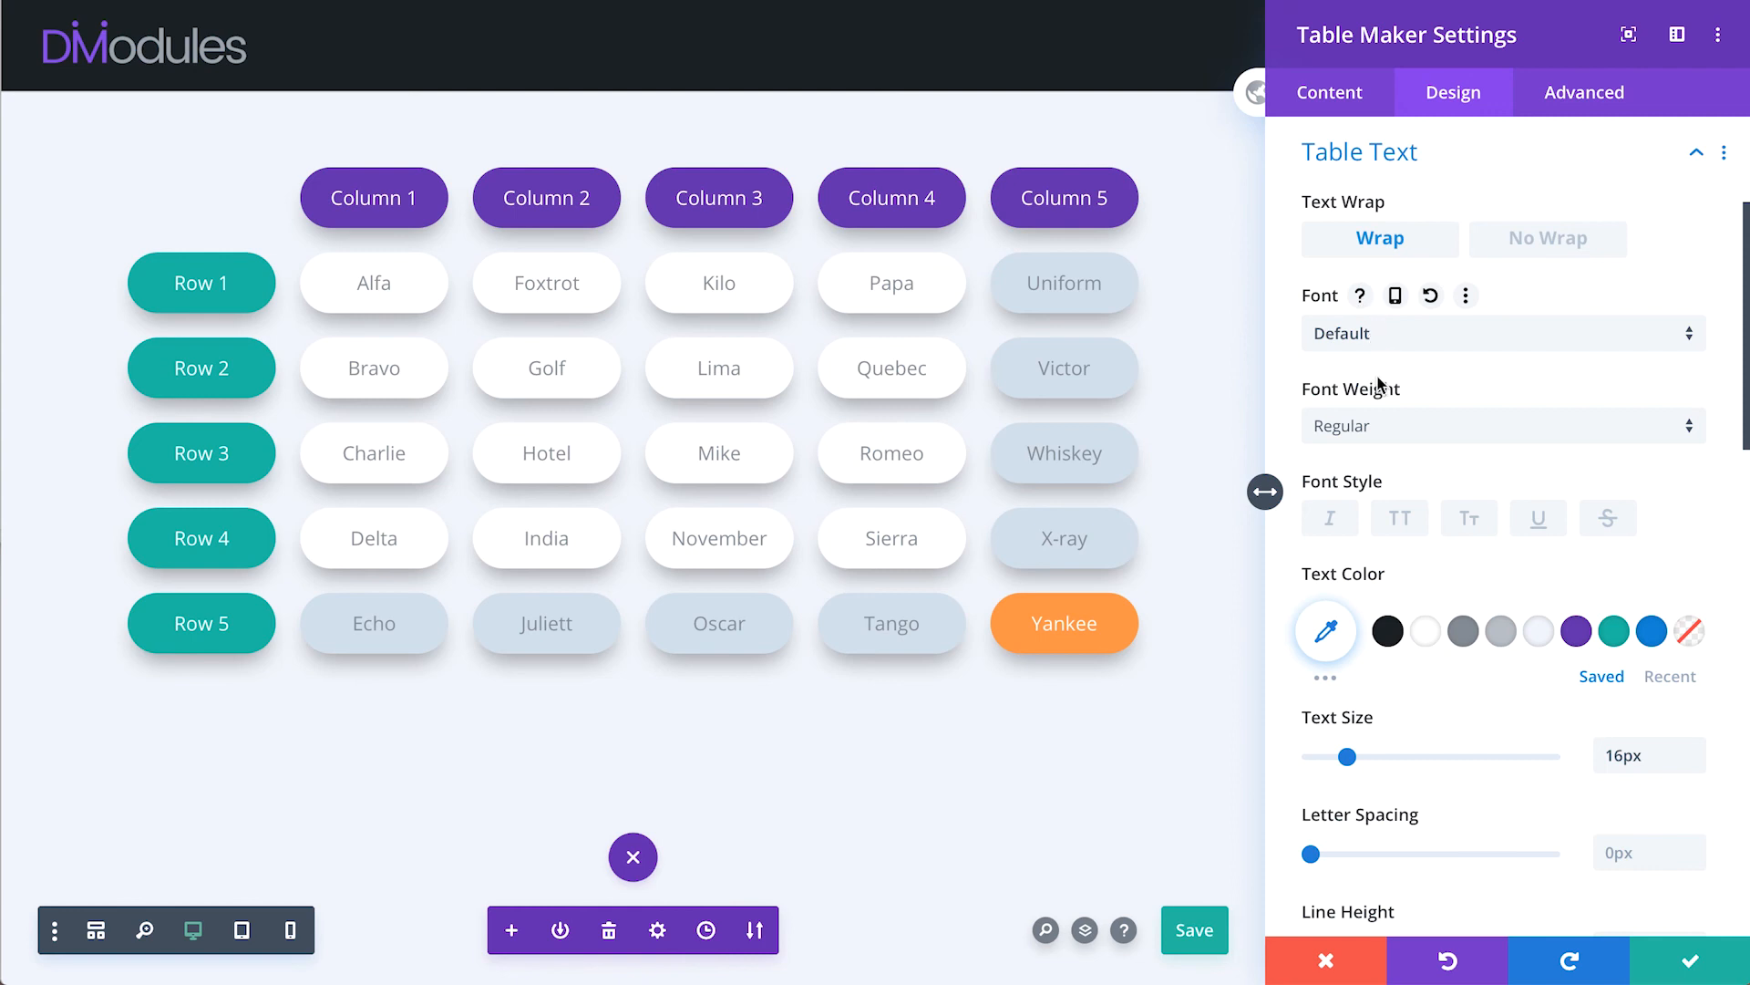
pyautogui.click(1399, 519)
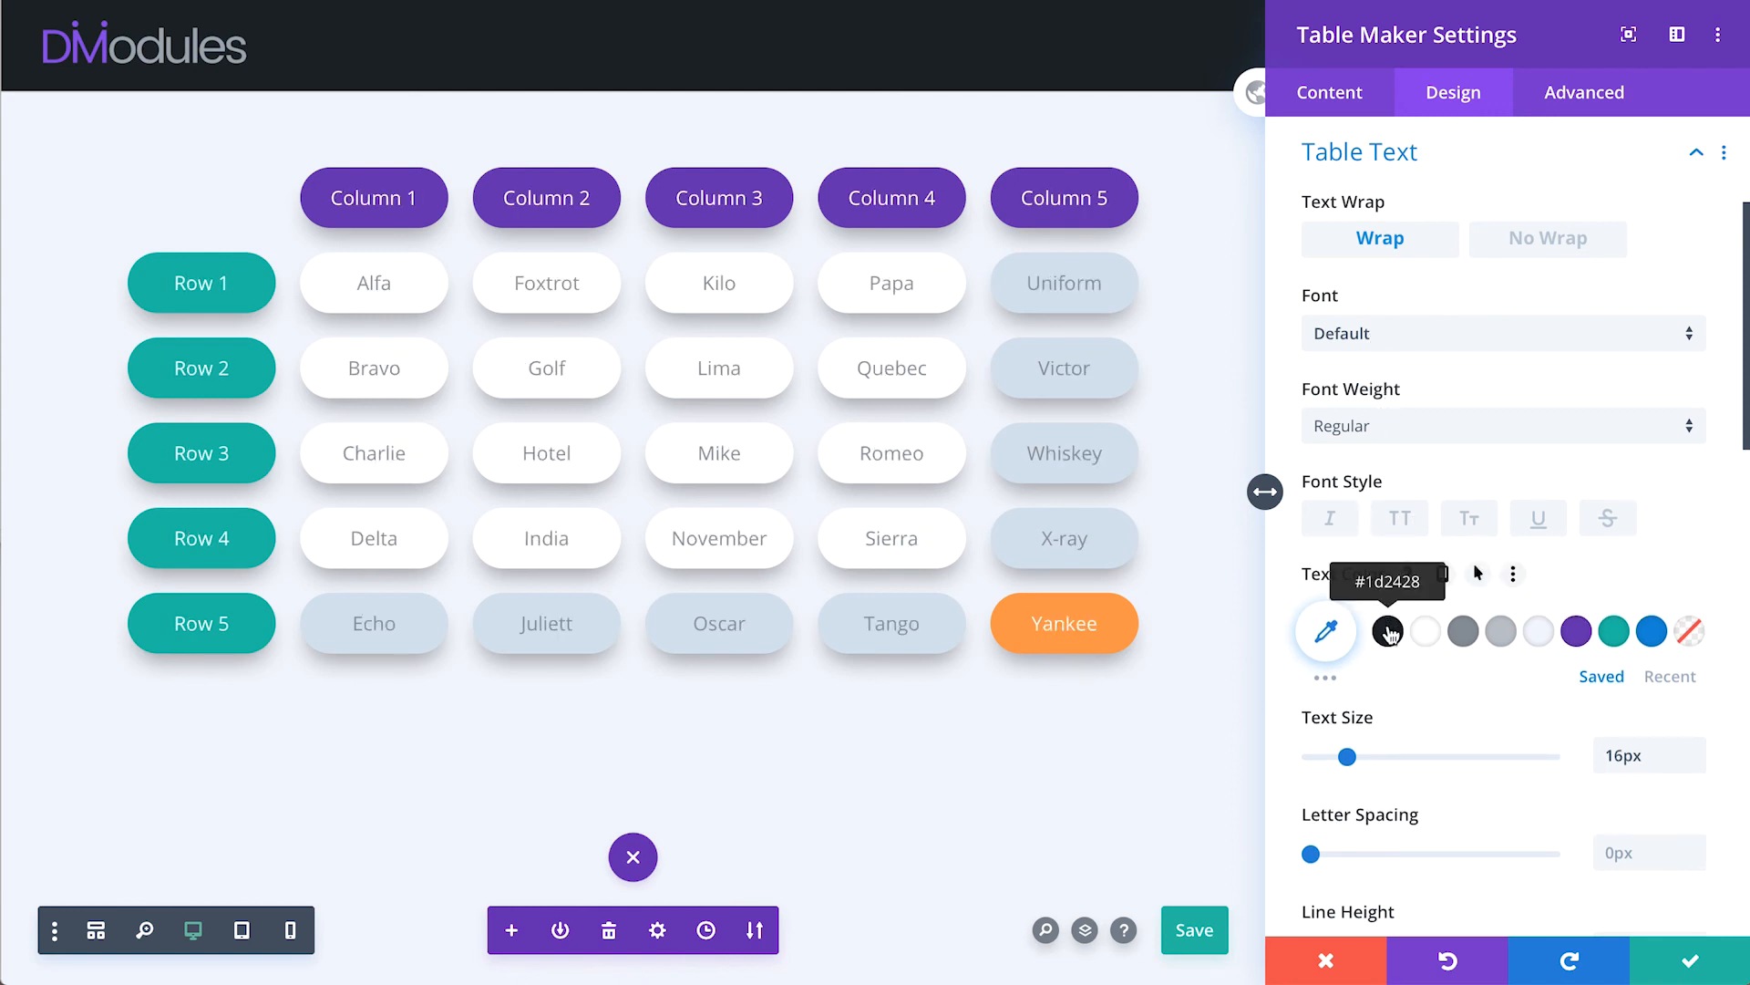
pyautogui.click(1387, 631)
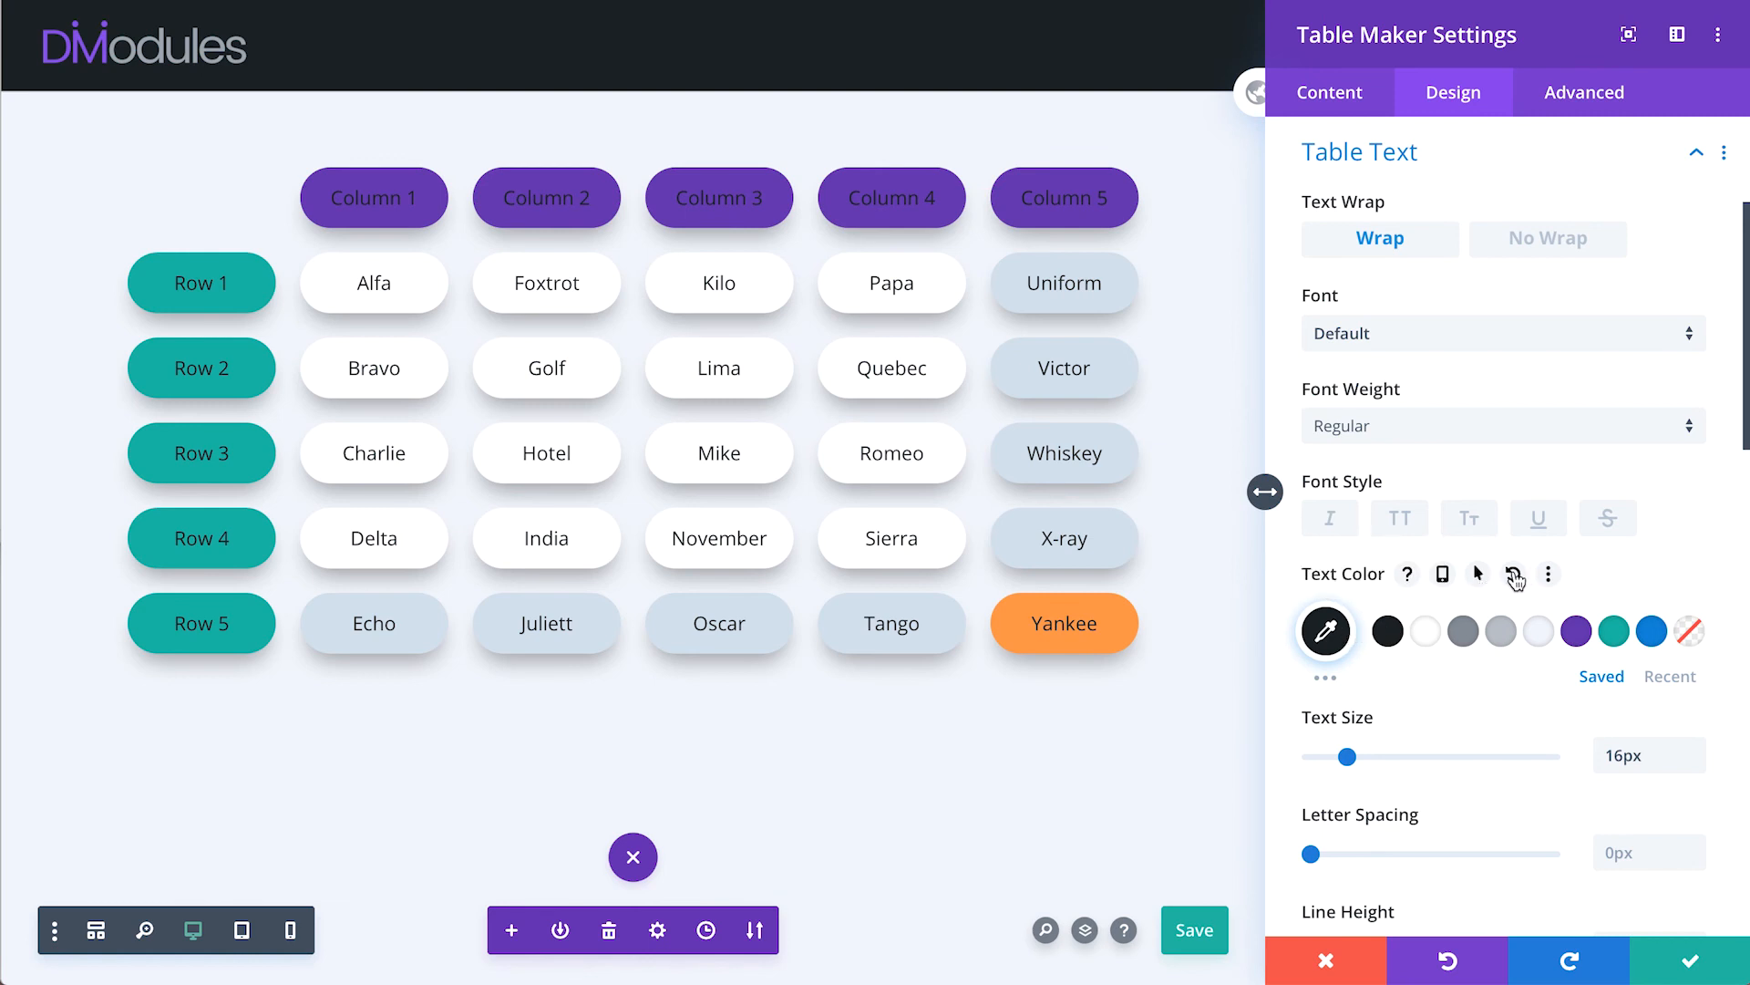
pyautogui.moveTo(1349, 756); pyautogui.dragTo(1342, 756)
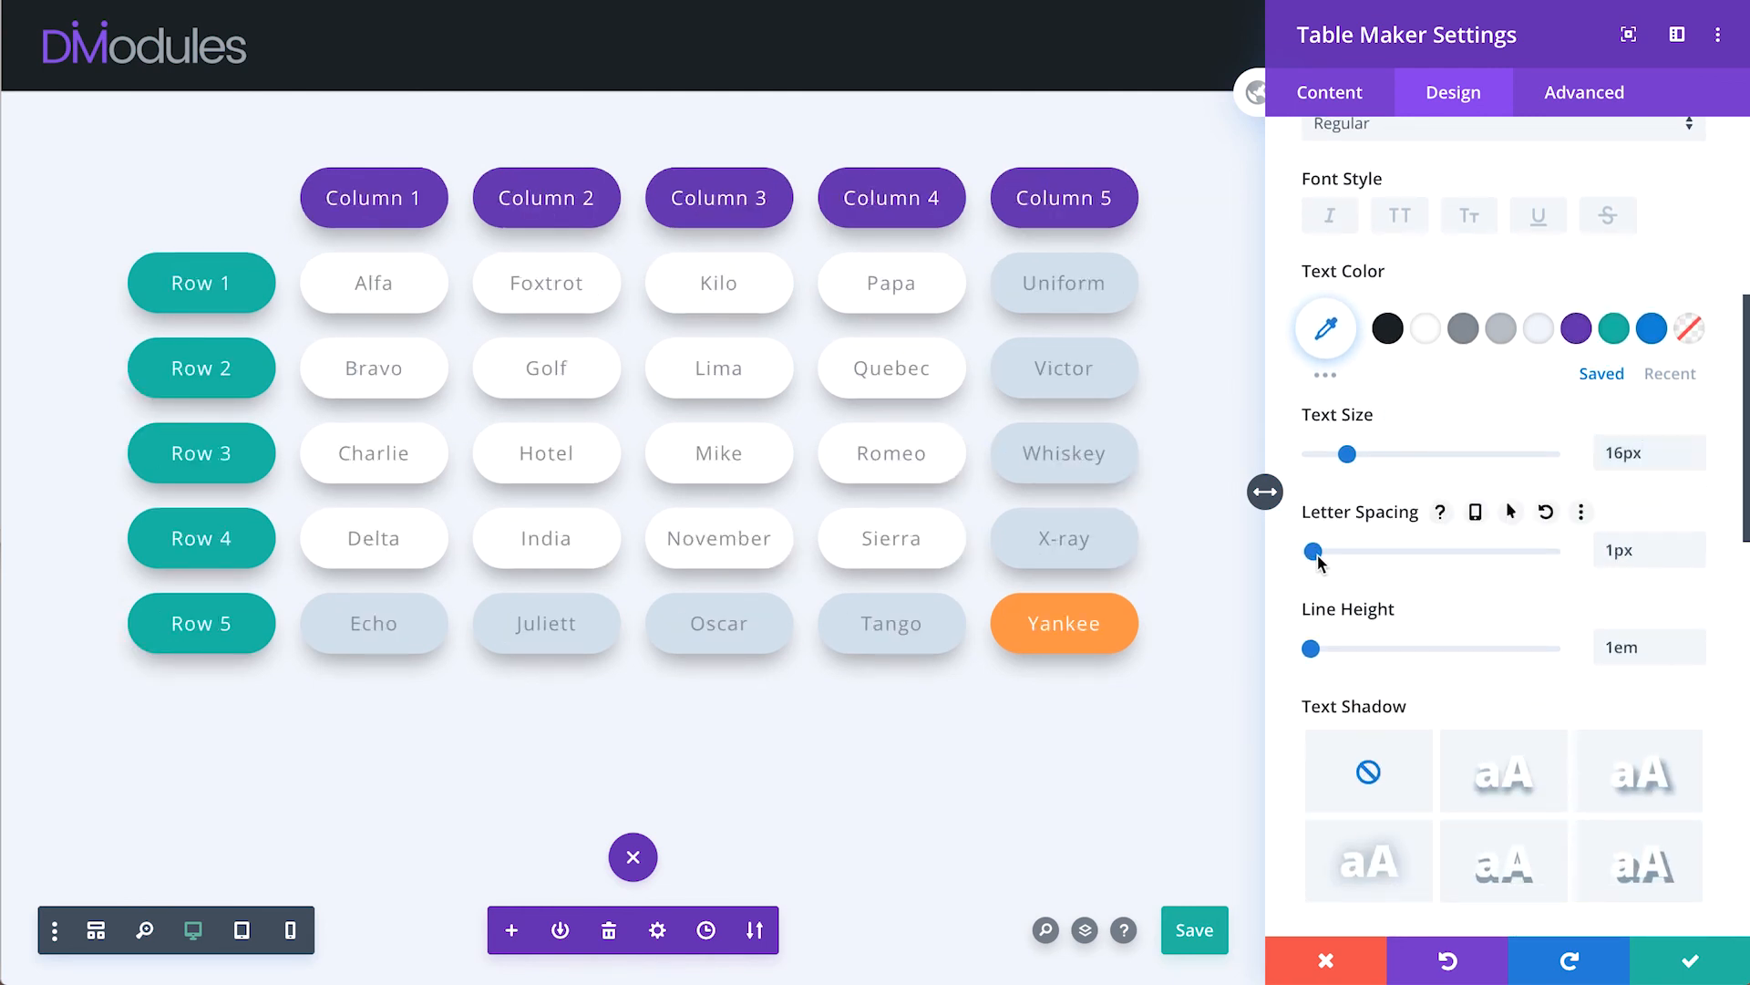
pyautogui.moveTo(1313, 550); pyautogui.dragTo(1319, 551)
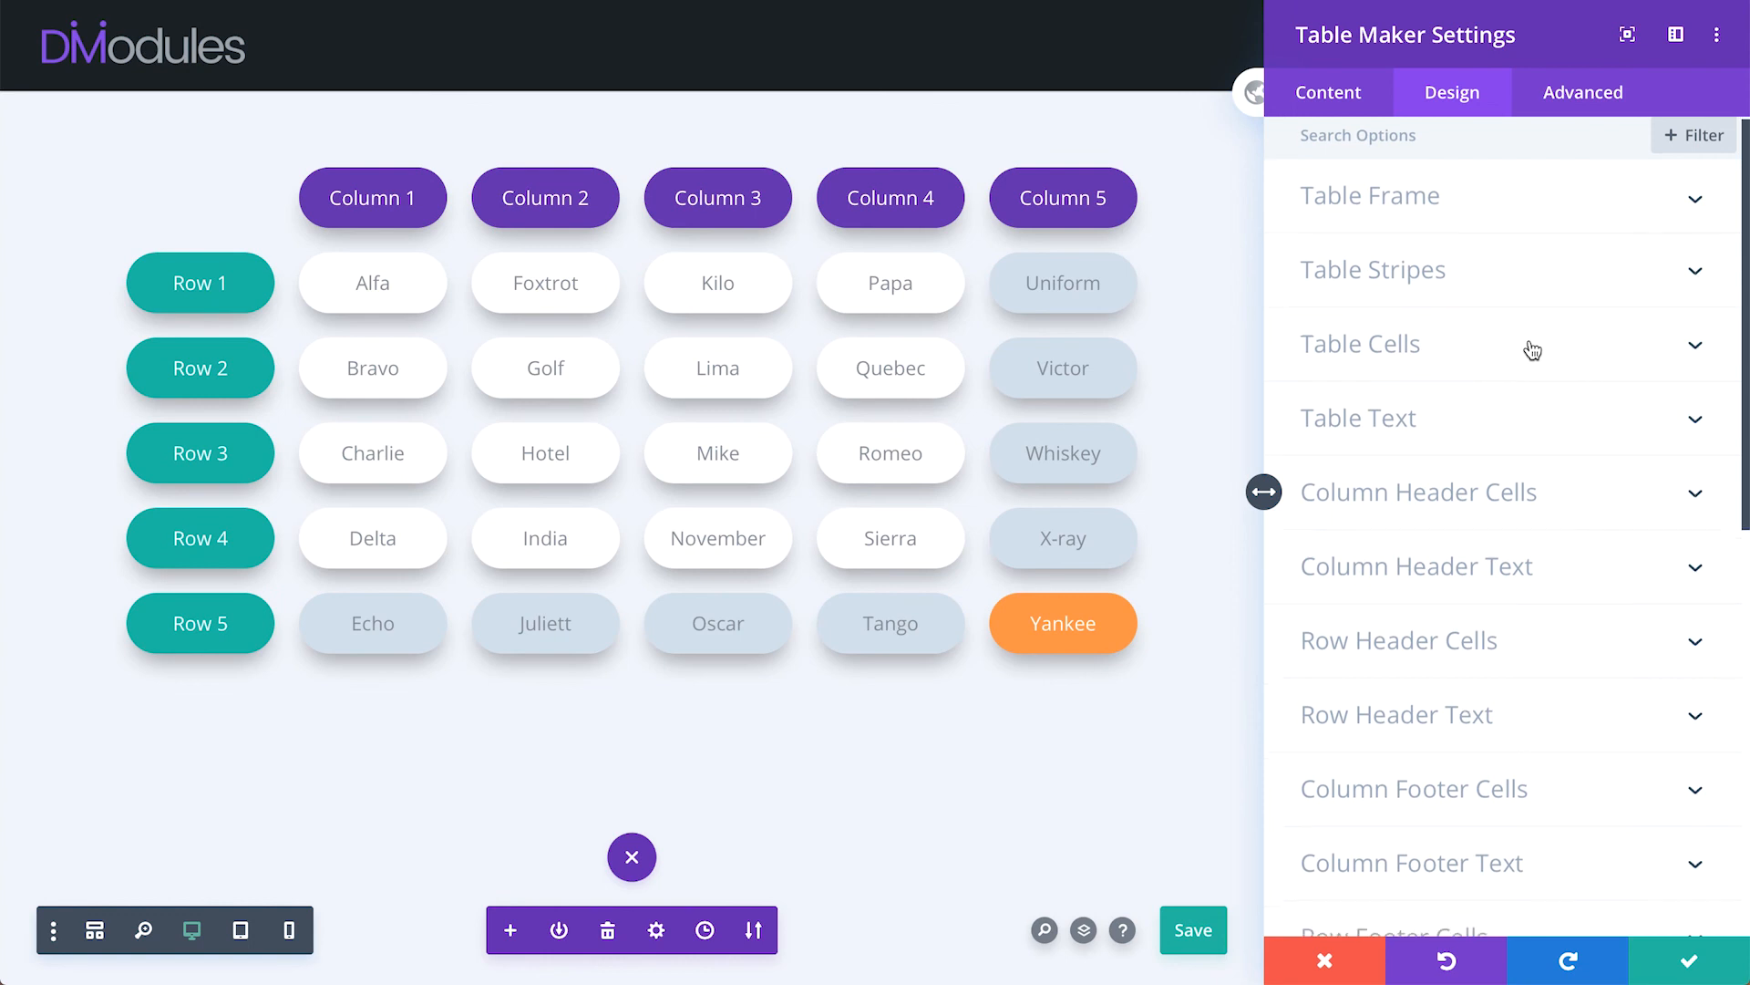
# - Expand the Row Header Cells toggle in the Design tab, showing its teal background
pyautogui.scroll(-3)
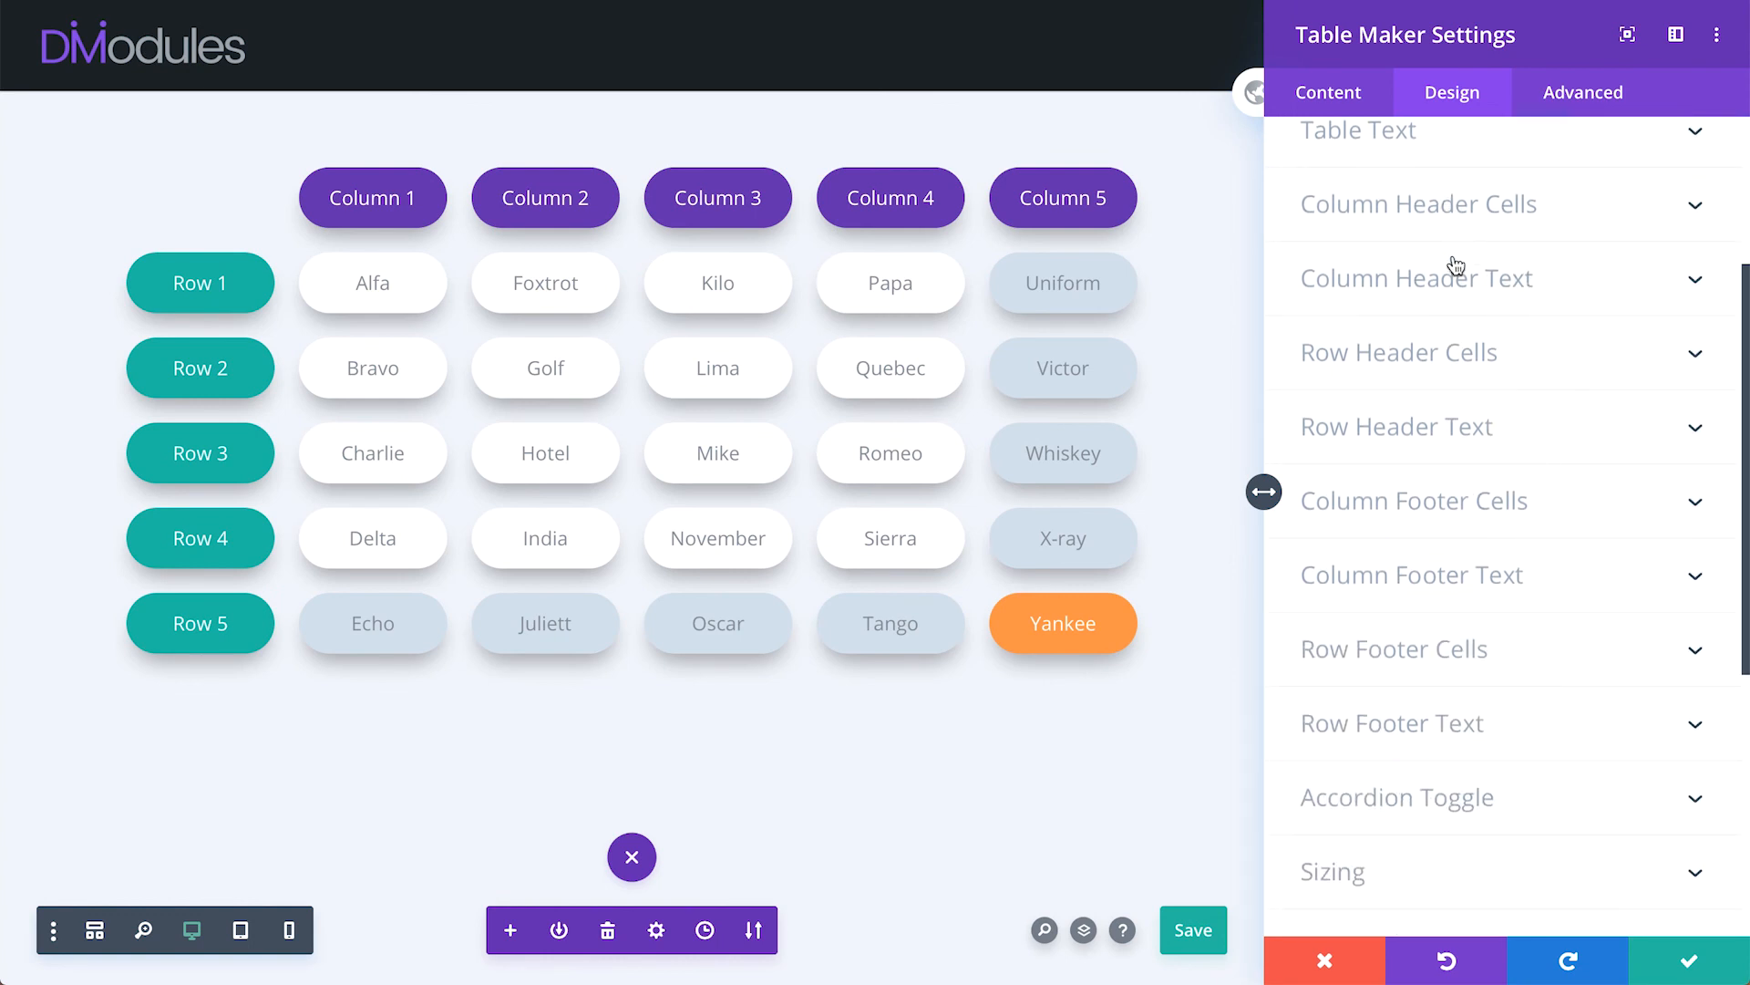
pyautogui.moveTo(1377, 494)
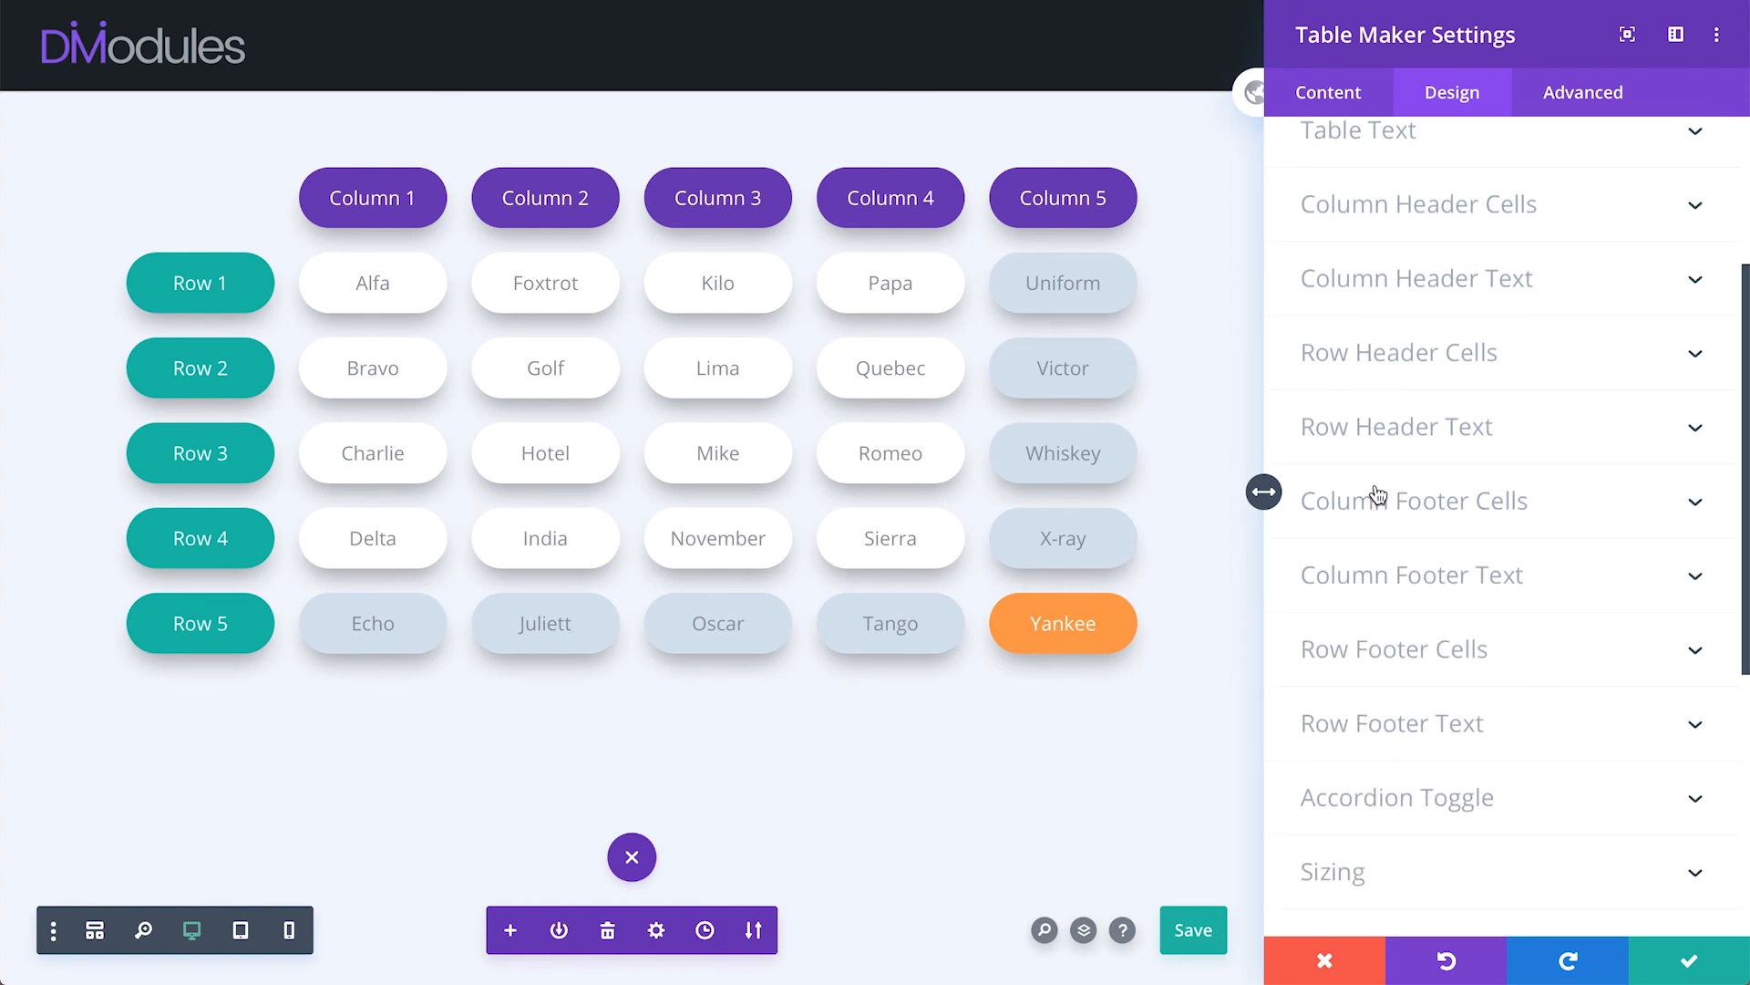
pyautogui.moveTo(1379, 635)
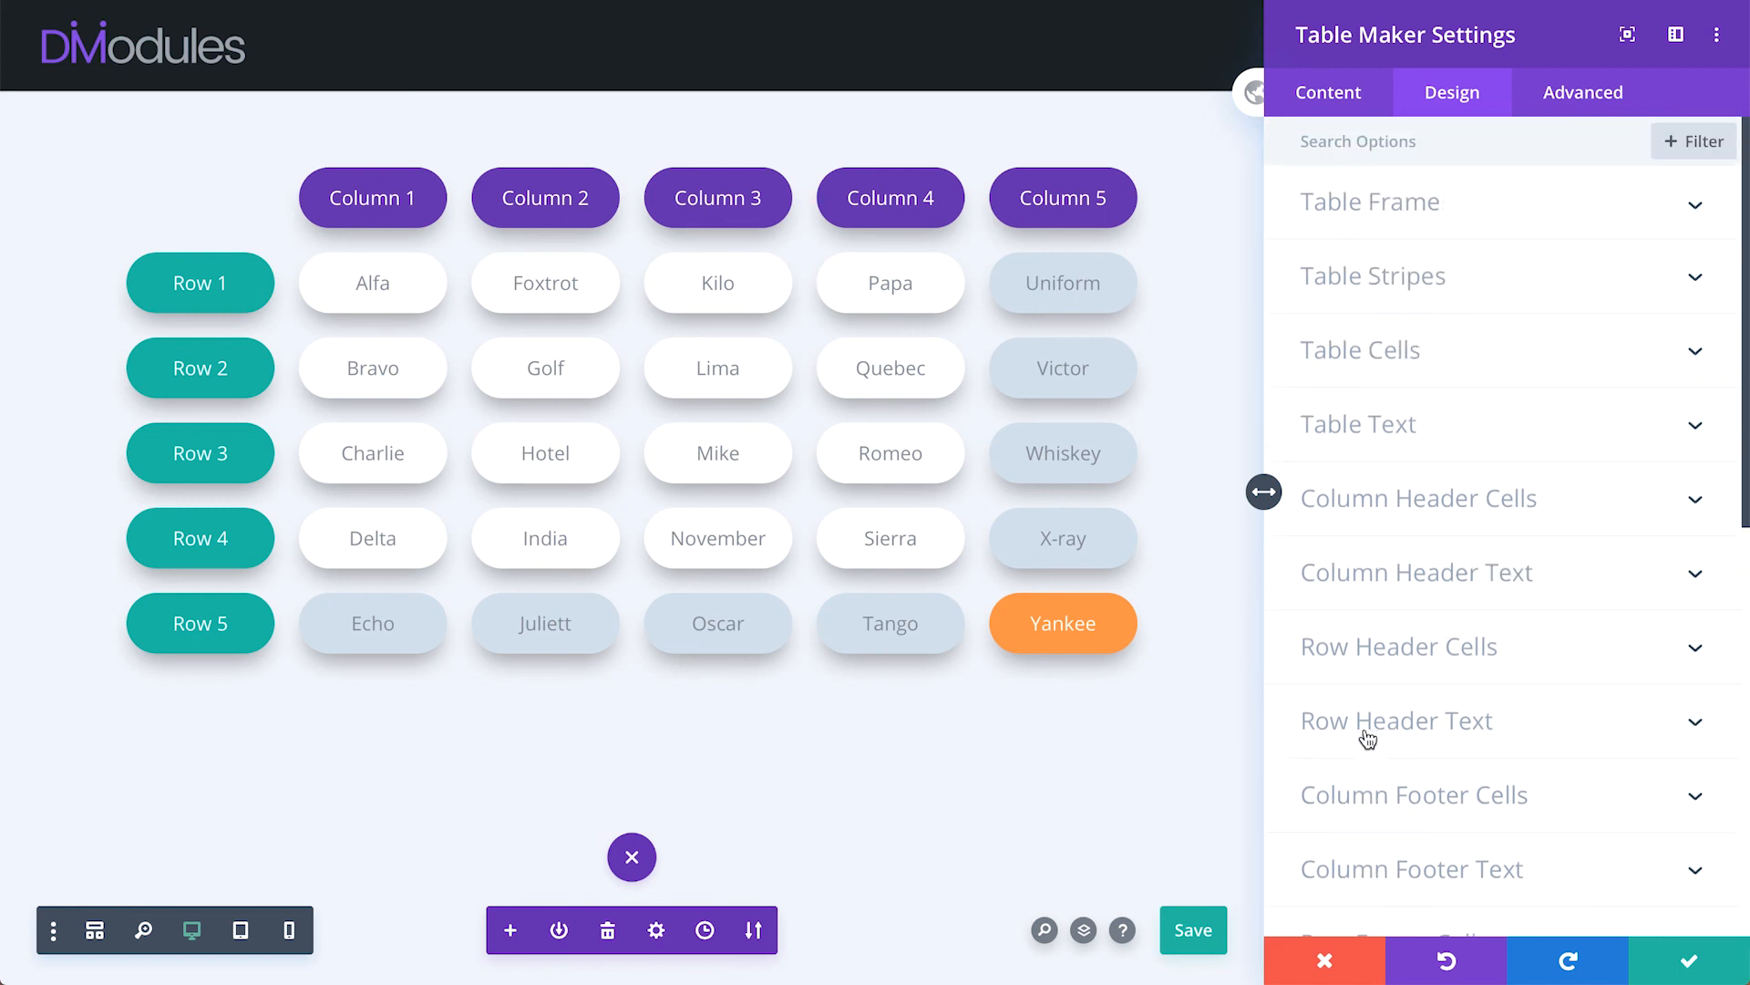
pyautogui.moveTo(1329, 393)
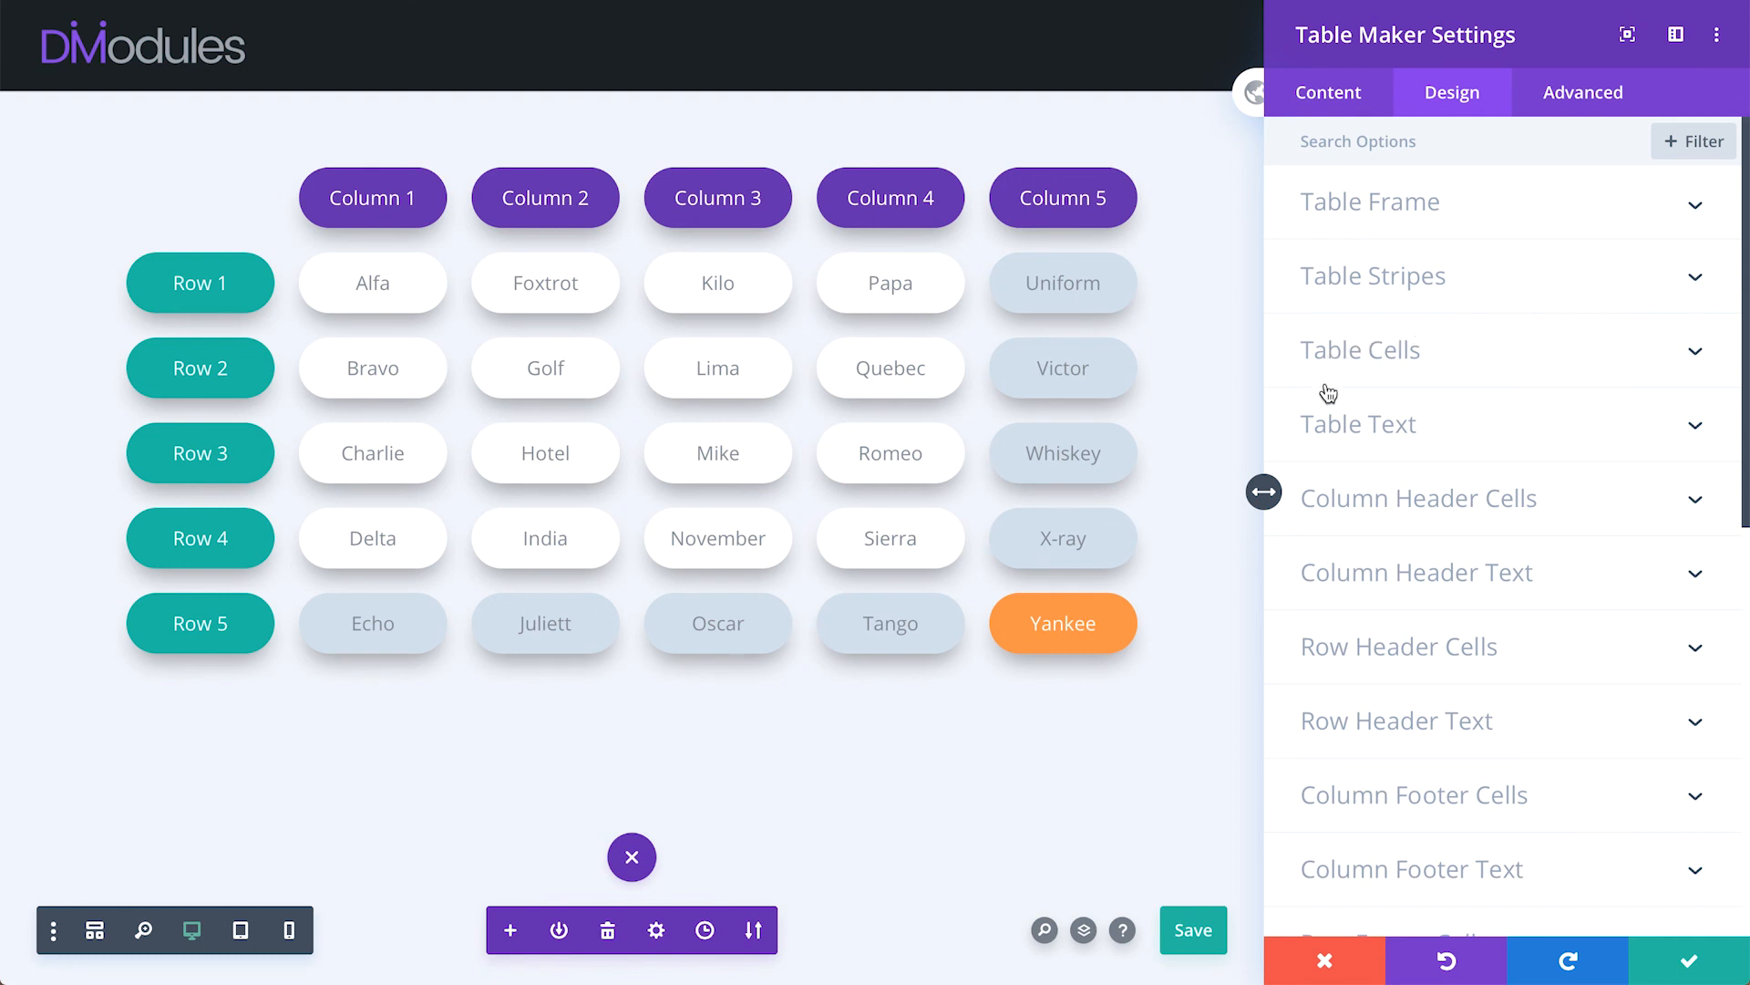
pyautogui.moveTo(1365, 435)
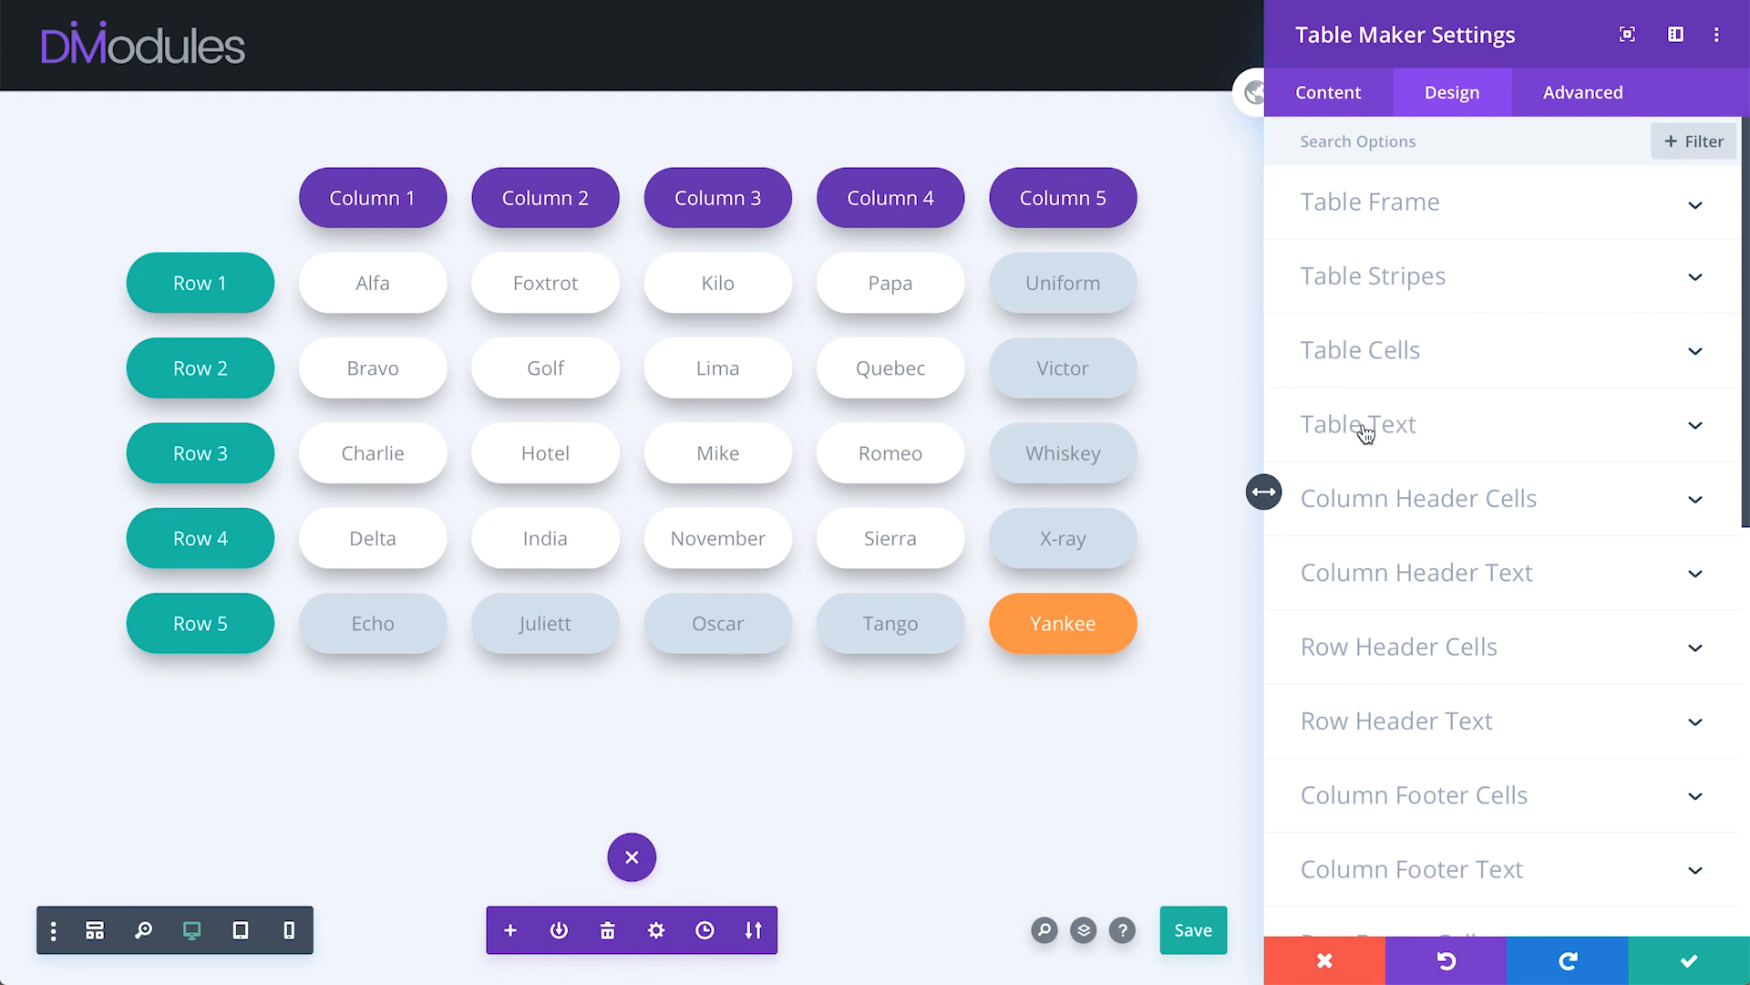
pyautogui.moveTo(1401, 433)
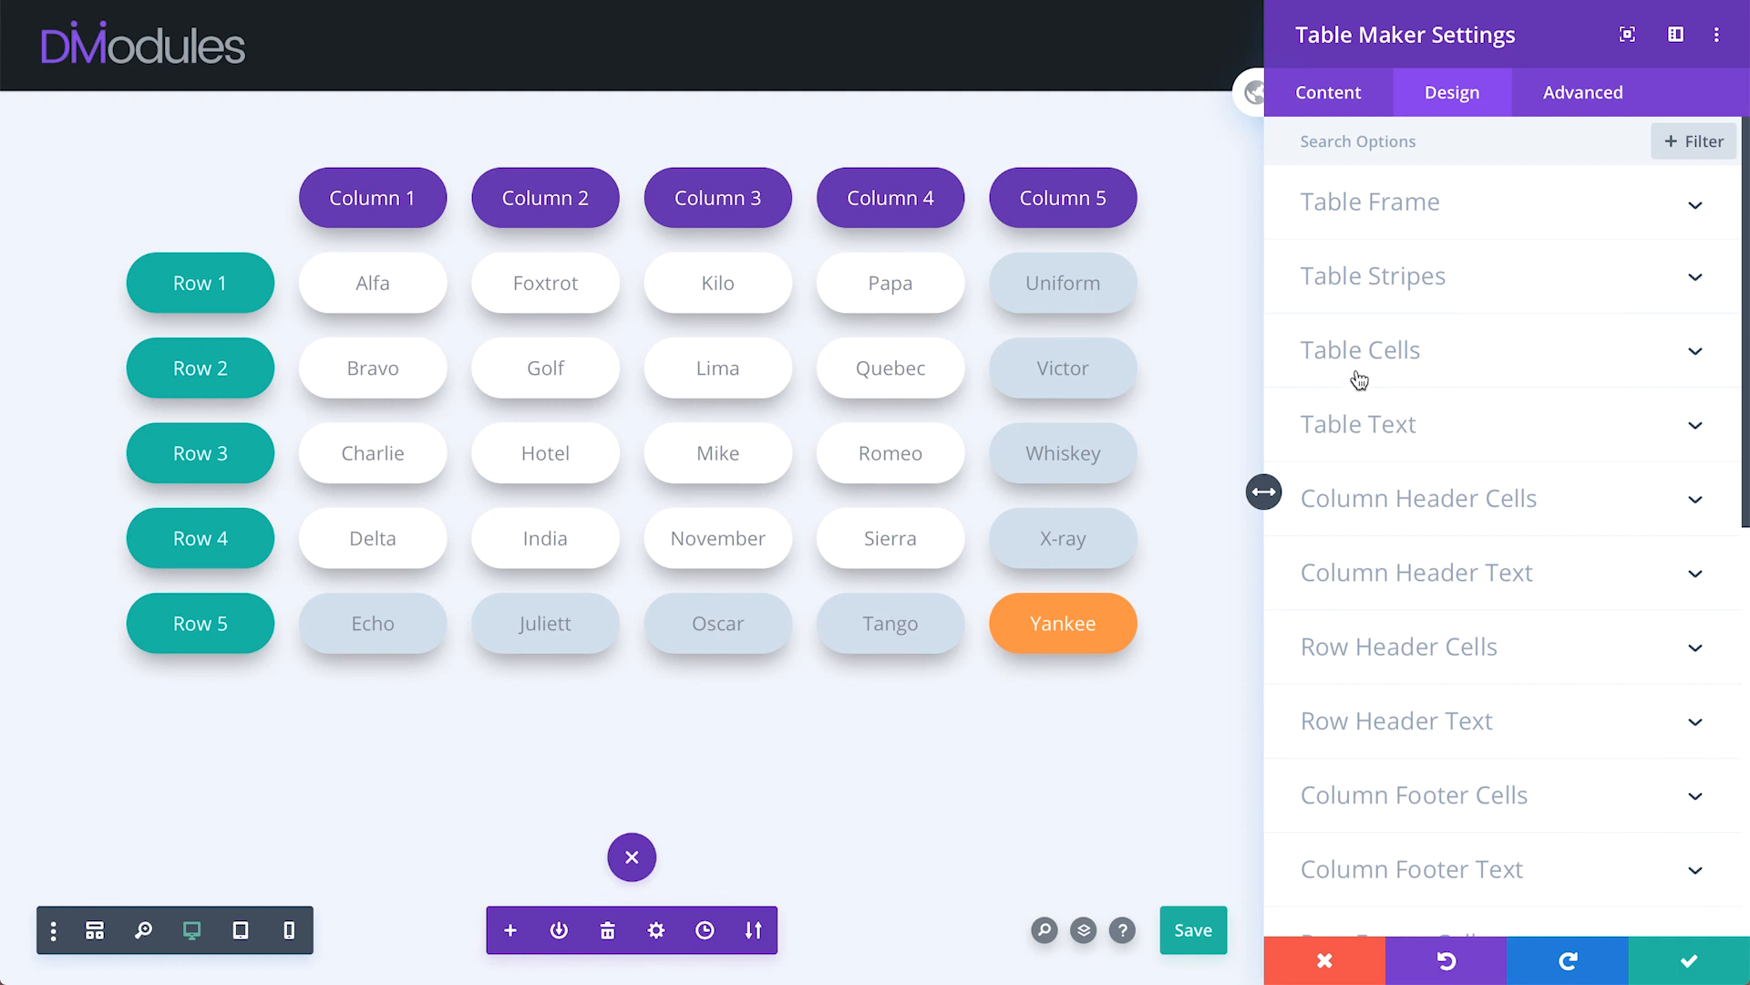
pyautogui.moveTo(1434, 436)
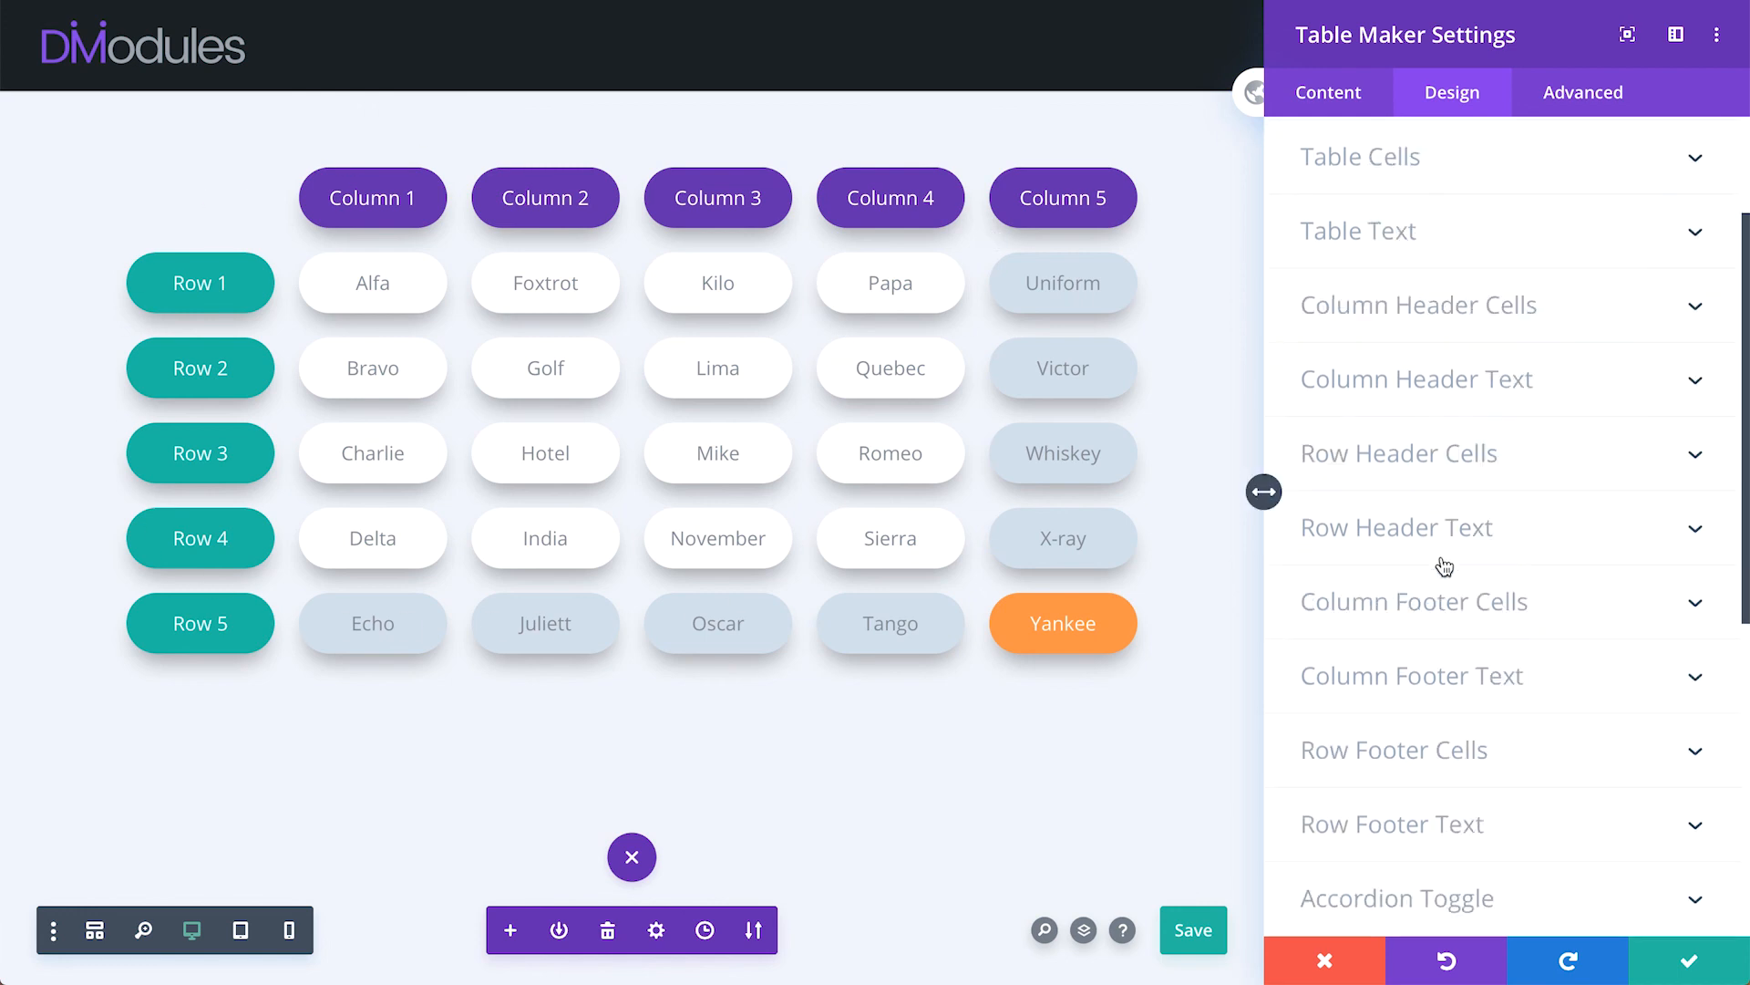
pyautogui.scroll(-3)
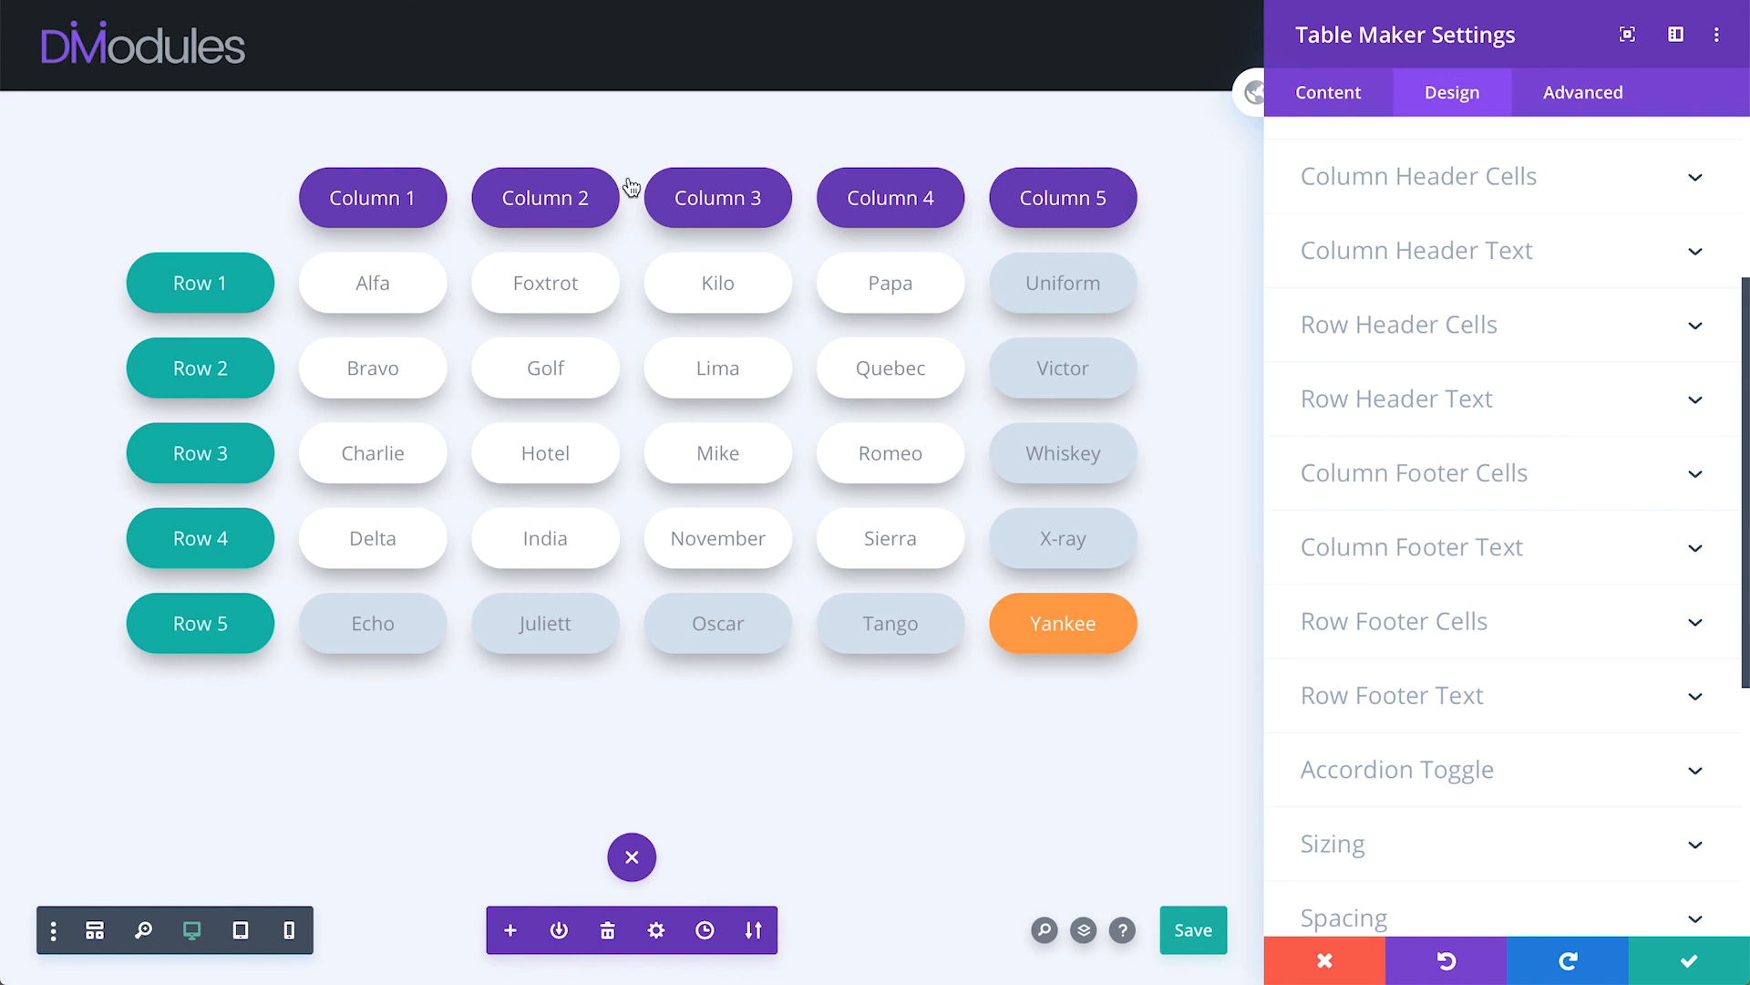
pyautogui.moveTo(368, 193)
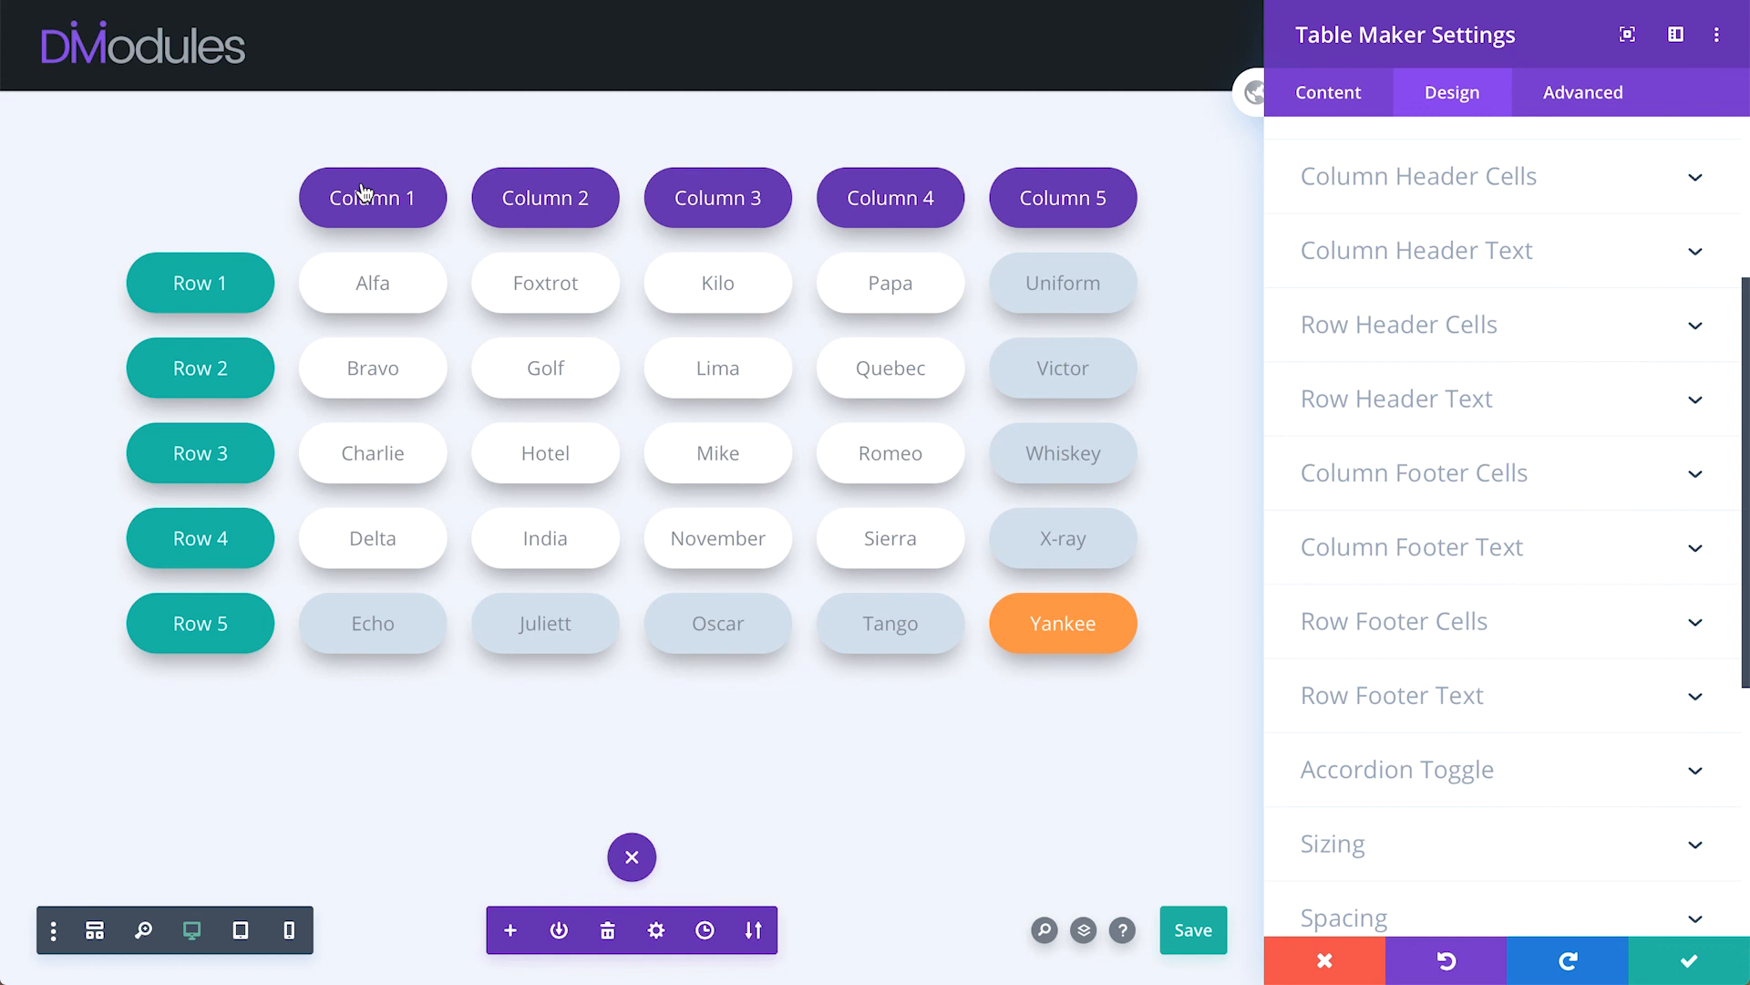
pyautogui.moveTo(183, 278)
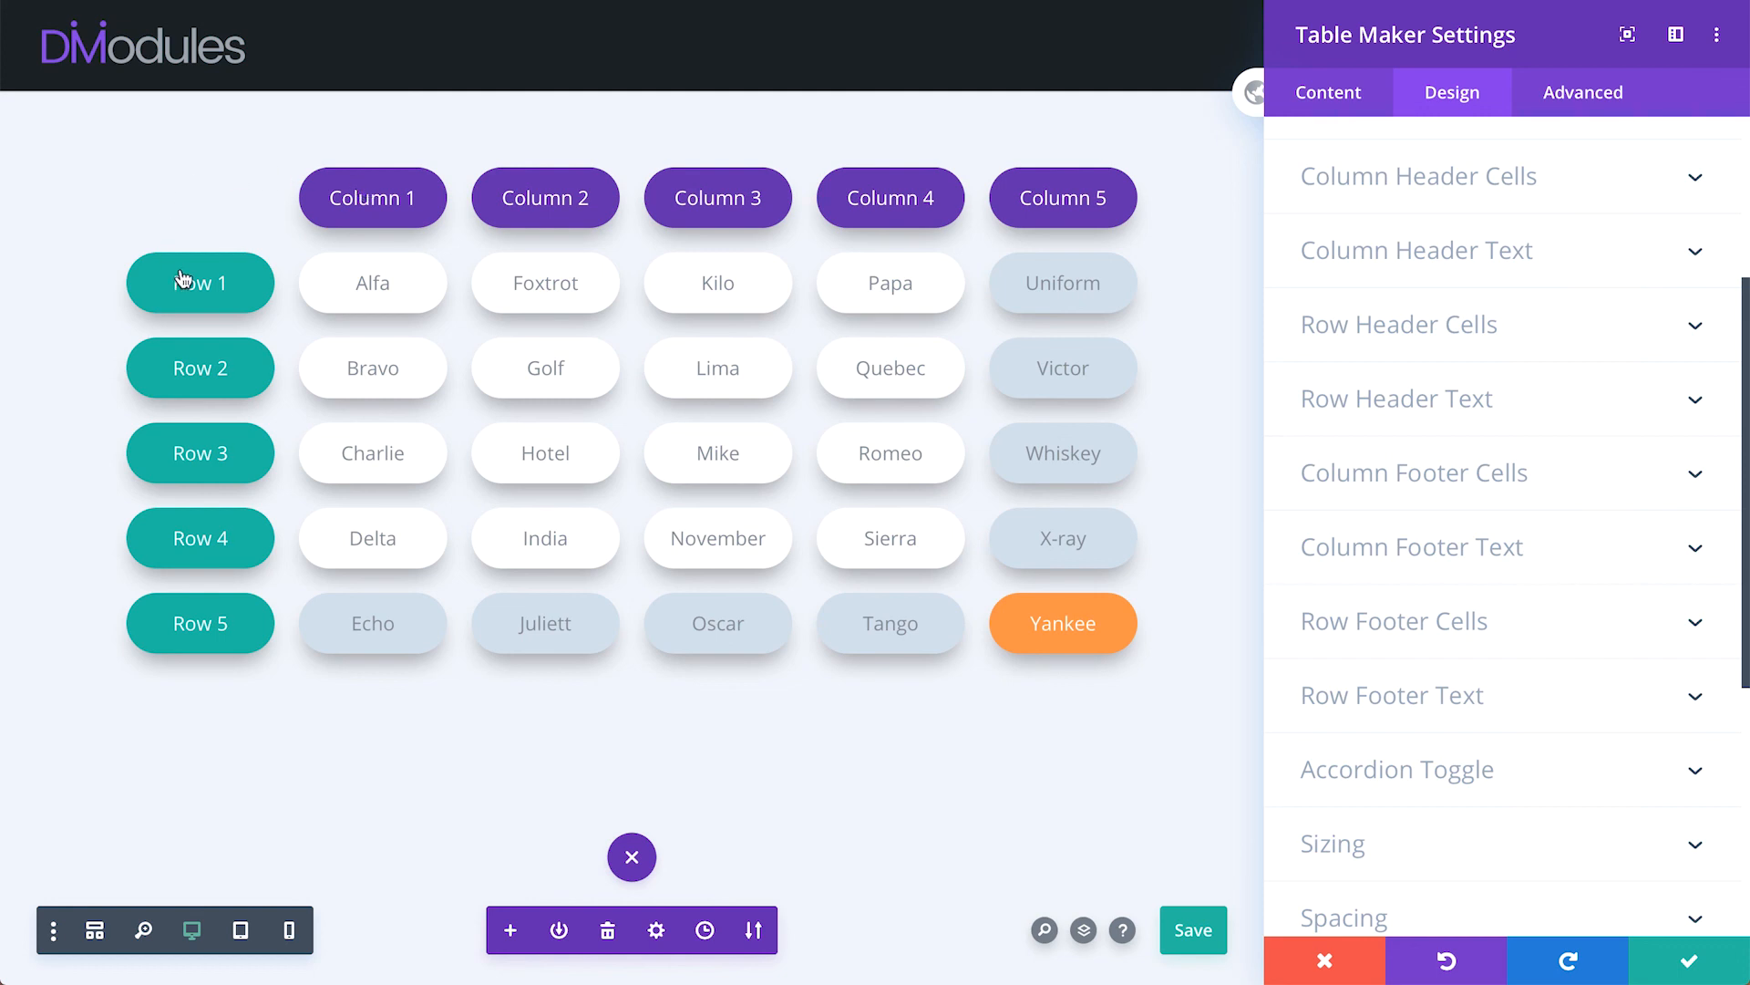
pyautogui.moveTo(225, 593)
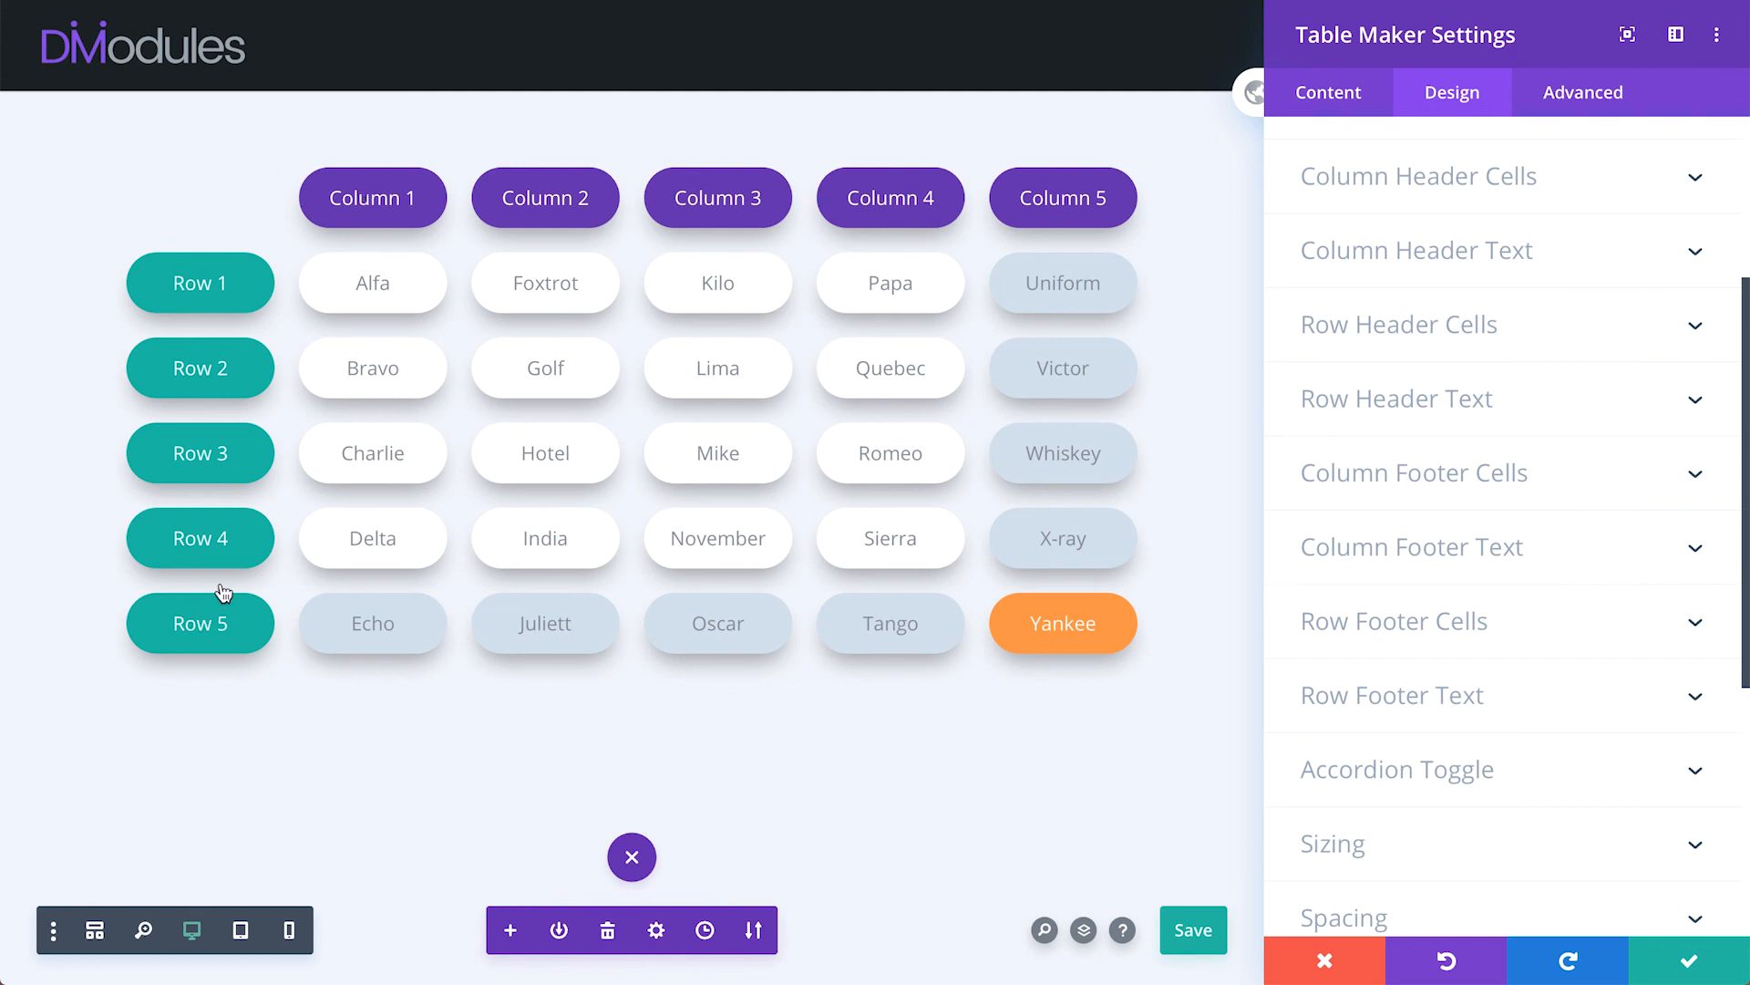
pyautogui.click(1398, 324)
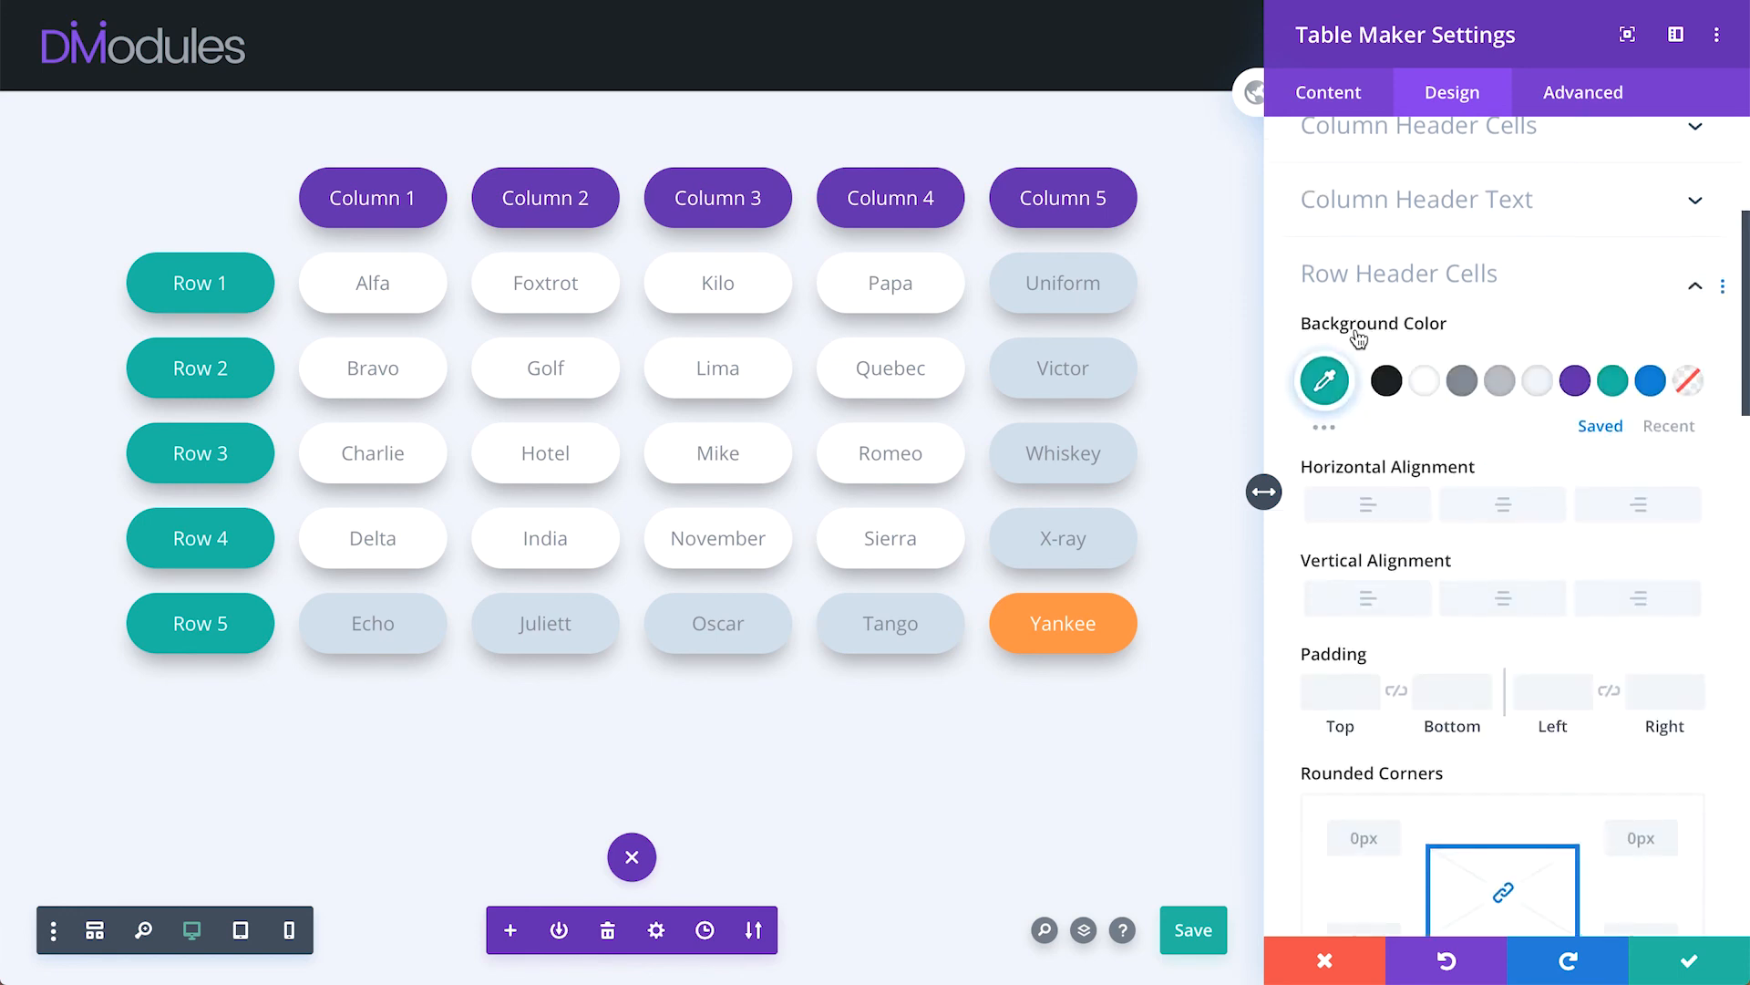
# - Change the Row 1–5 header cell background from teal to blue
pyautogui.click(1648, 259)
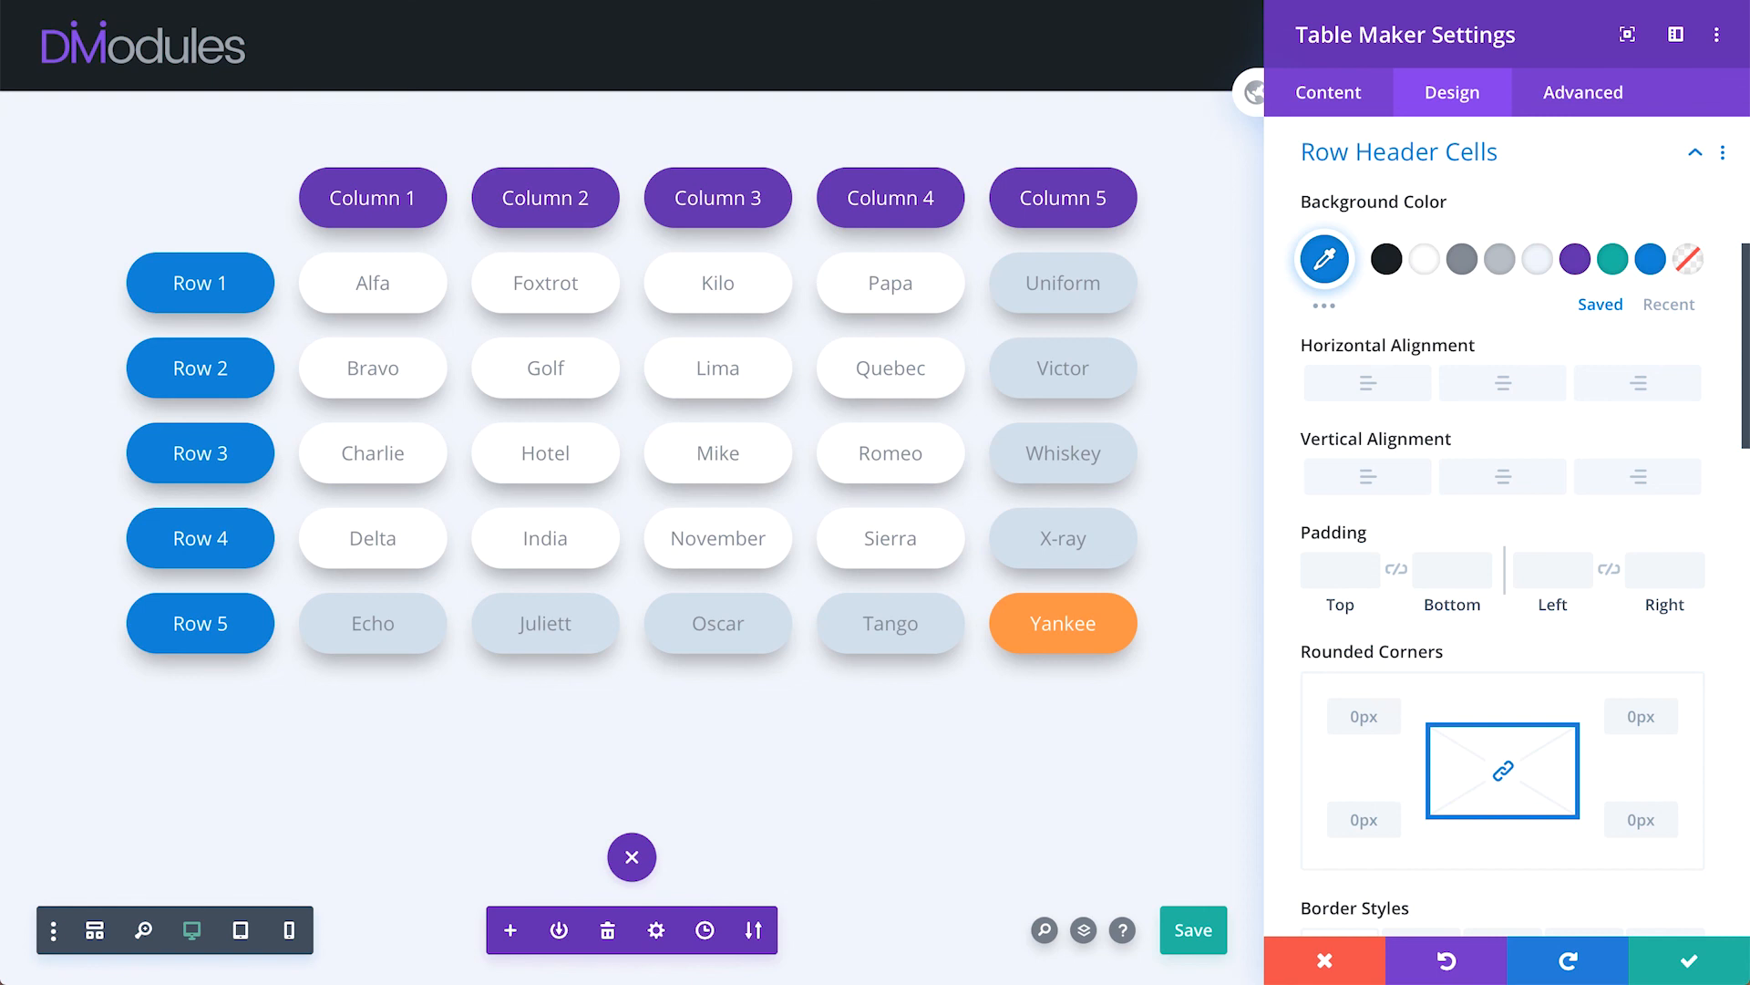
pyautogui.moveTo(1307, 82)
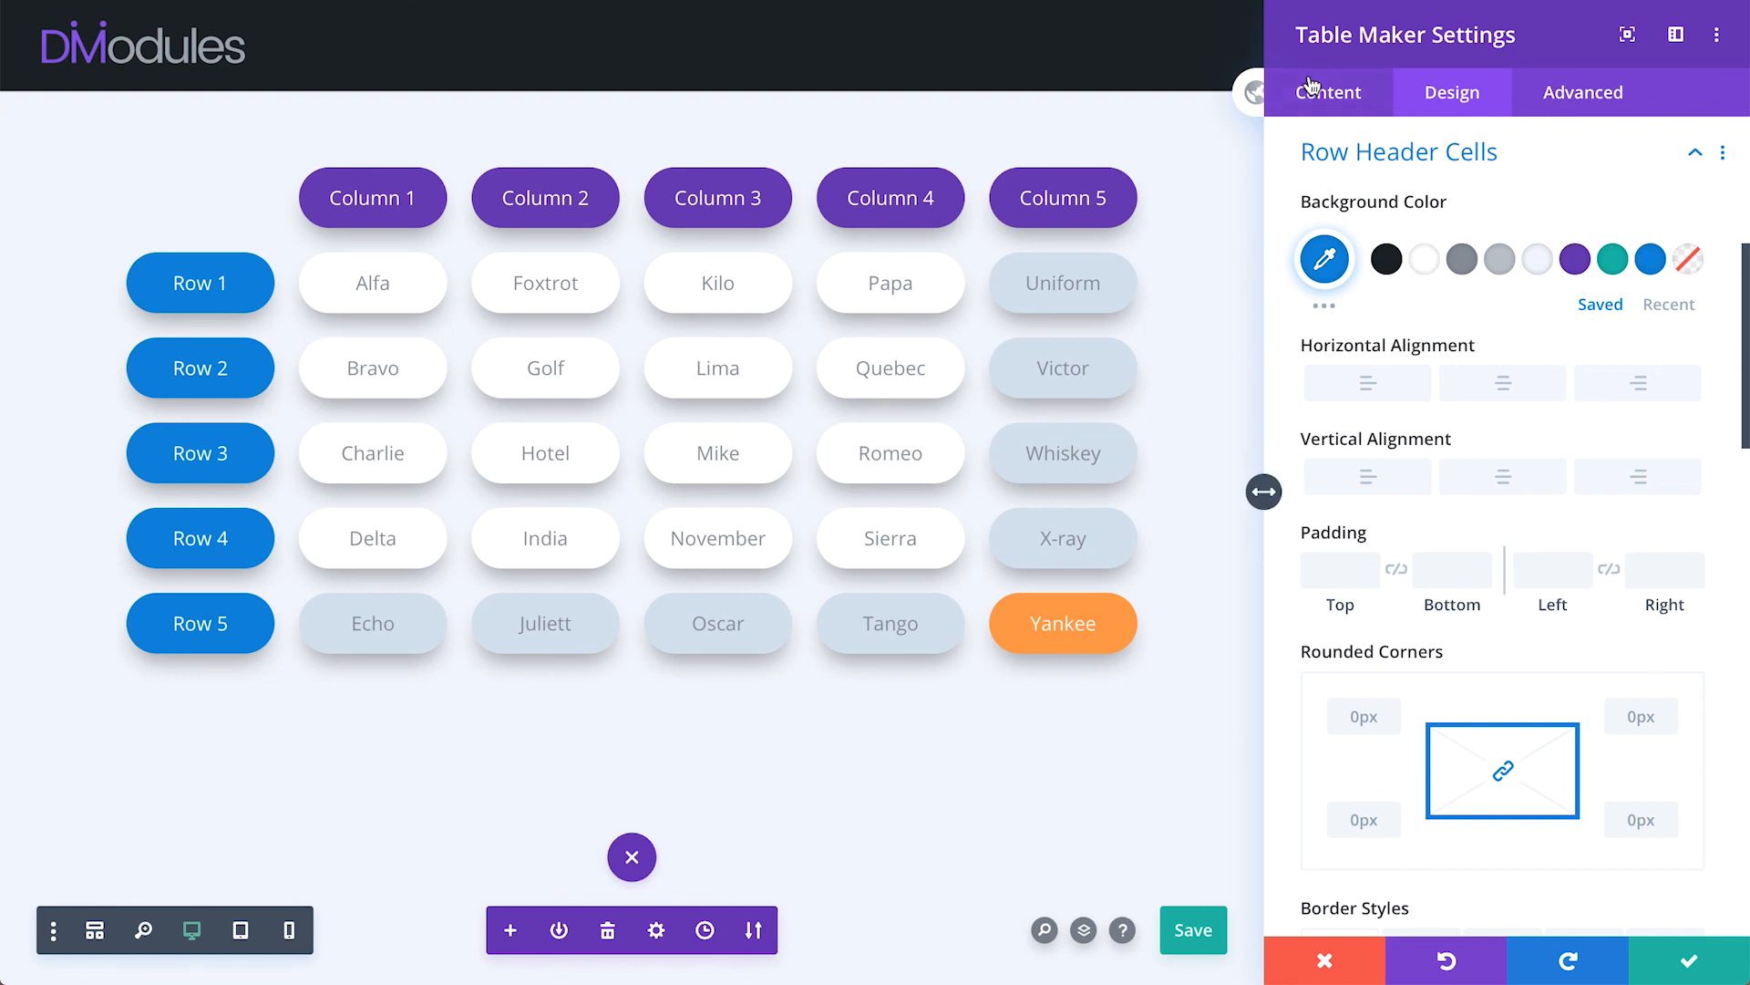
pyautogui.click(1328, 92)
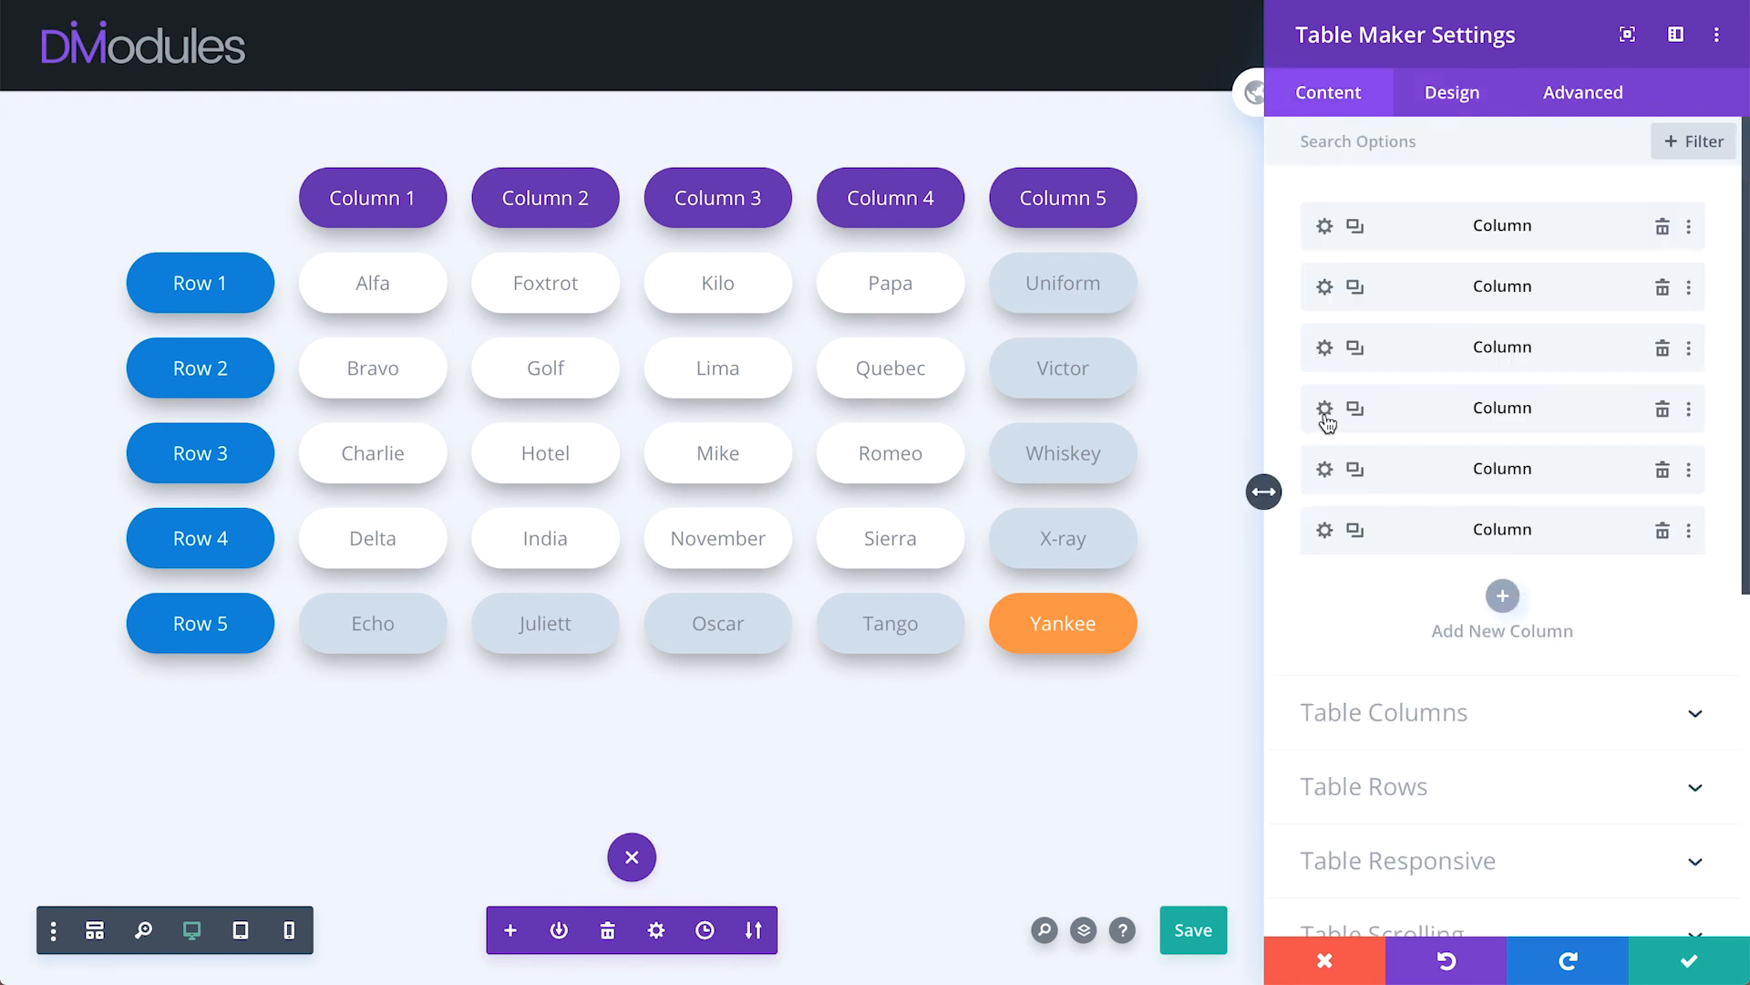
# - Give every Column 3 cell (Kilo to Oscar) a 5px dark border
pyautogui.click(1324, 408)
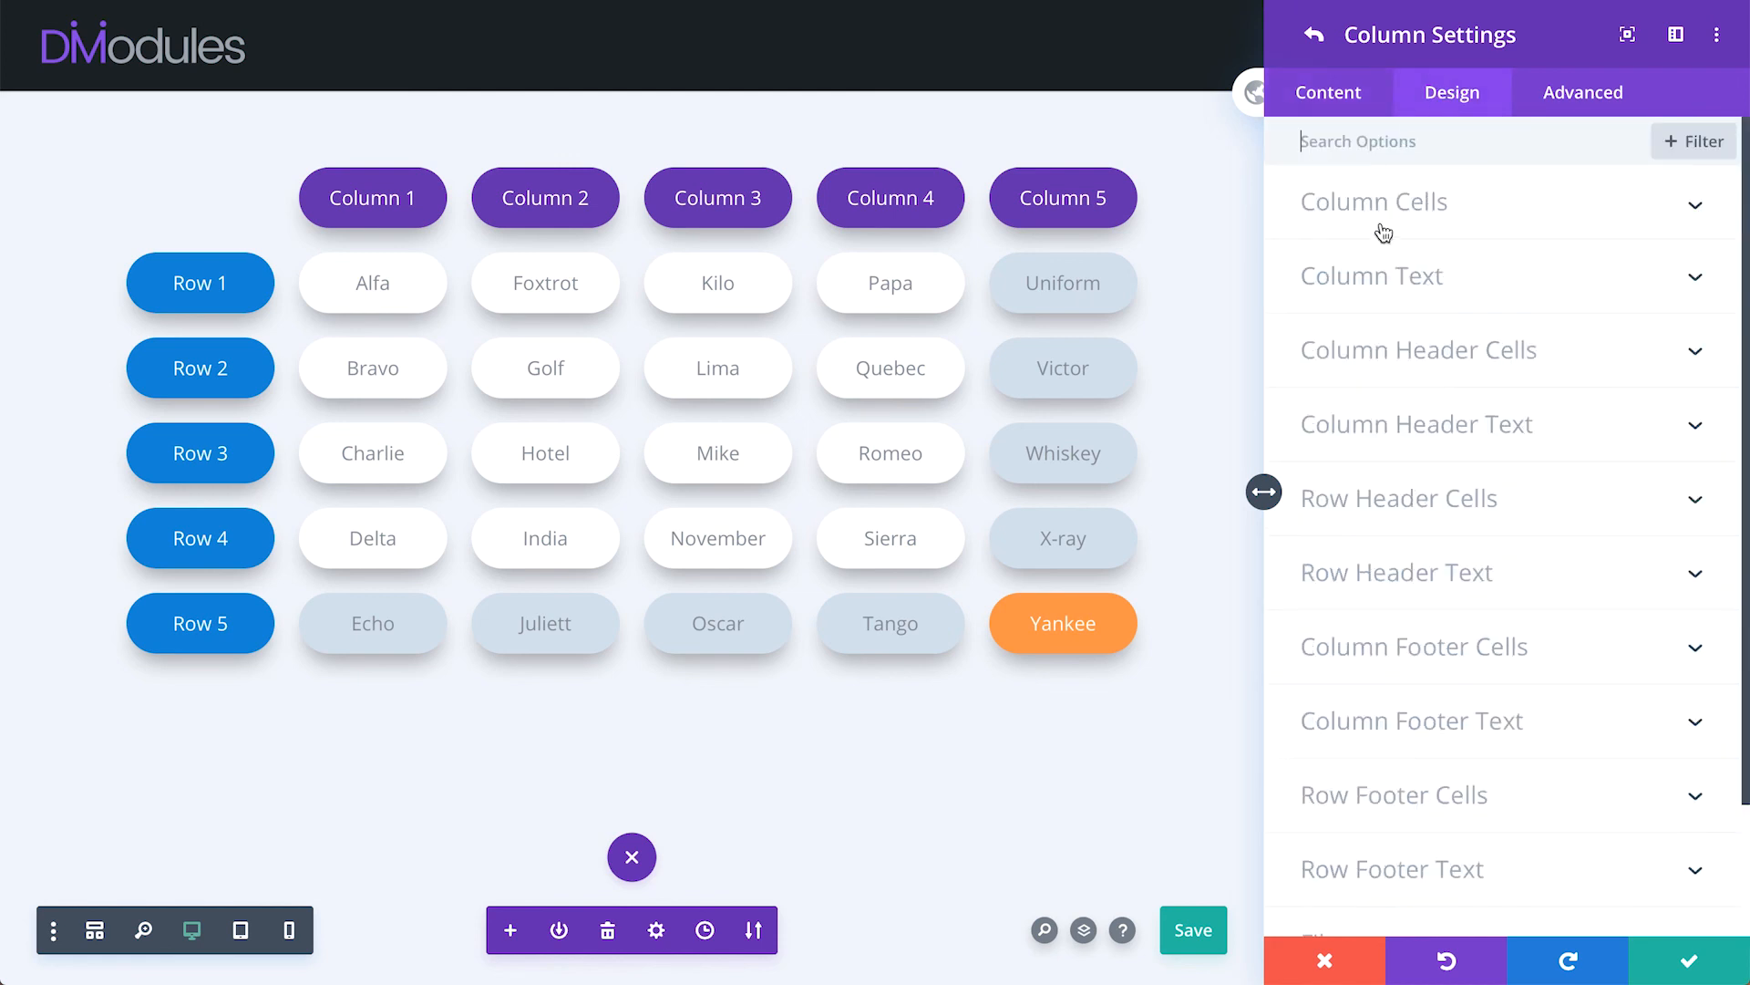
pyautogui.moveTo(1413, 837)
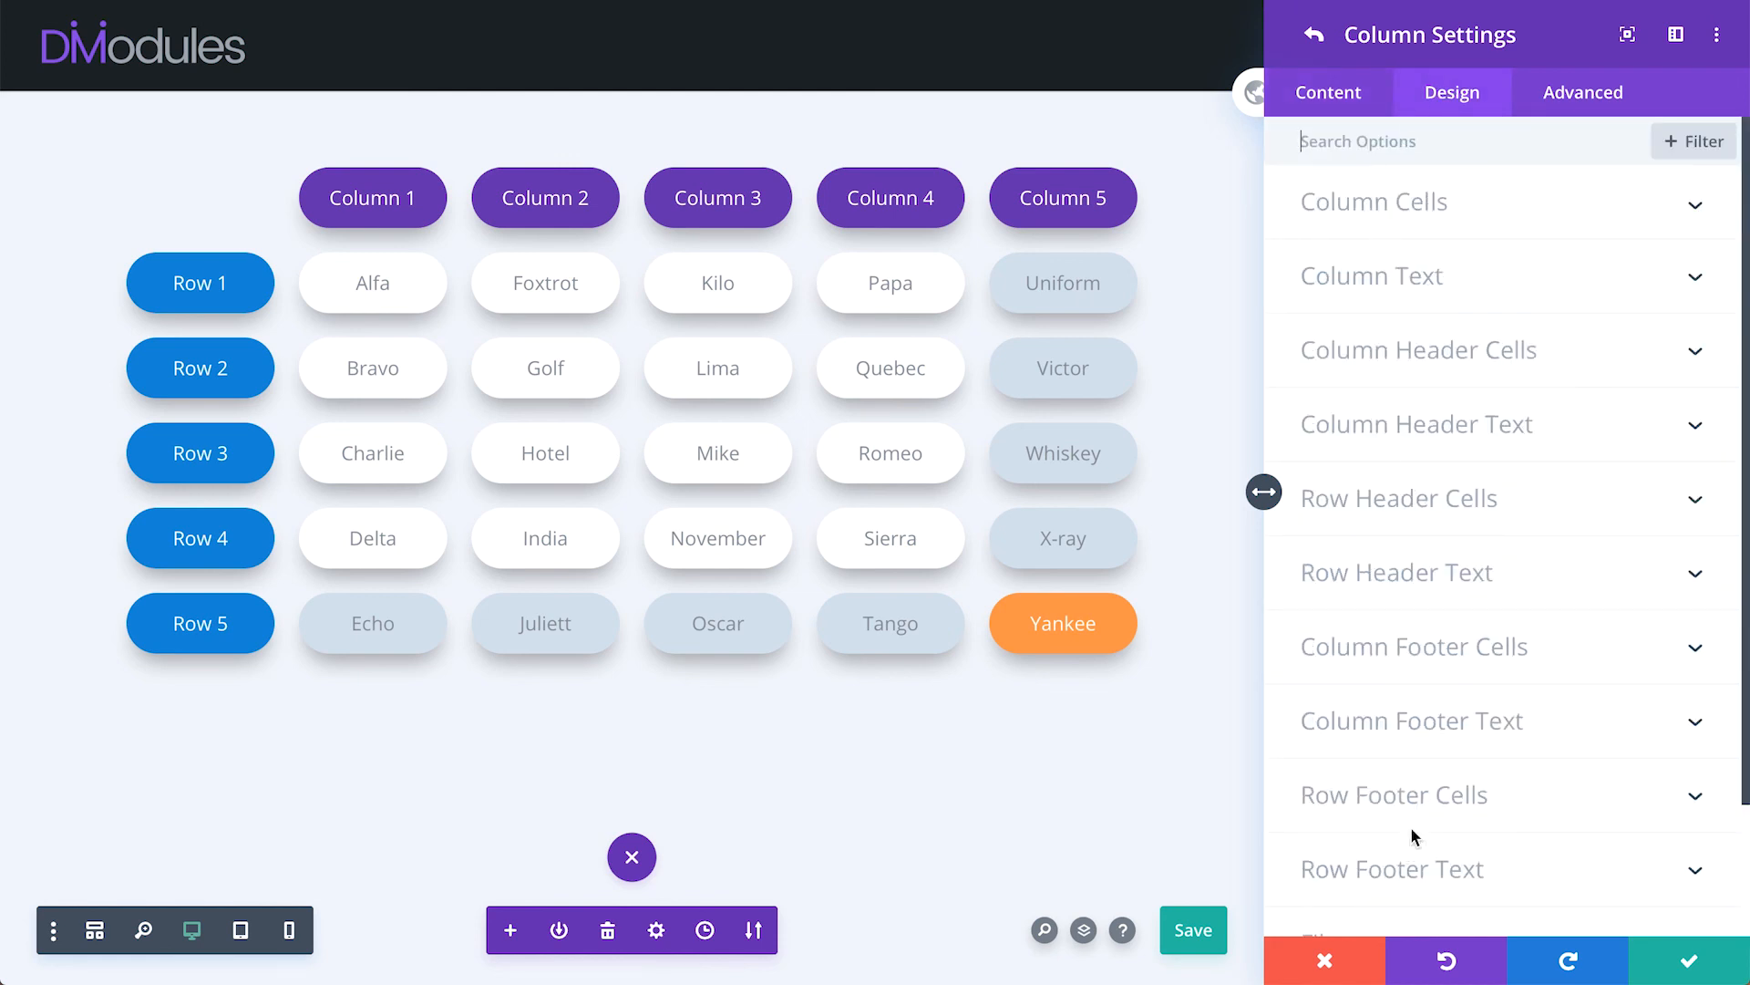
pyautogui.click(1374, 201)
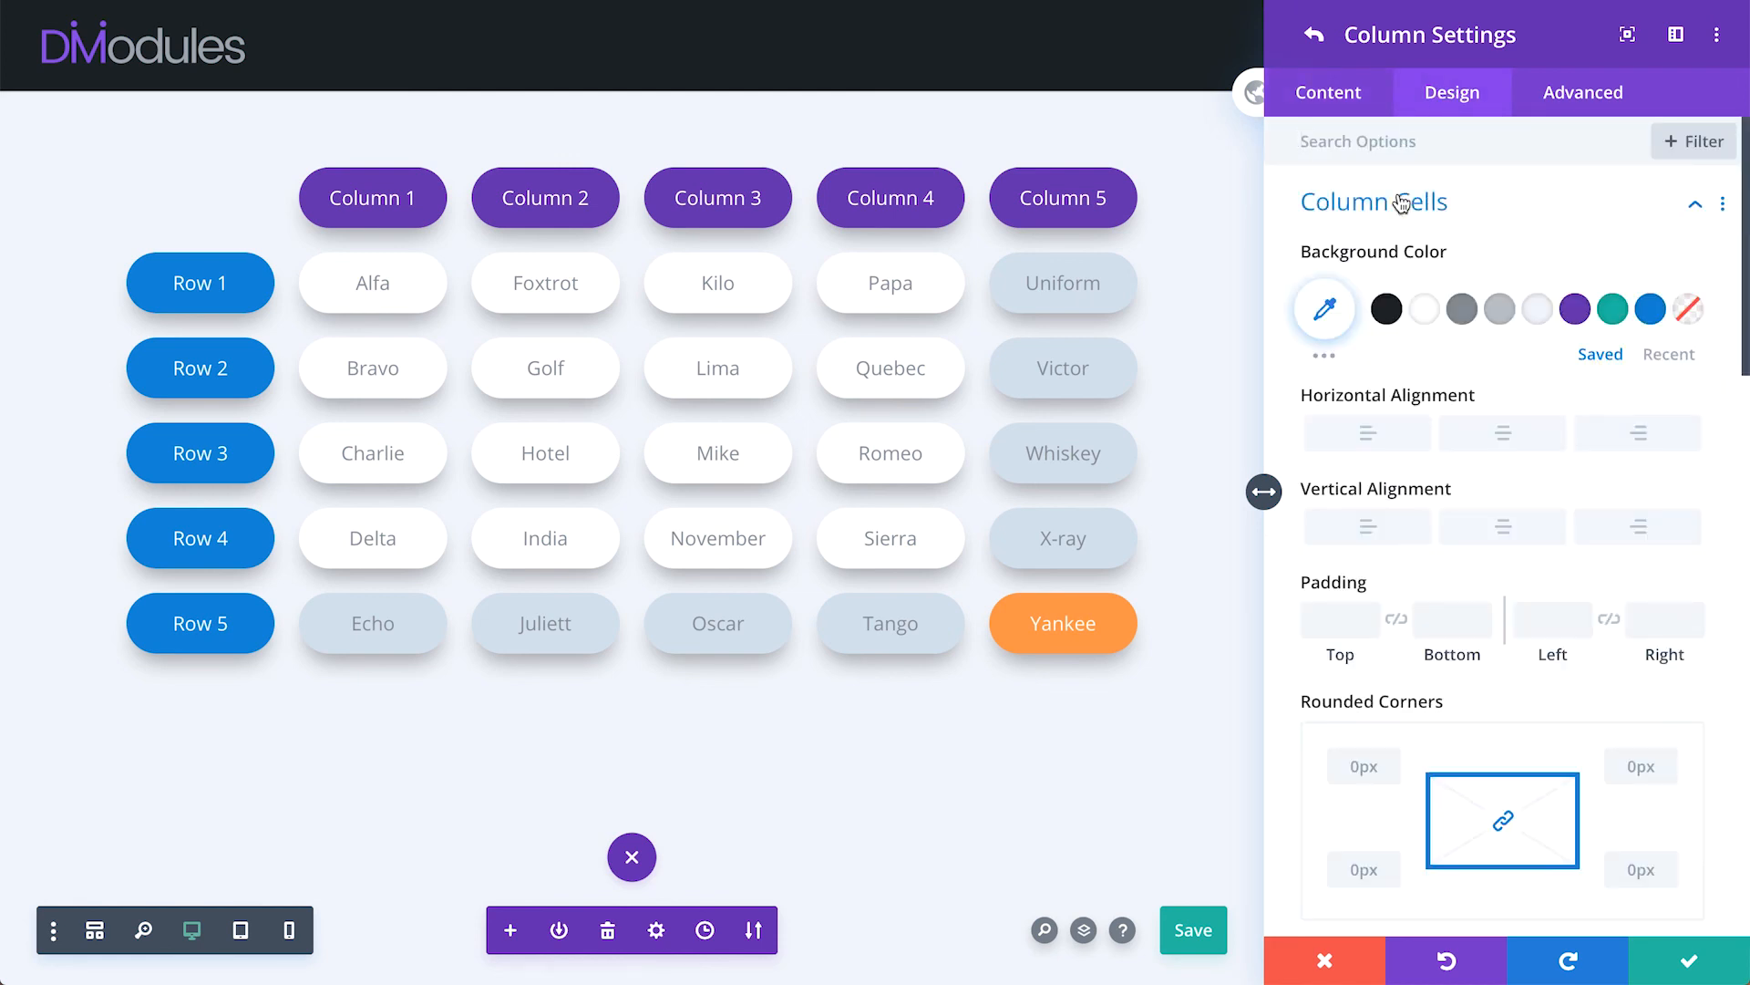
pyautogui.scroll(-3)
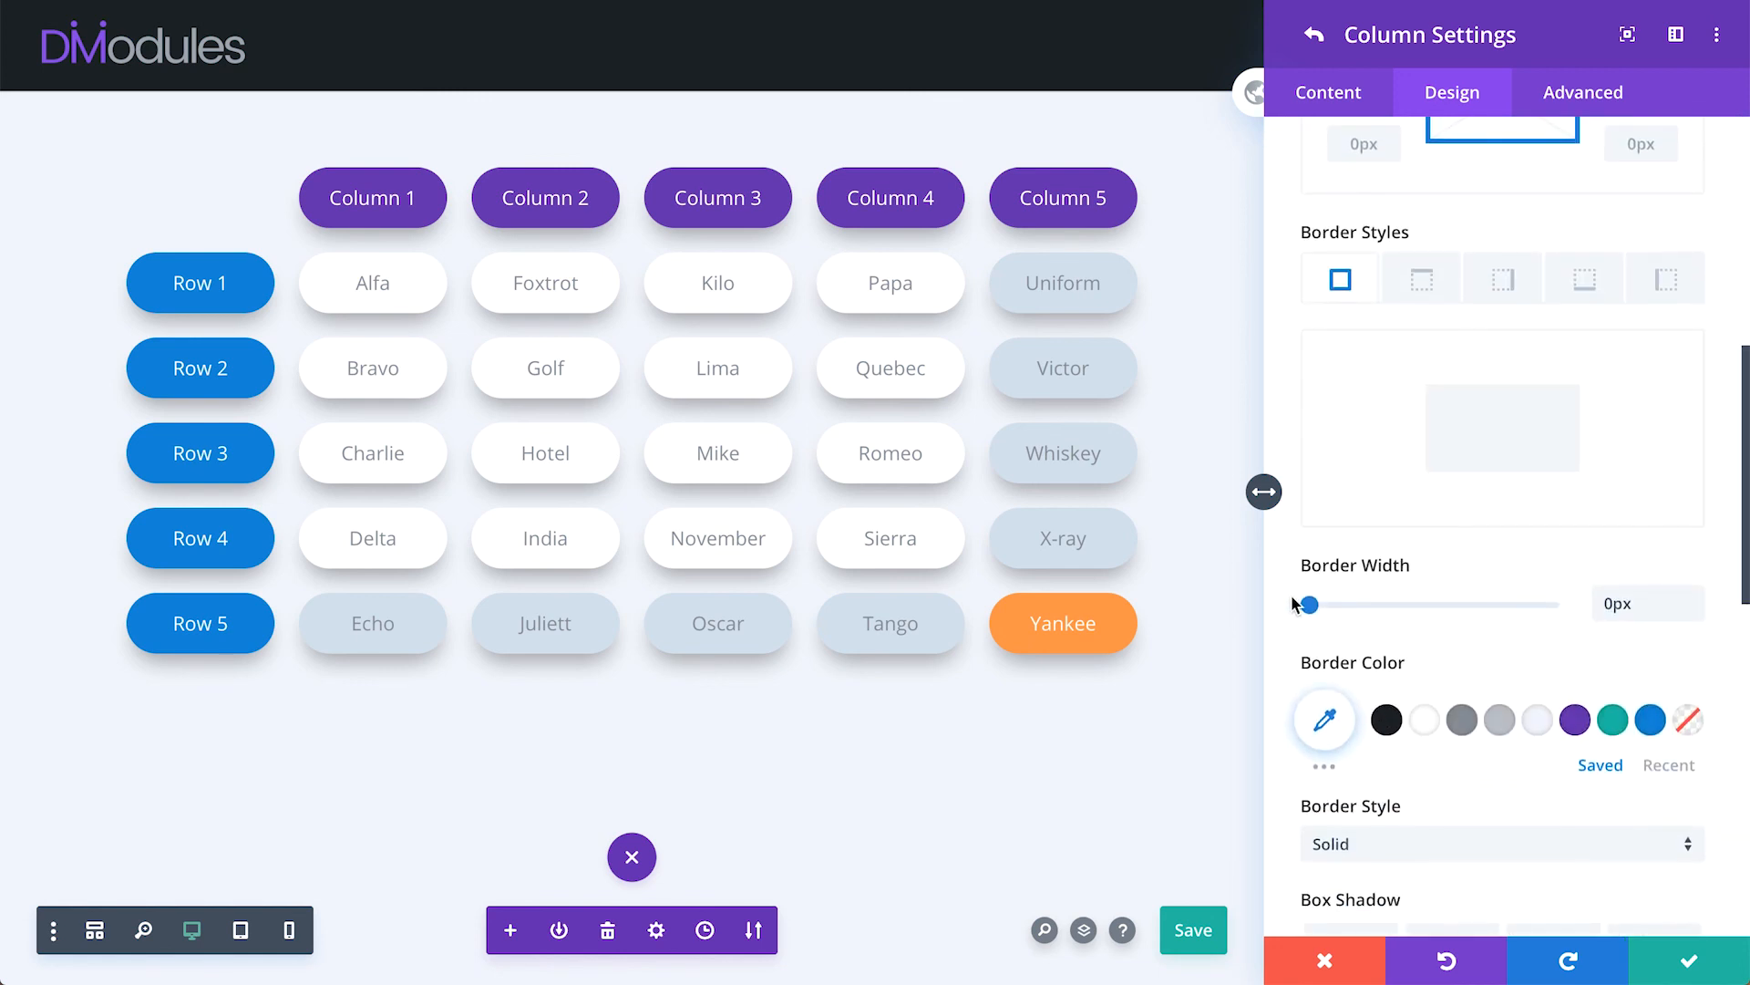
pyautogui.moveTo(1306, 603); pyautogui.dragTo(1335, 604)
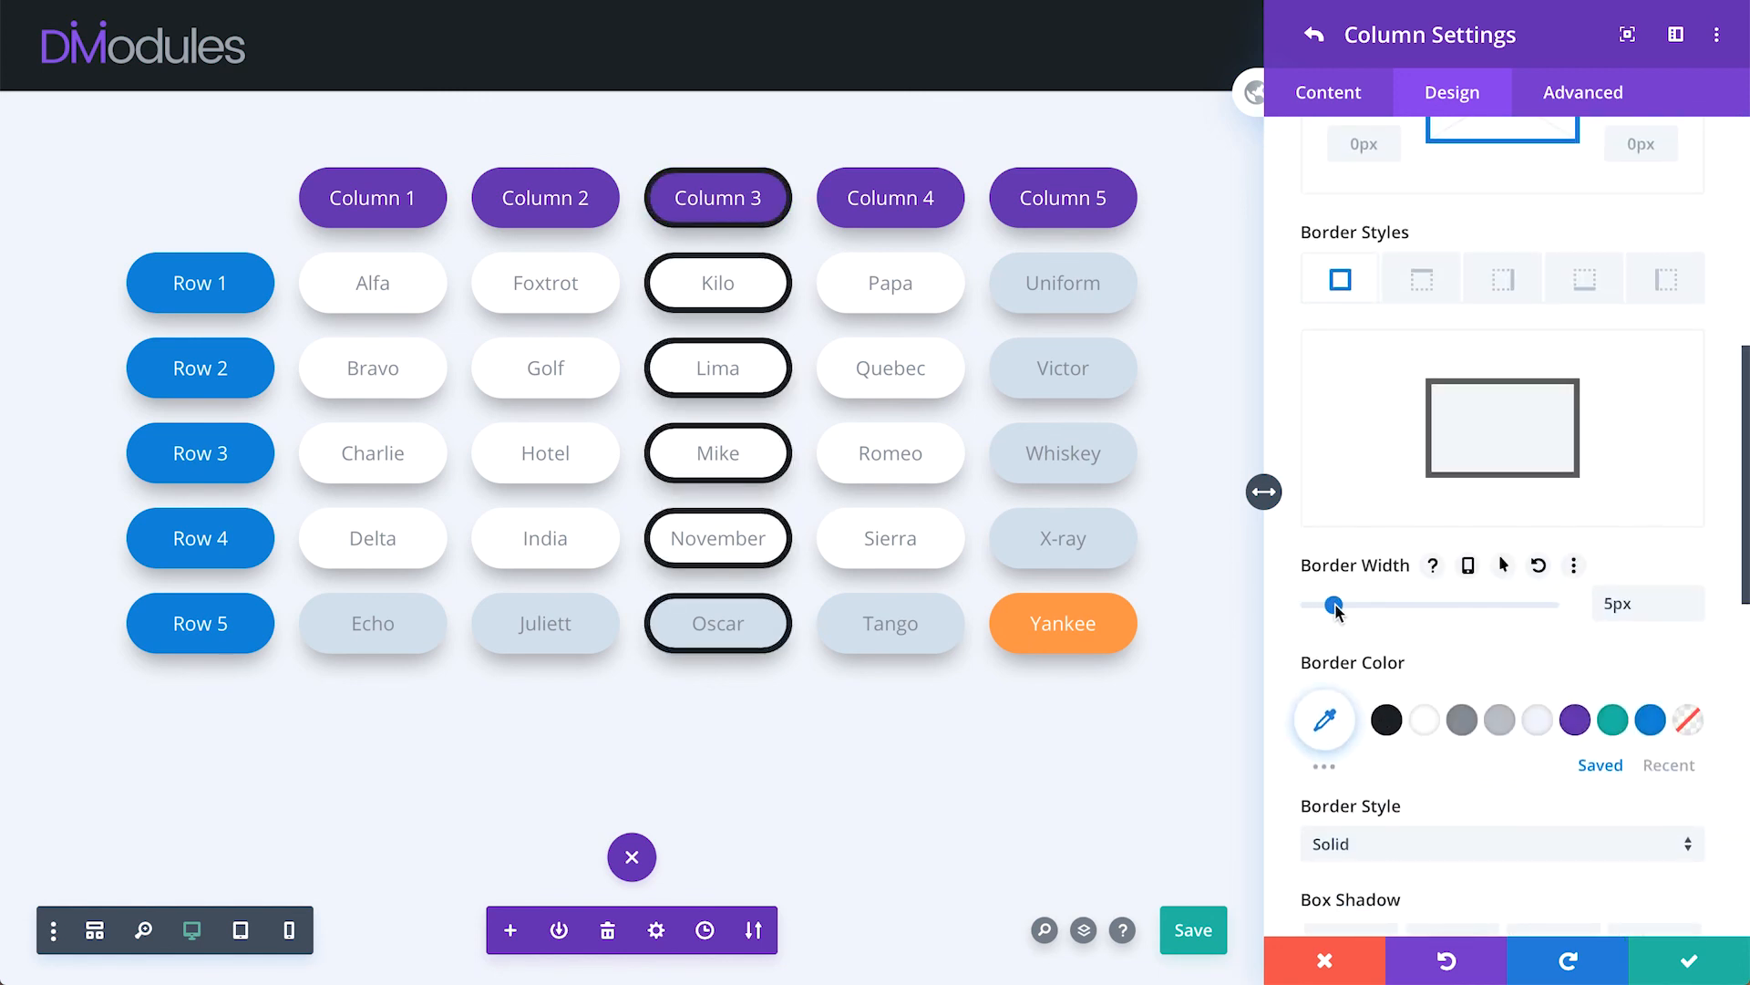